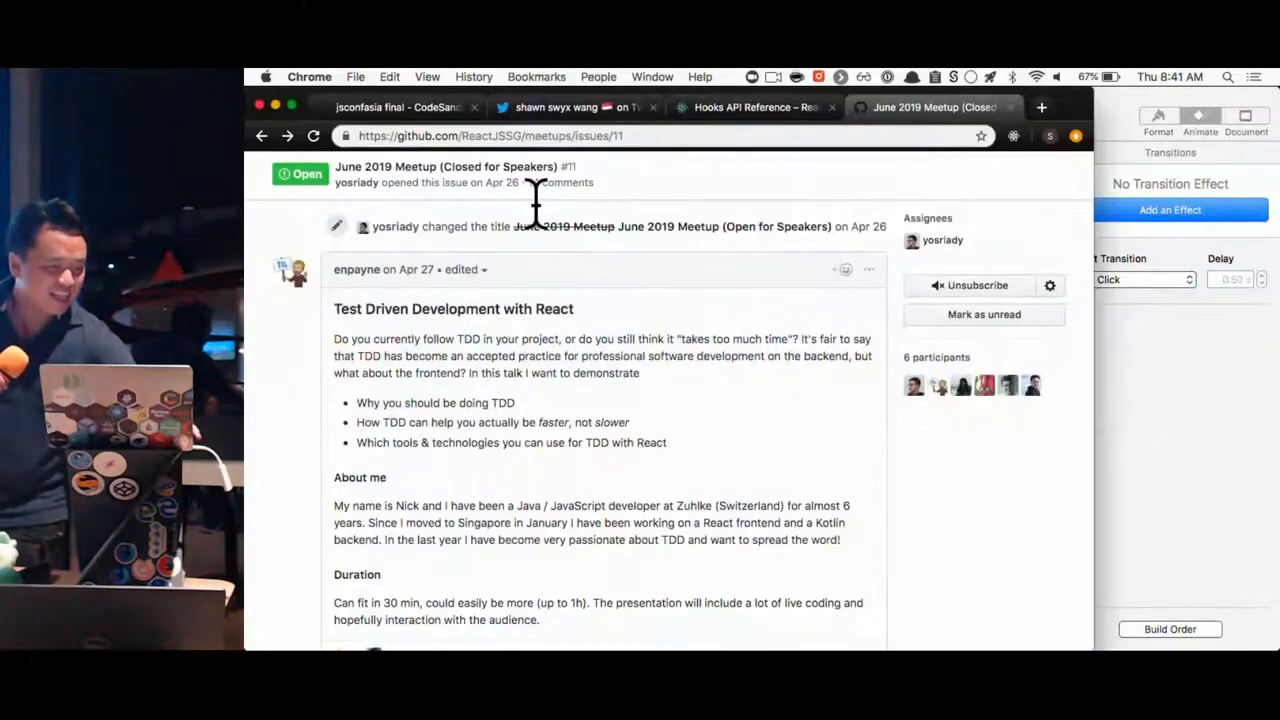
Declare function useState(initVal) { } in index.js
click(396, 108)
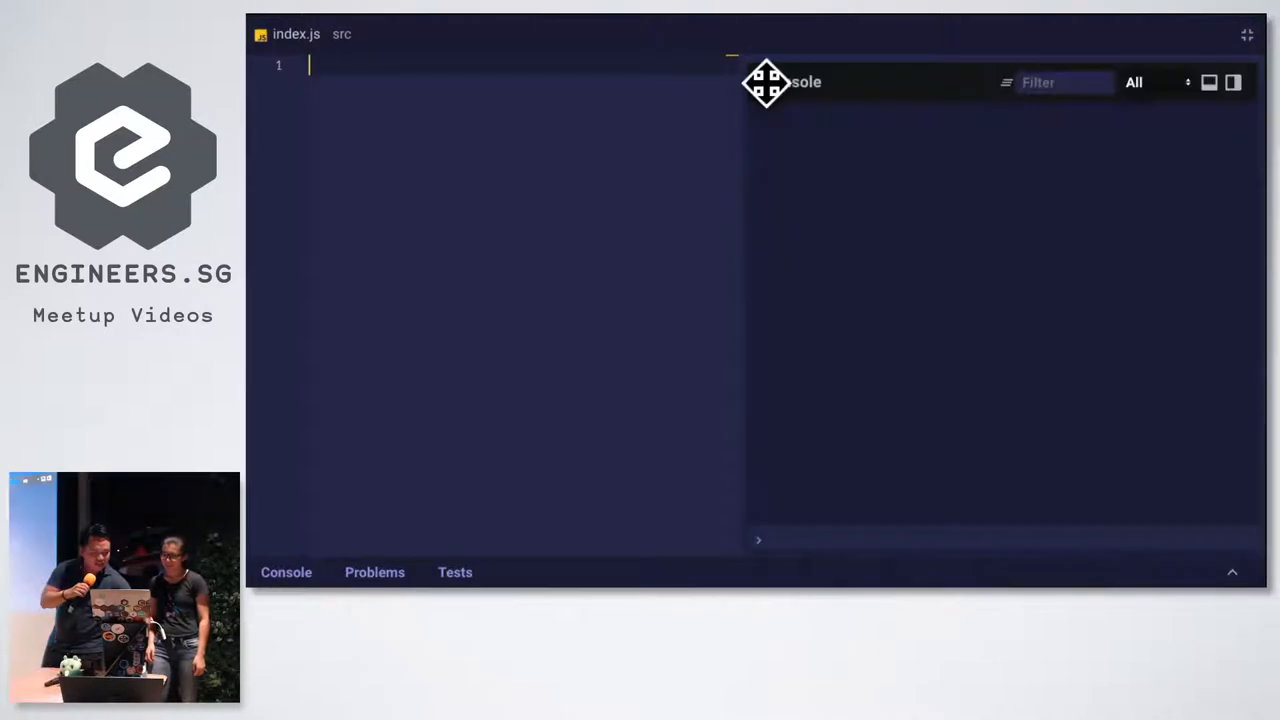
mouse_move(548, 68)
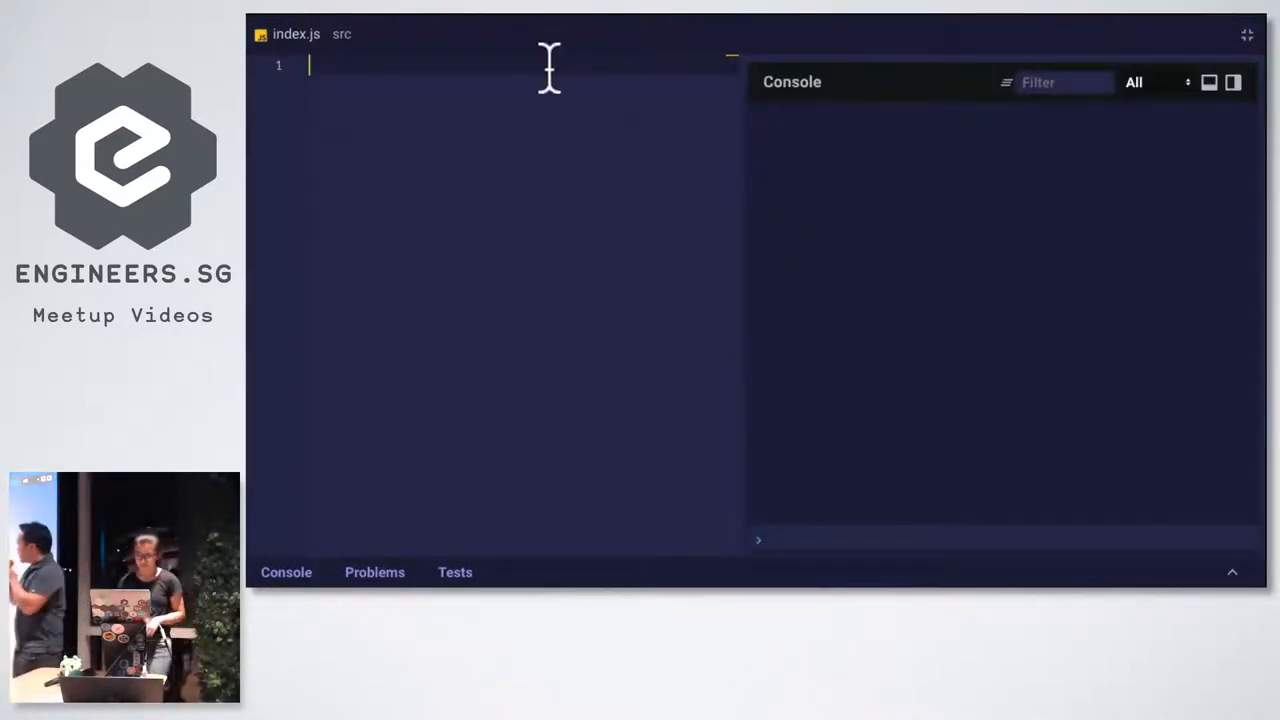
mouse_move(770, 300)
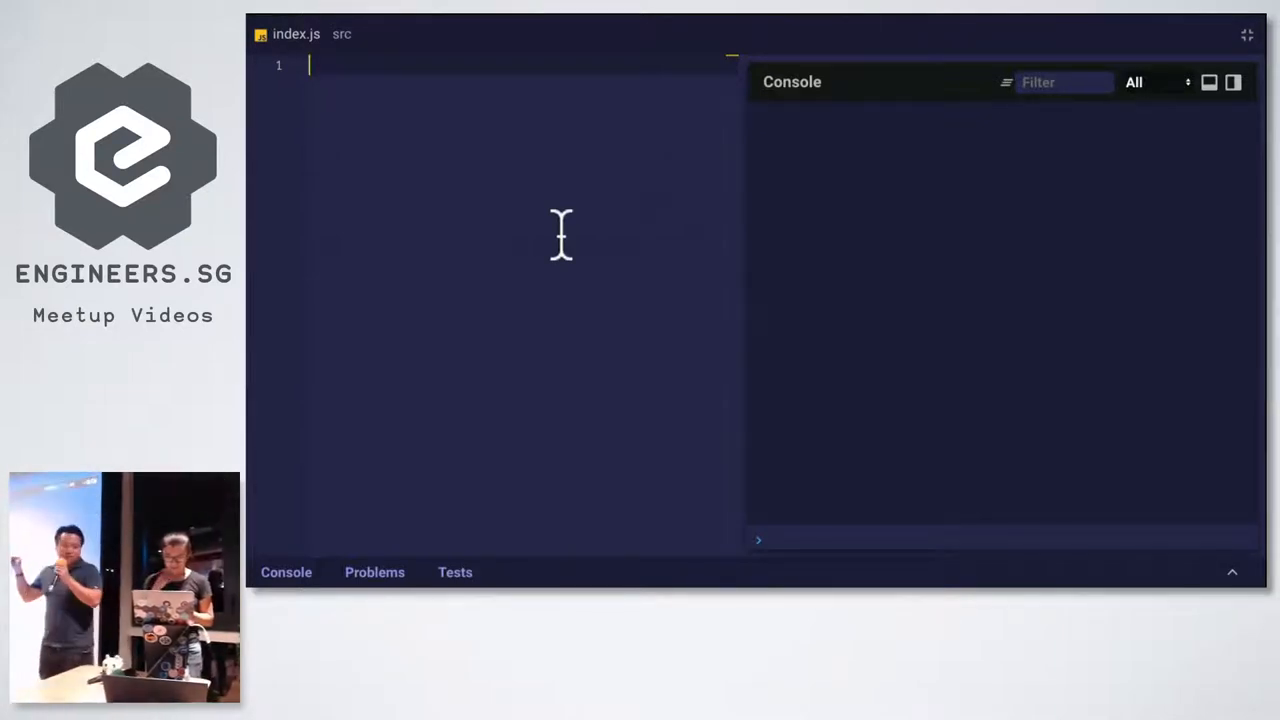
text(useSt)
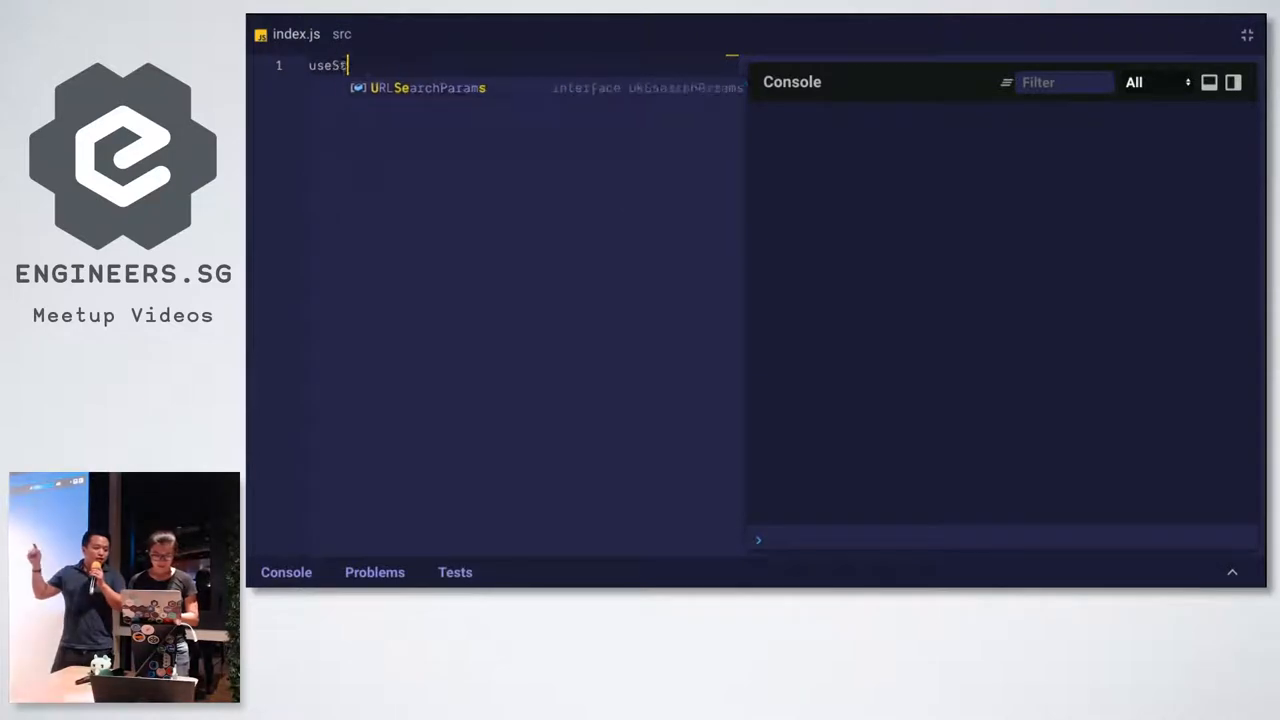
text(ate)
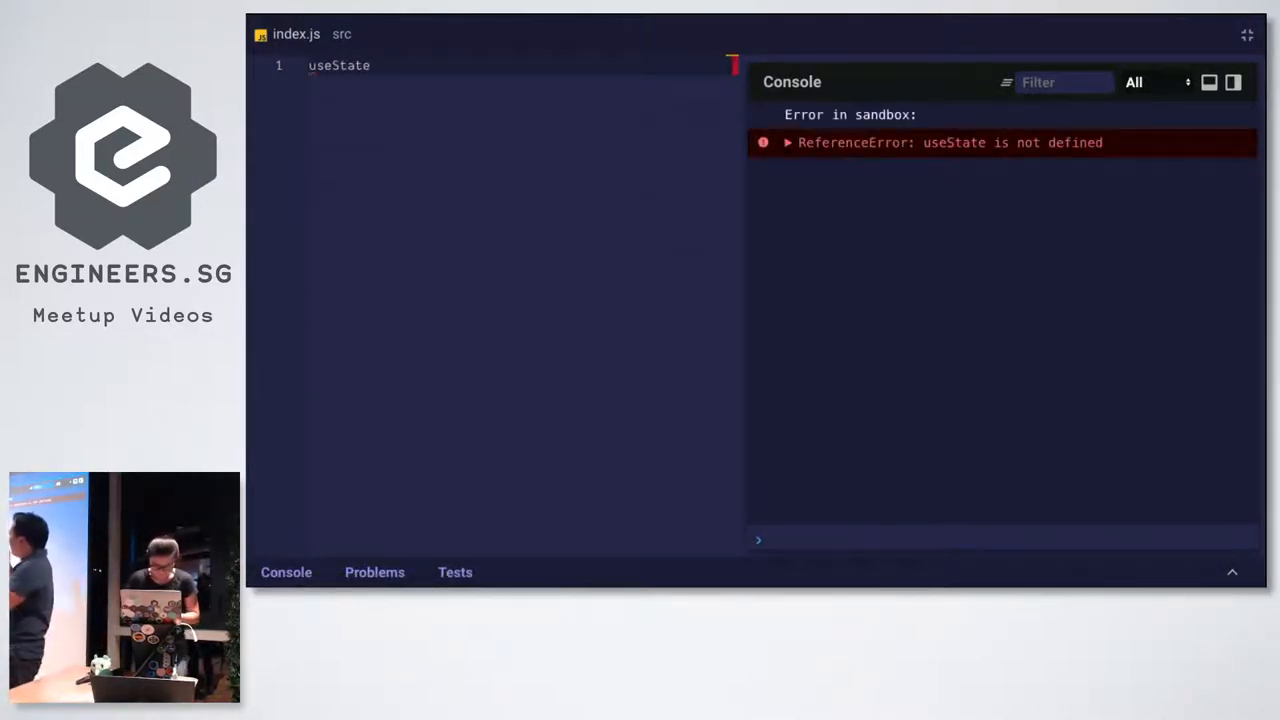
text(function)
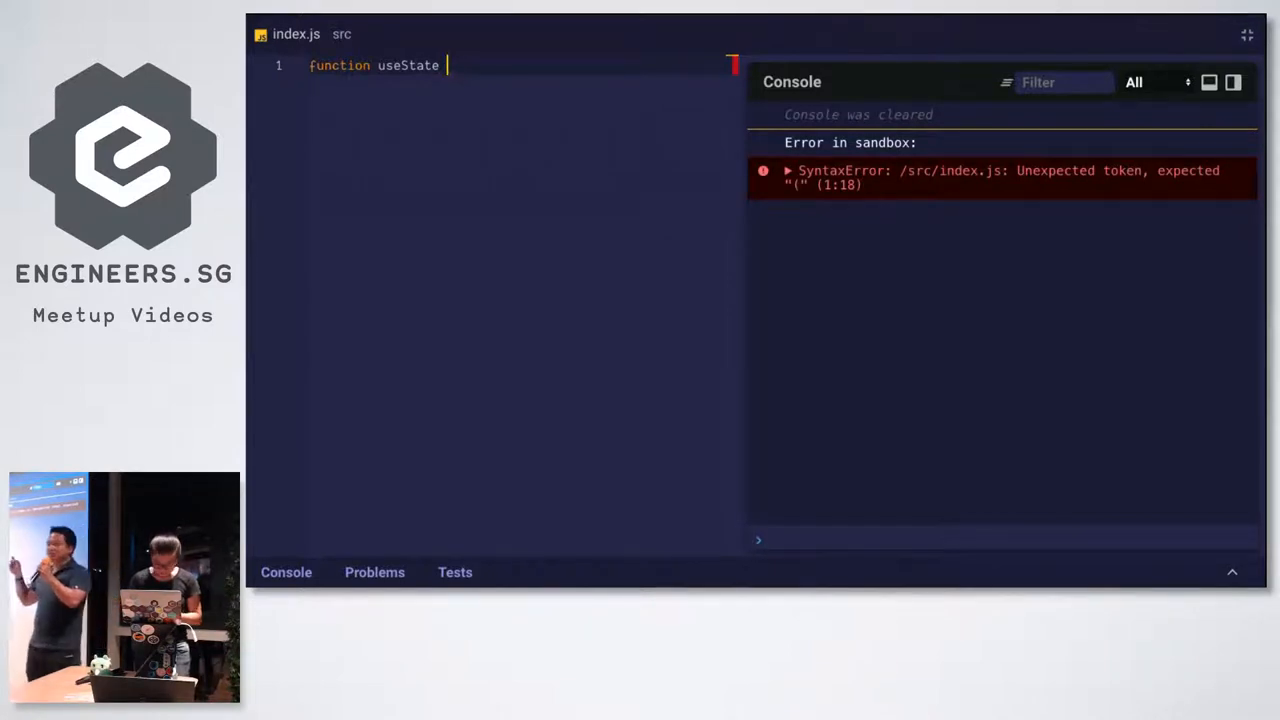
text(())
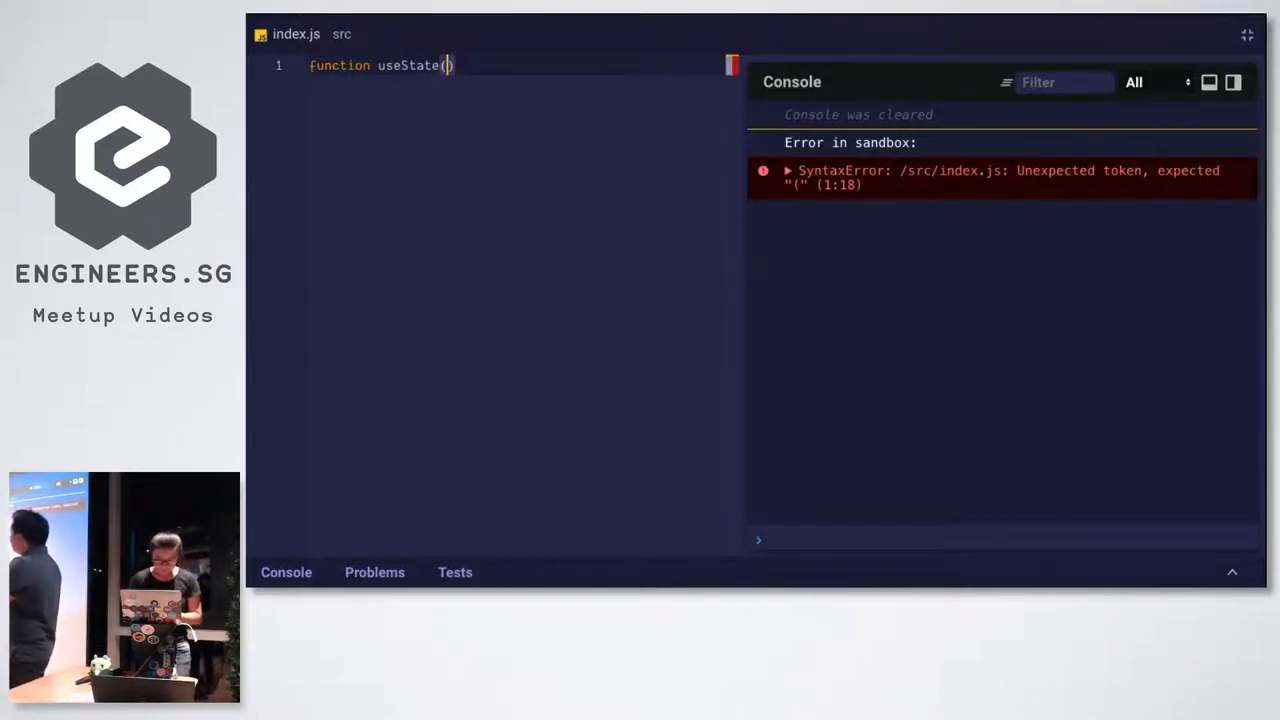
text(initV)
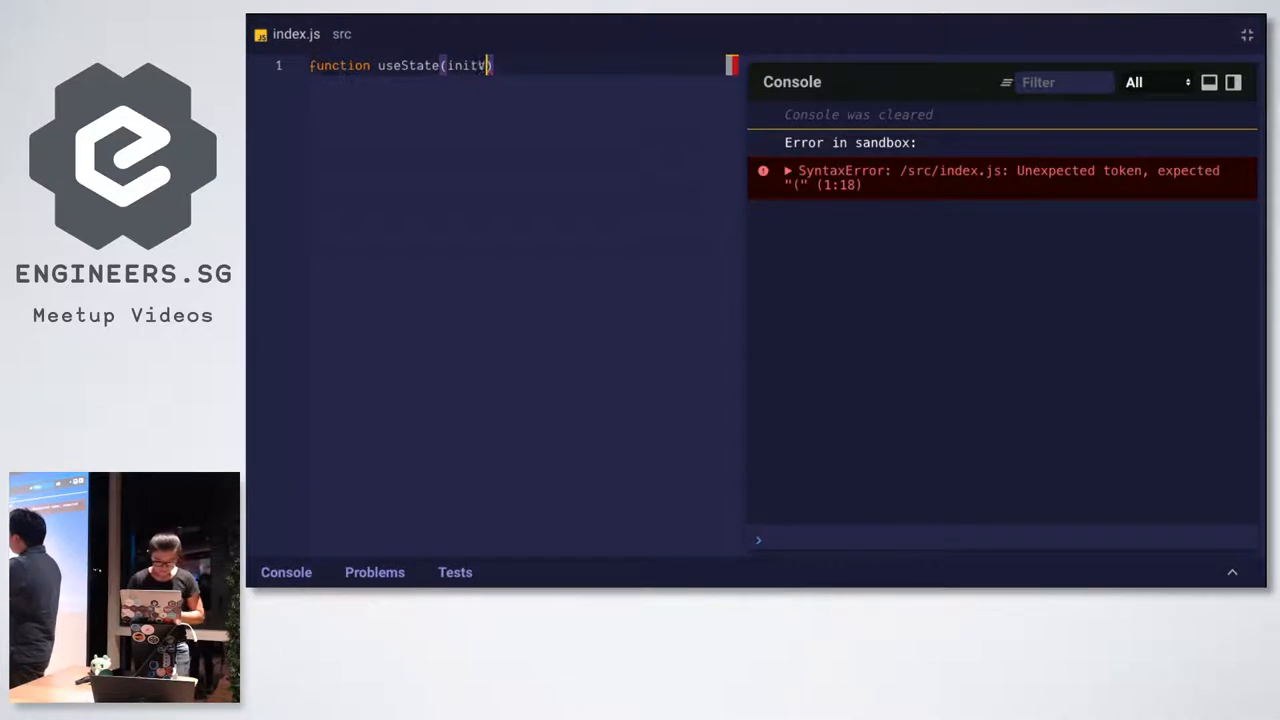
text(Val) {)
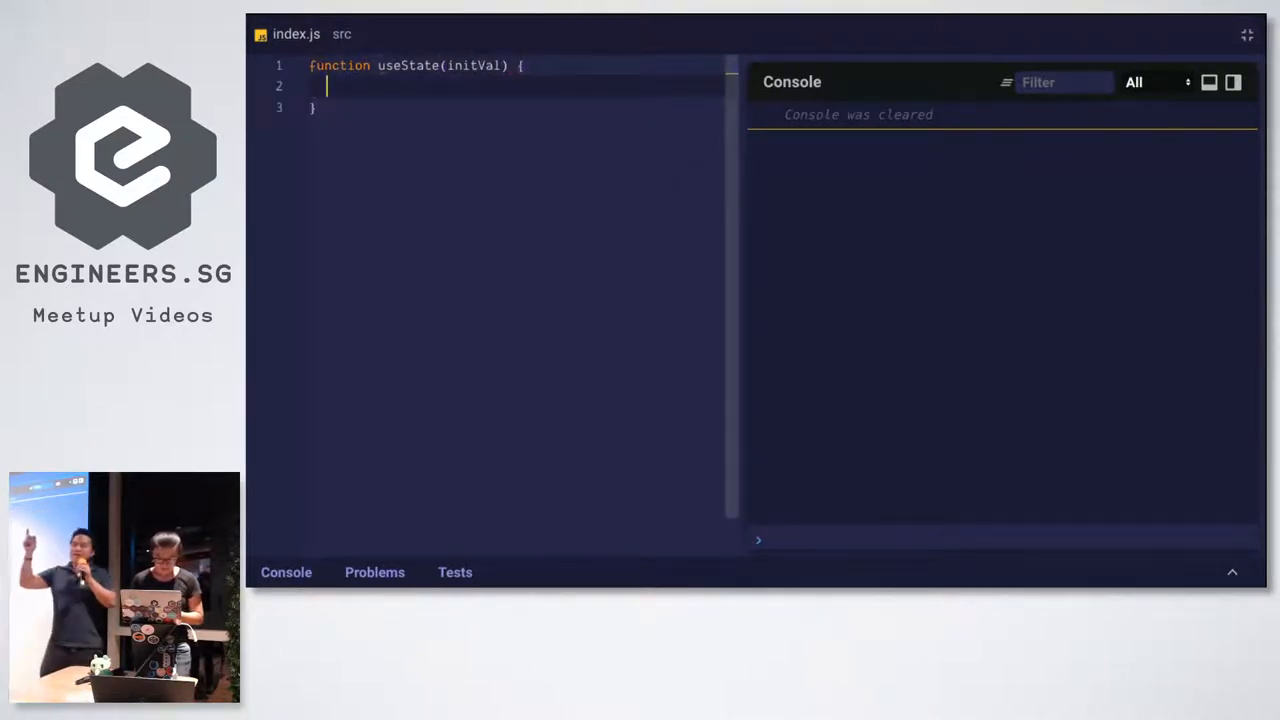
Make useState return [state, setState] and leave a blank line above the return
text([])
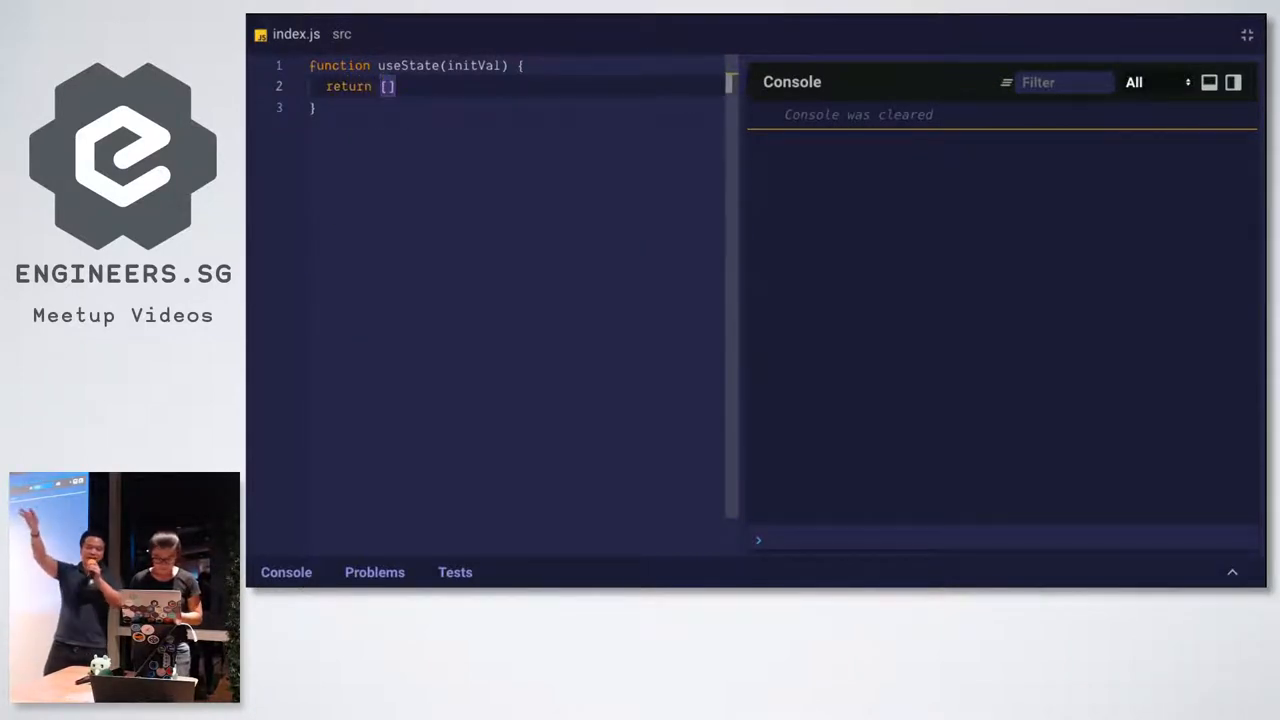
text(state, setState)
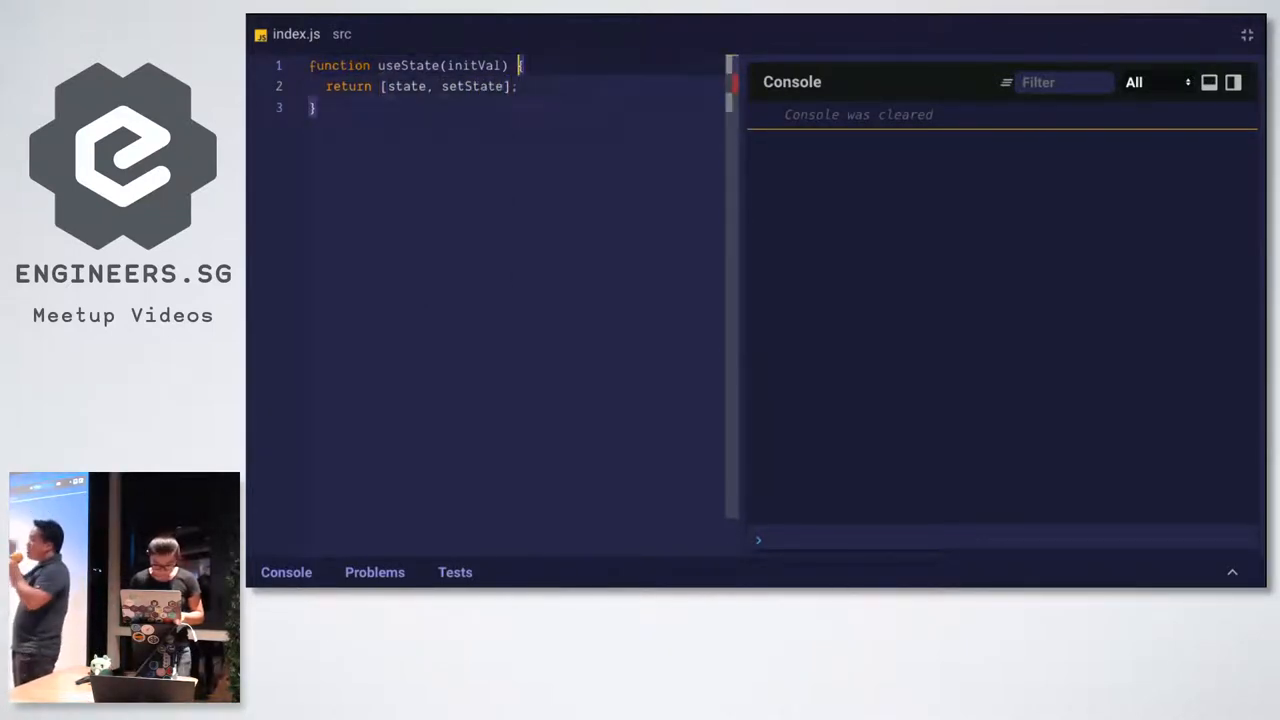
key(Enter)
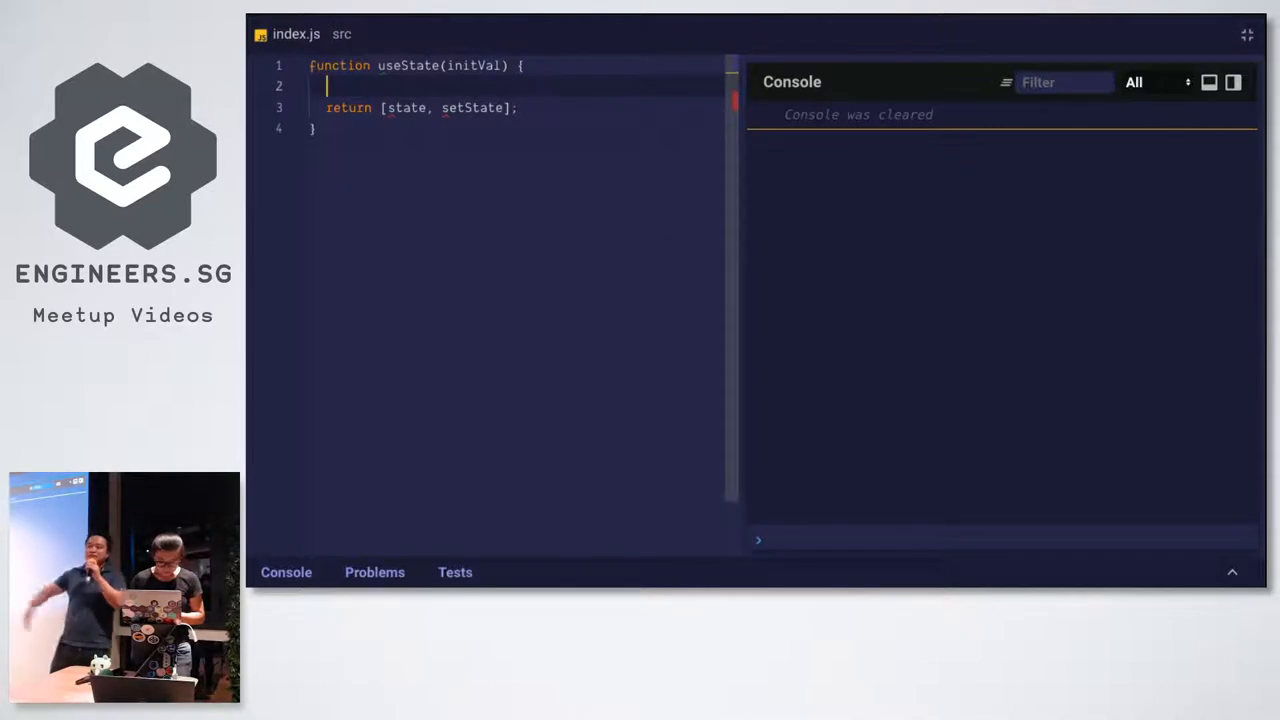
Add let _val = initVal; as the first line inside useState
text(const s)
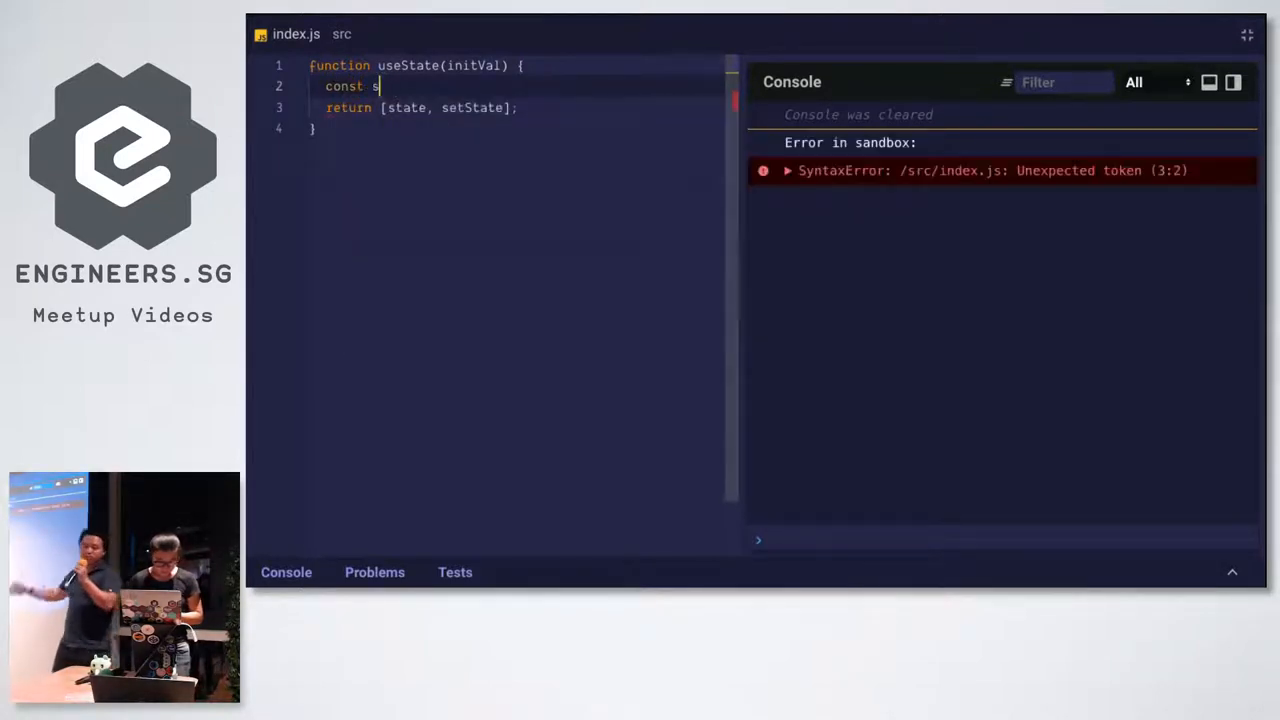
text(_val)
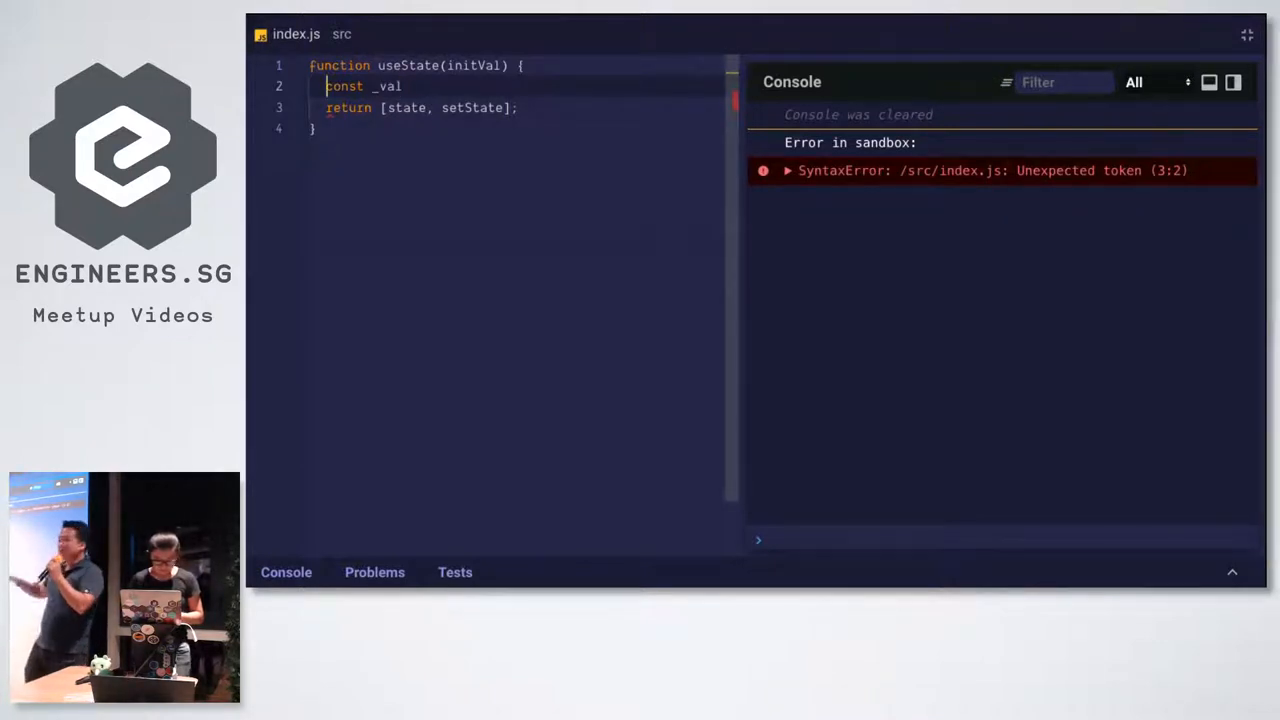
text(let)
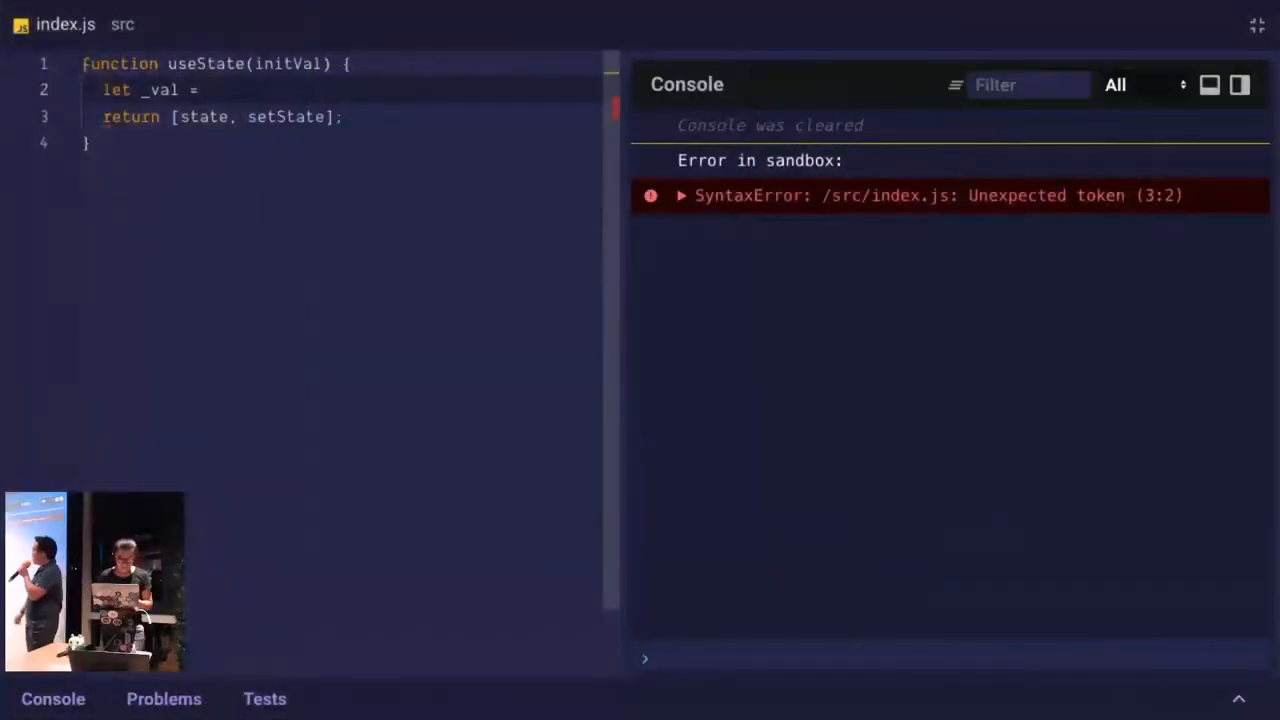
text(initVal;)
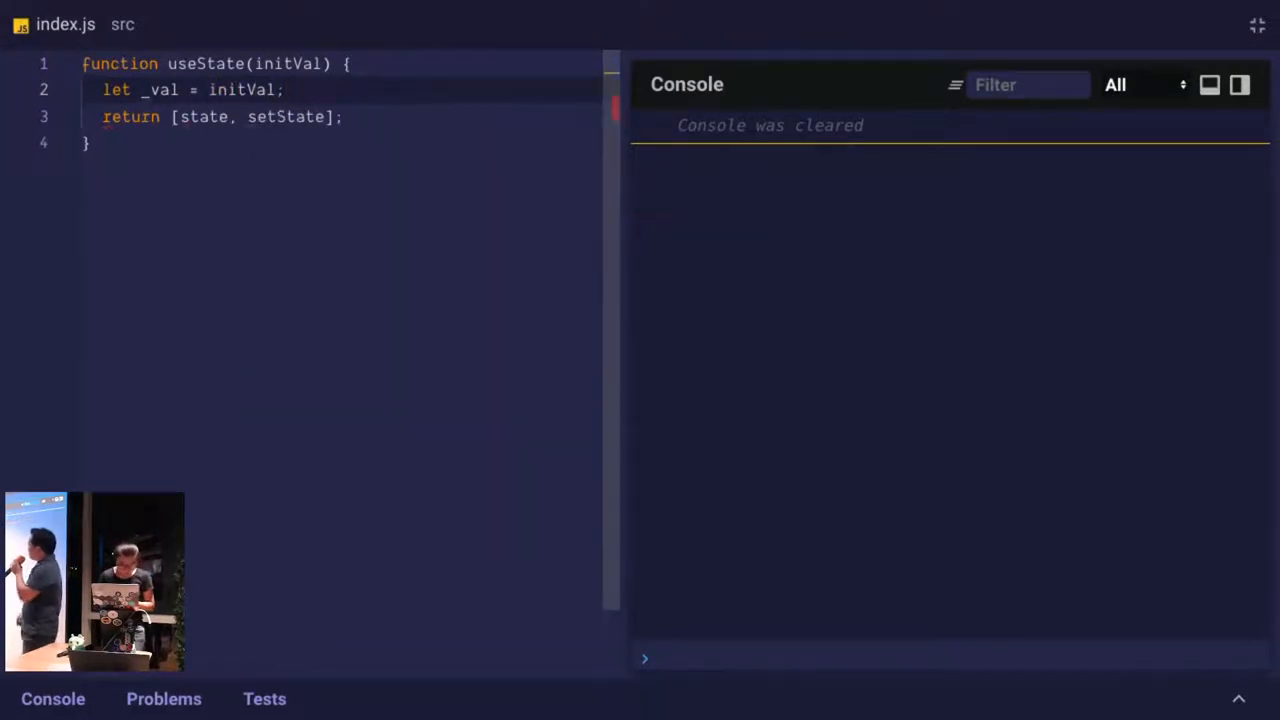
key(Enter)
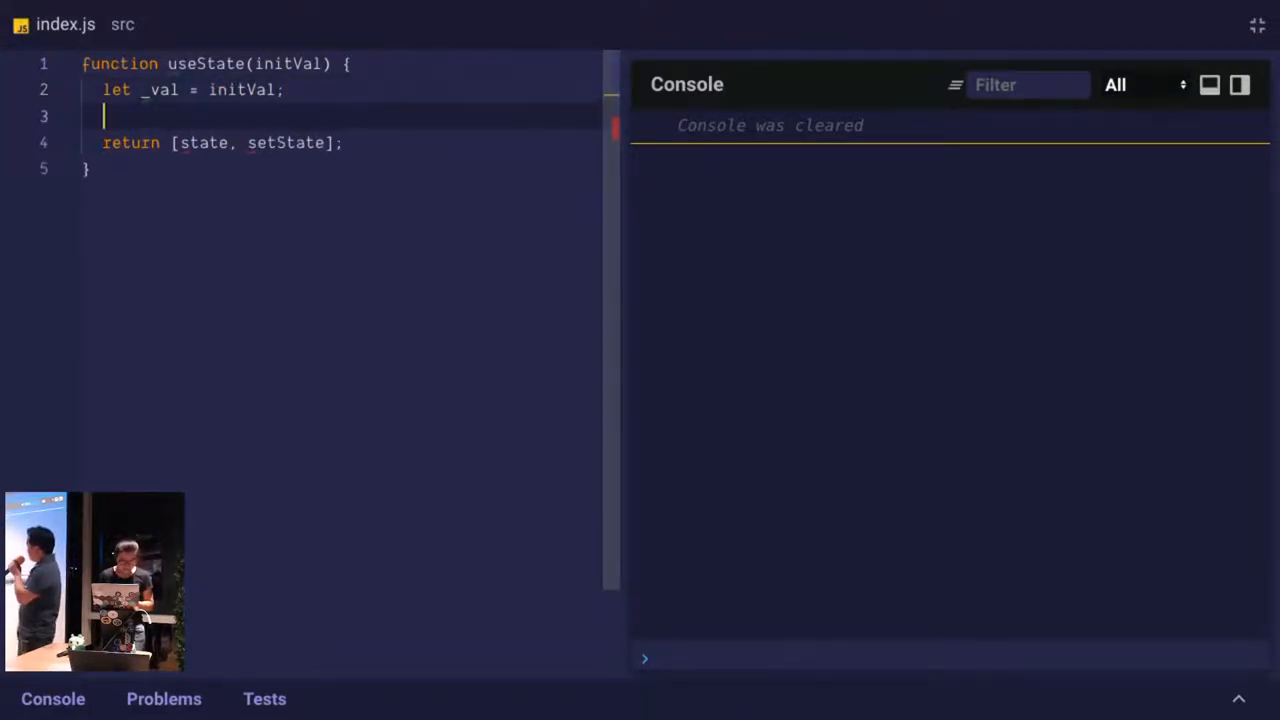
Add state = initVal; below it, followed by a new line
text(state)
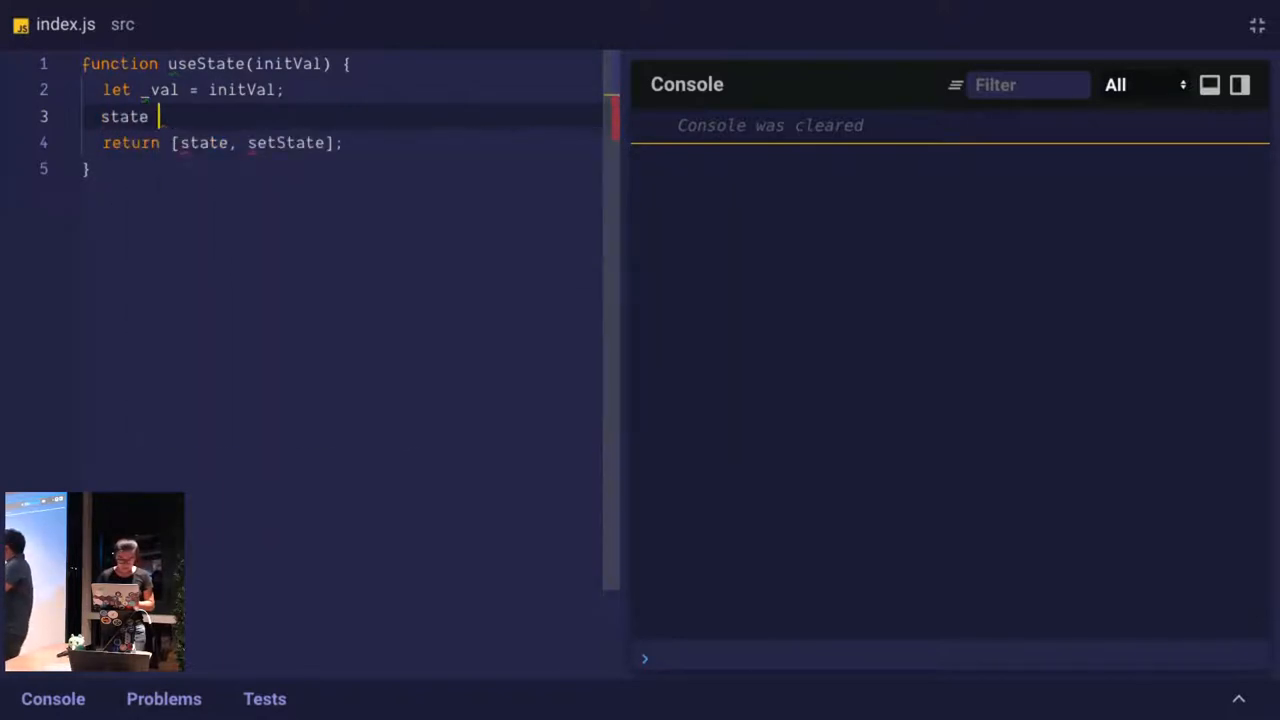
text(= onitVal;)
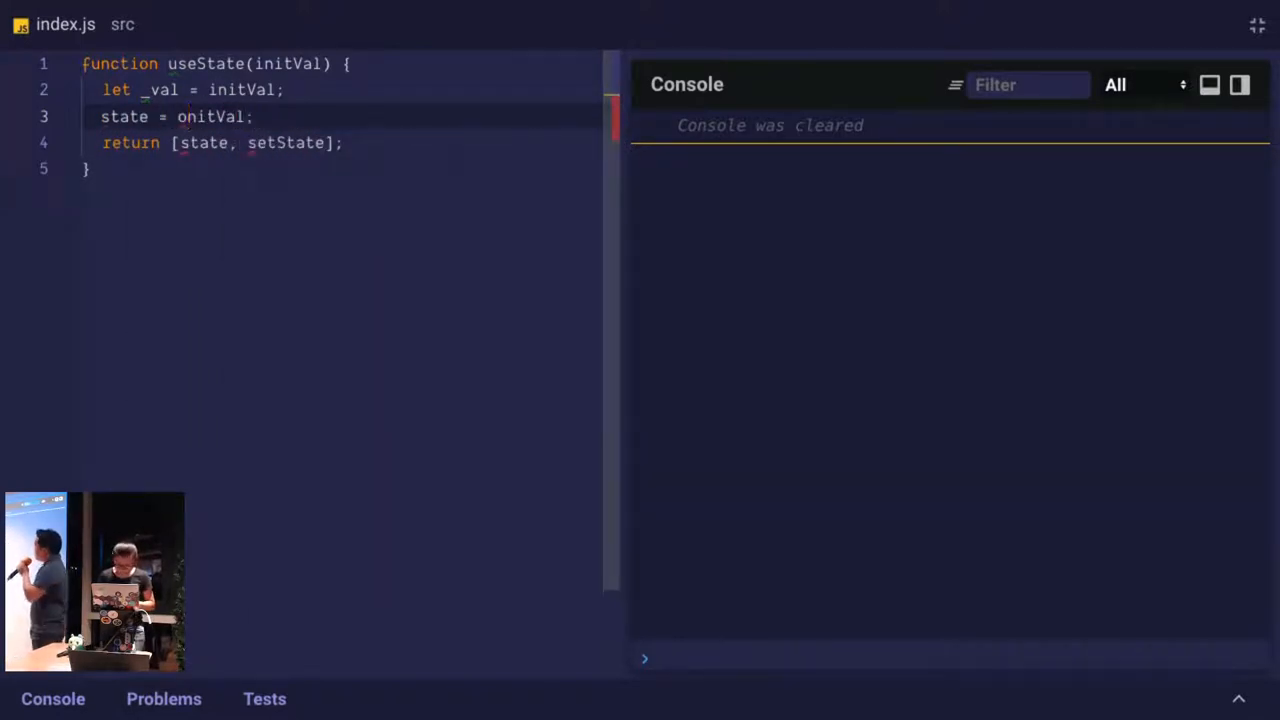
text(i)
key(Enter)
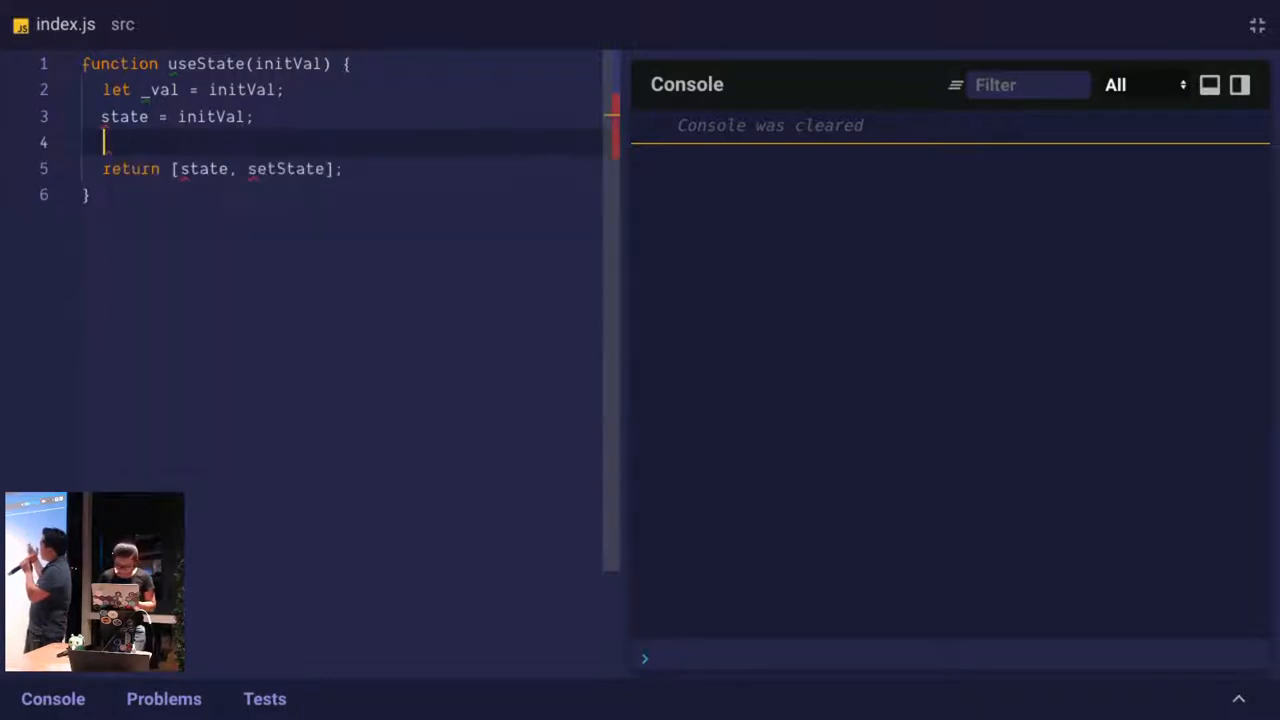
Declare let setState = newVal => { } inside useState
text(let)
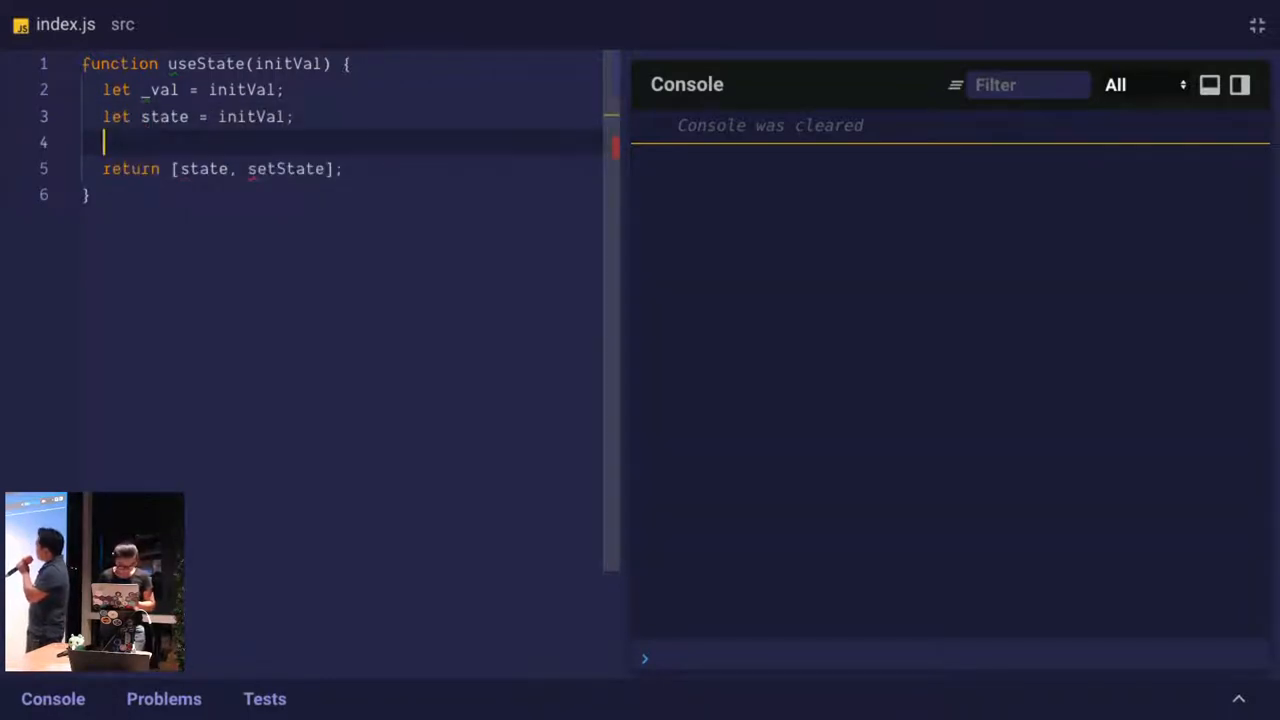
text(let se)
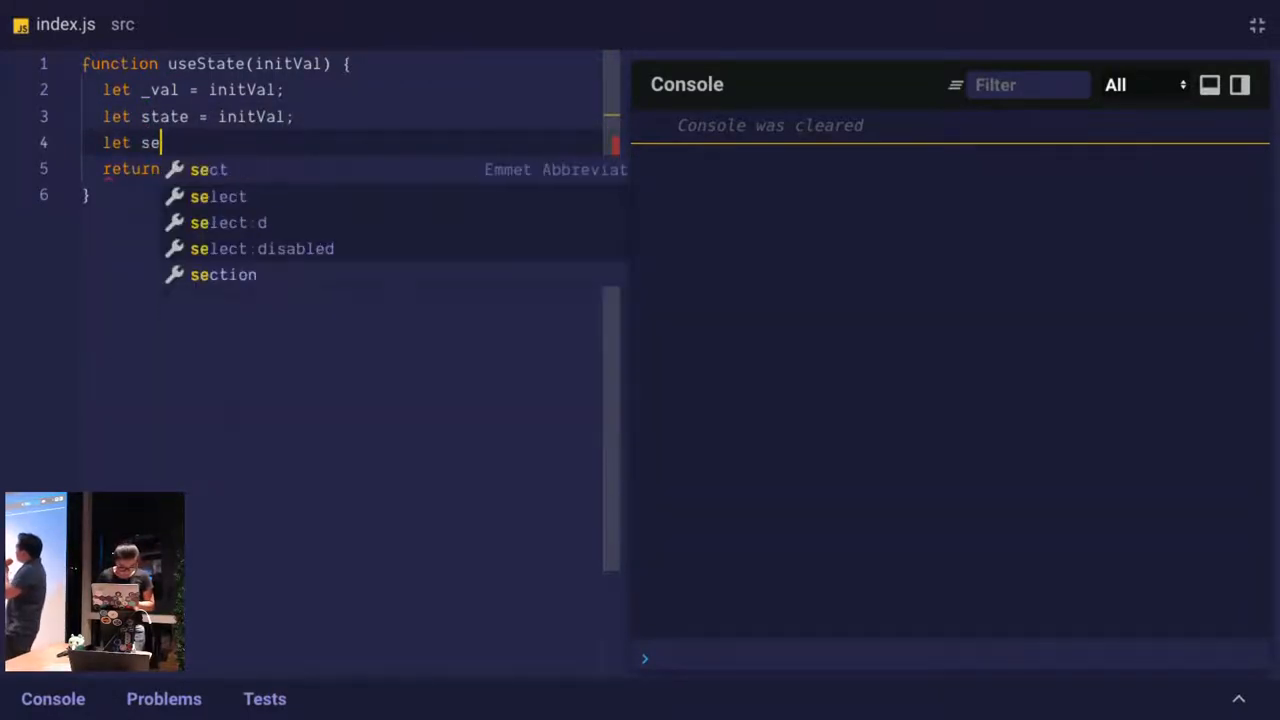
text(tState)
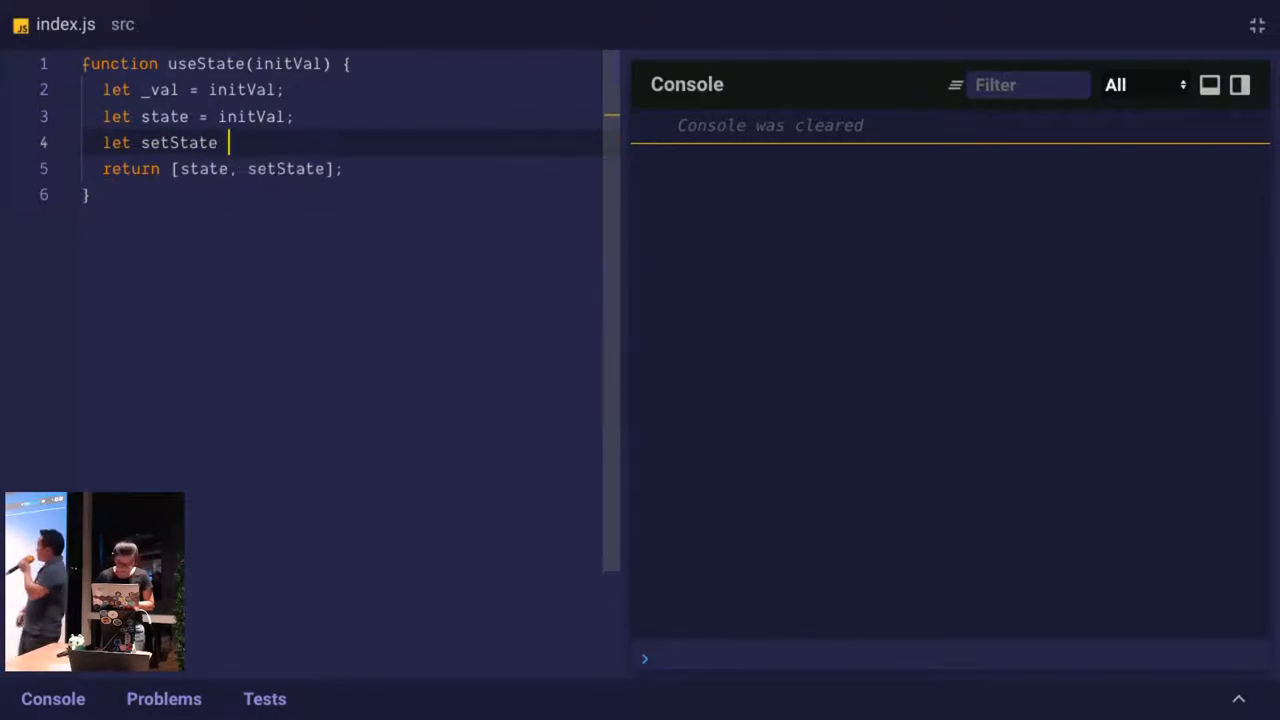
text(=)
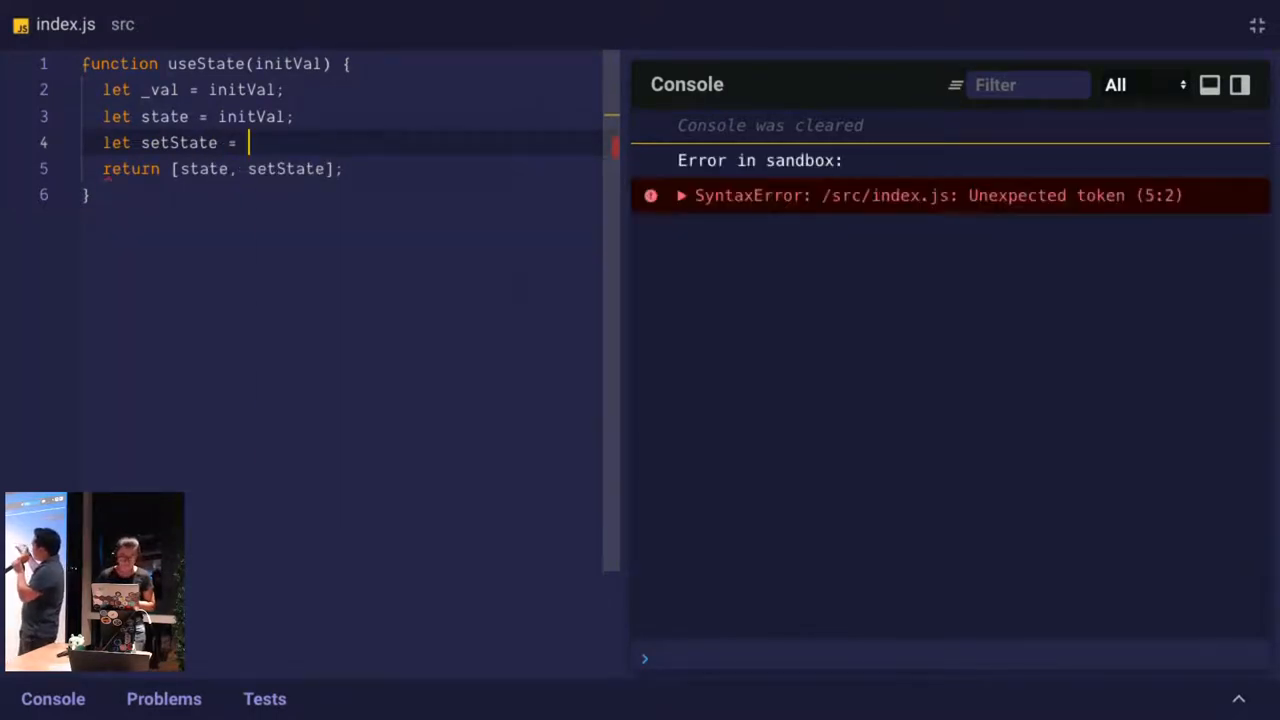
text(newVale =)
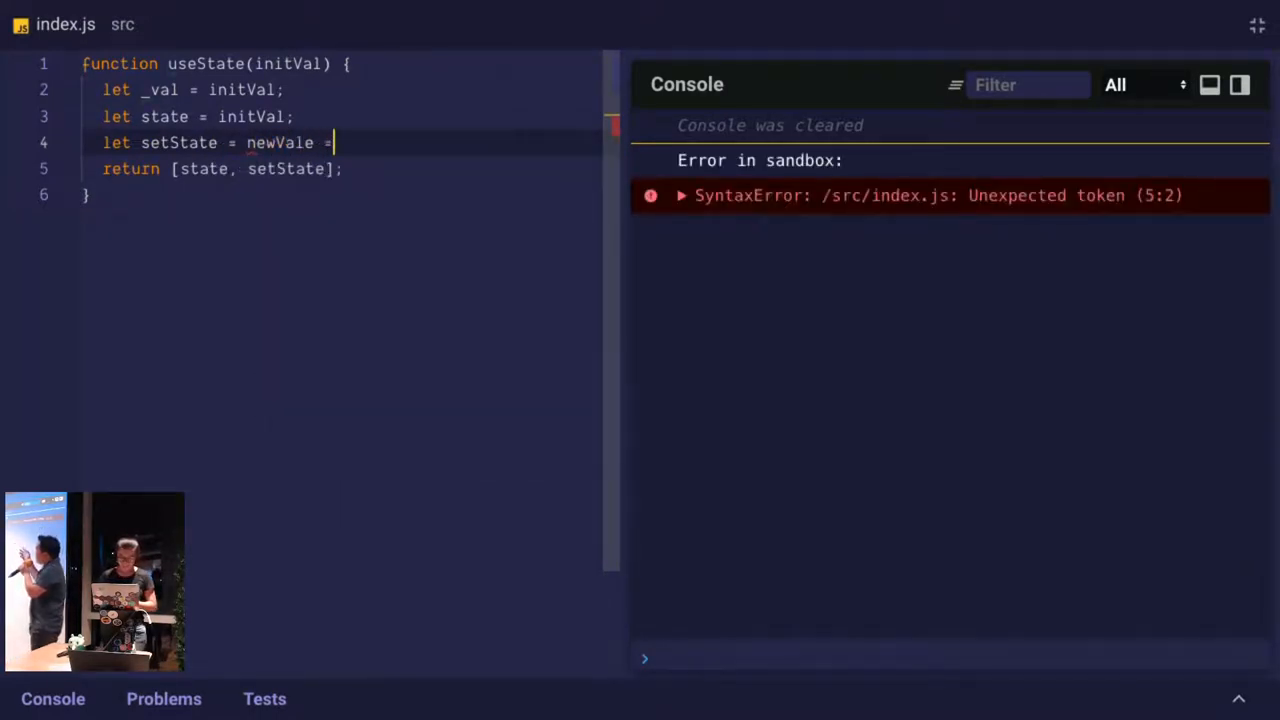
text(> {)
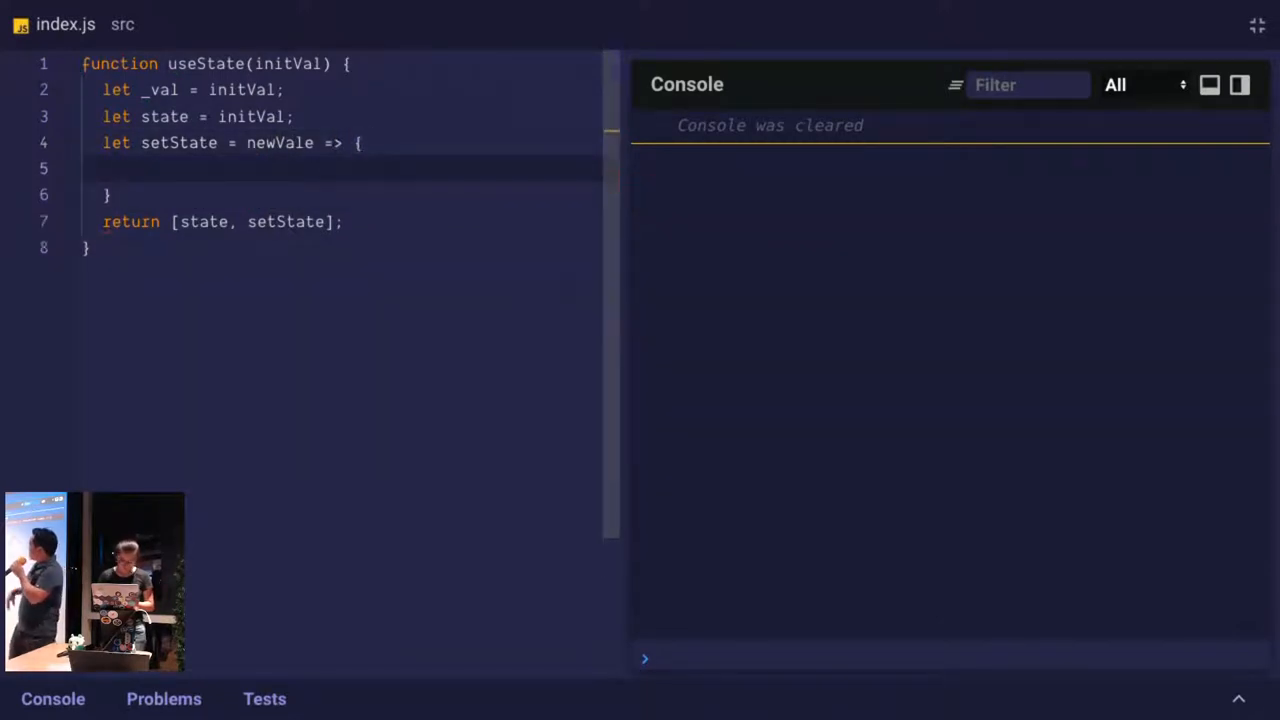
Make setState's body assign _val = newVal;, clearing the console error
text(state)
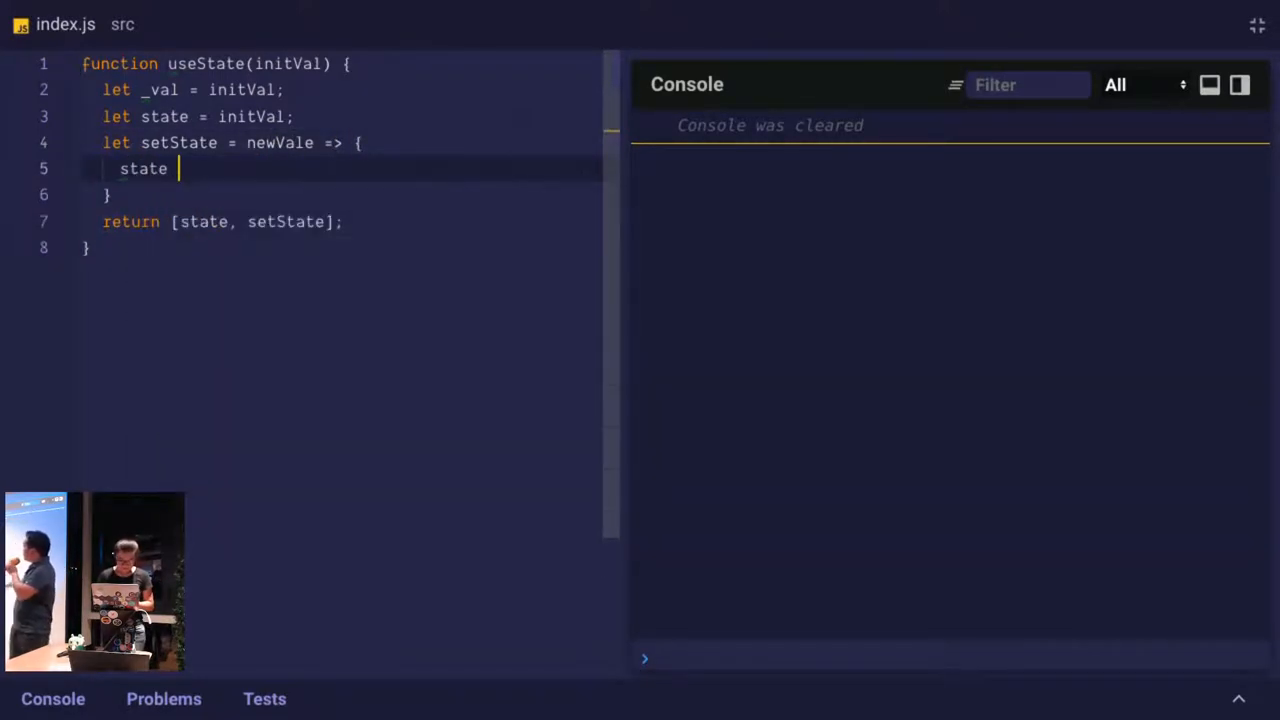
key(Backspace)
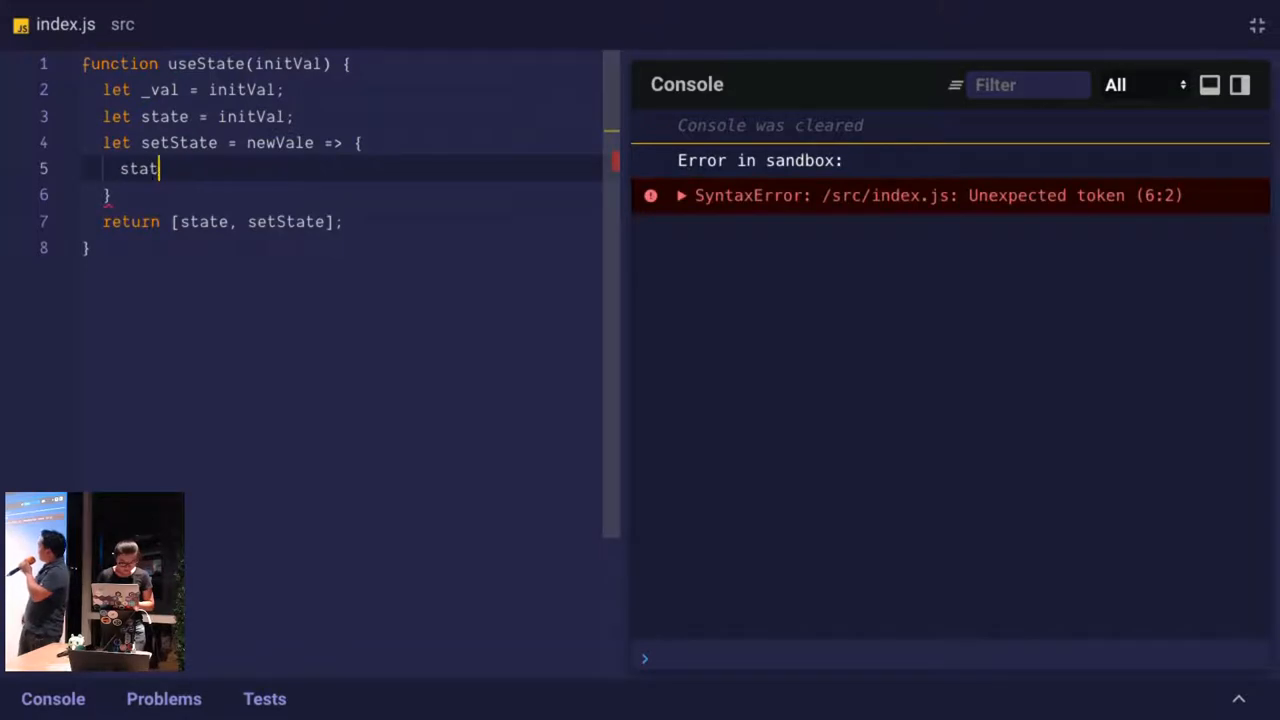
text(_val =)
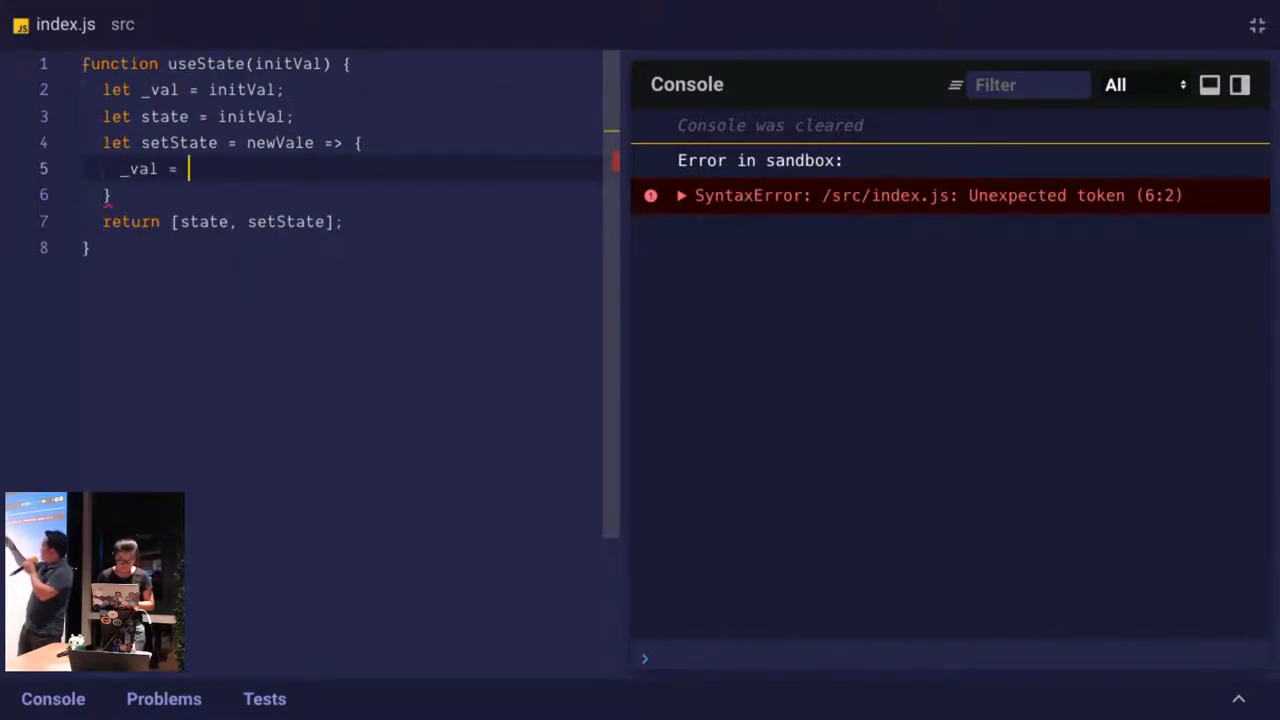
text(newVa)
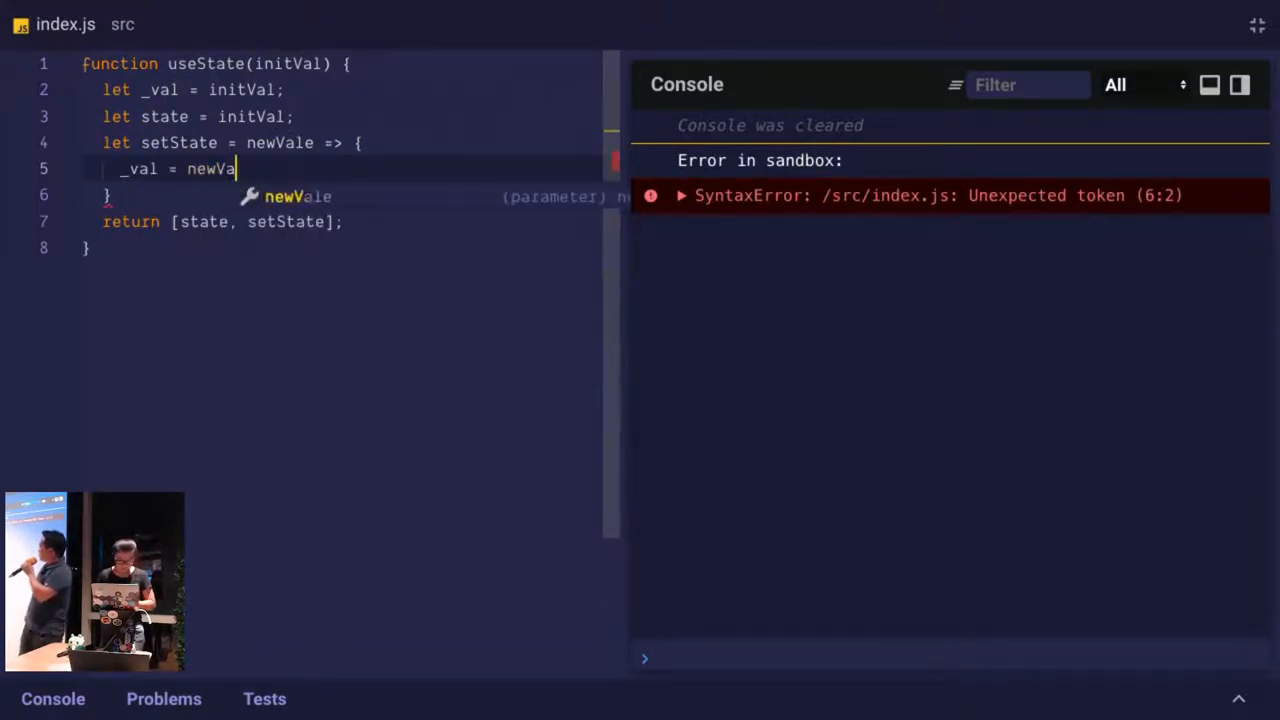
text(ue;)
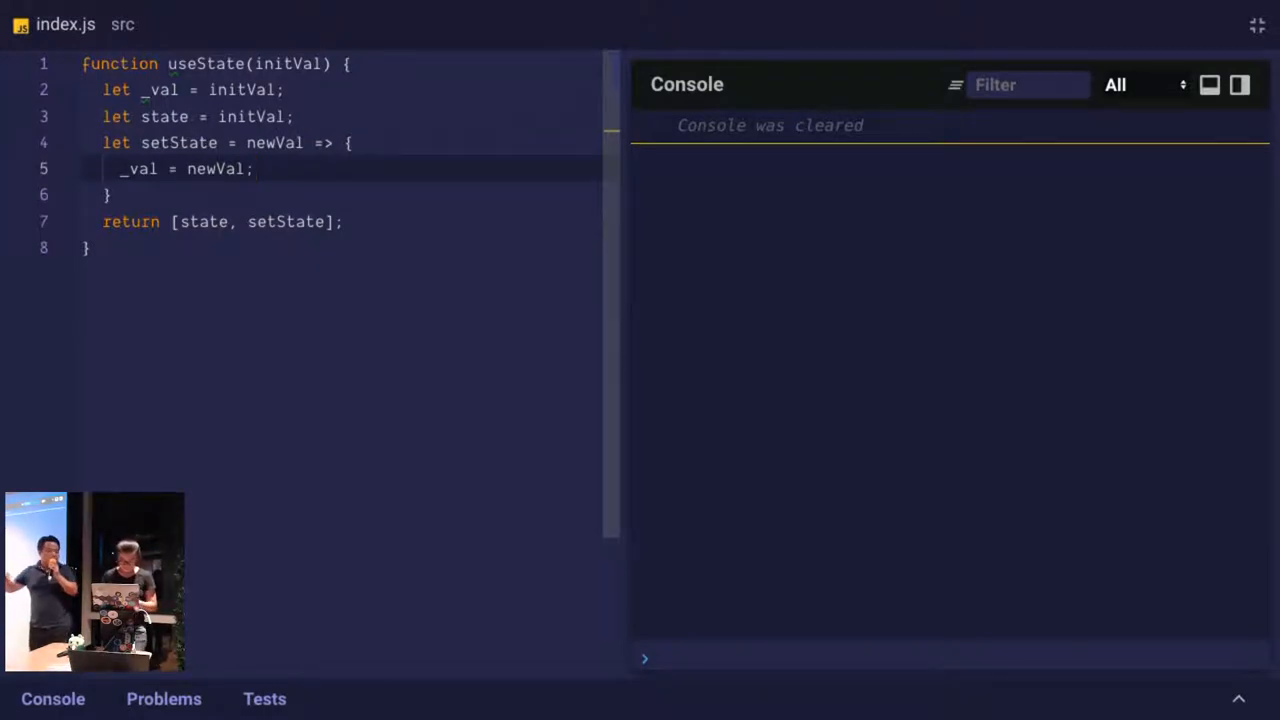
Below the function, destructure const [count, setCount] = useState(1);
key(Enter)
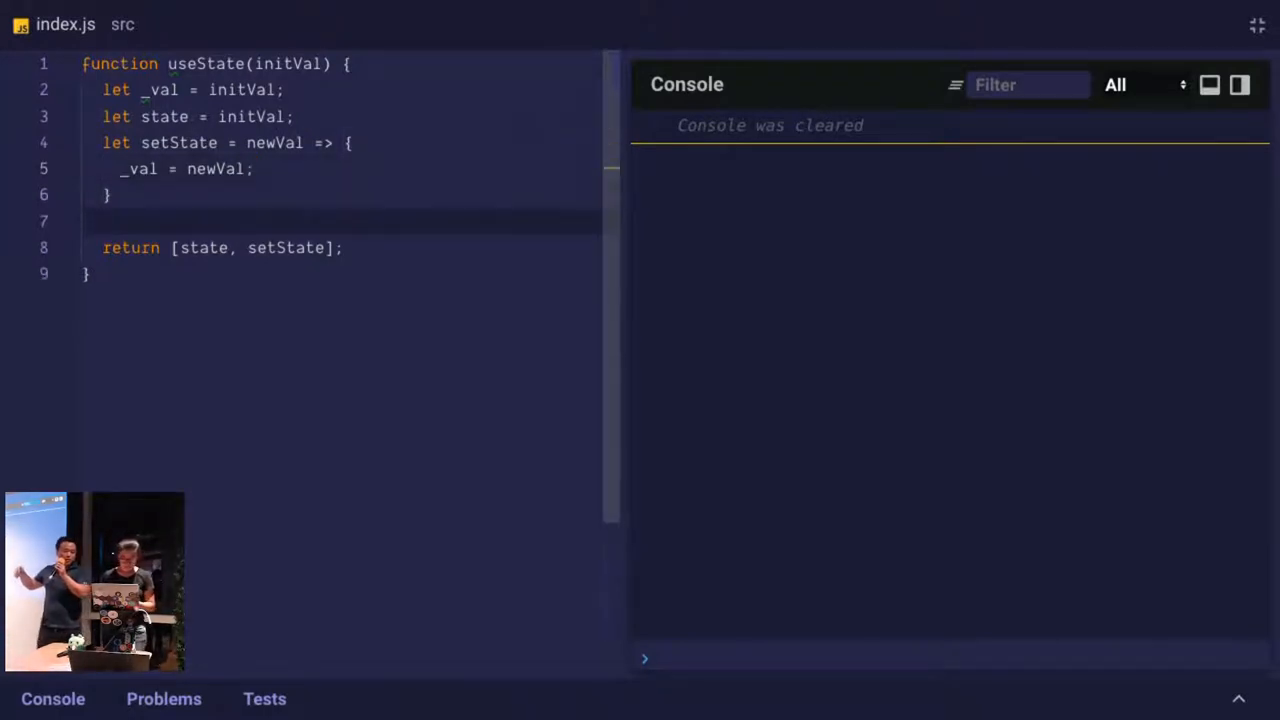
key(Backspace)
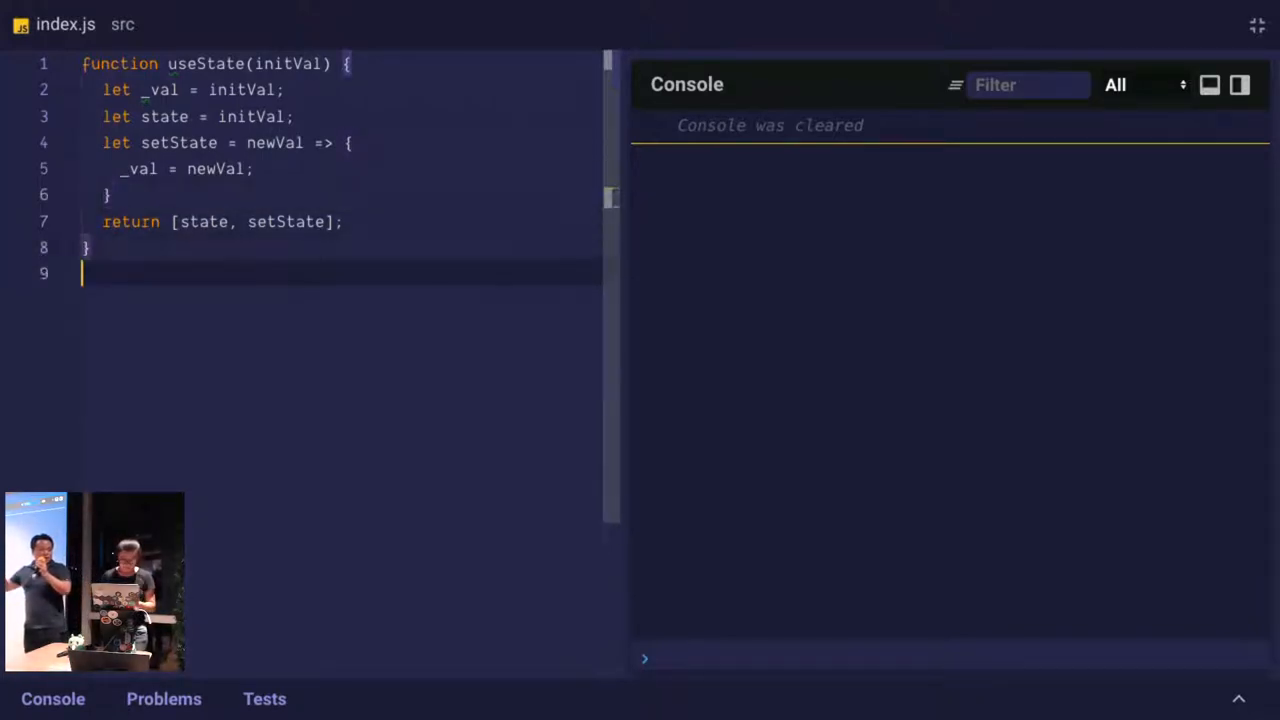
text(u)
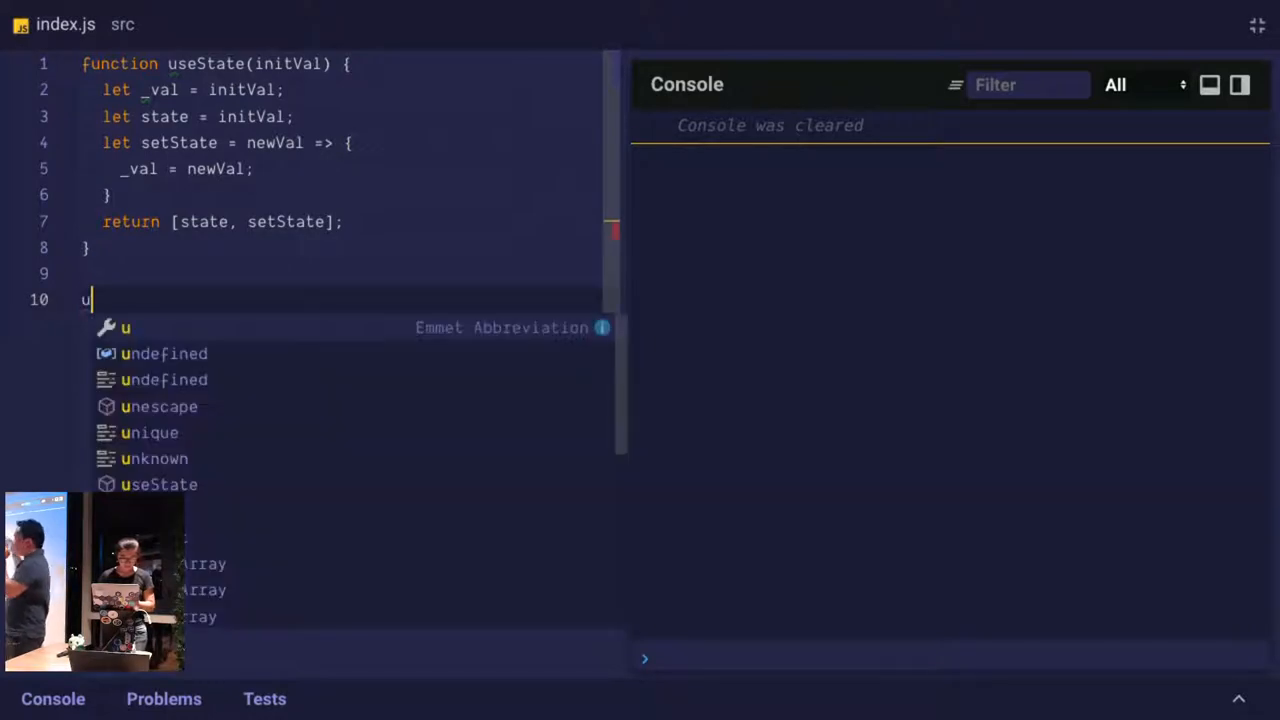
text(const [)
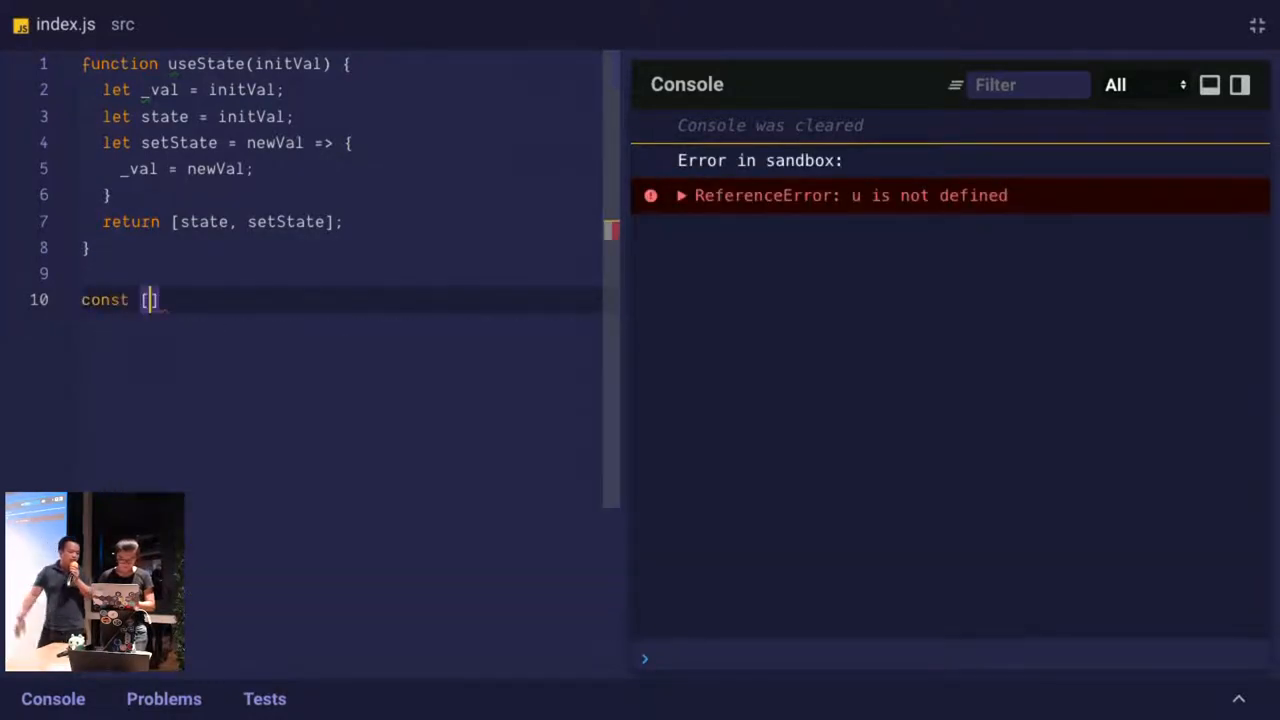
text(count, set)
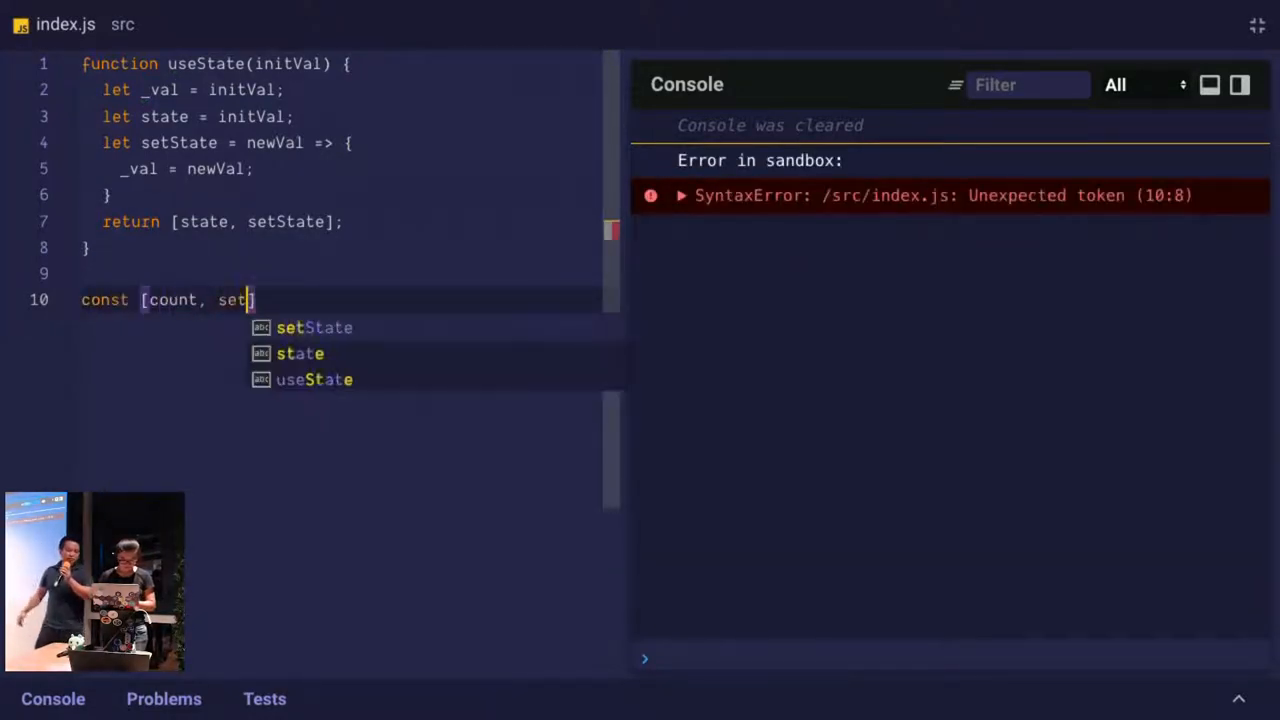
text(Count] = u)
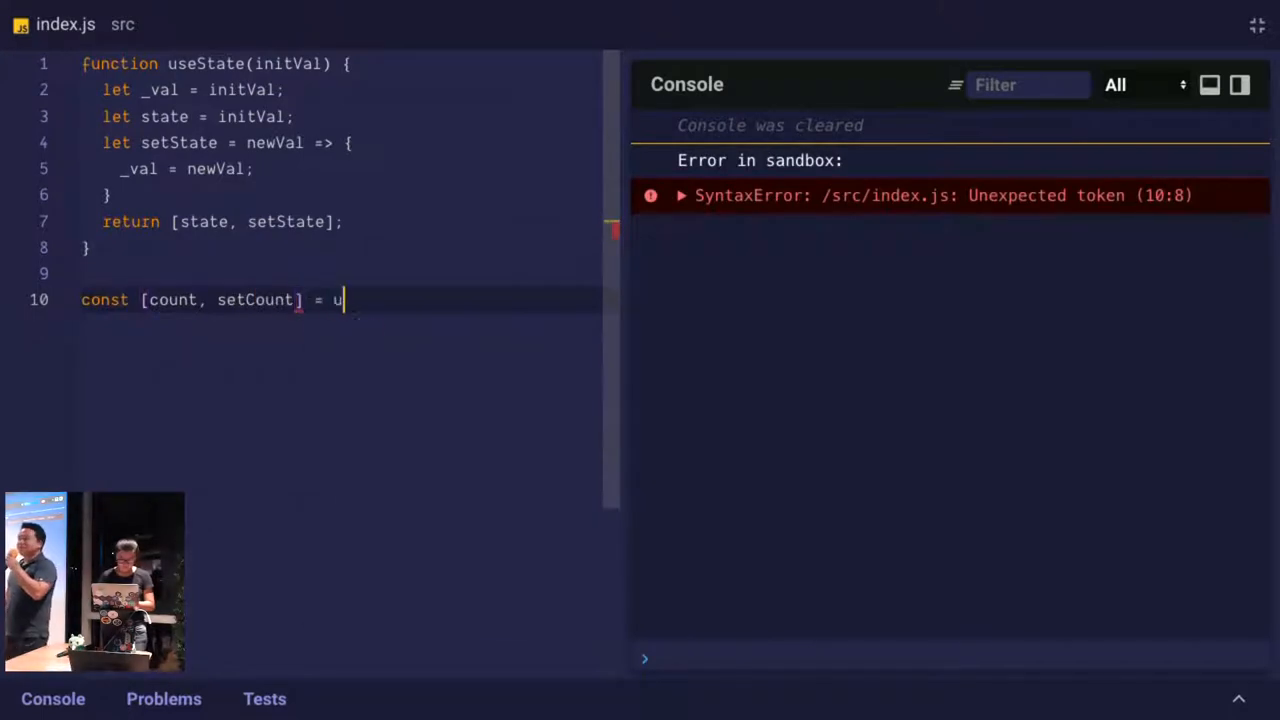
text(seState())
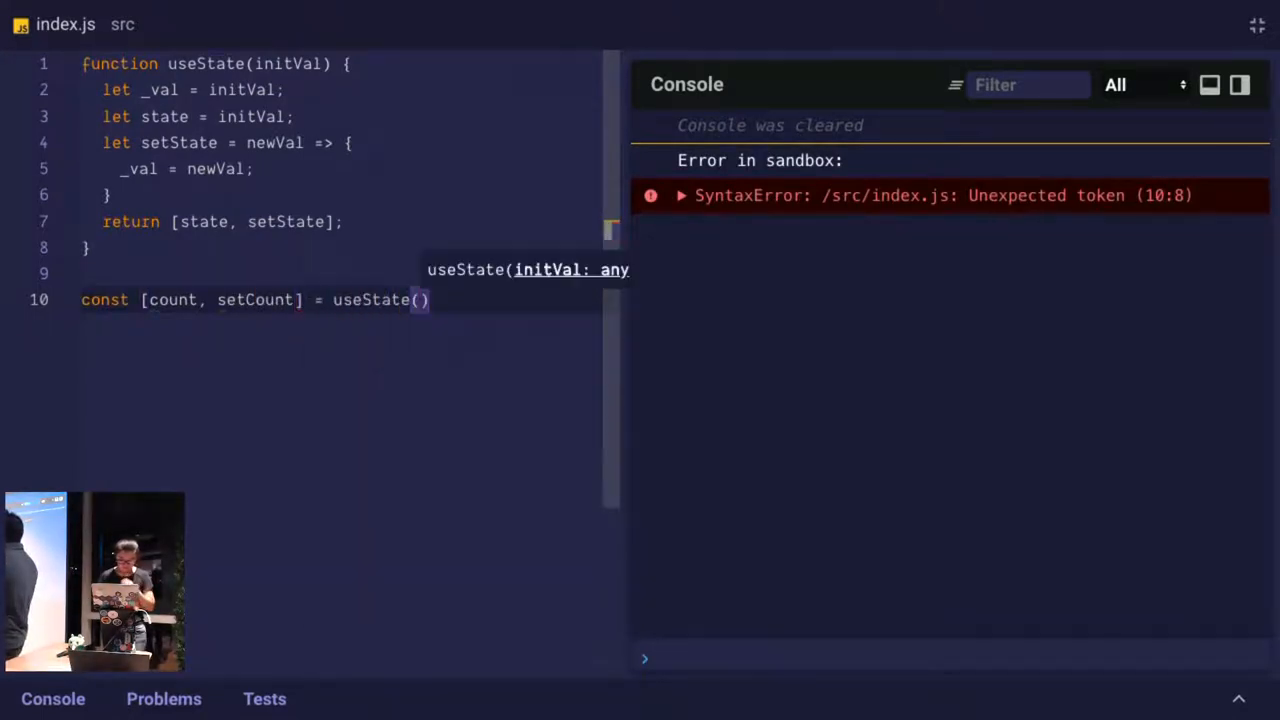
text(1)
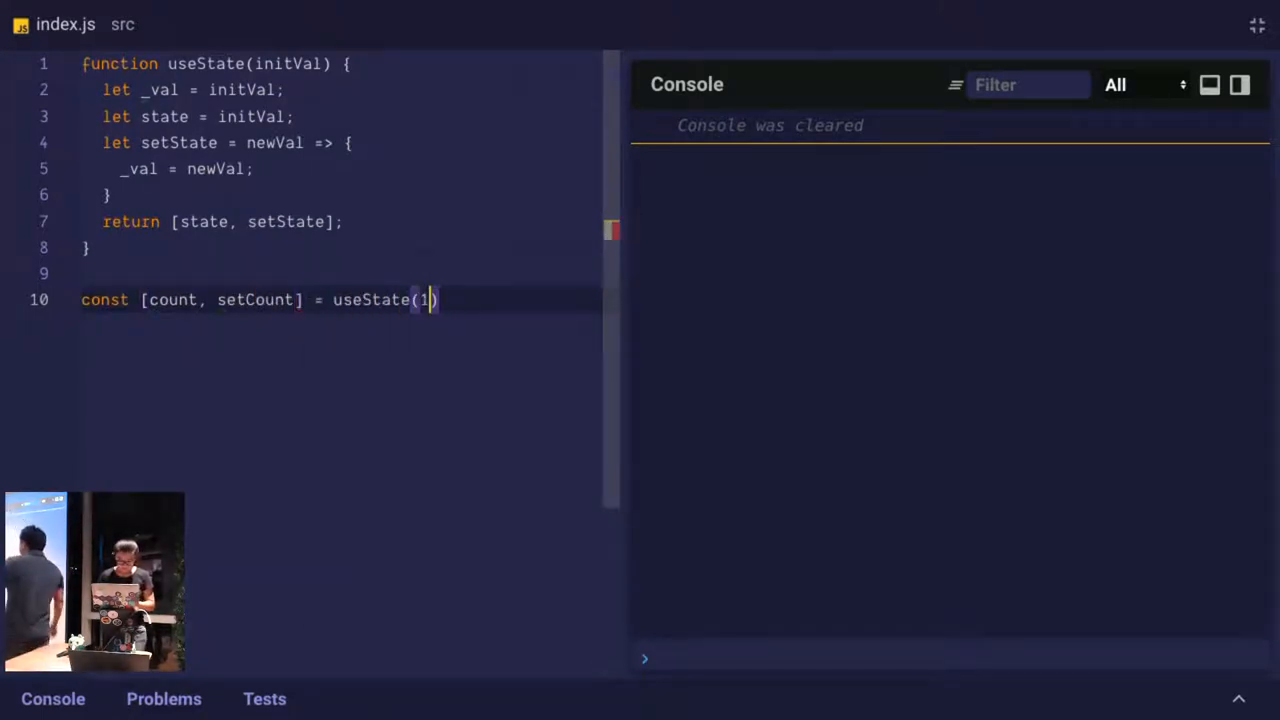
Log count, call setCount(2), then log count again; the console prints 1 twice
text(console)
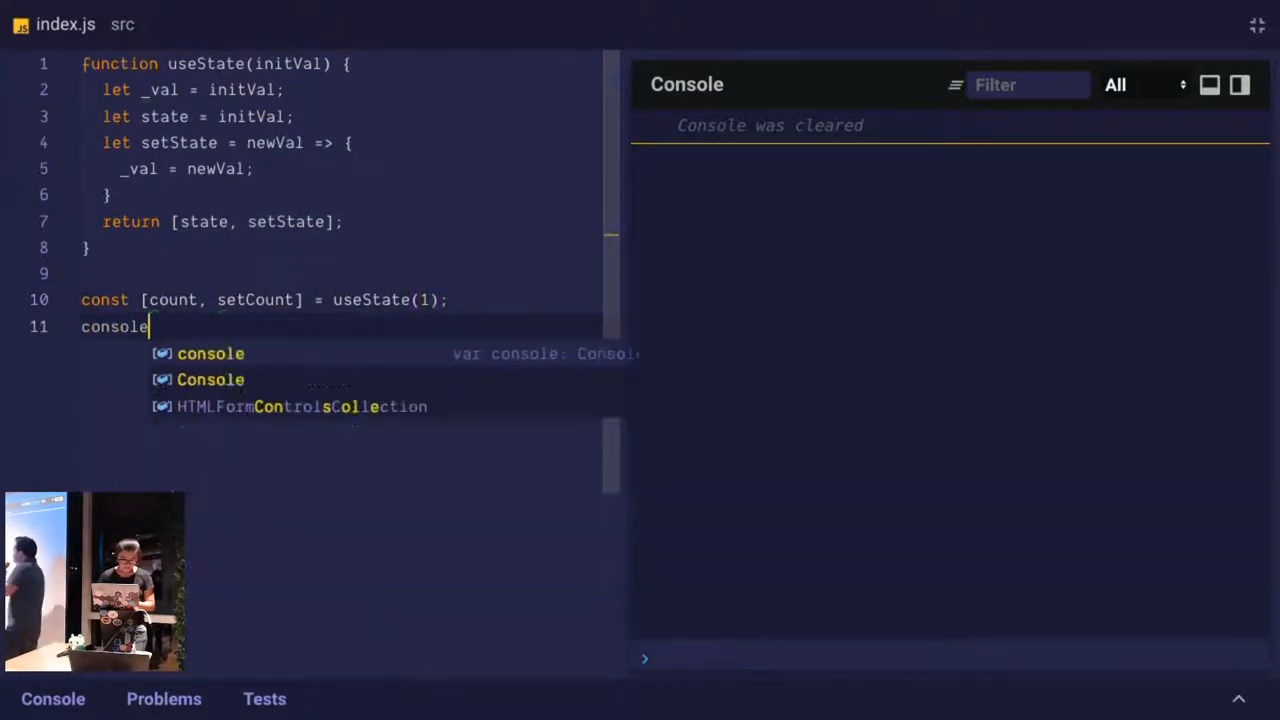
text(.log(count);)
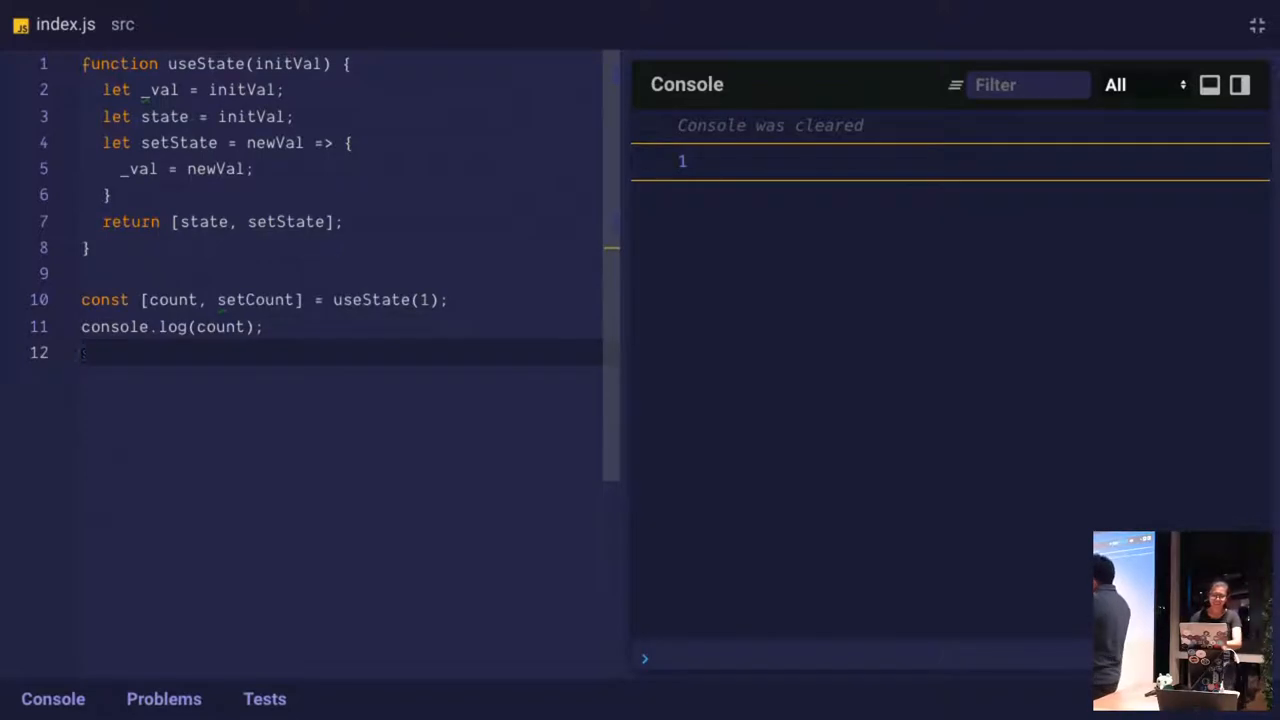
text(setCount(2);)
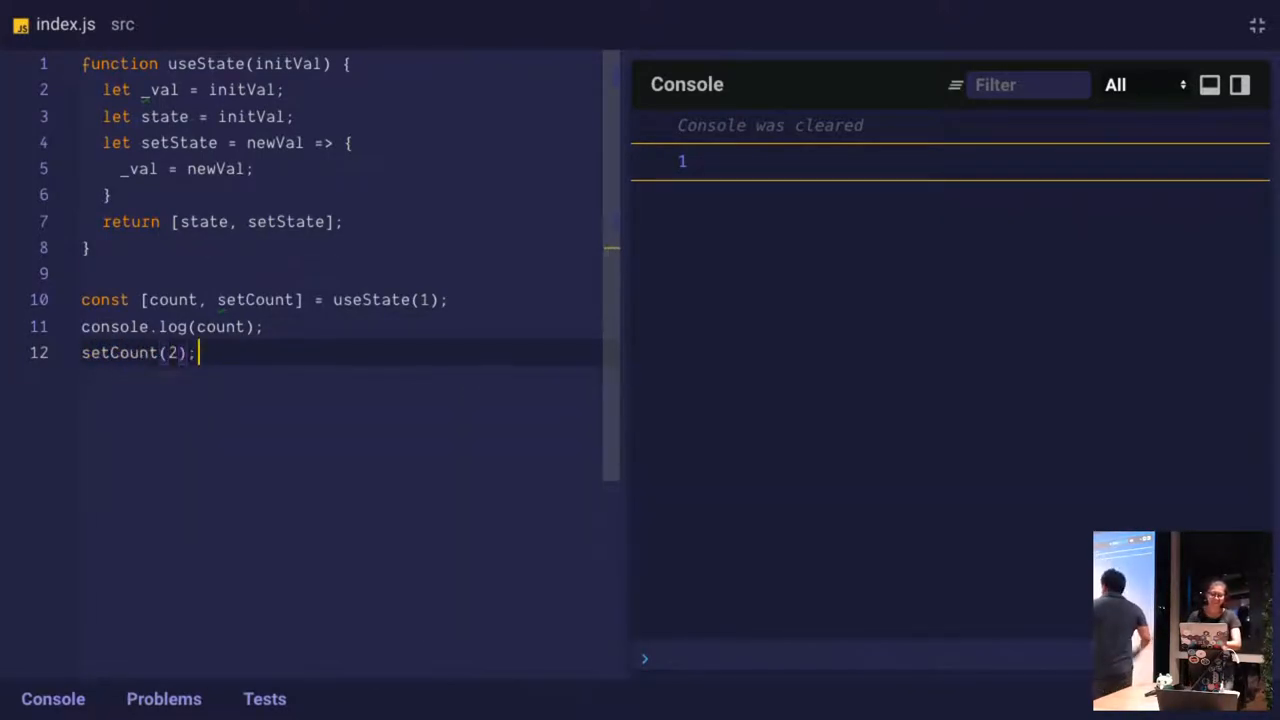
text(consol)
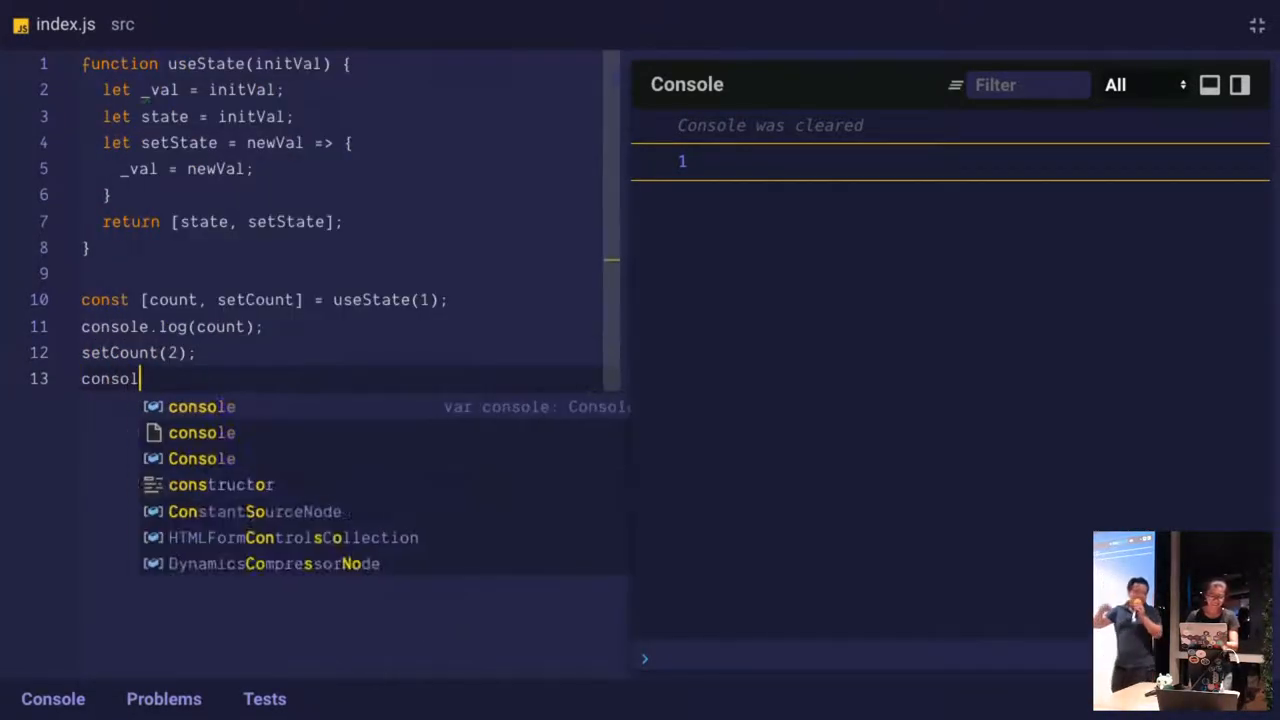
text(e.log(cout)
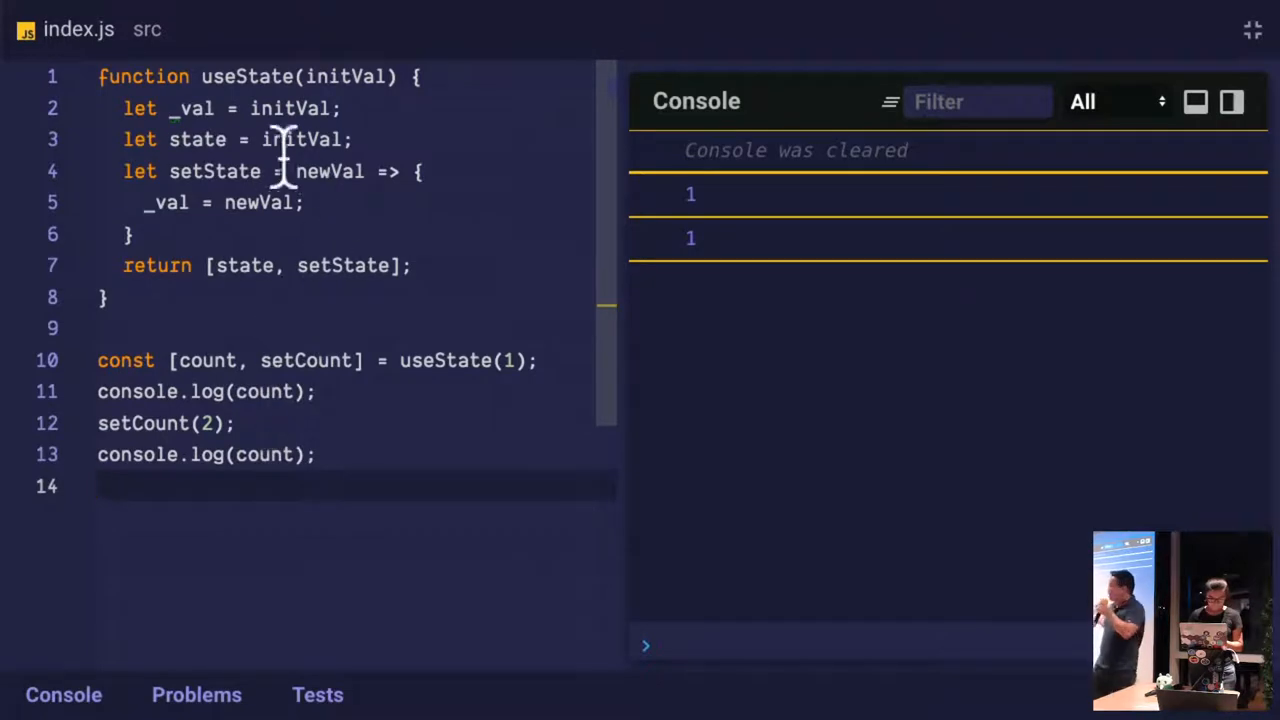
Turn state into the getter () => _val and log count() so the console prints 1 then 2
double_click(304, 140)
text(() ))
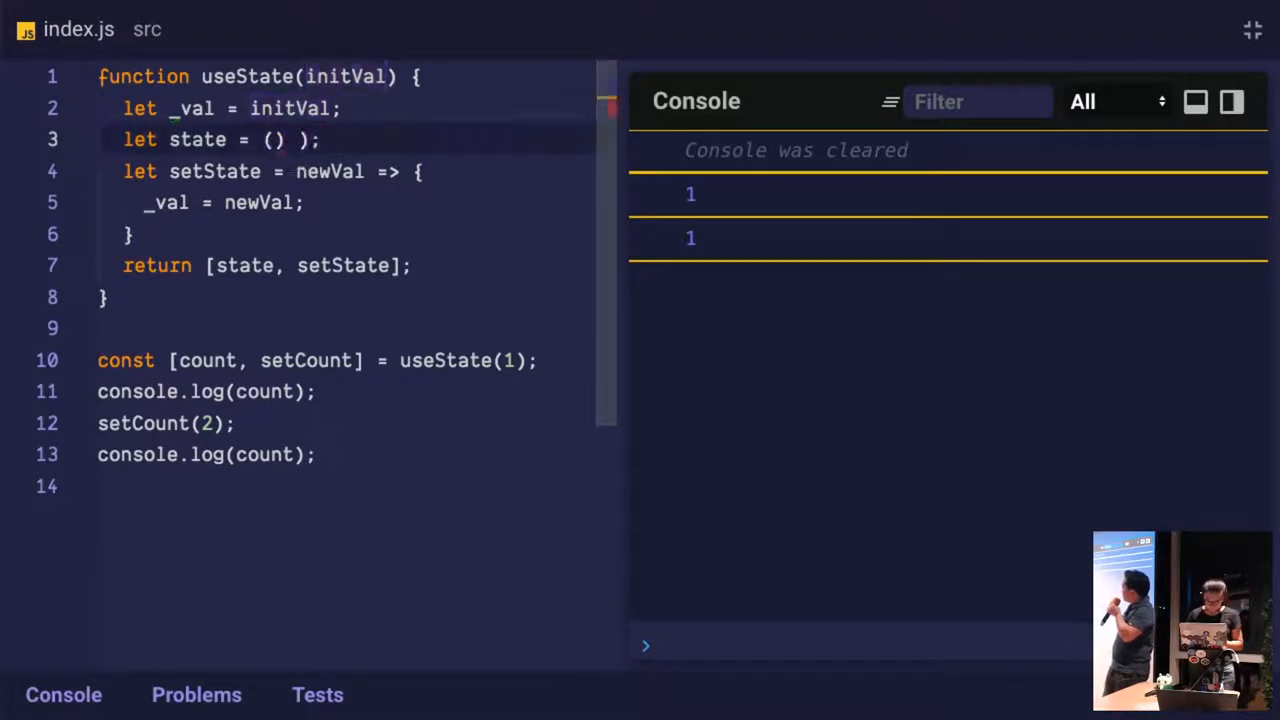
text(=)
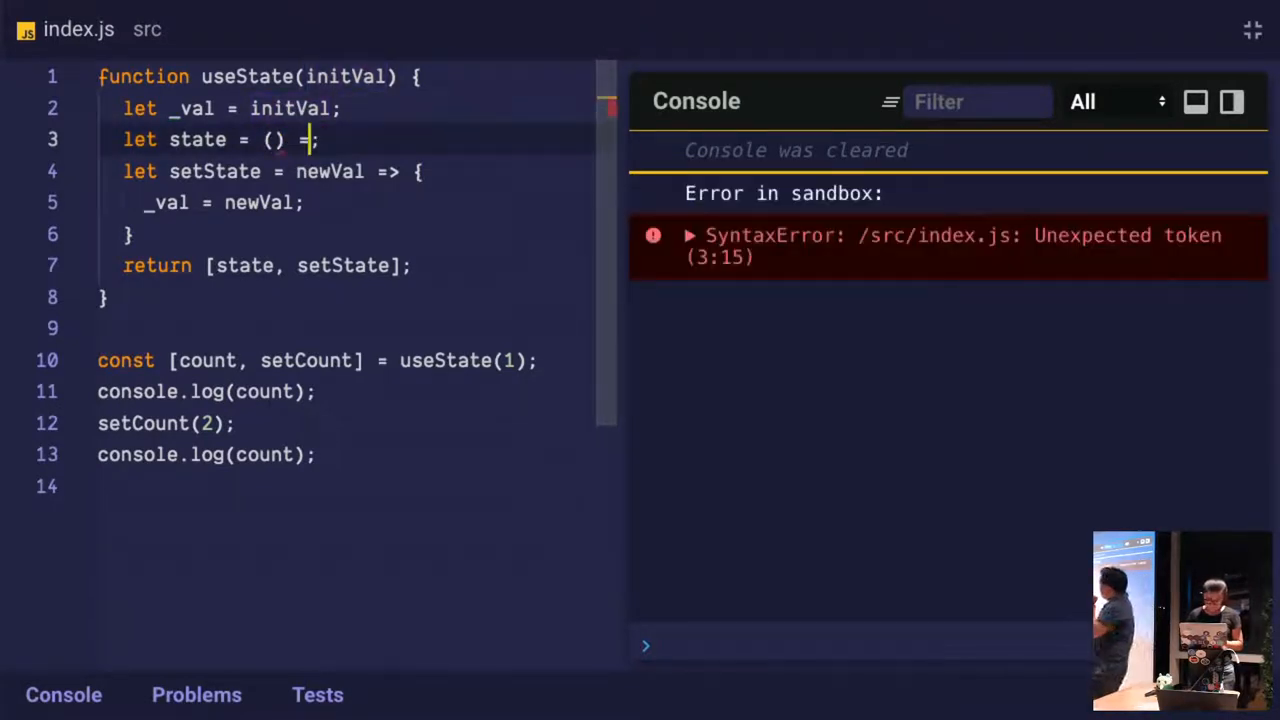
text(> _val)
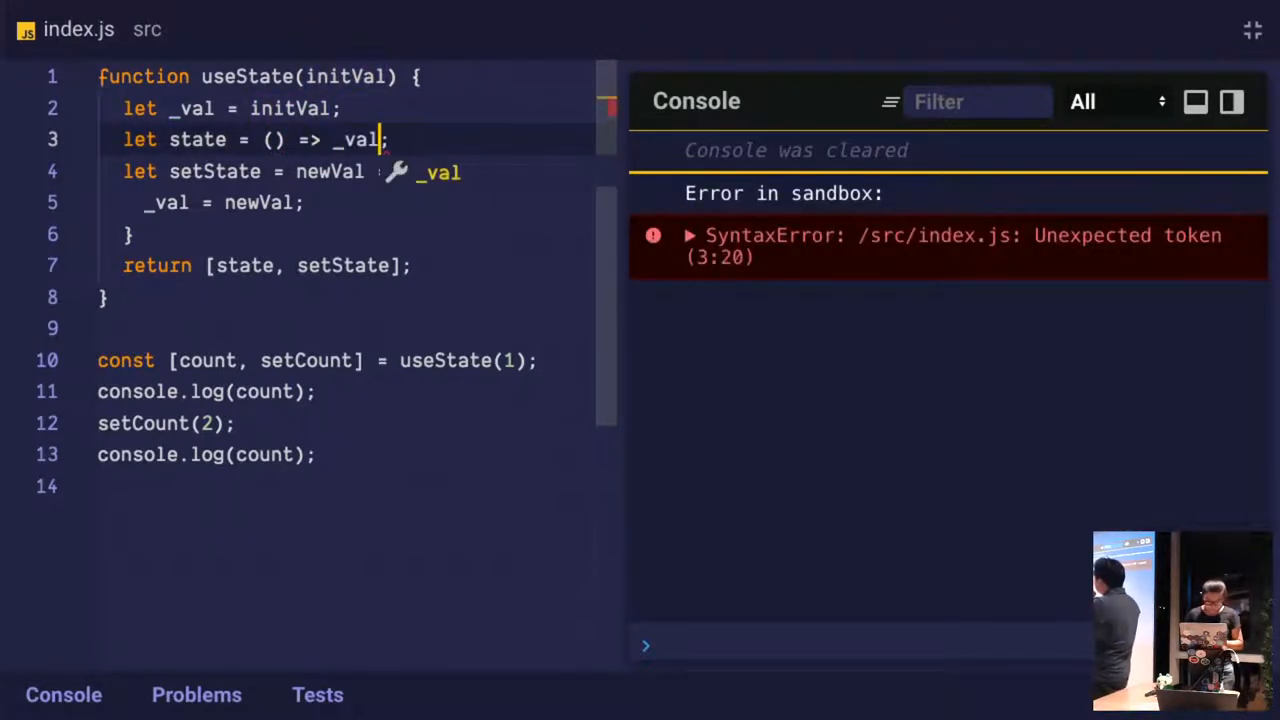
text(;)
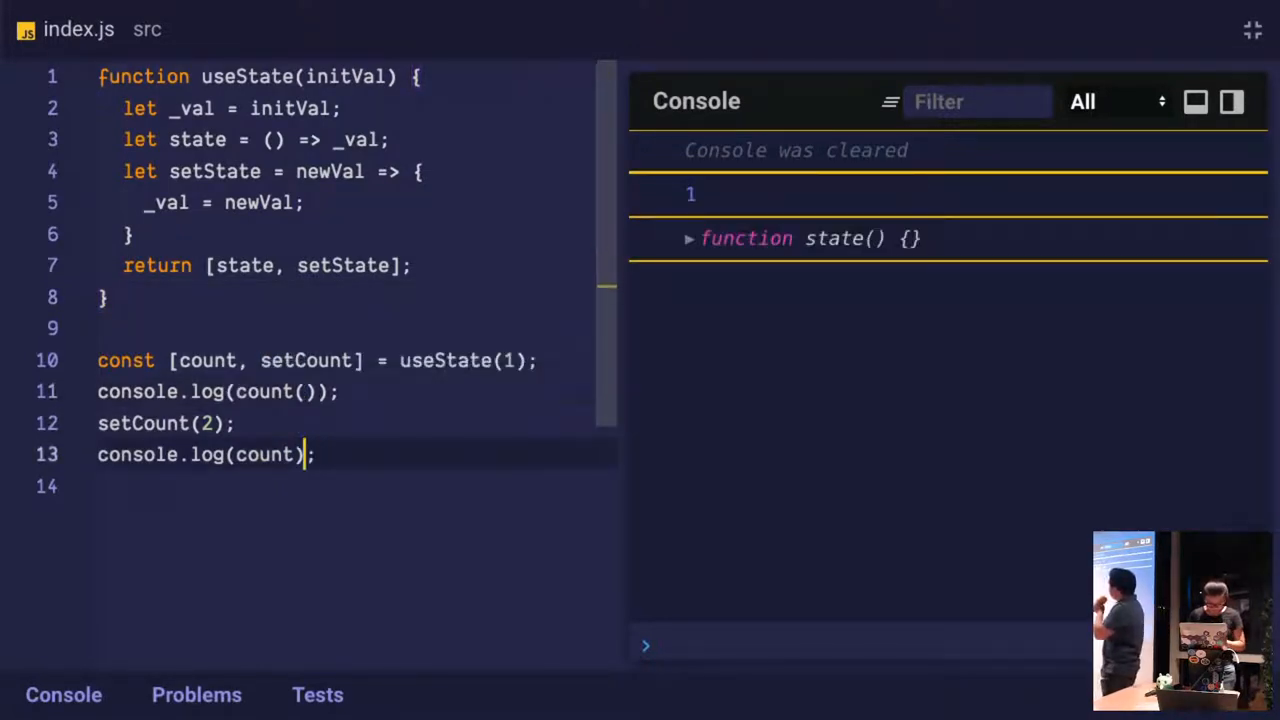
text(())
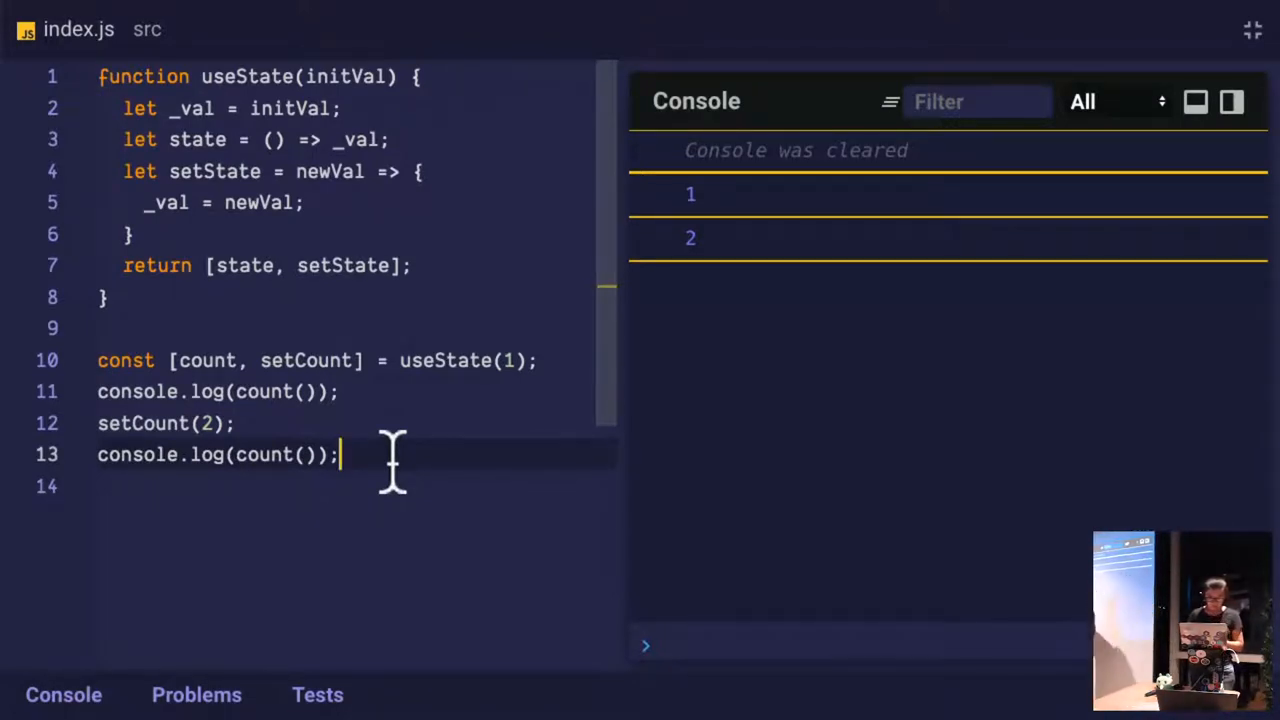
mouse_move(204, 360)
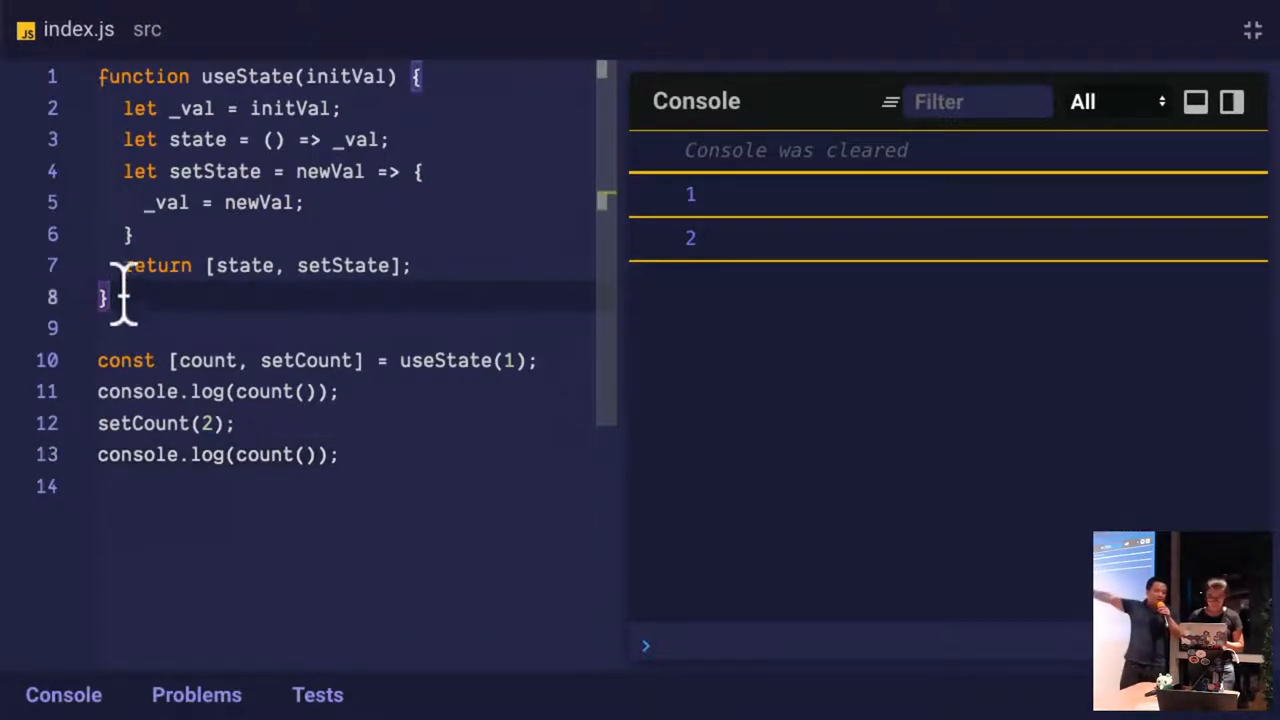
mouse_move(96, 90)
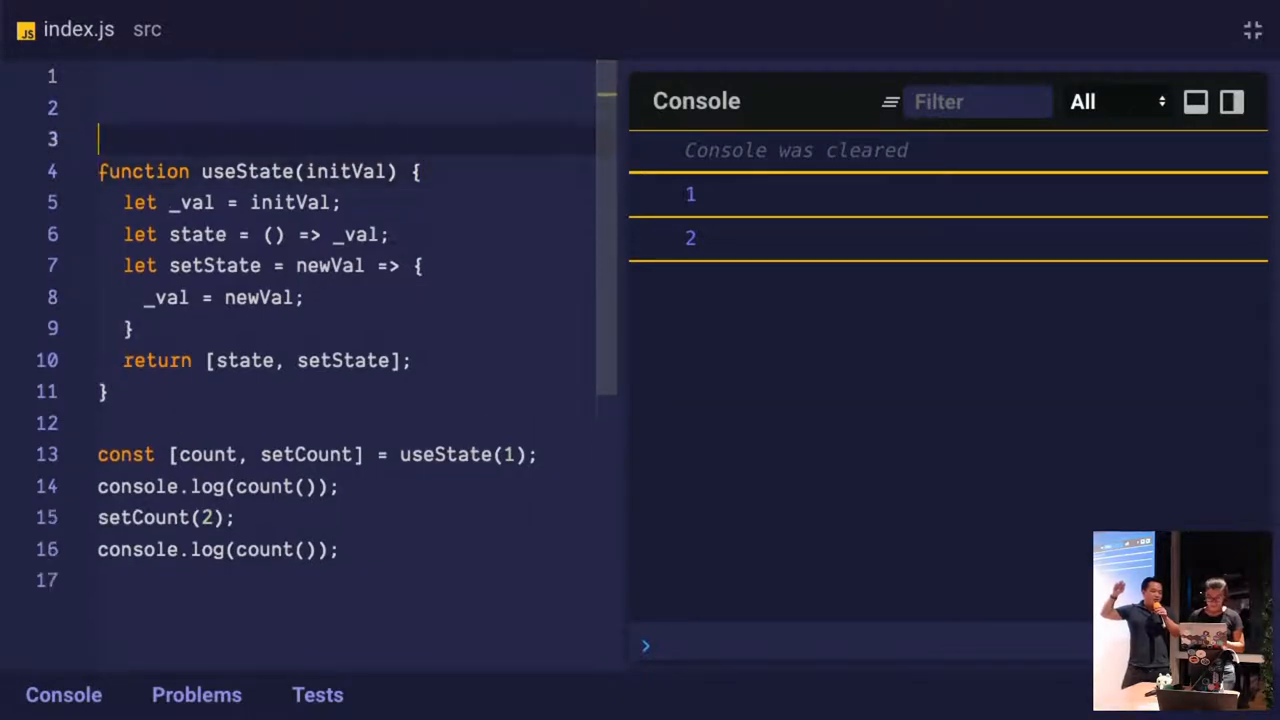
Wrap useState inside an IIFE assigned to const React
text(c)
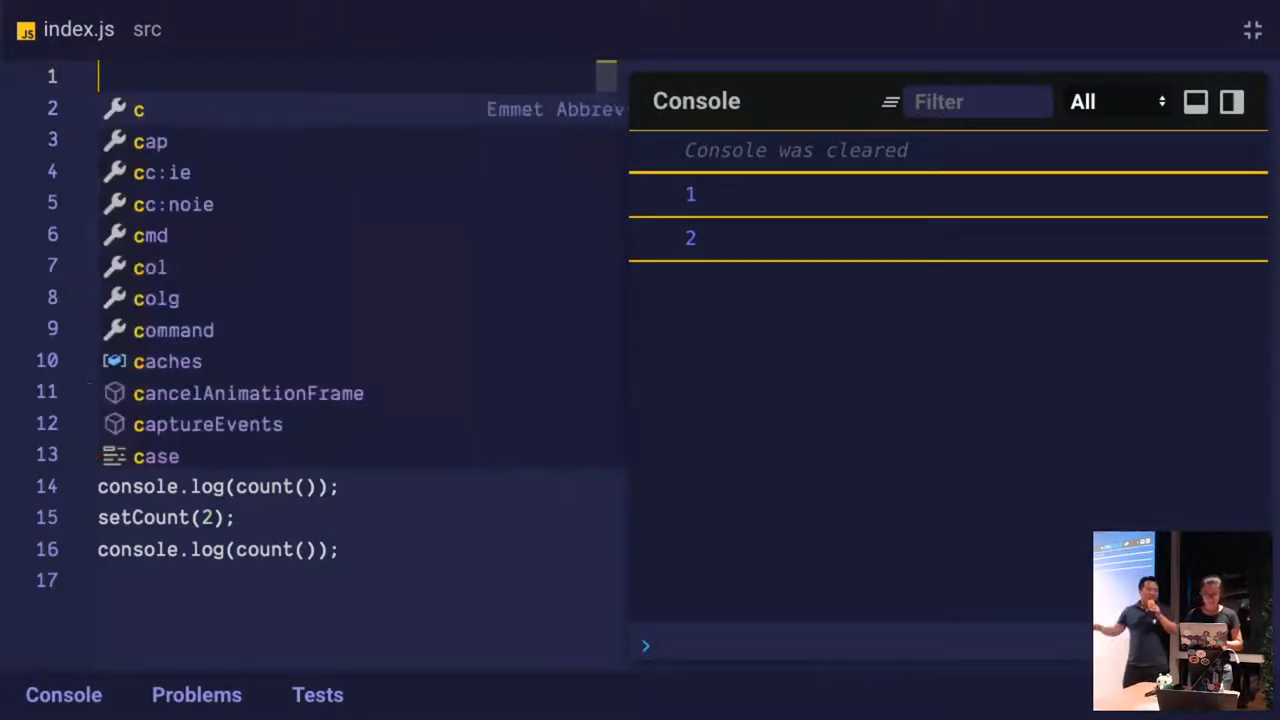
text(const React =)
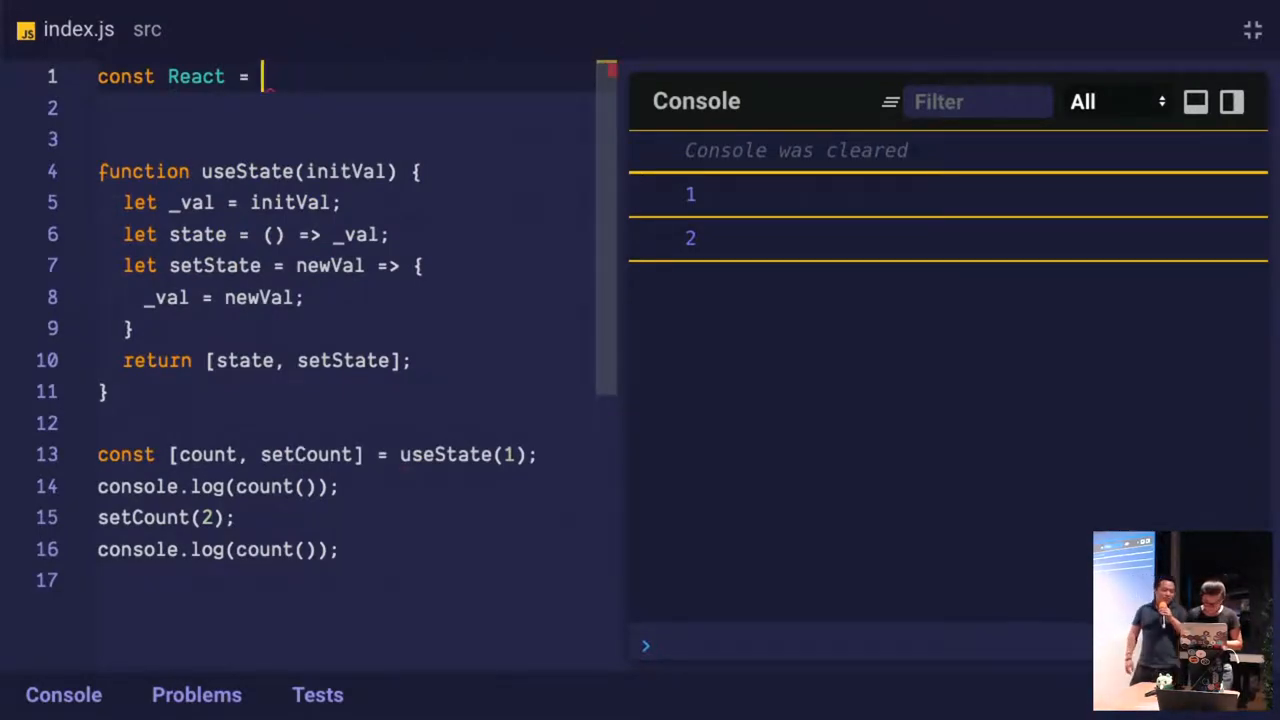
text(()();)
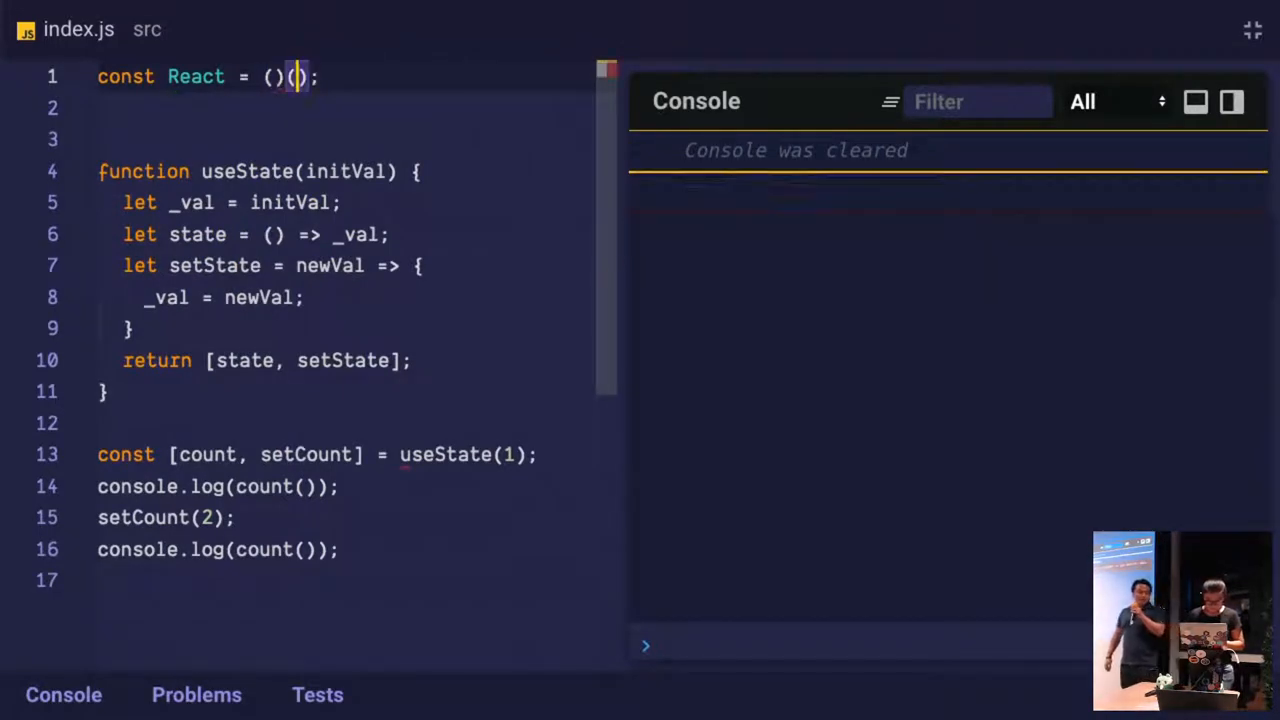
text(() => {)
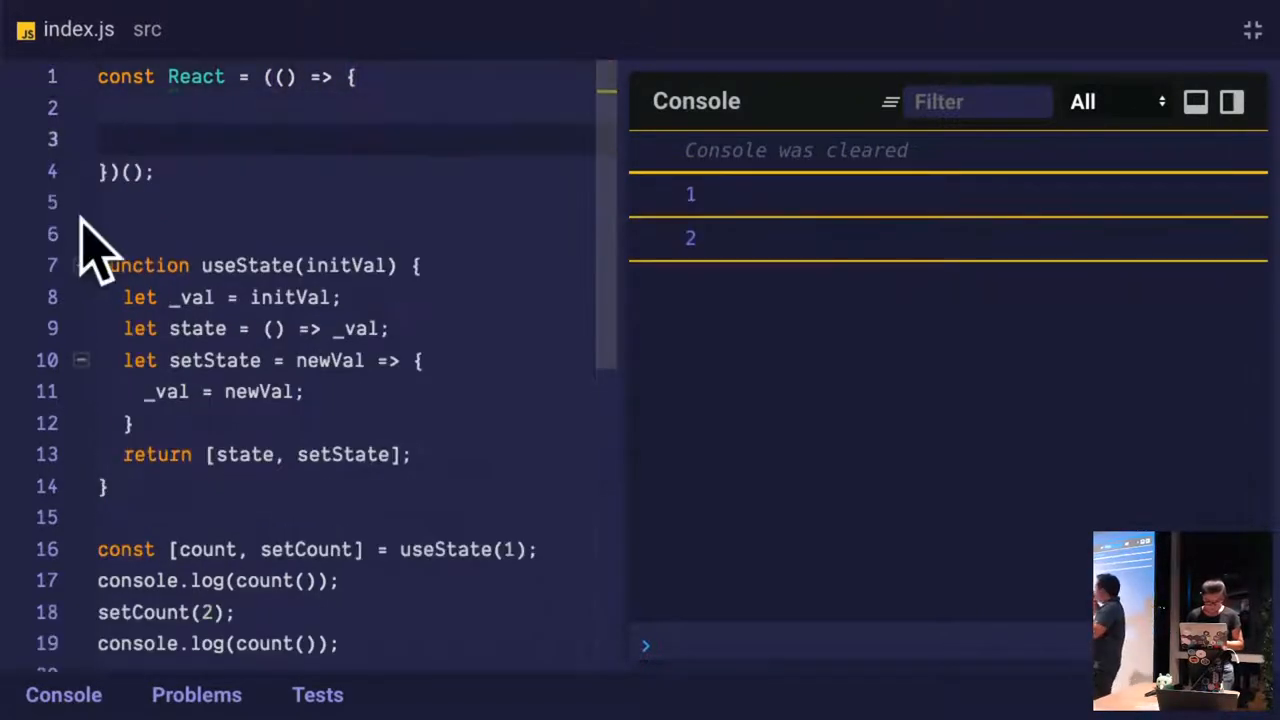
drag(98, 264, 108, 486)
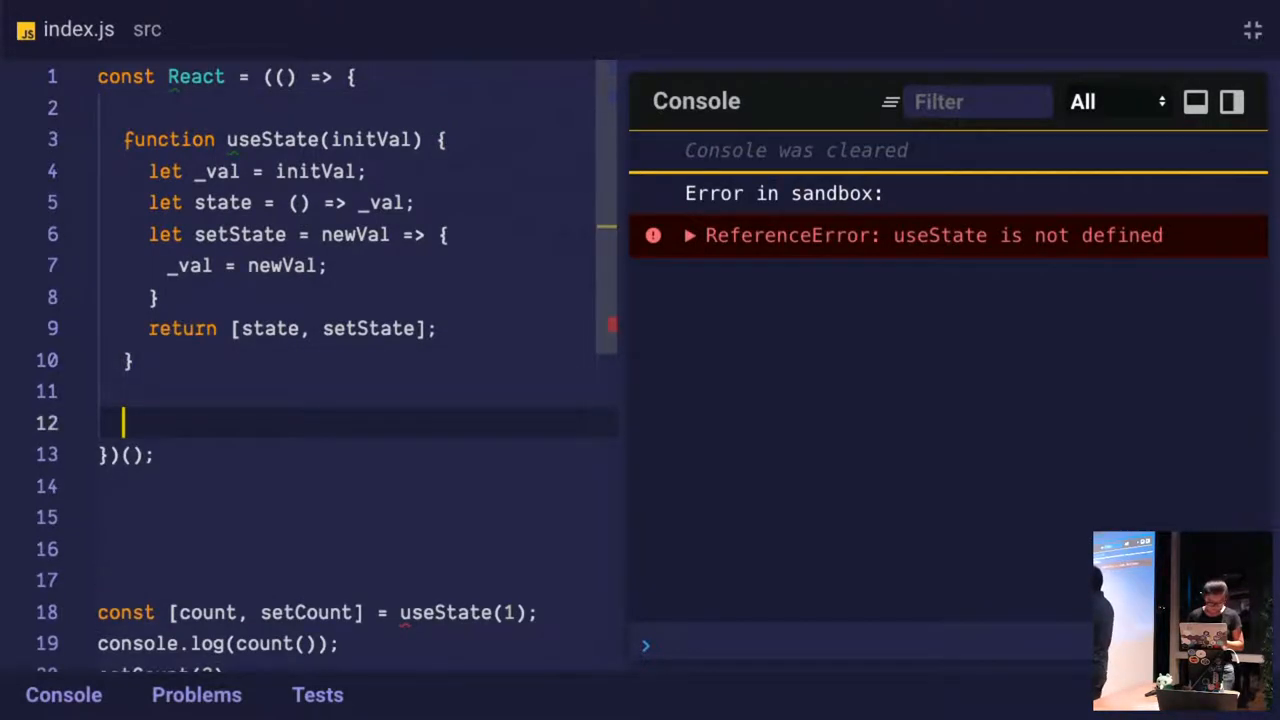
Have React return { useState } and call it as React.useState(1); console prints 1, 2
text(return {})
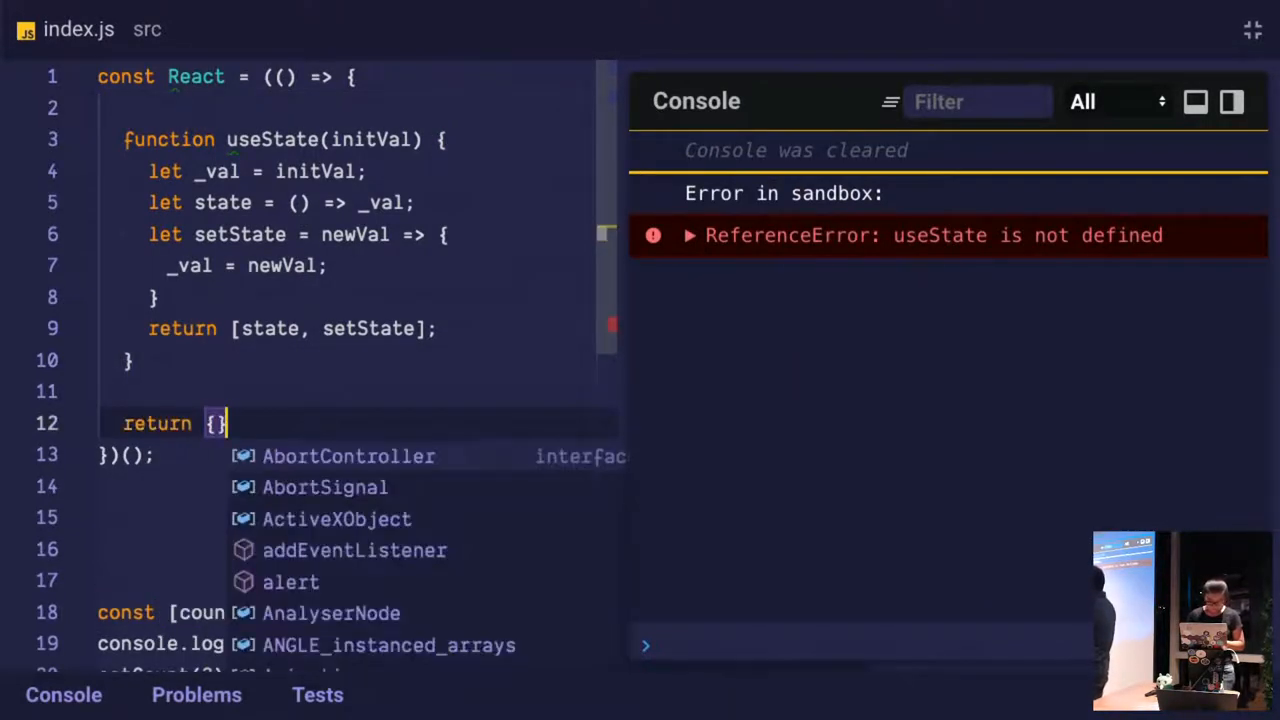
text(useState)
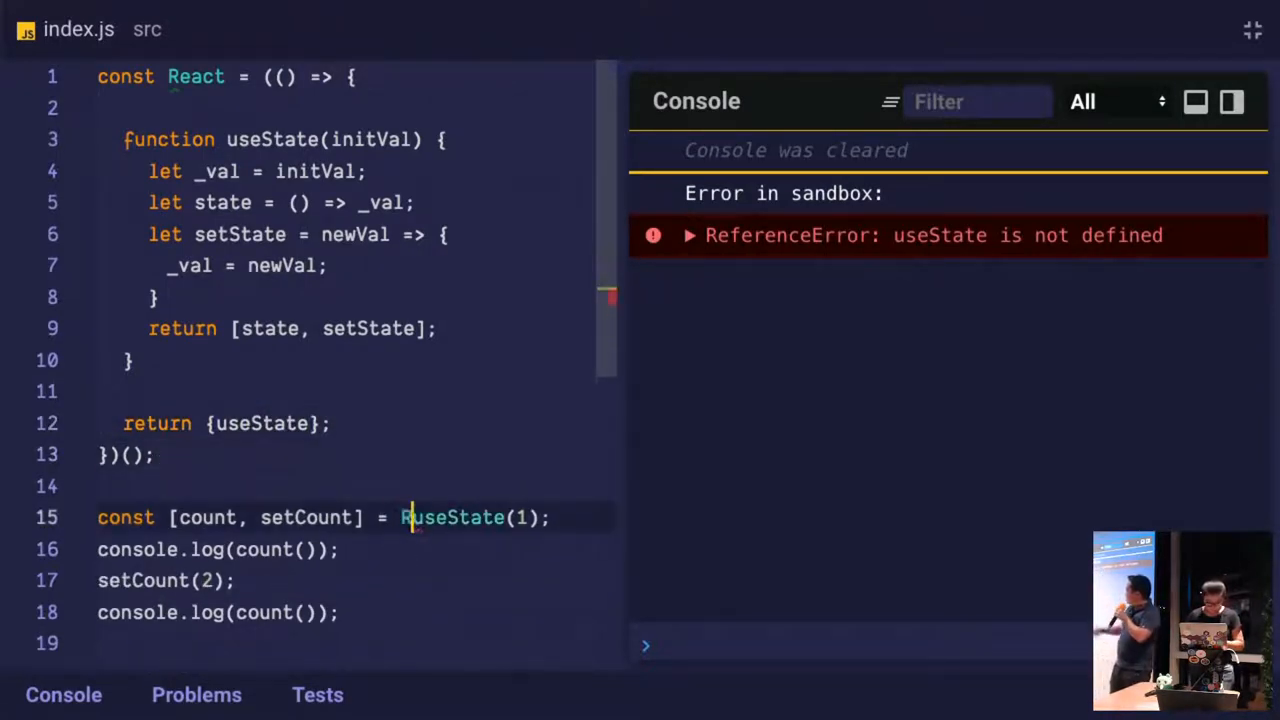
text(React.)
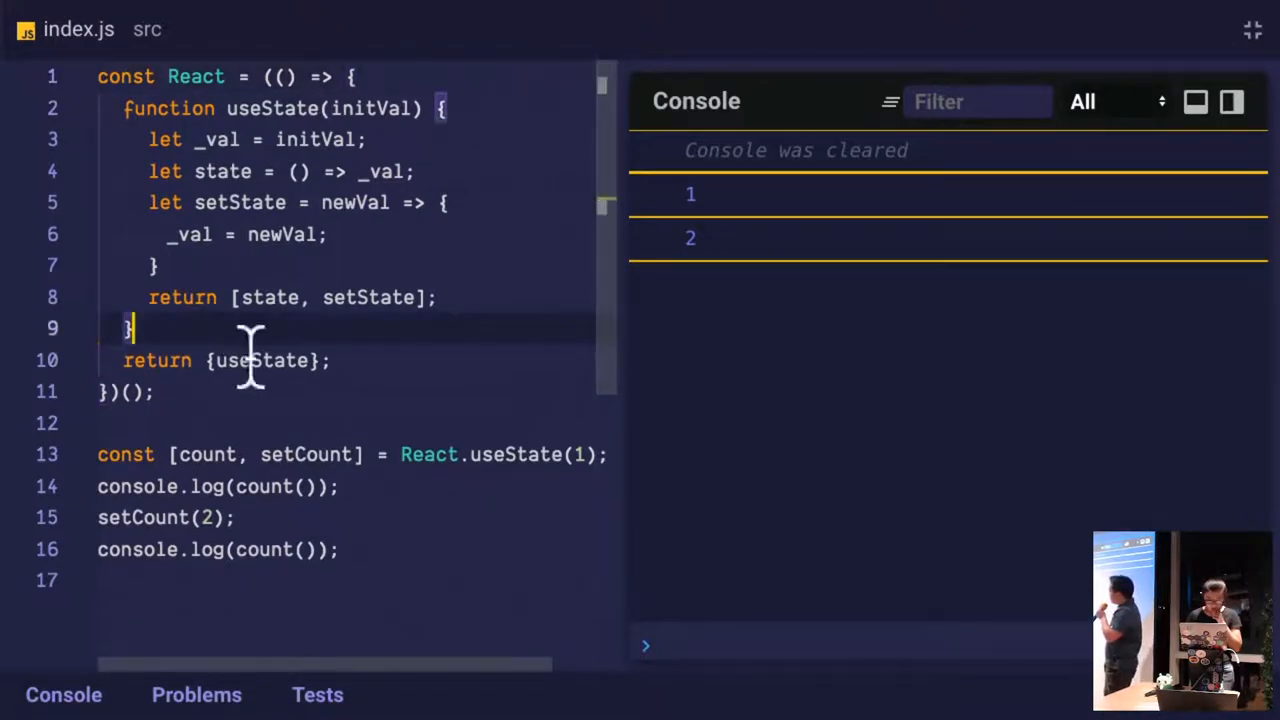
mouse_move(270, 234)
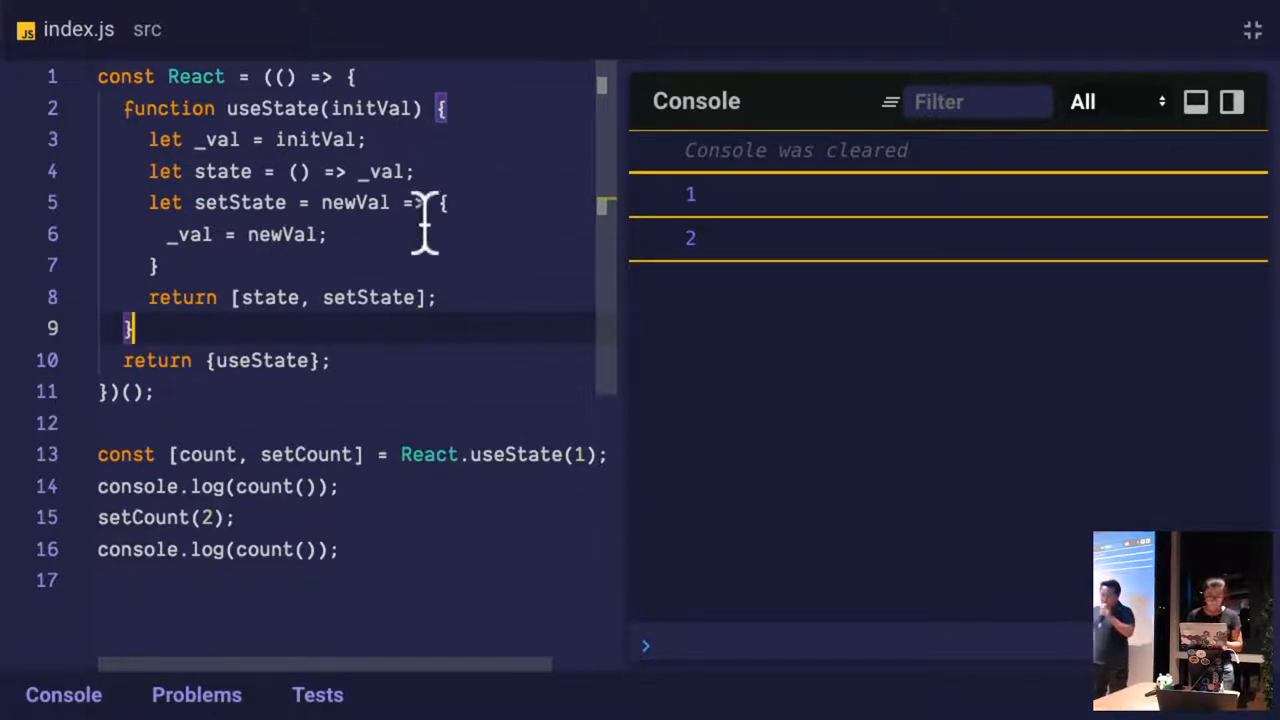
mouse_move(290, 420)
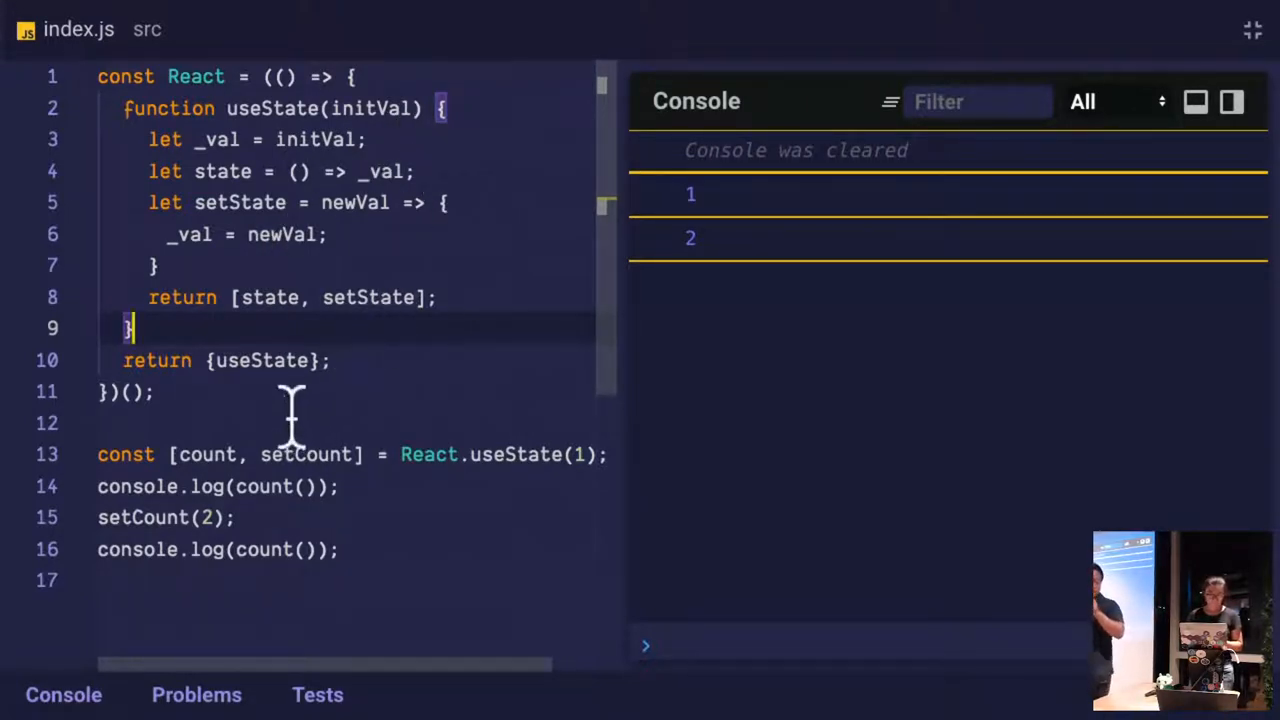
Wrap the React.useState(1) destructuring in a new function Component()
text(f)
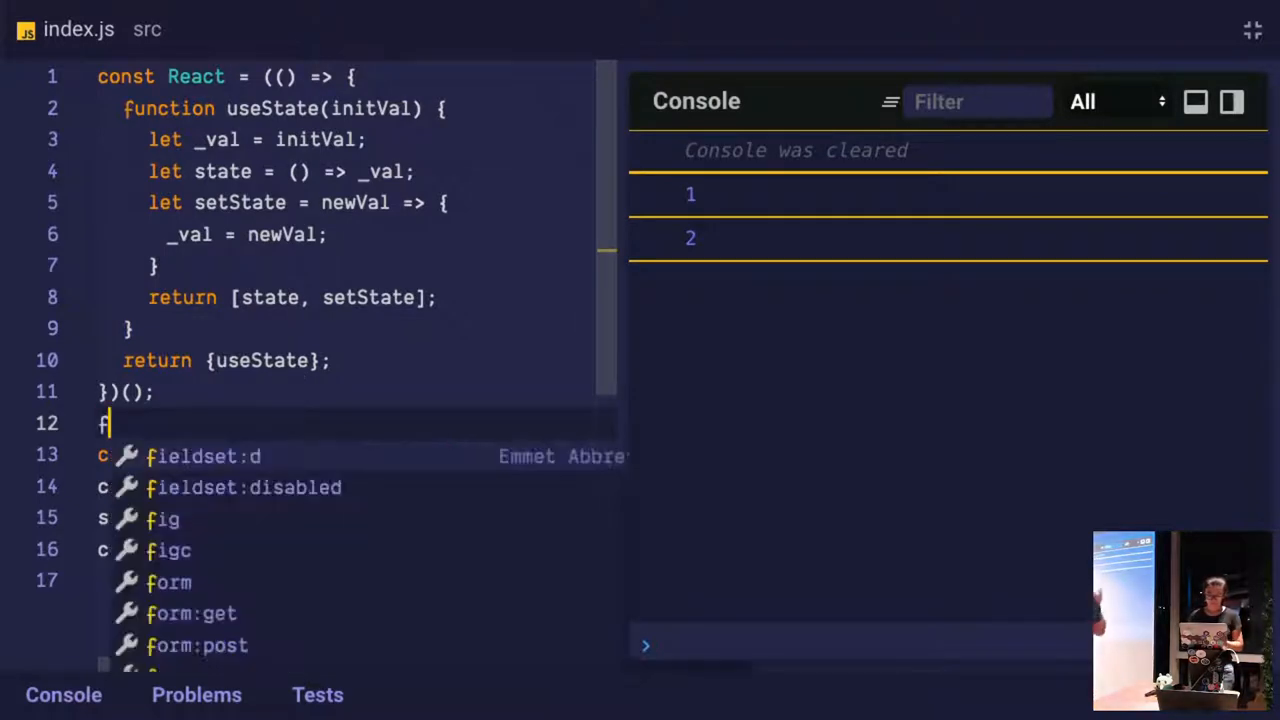
text(unction Componen)
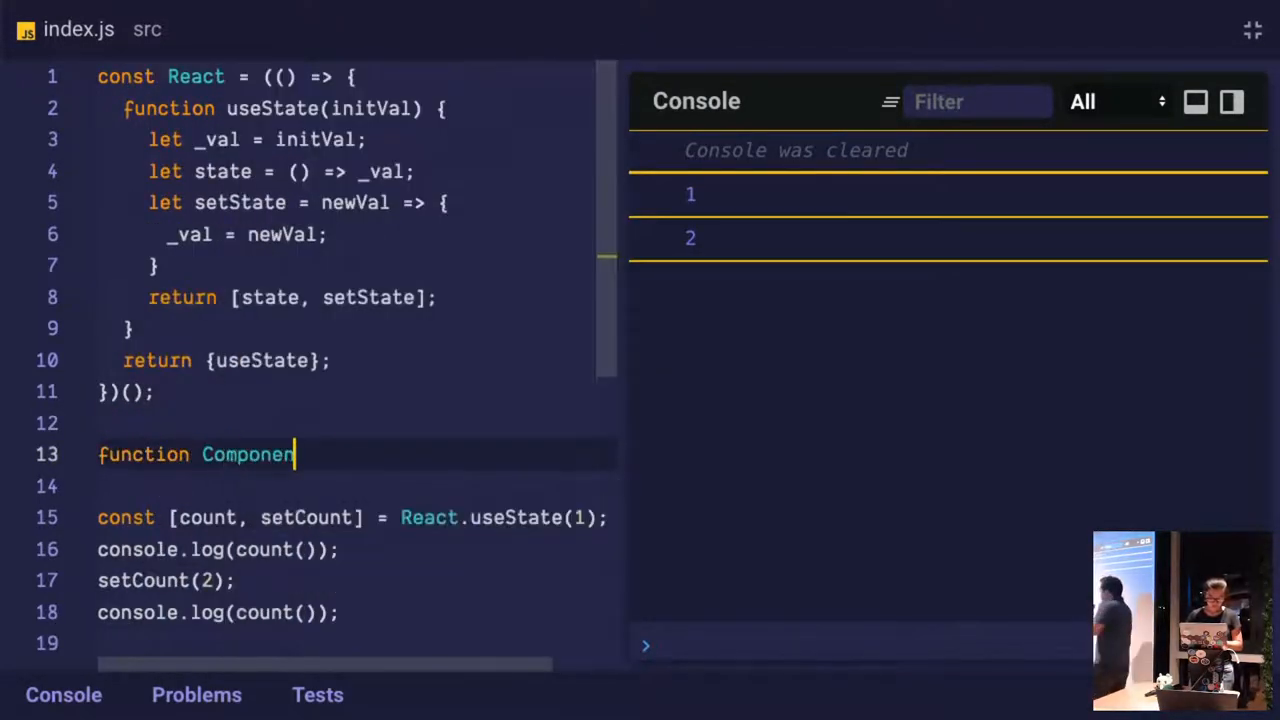
text(t() {)
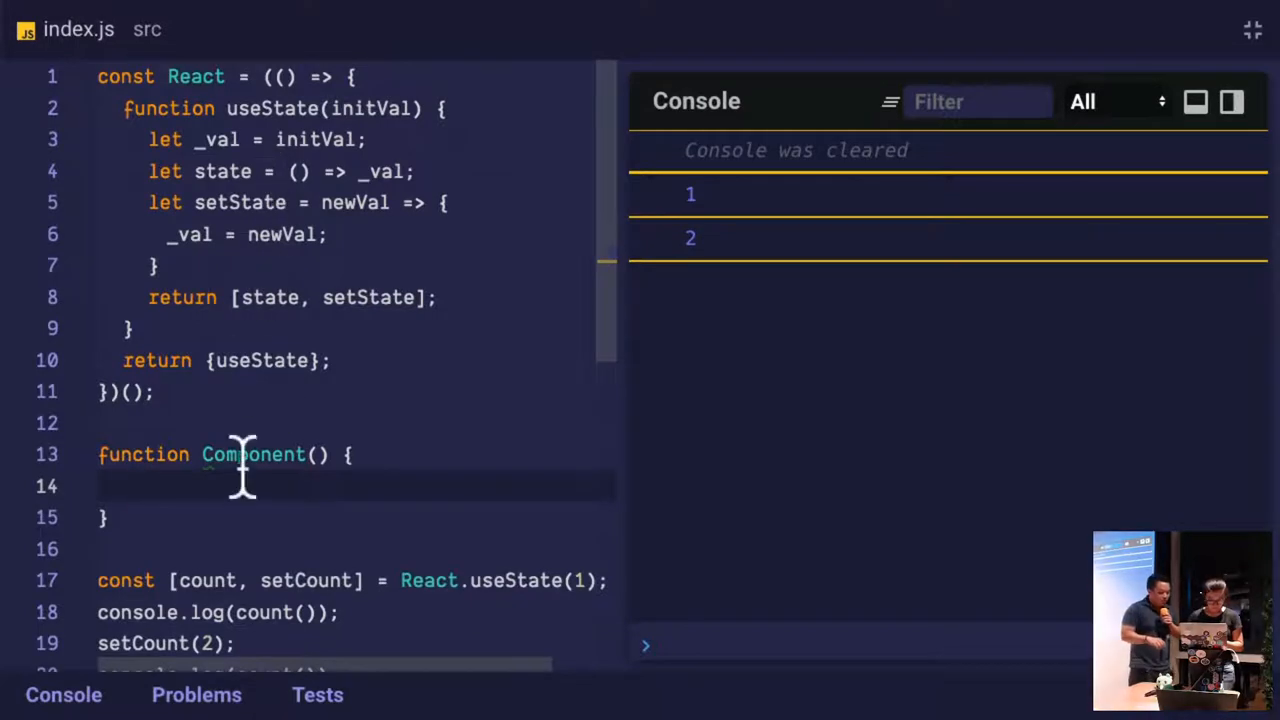
scroll(right, 3)
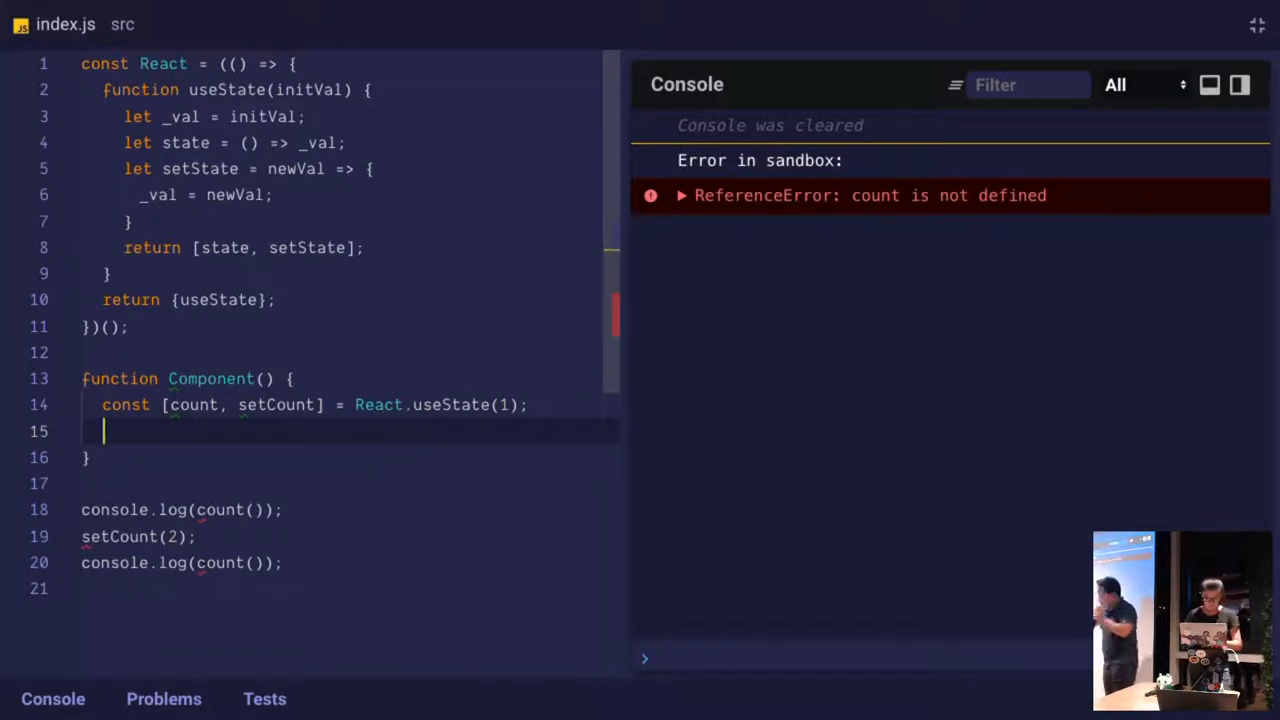
Return an object from Component whose render logs count
text(return {)
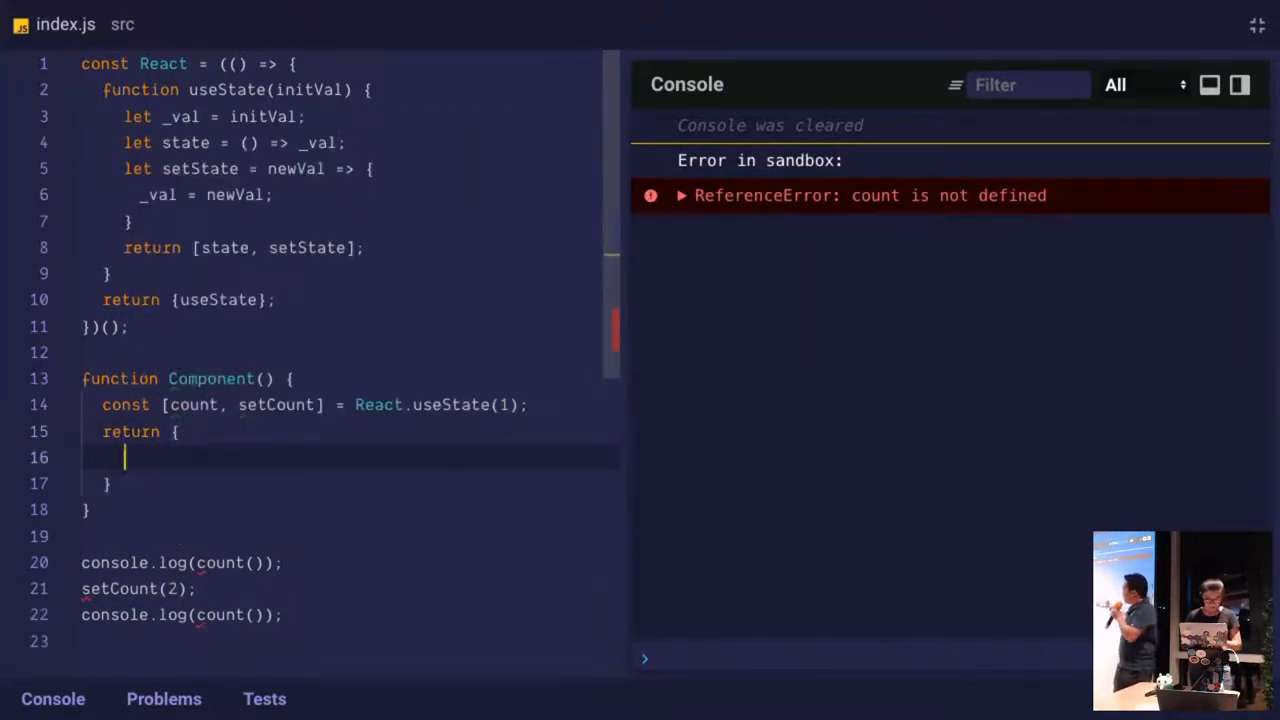
text(render)
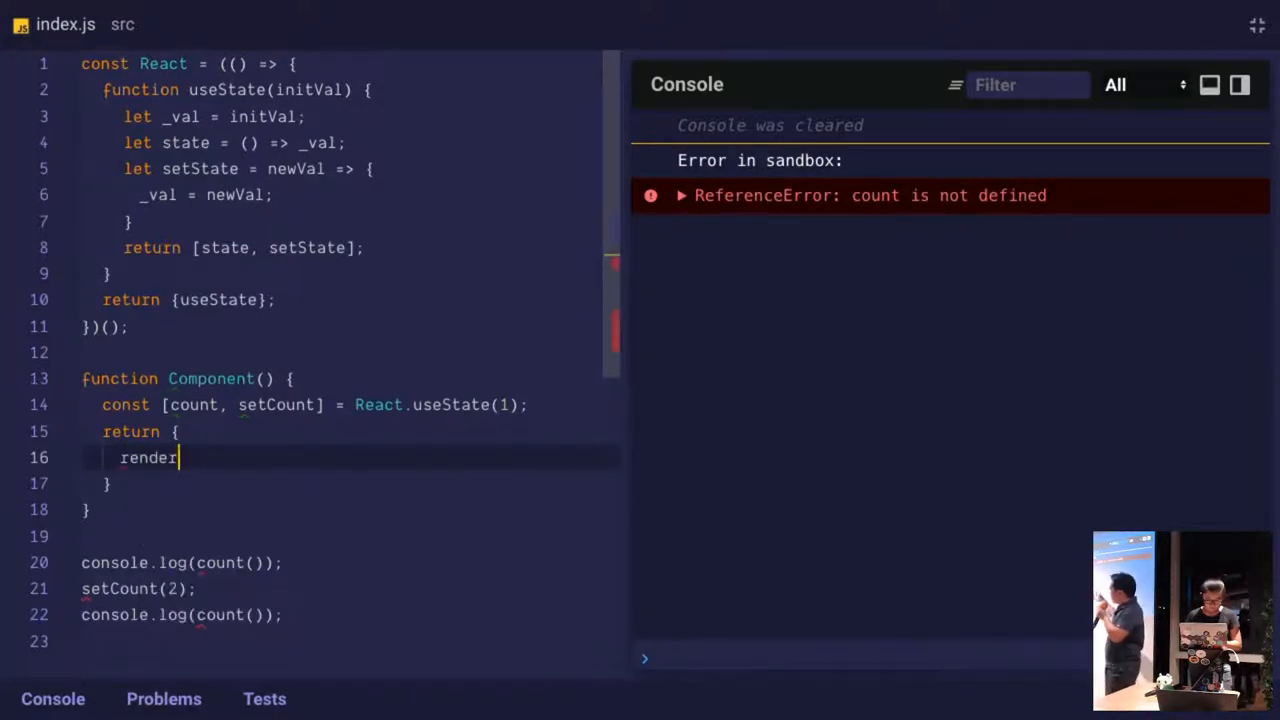
text(:)
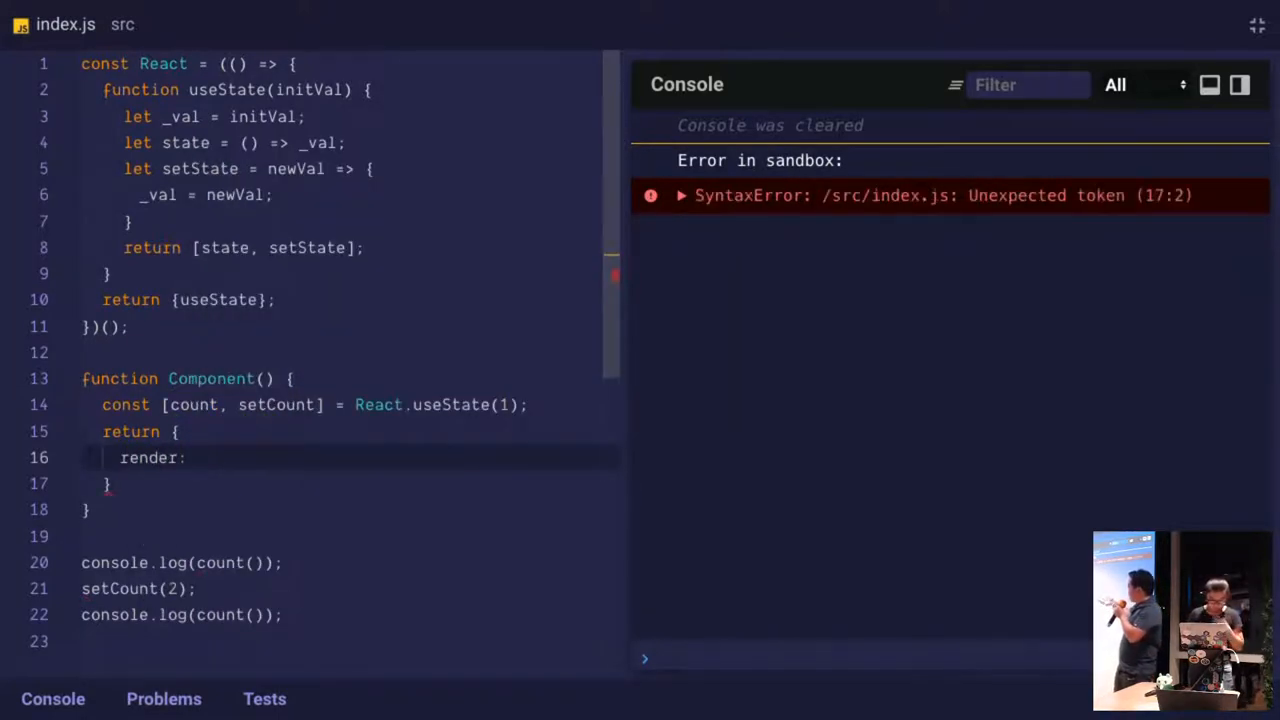
text(() =>)
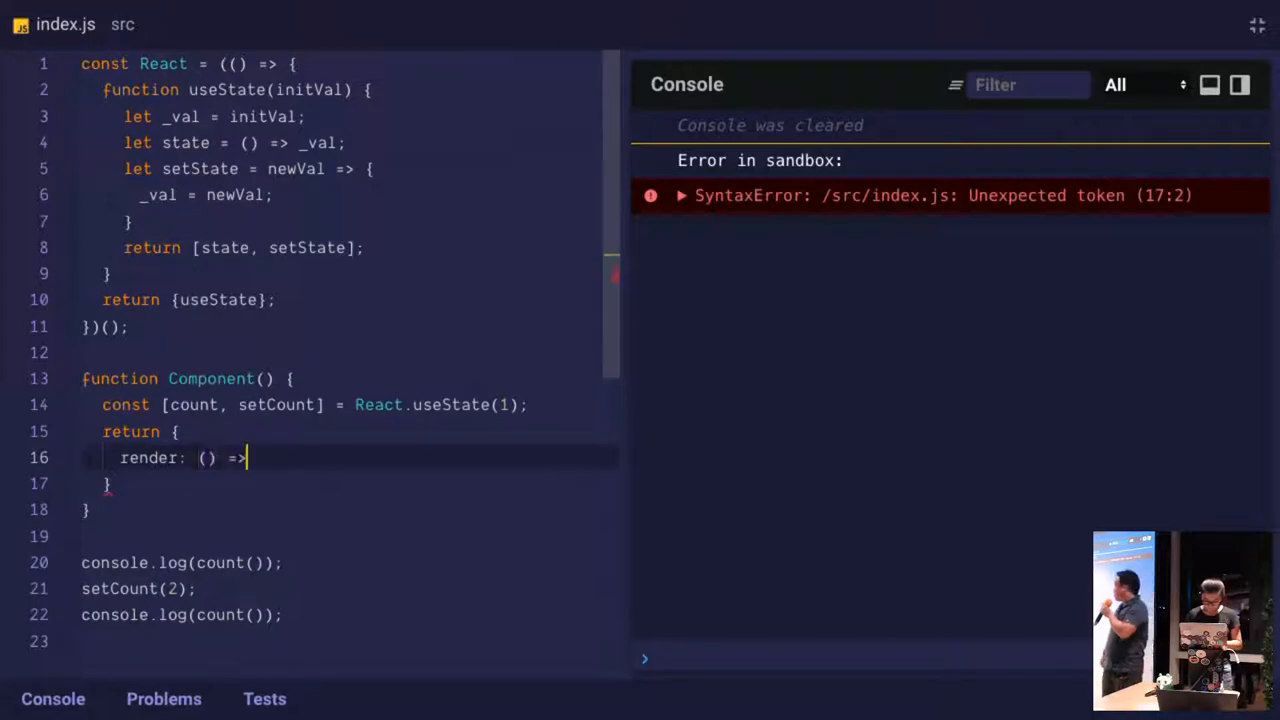
text(console.log)
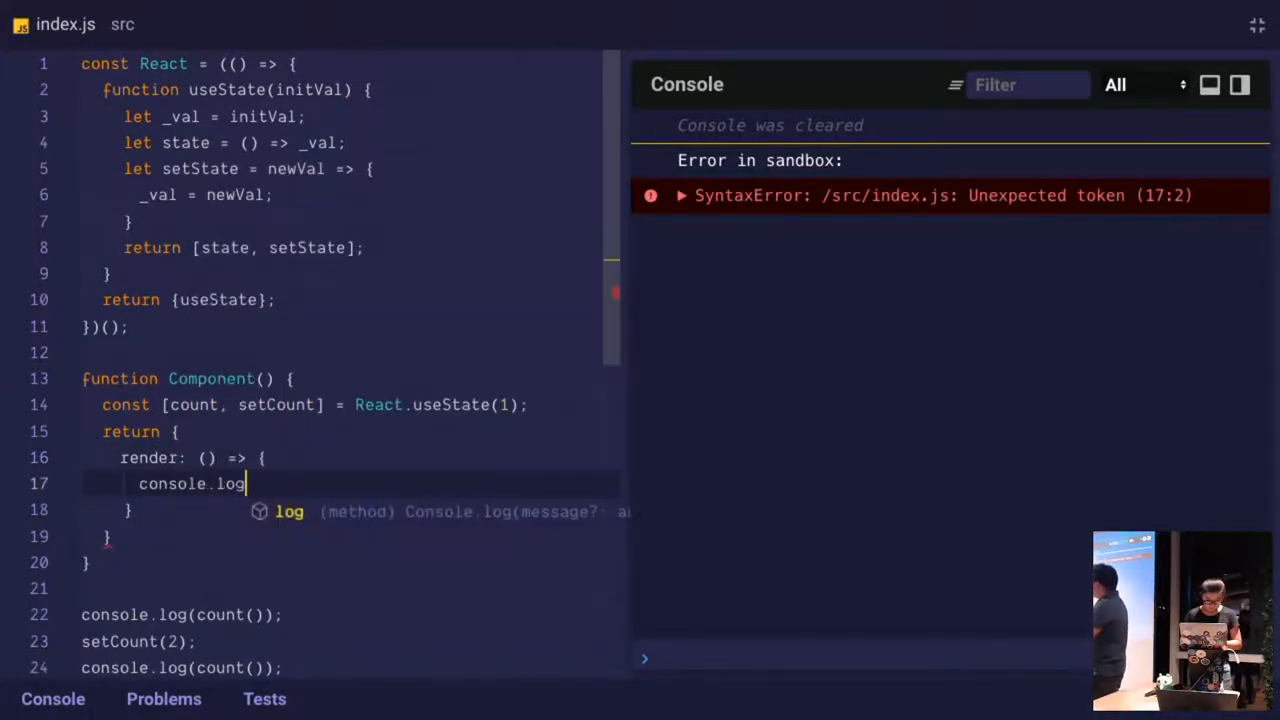
text((count);)
text(click:)
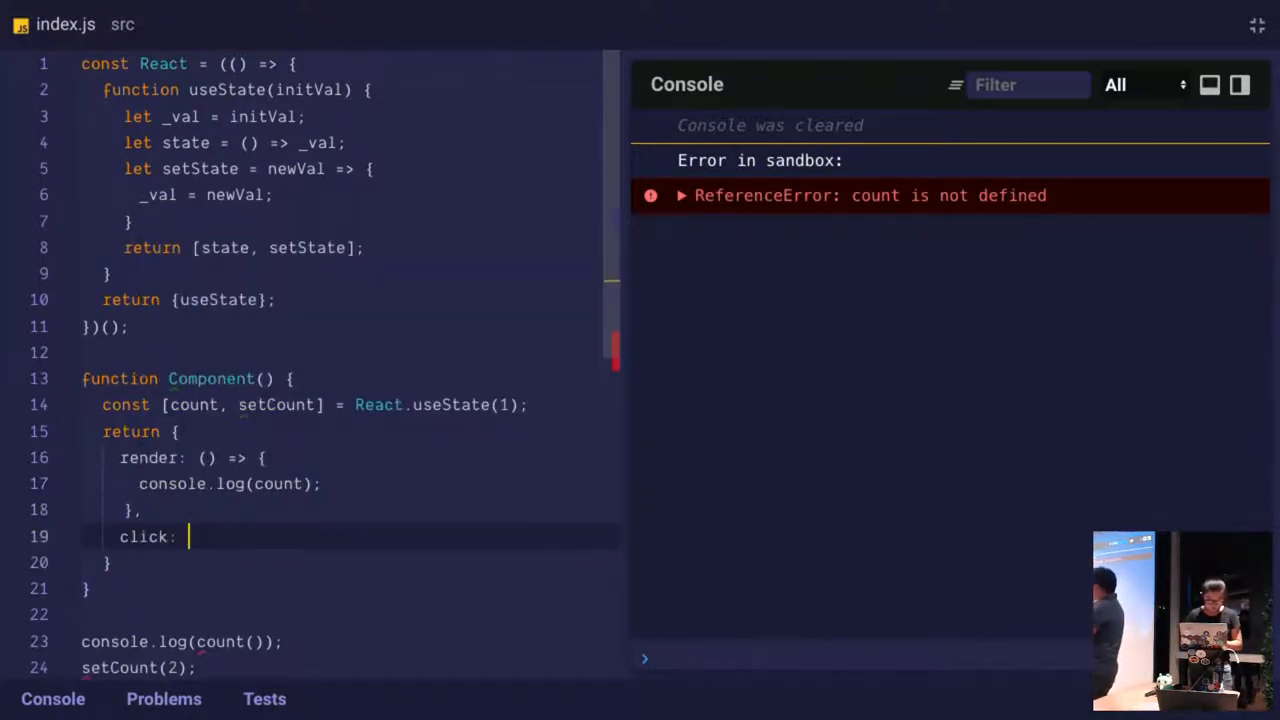
Add a click handler calling setCount(count + 1) to the returned object
text(() => {)
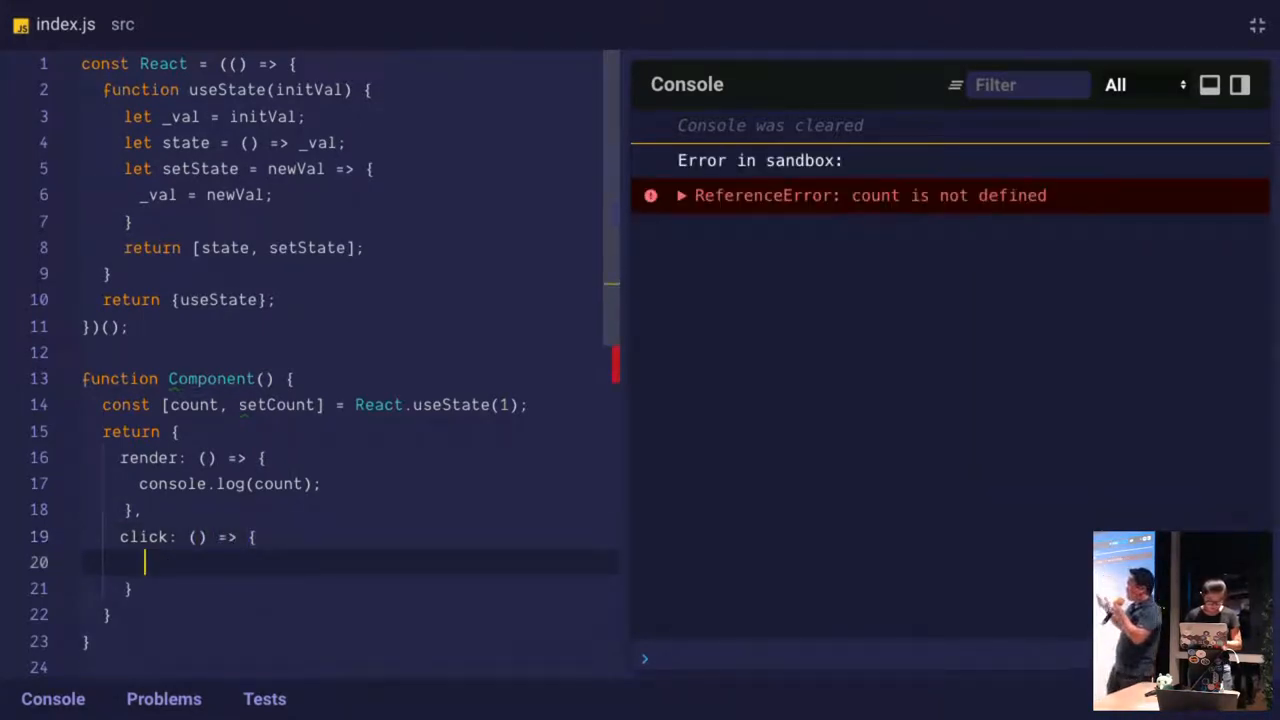
text(setCount())
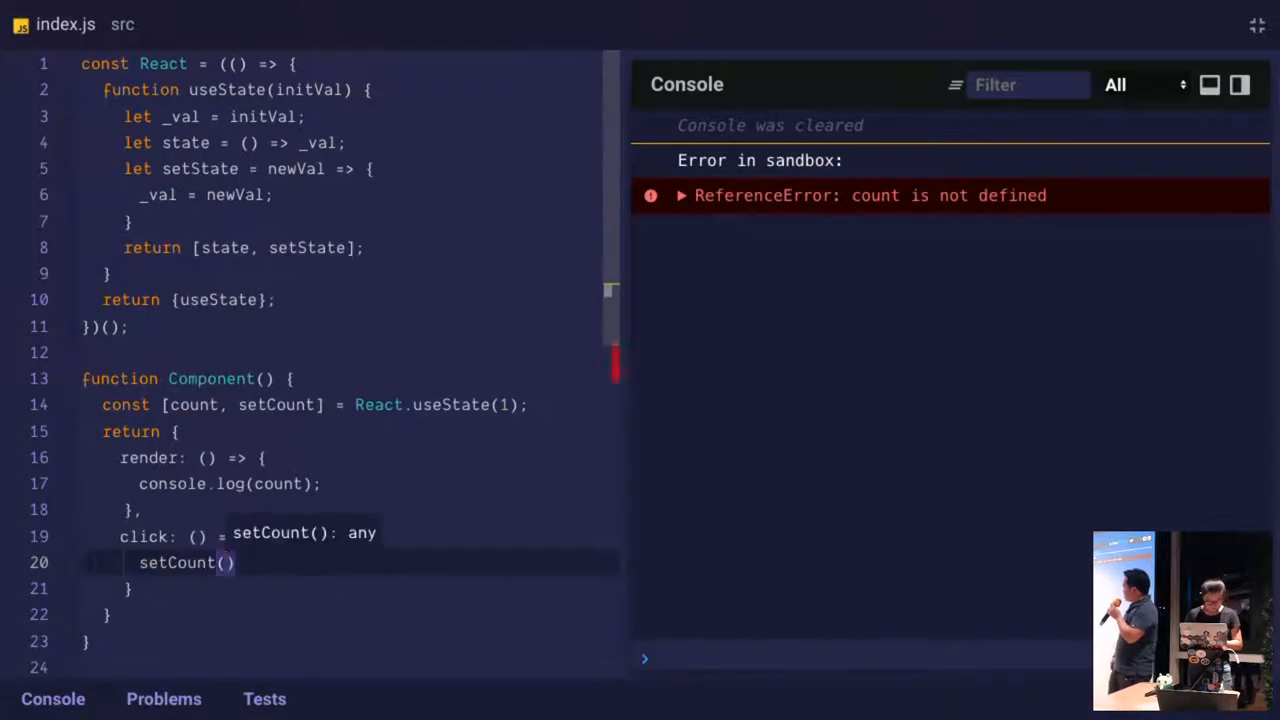
text(count + 1)
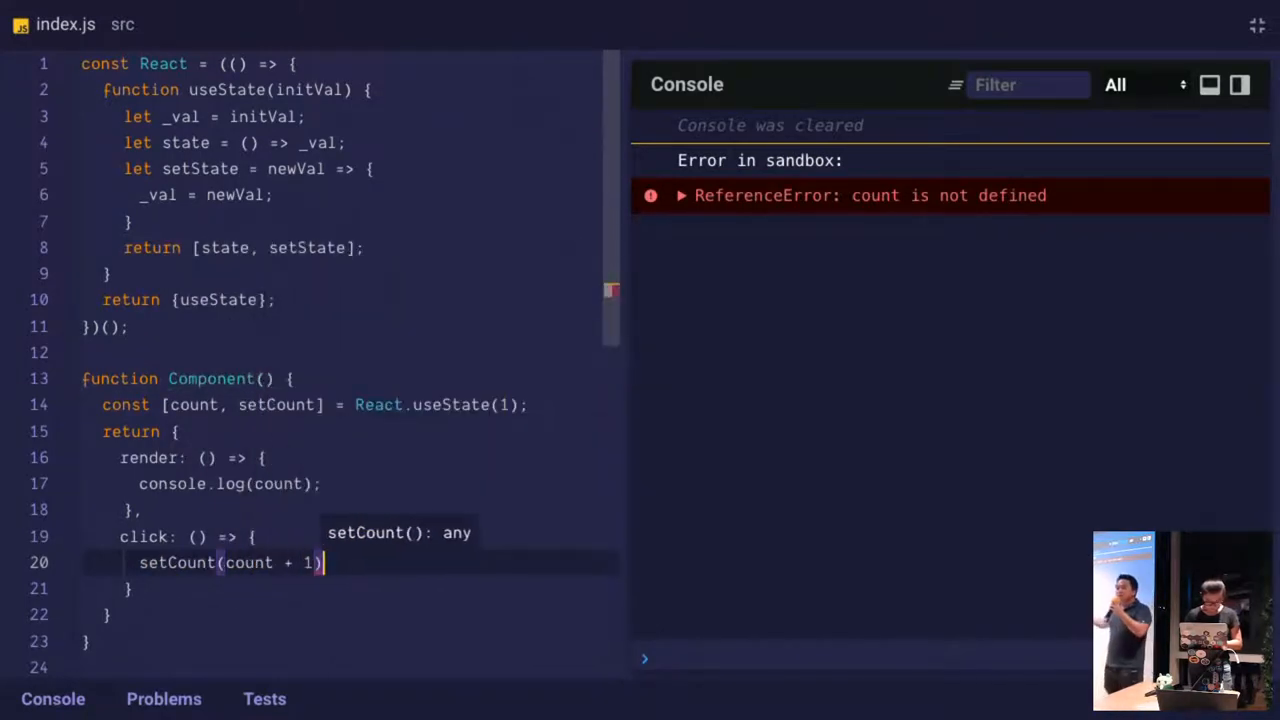
text(;)
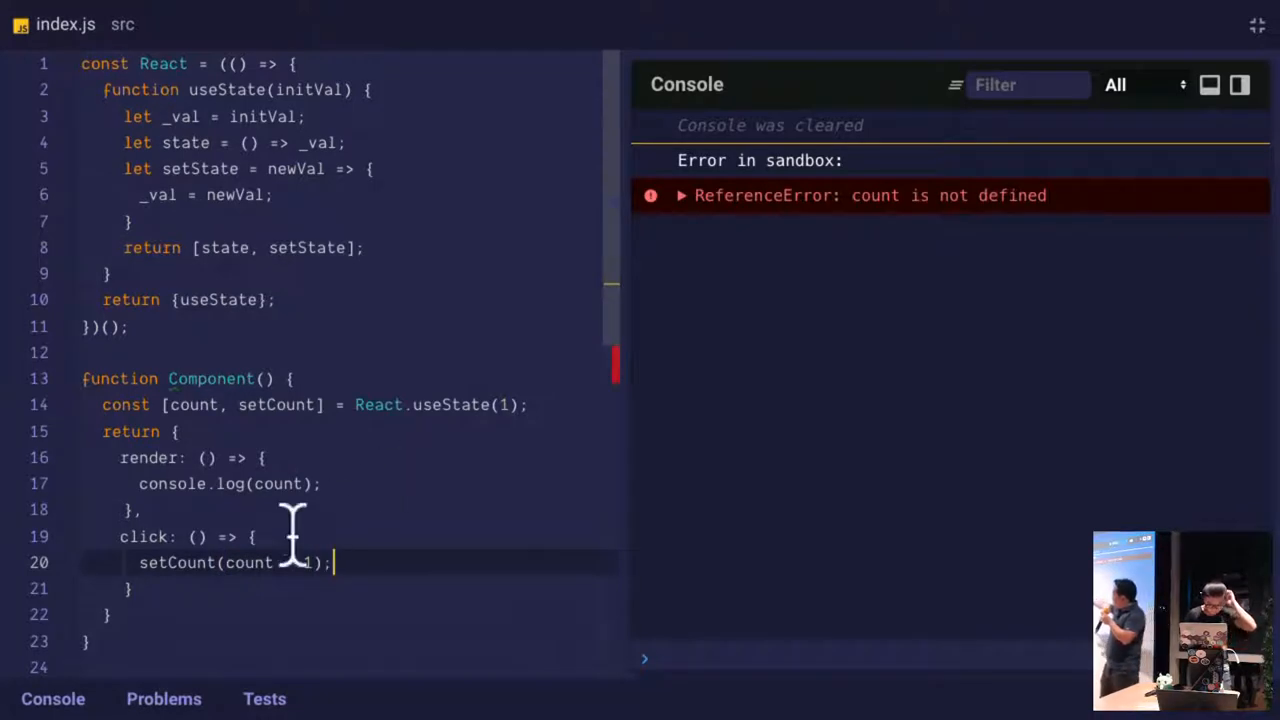
mouse_move(278, 482)
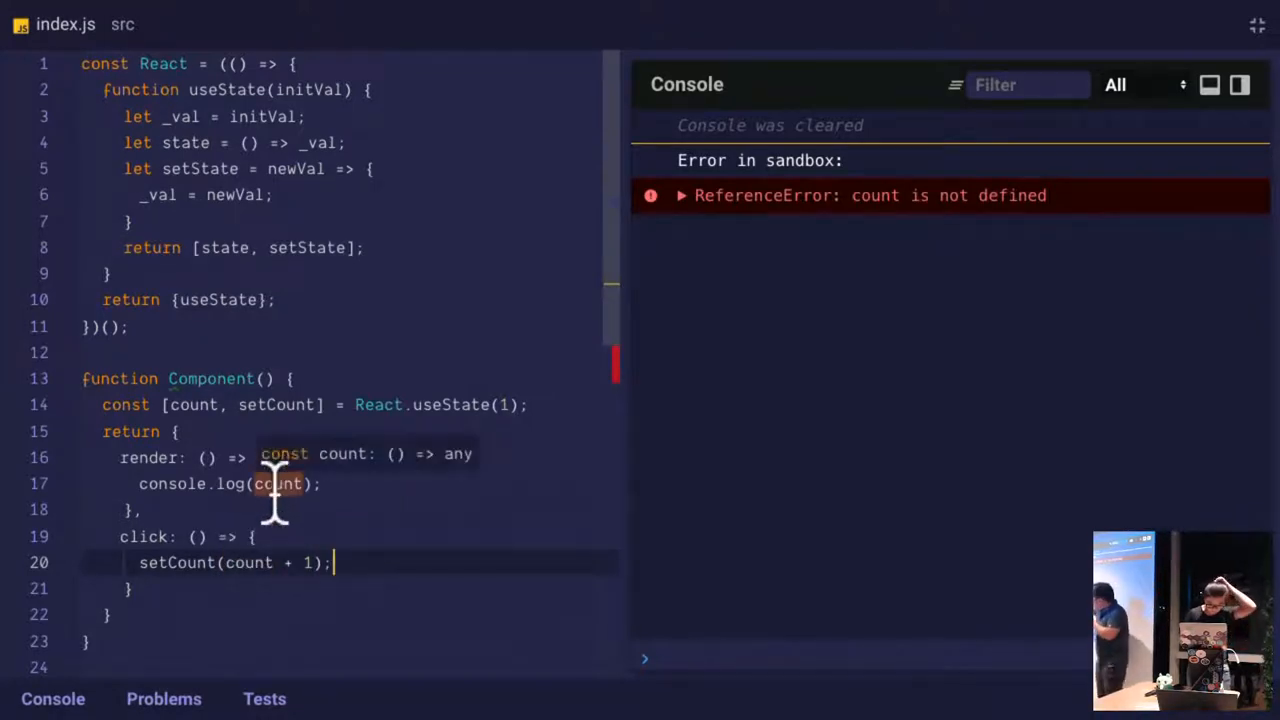
scroll(down, 3)
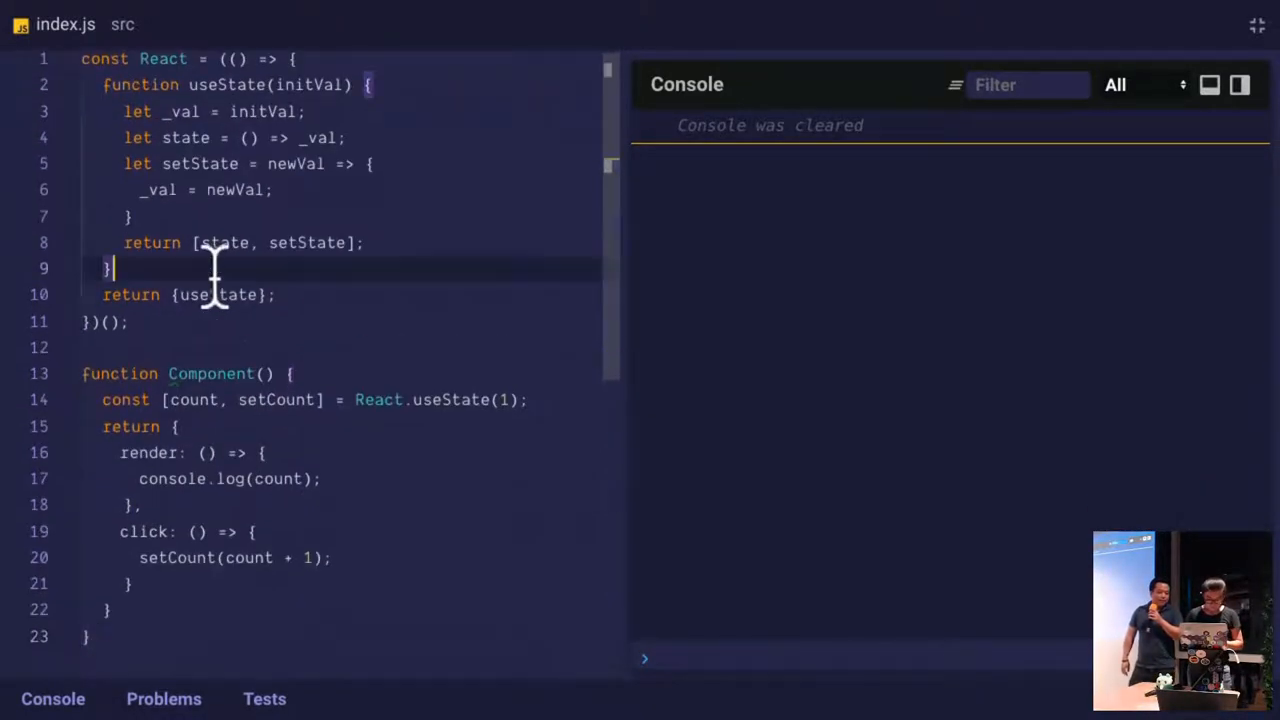
Add a render(Com) function to React that creates let C = Com()
text(function render() {)
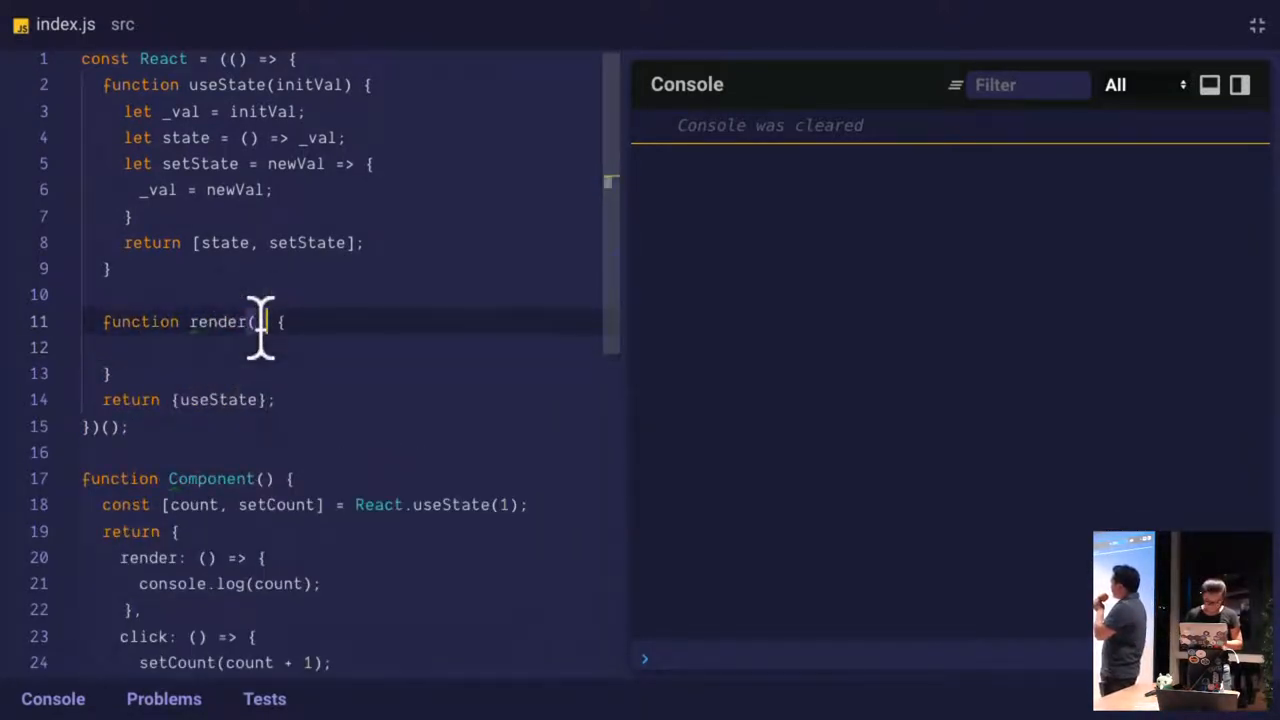
text(Com)
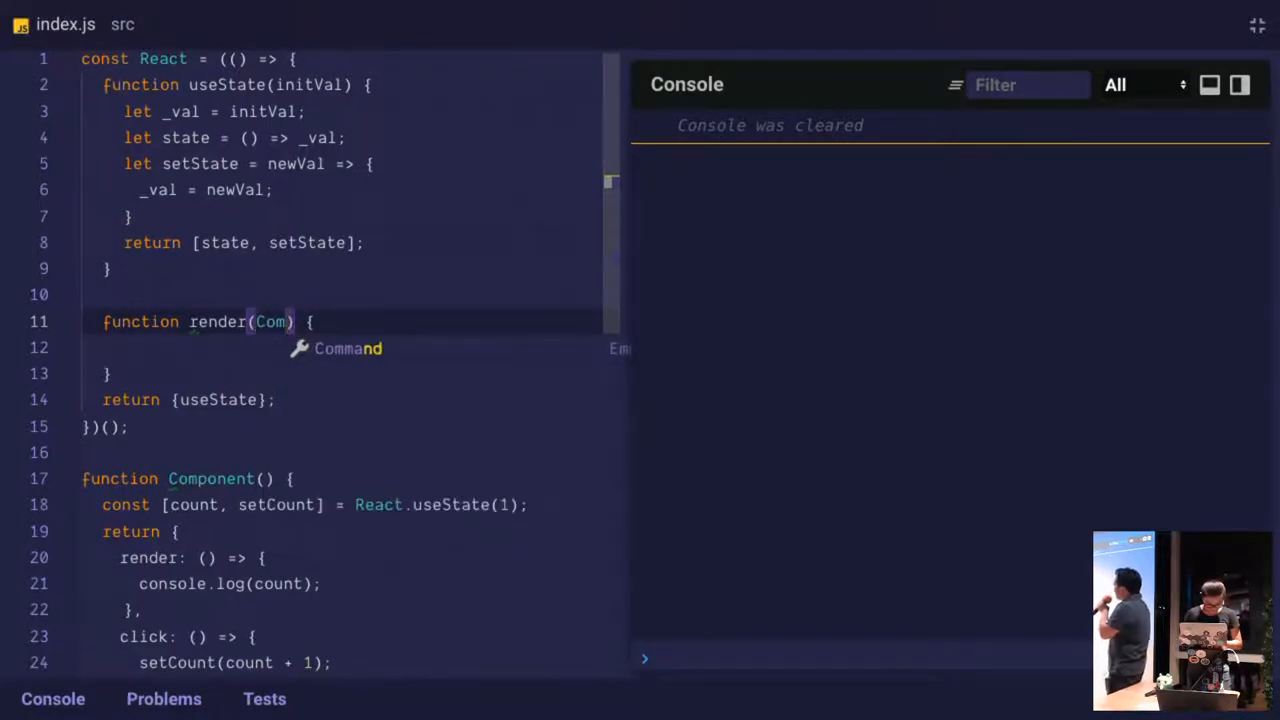
text(ponent)
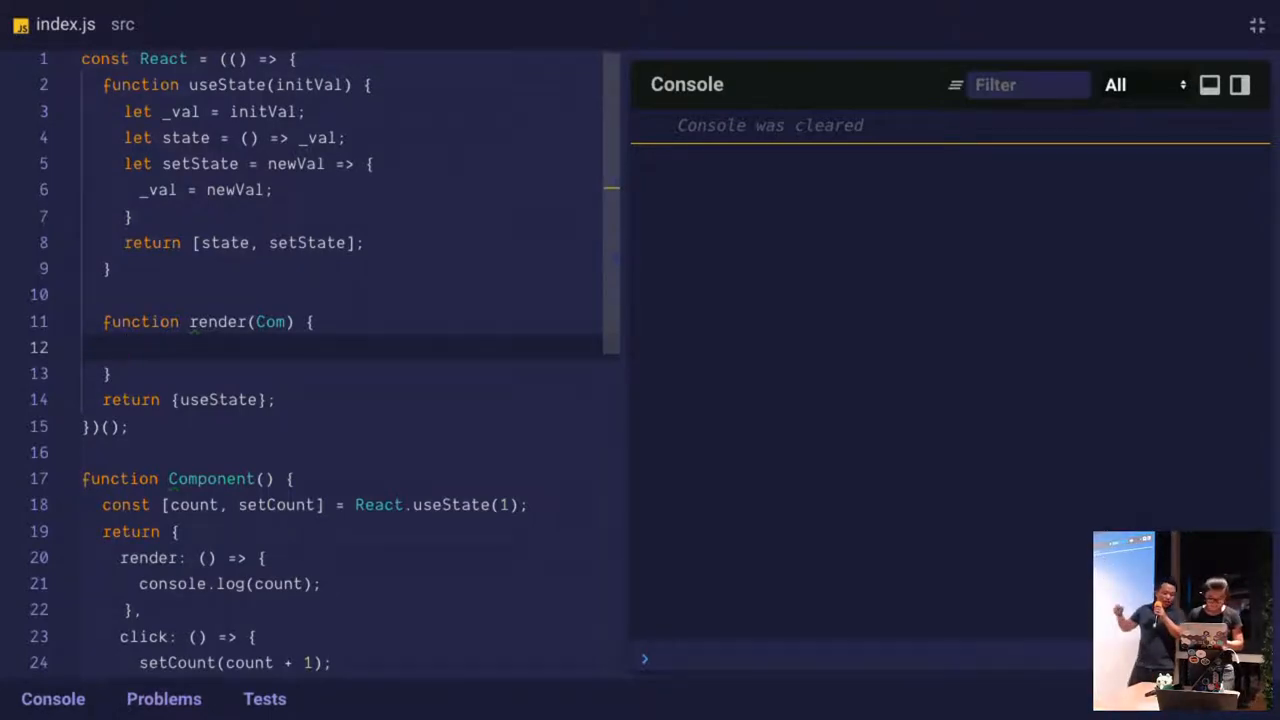
text(let)
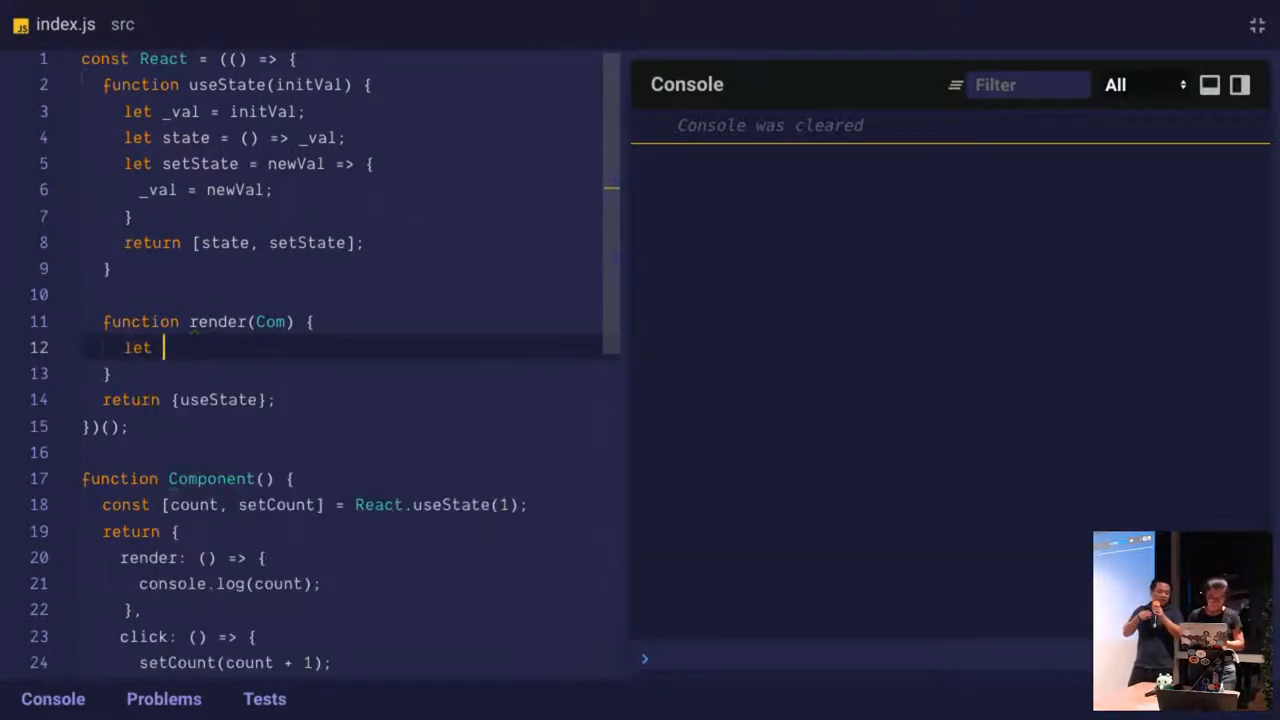
text(C =)
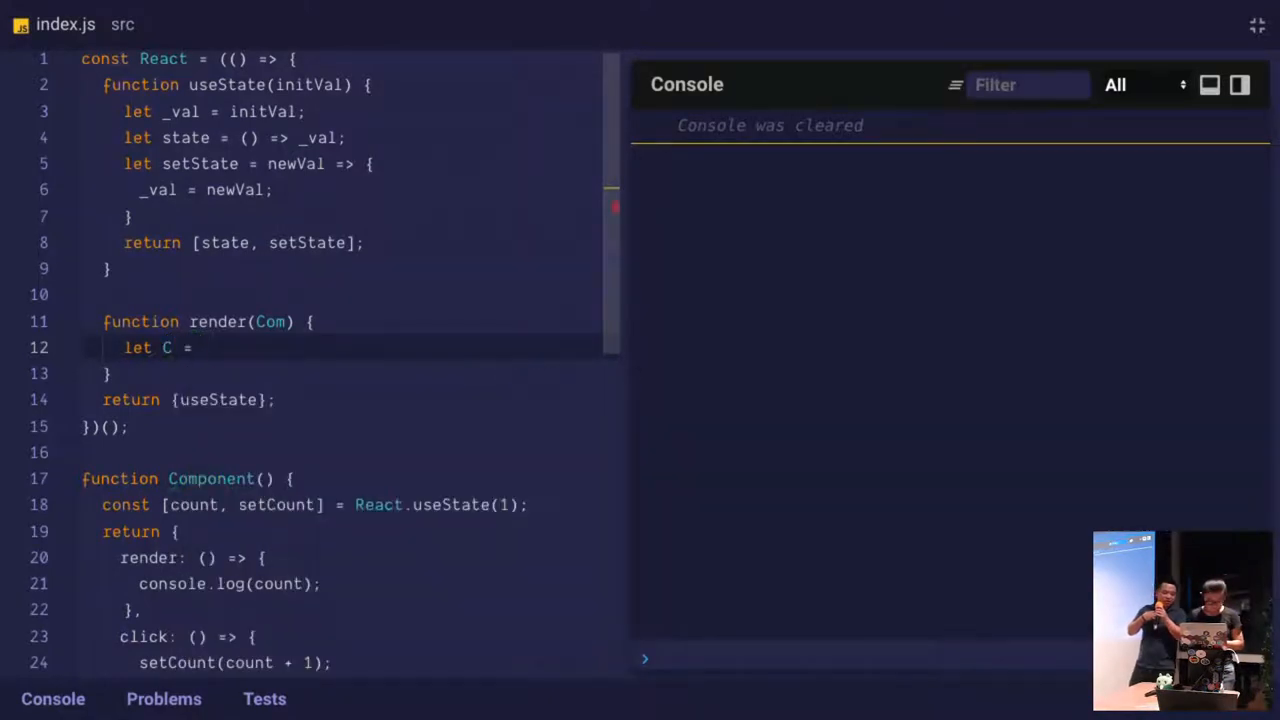
text(Com();)
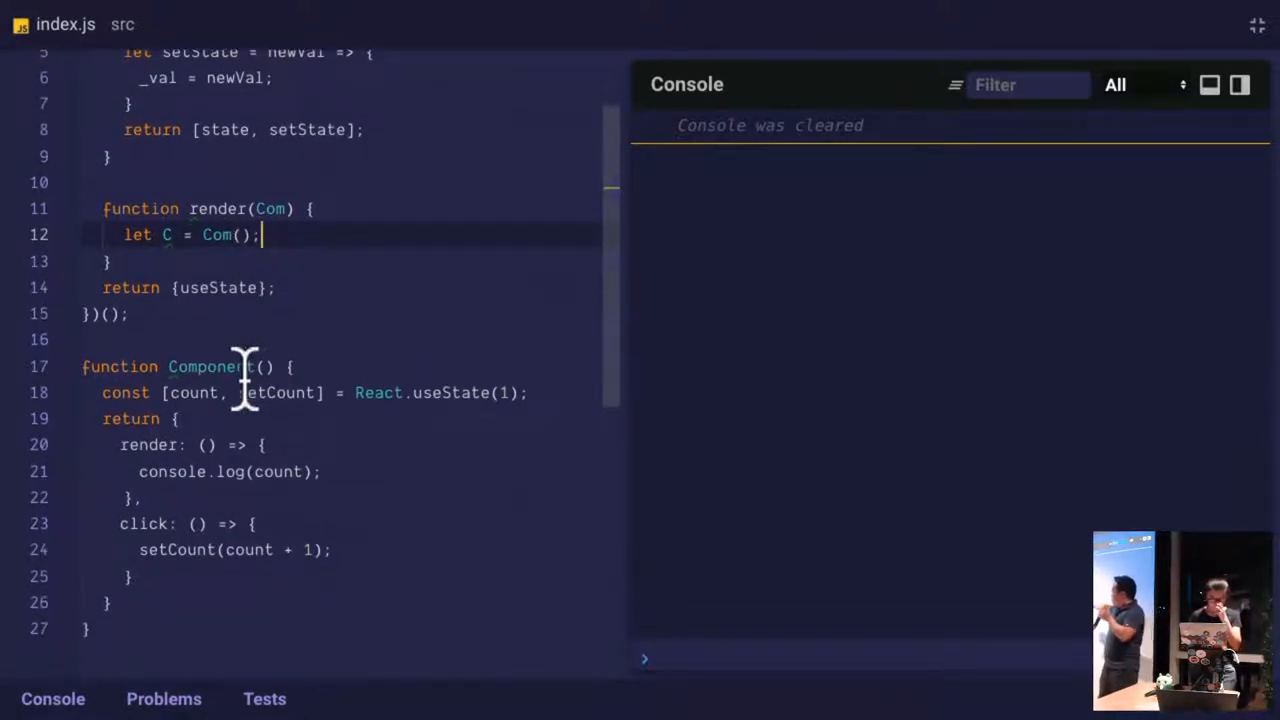
Have render call C.render() and return C
scroll(up, 3)
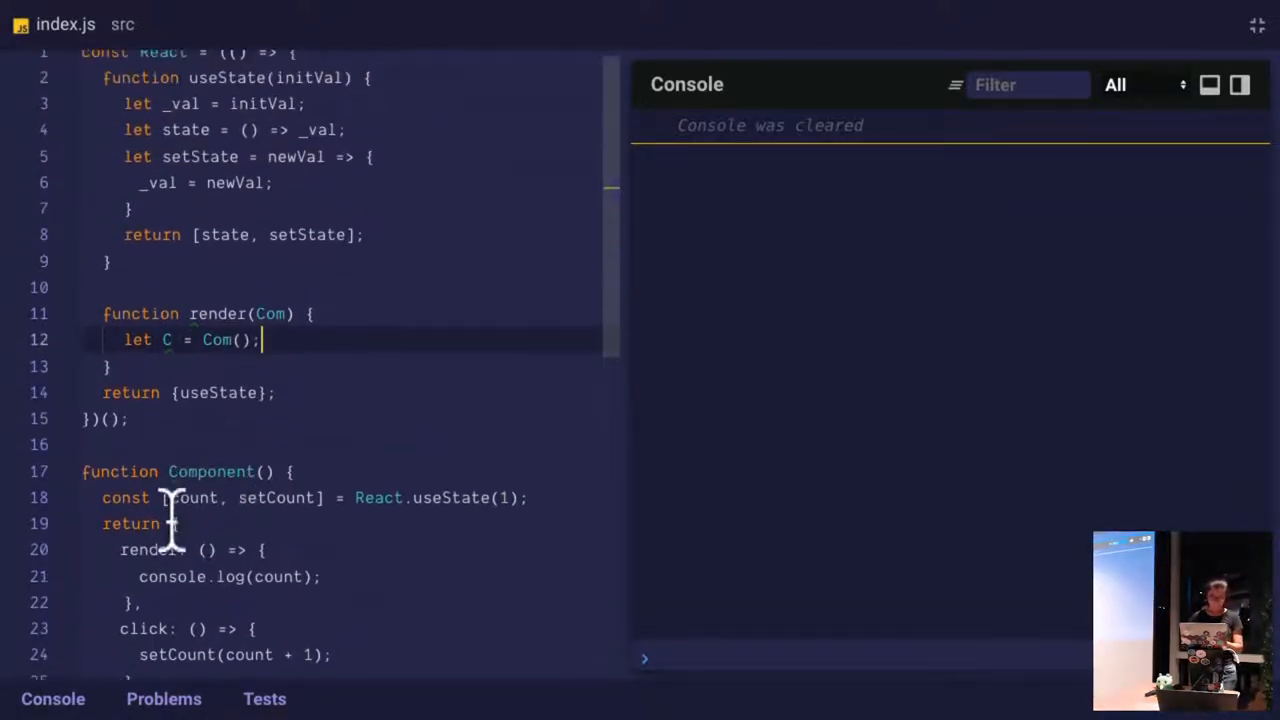
scroll(down, 3)
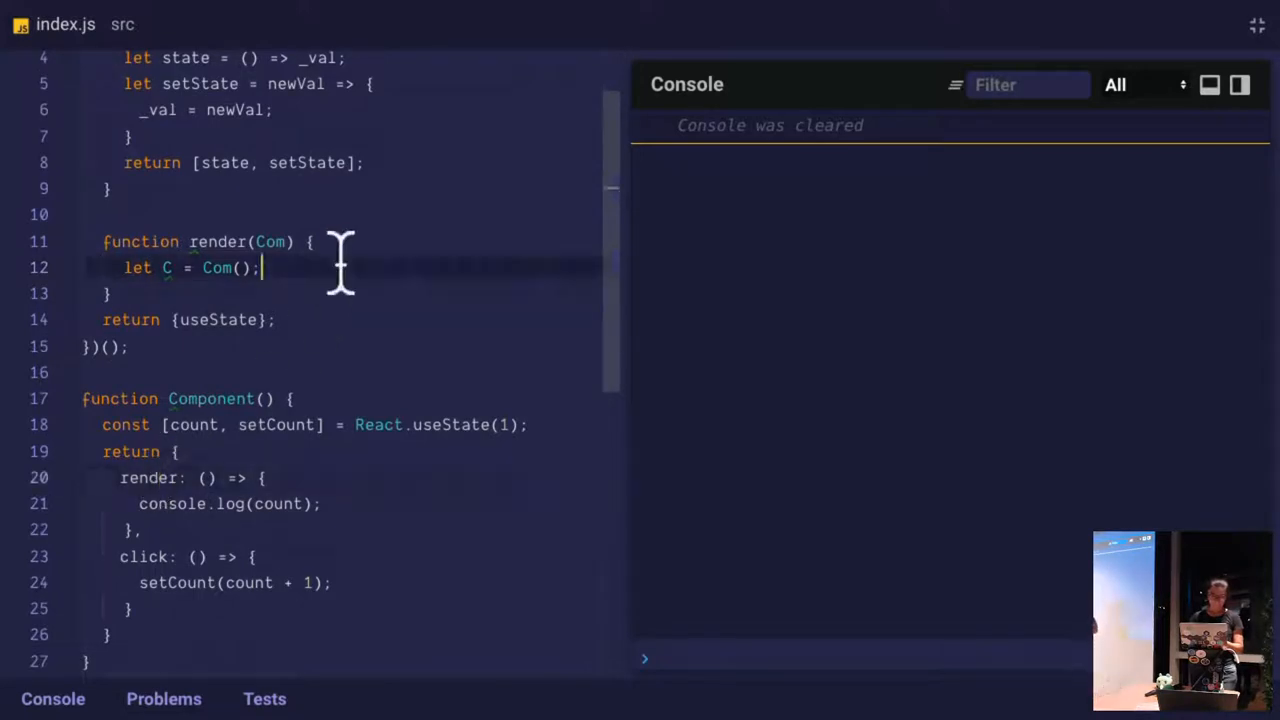
text(C.render();)
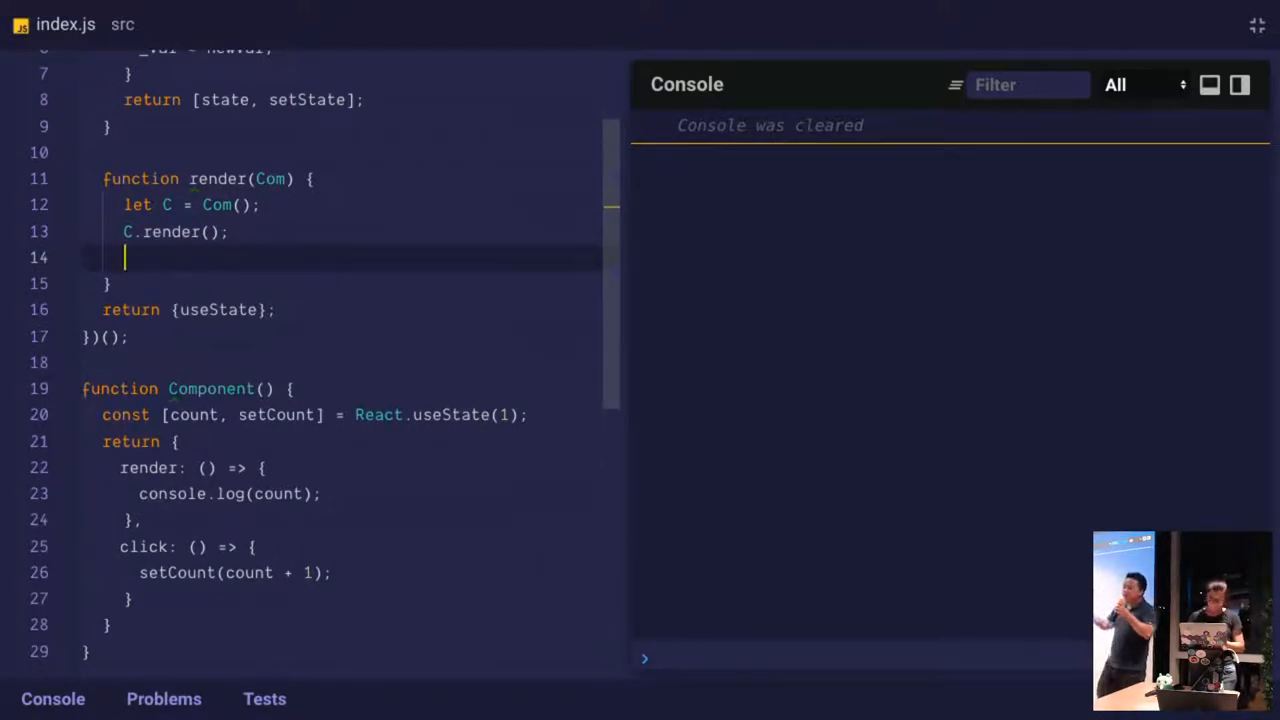
text(return C;)
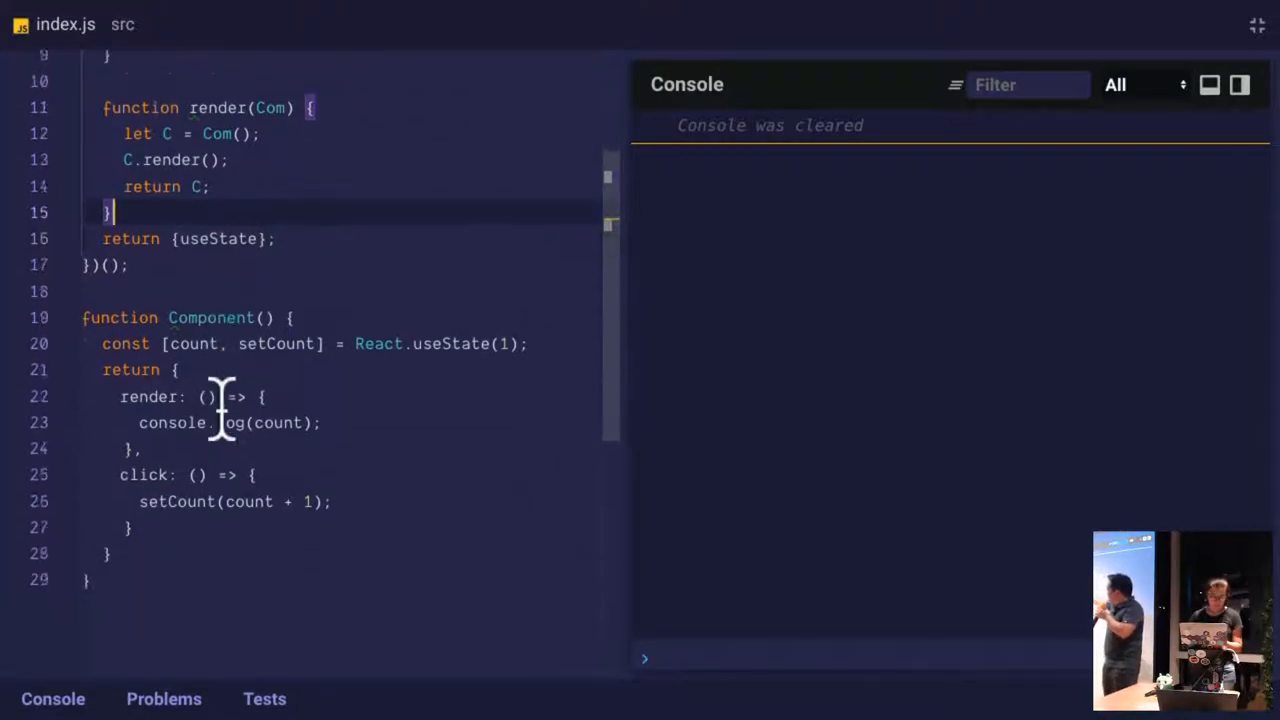
scroll(down, 3)
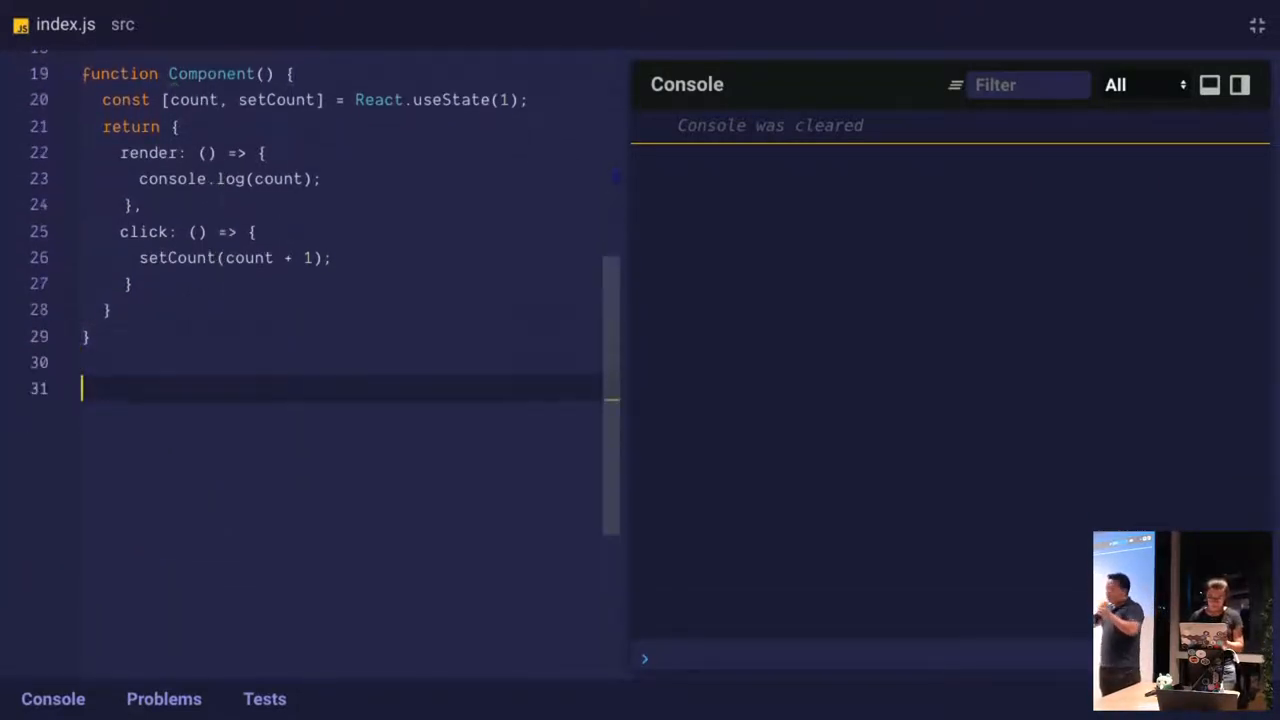
Export render from React and call React.render(Component)
scroll(up, 3)
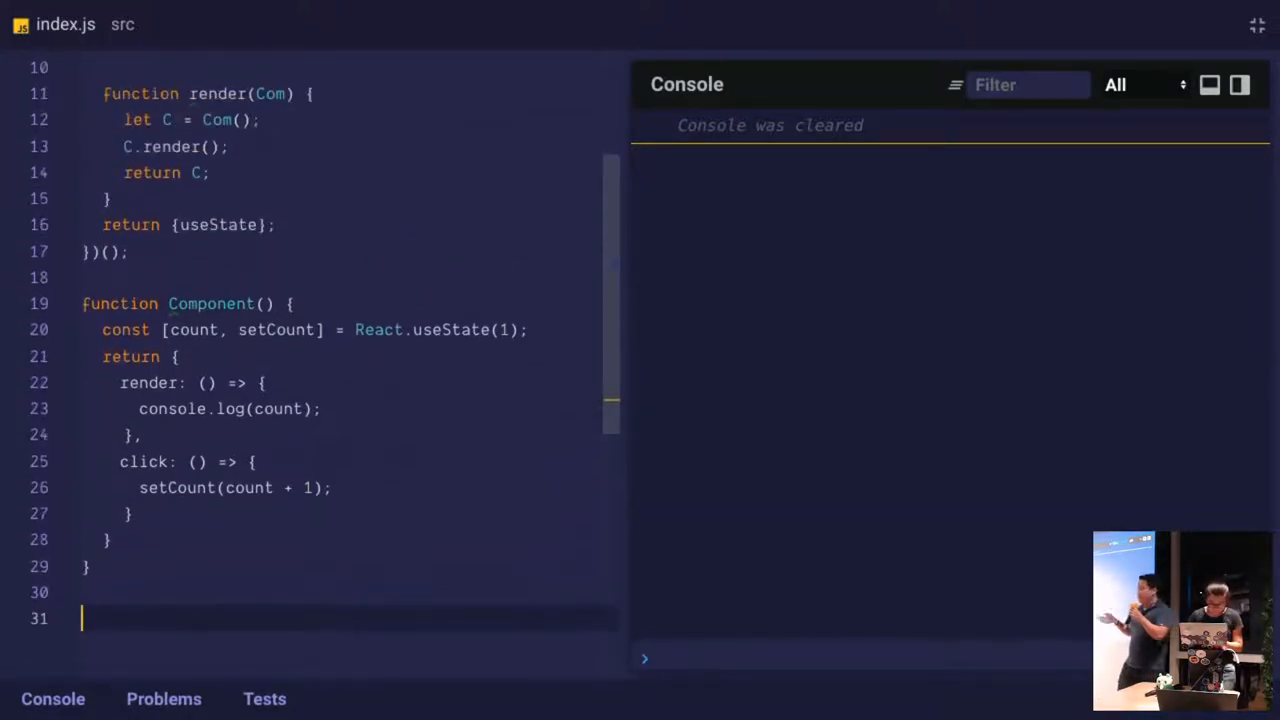
text(React.render()
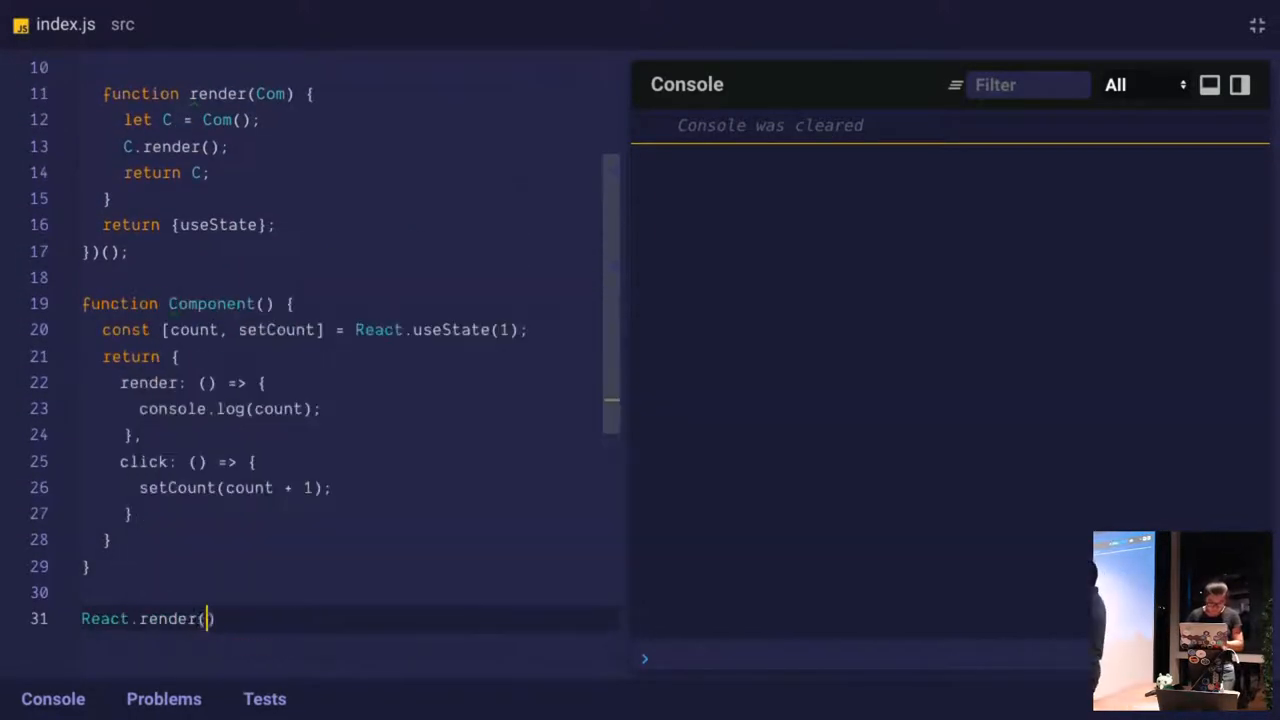
text(Component);)
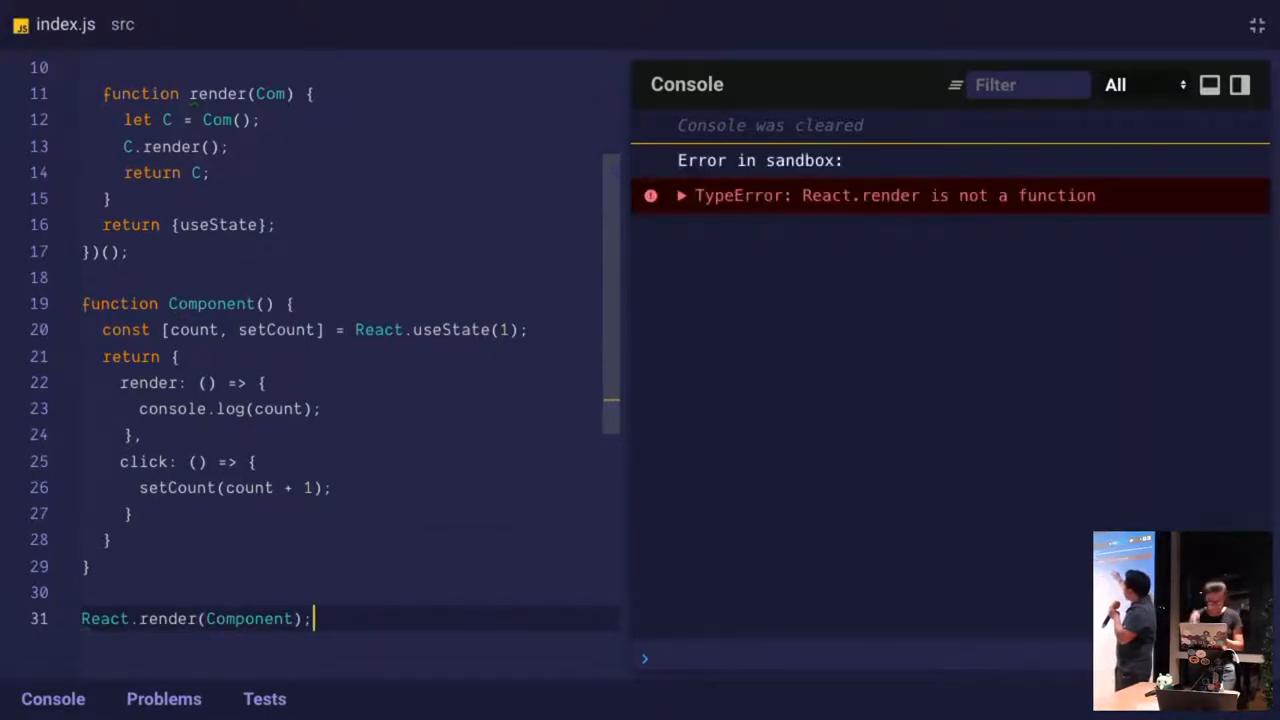
scroll(up, 3)
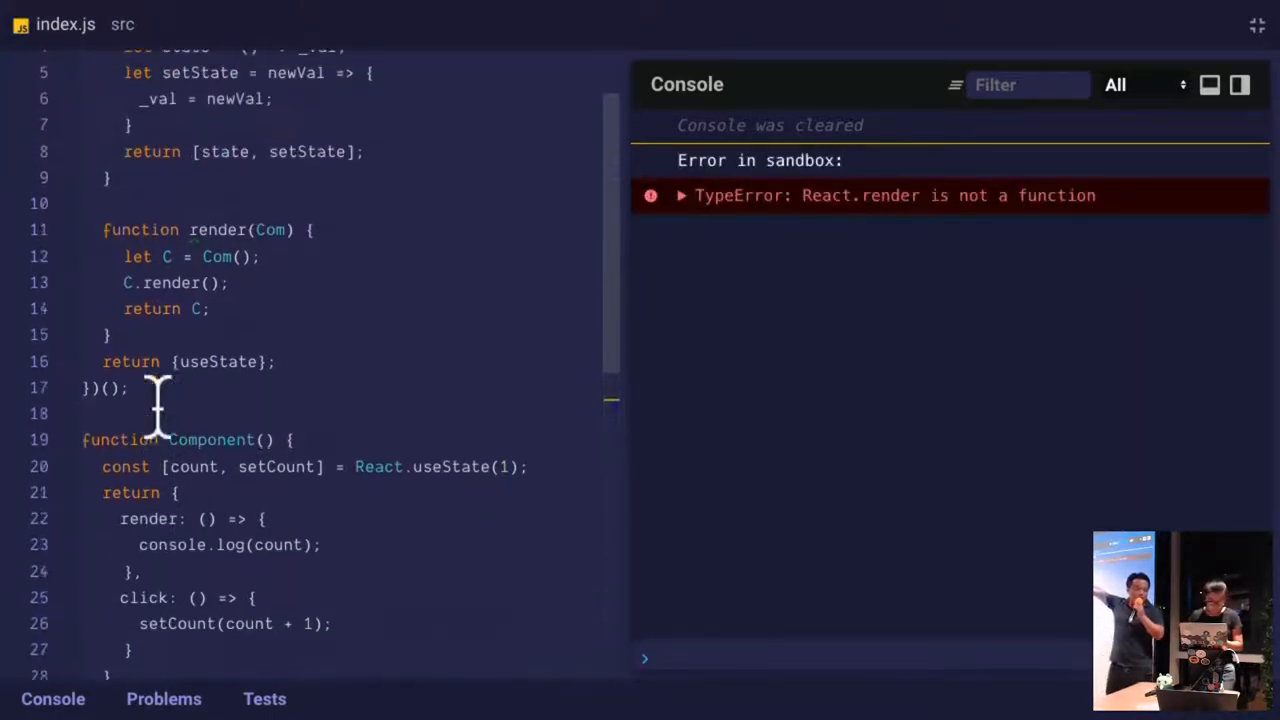
text(, render)
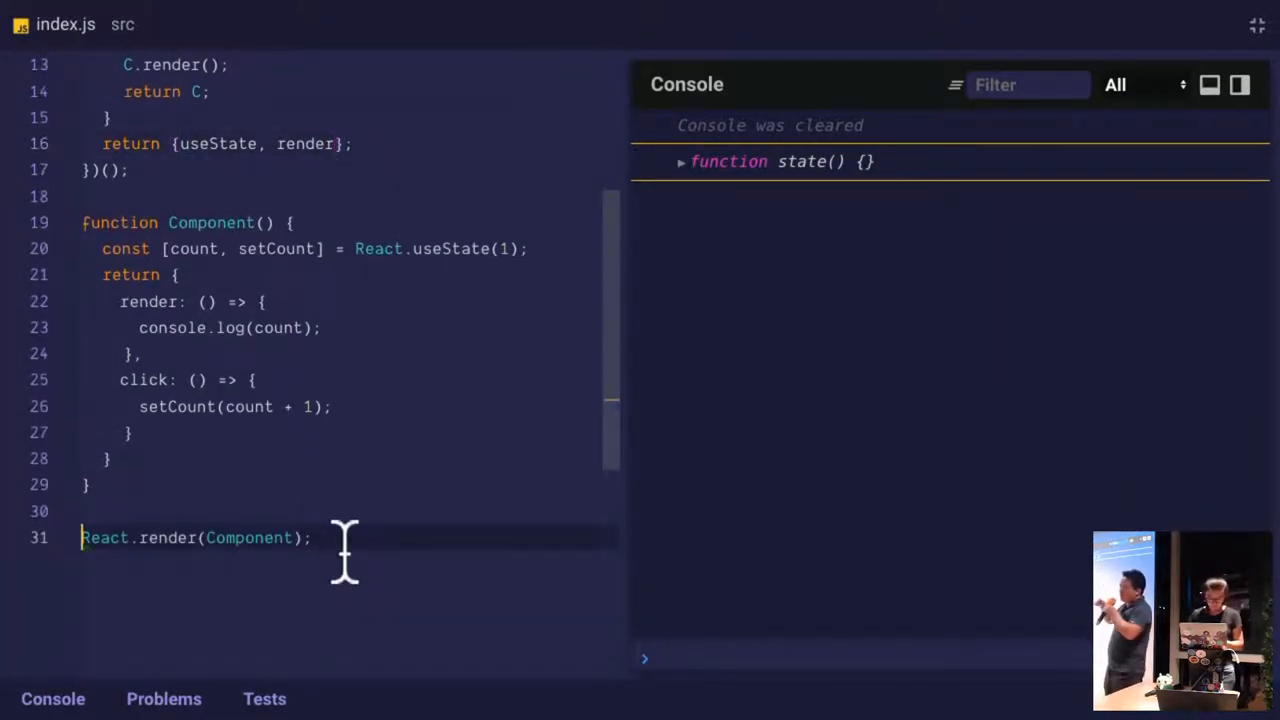
Store the render result in var app and call app.click()
text(const)
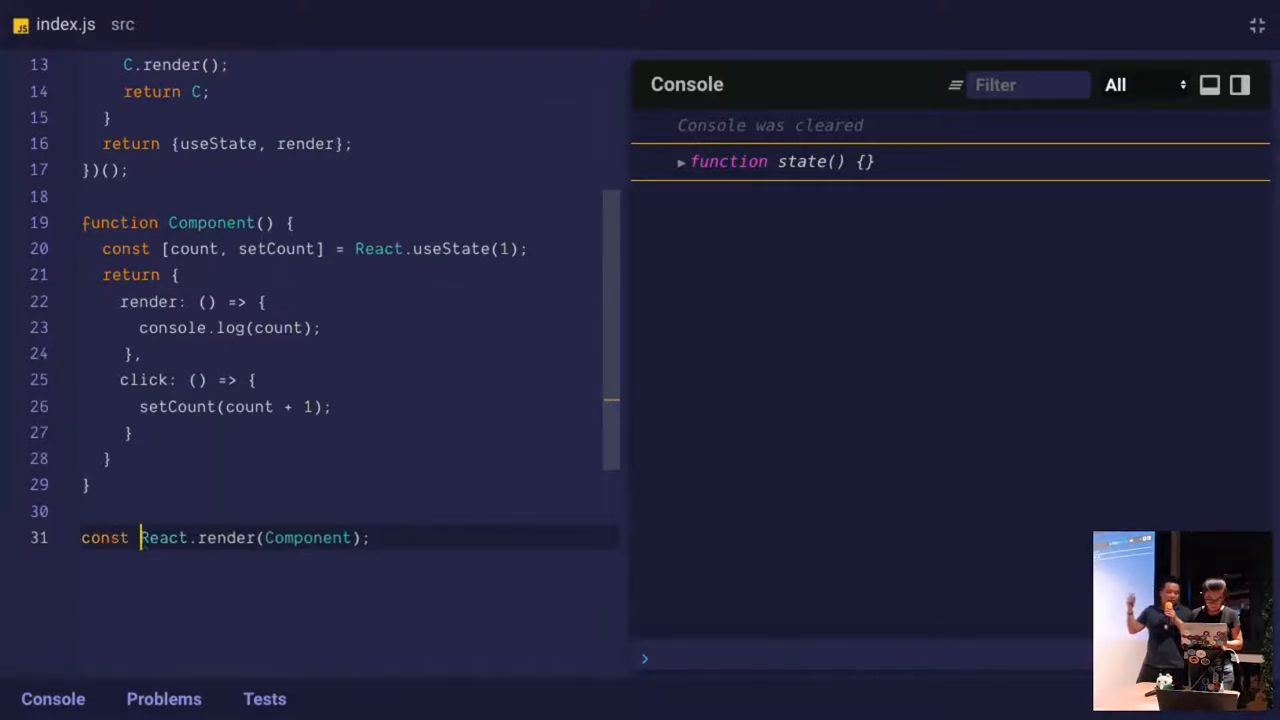
text(var)
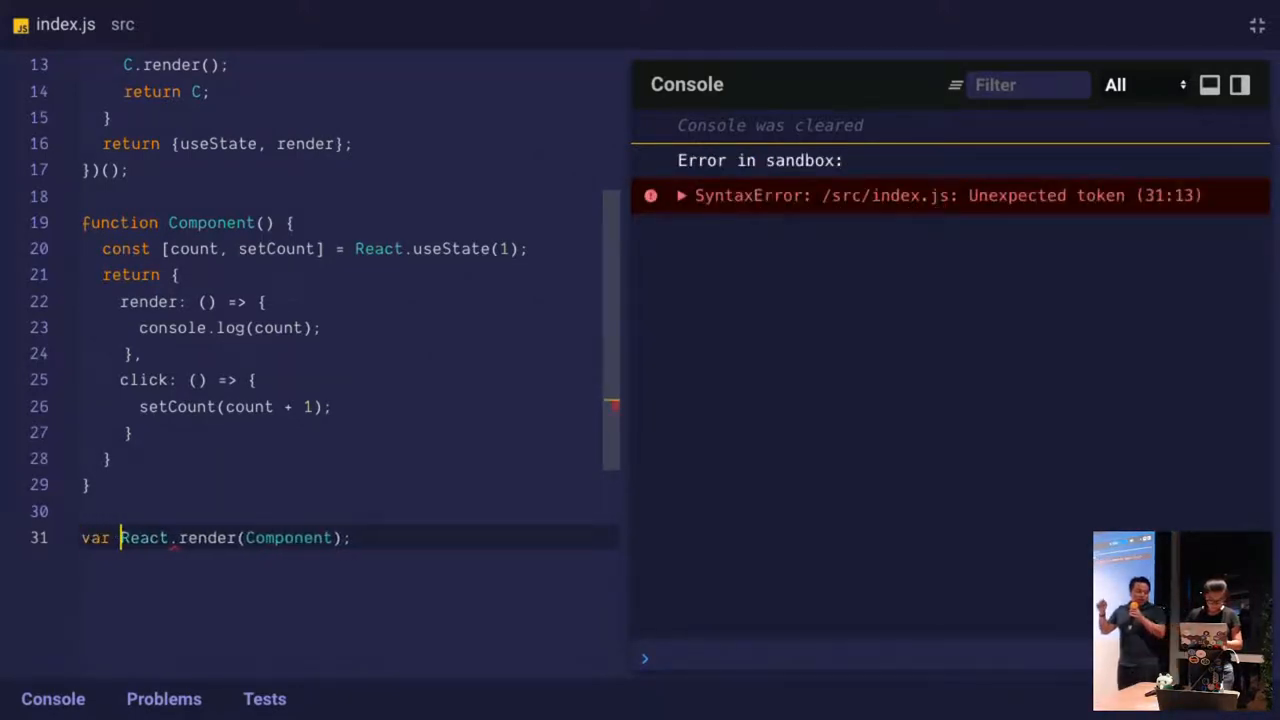
text(app =)
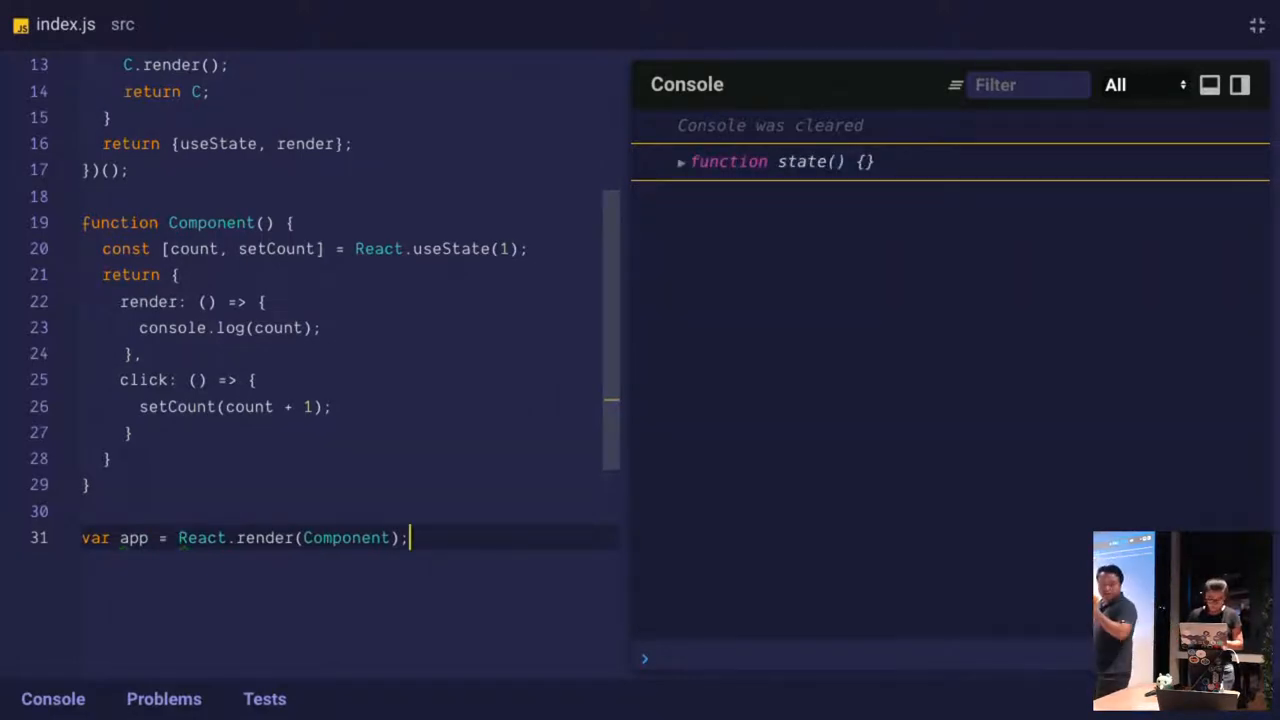
text(app)
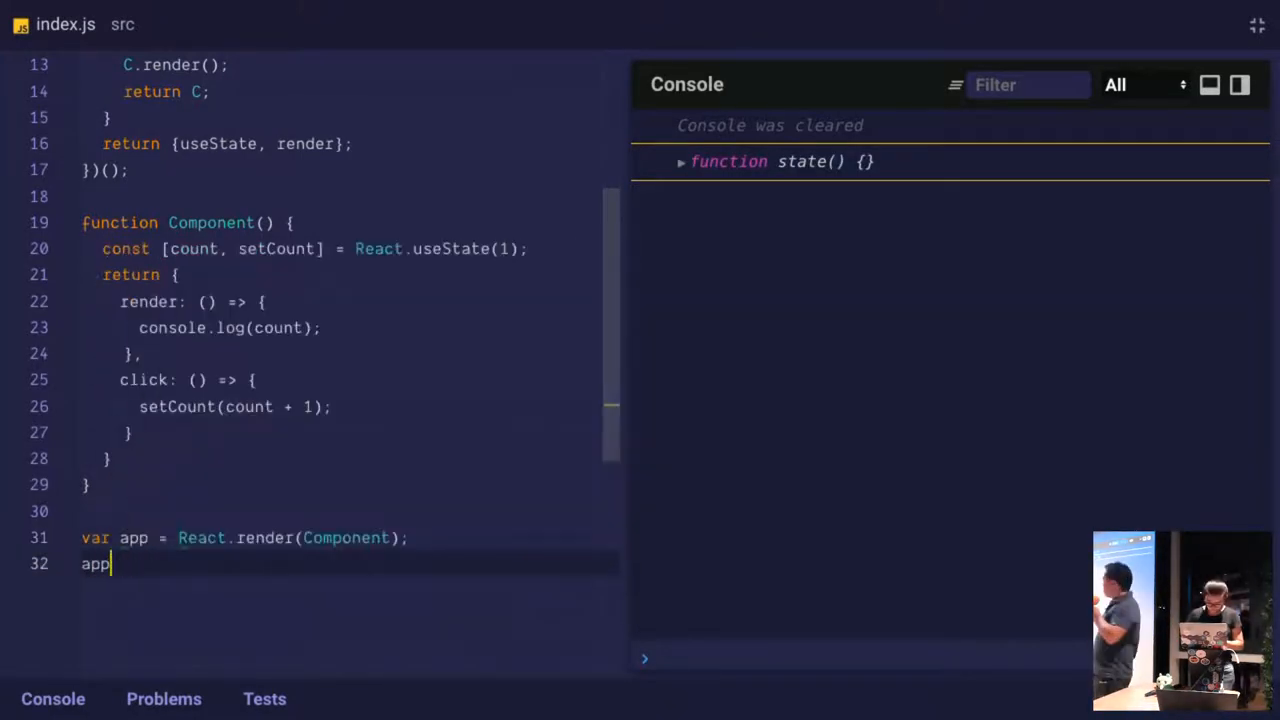
text(.click();)
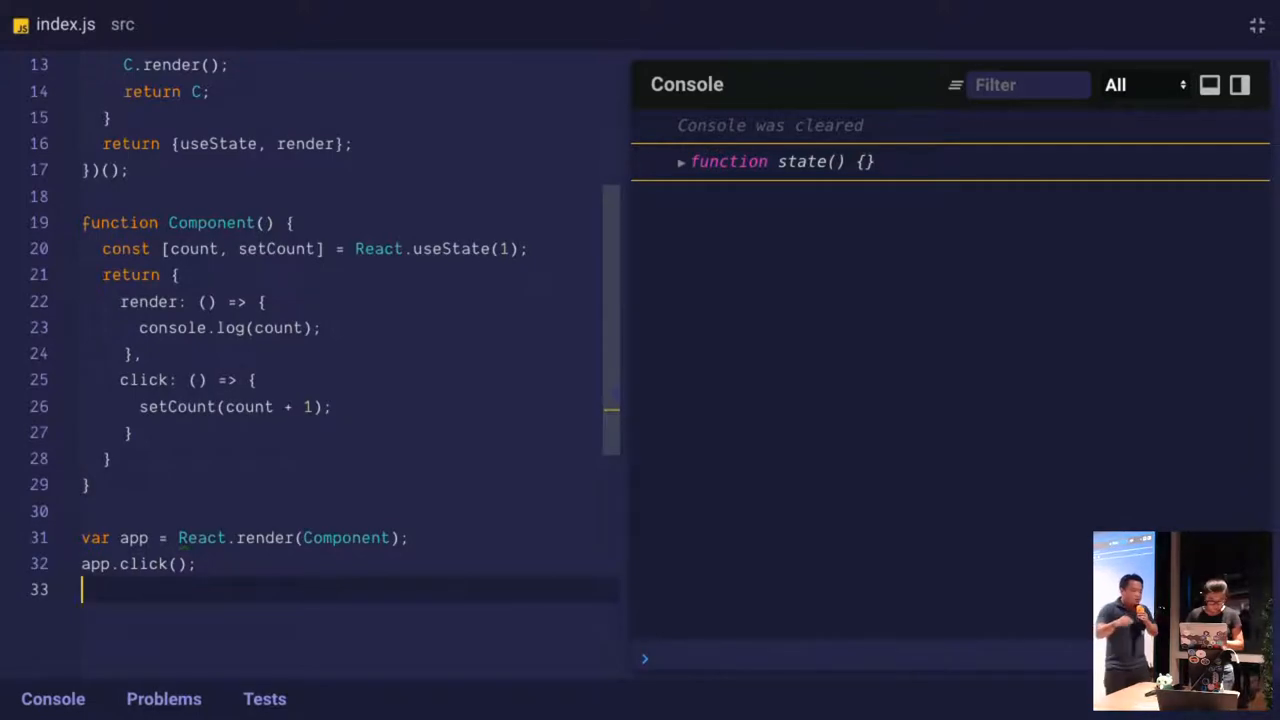
Render again after the click, reordering lines so the console logs state twice
text(var app = React.render(Component);)
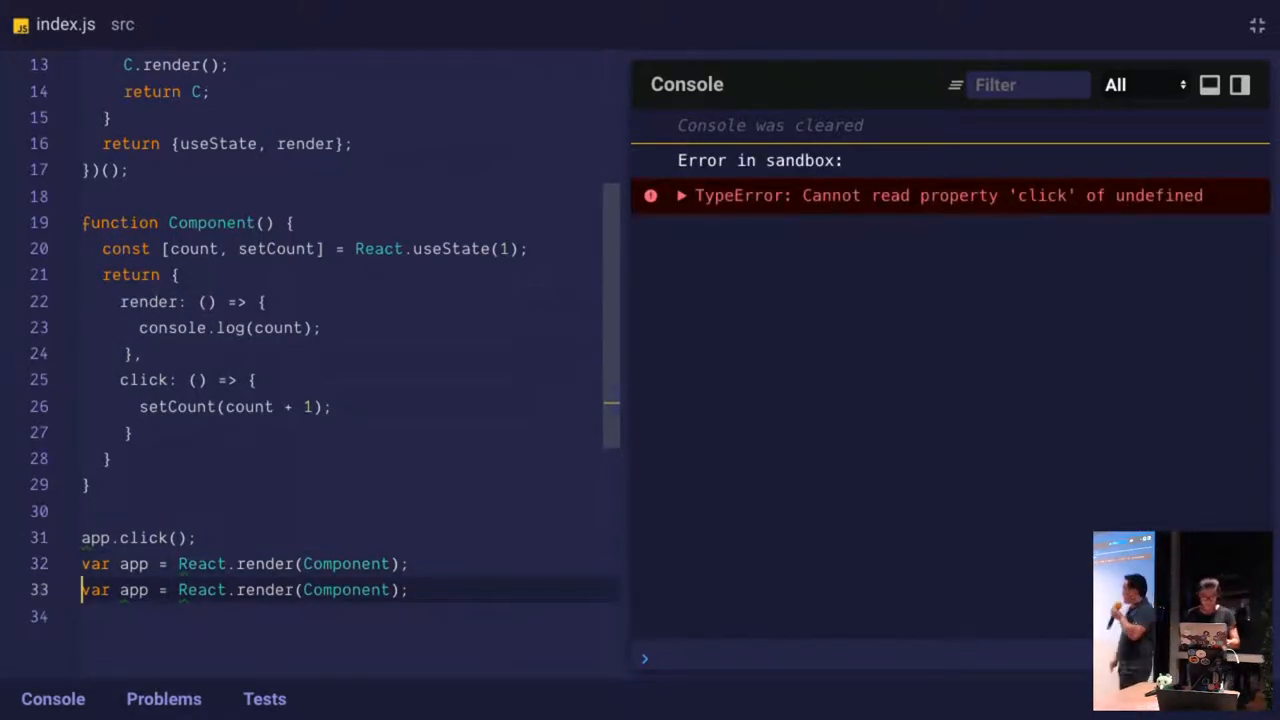
click(410, 564)
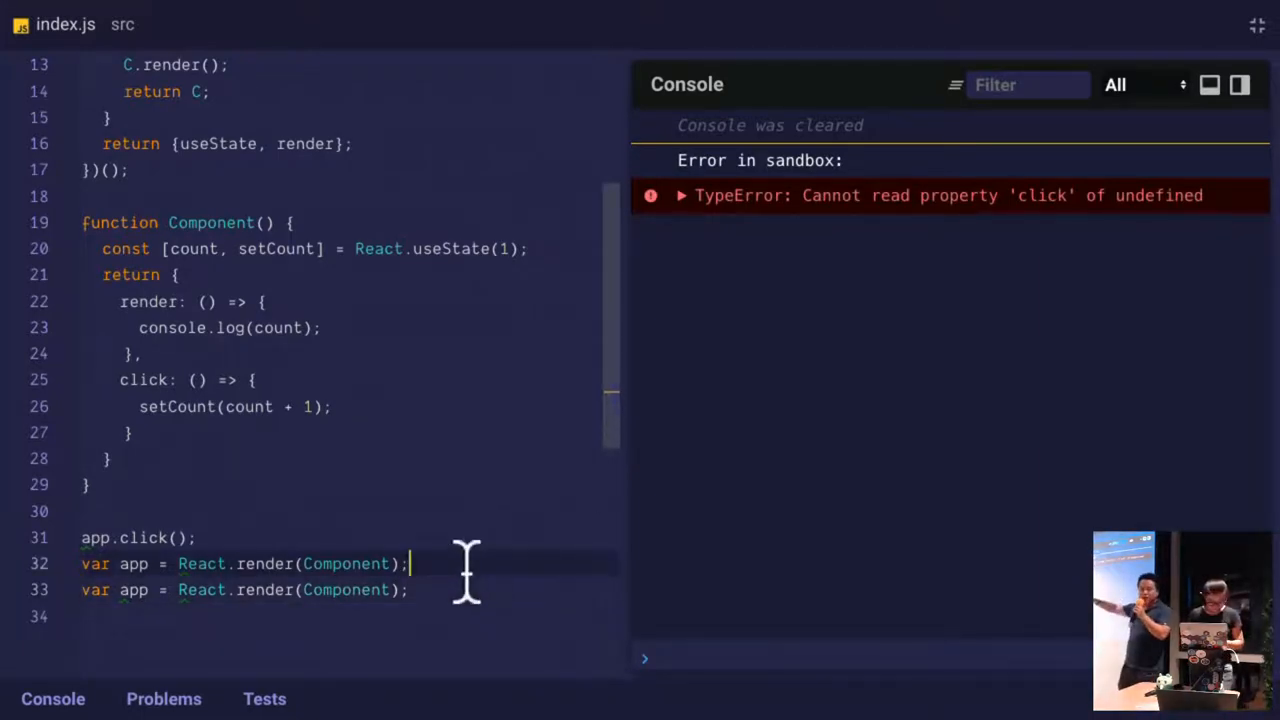
text(a)
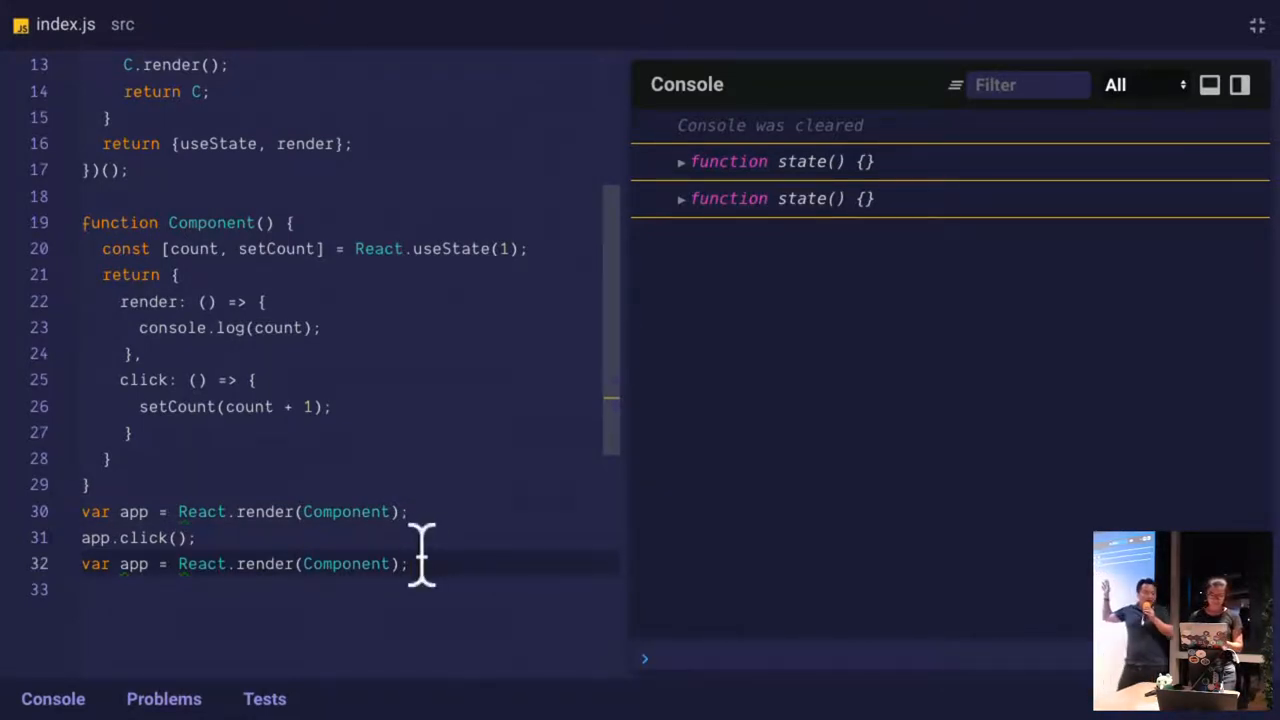
Declare let _val above useState and make state default to _val || initVal
scroll(up, 3)
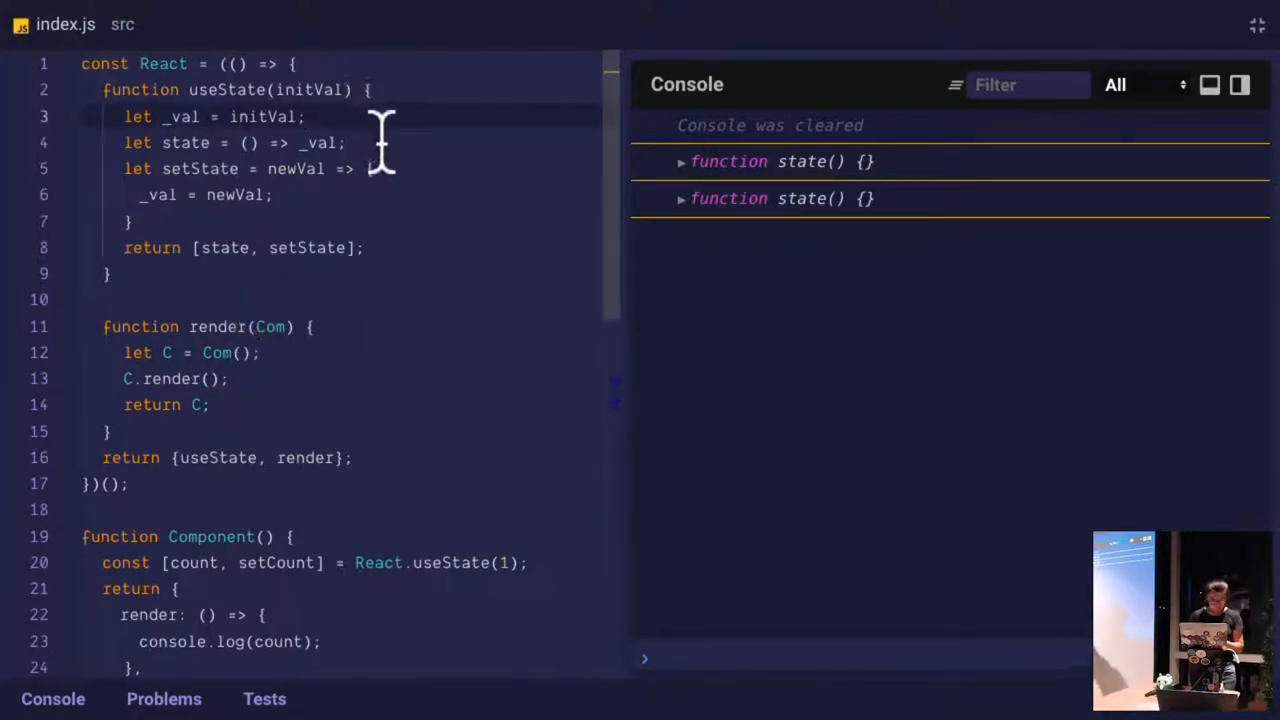
mouse_move(120, 116)
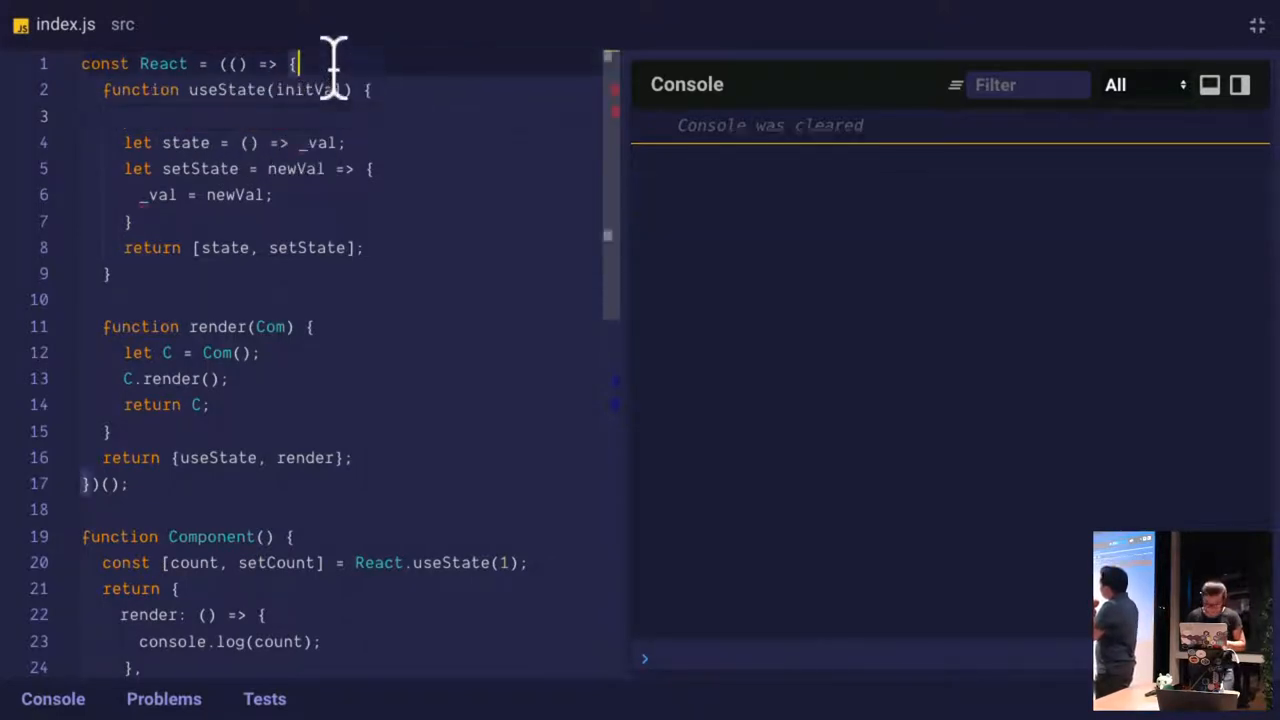
text(let _val = initVal;)
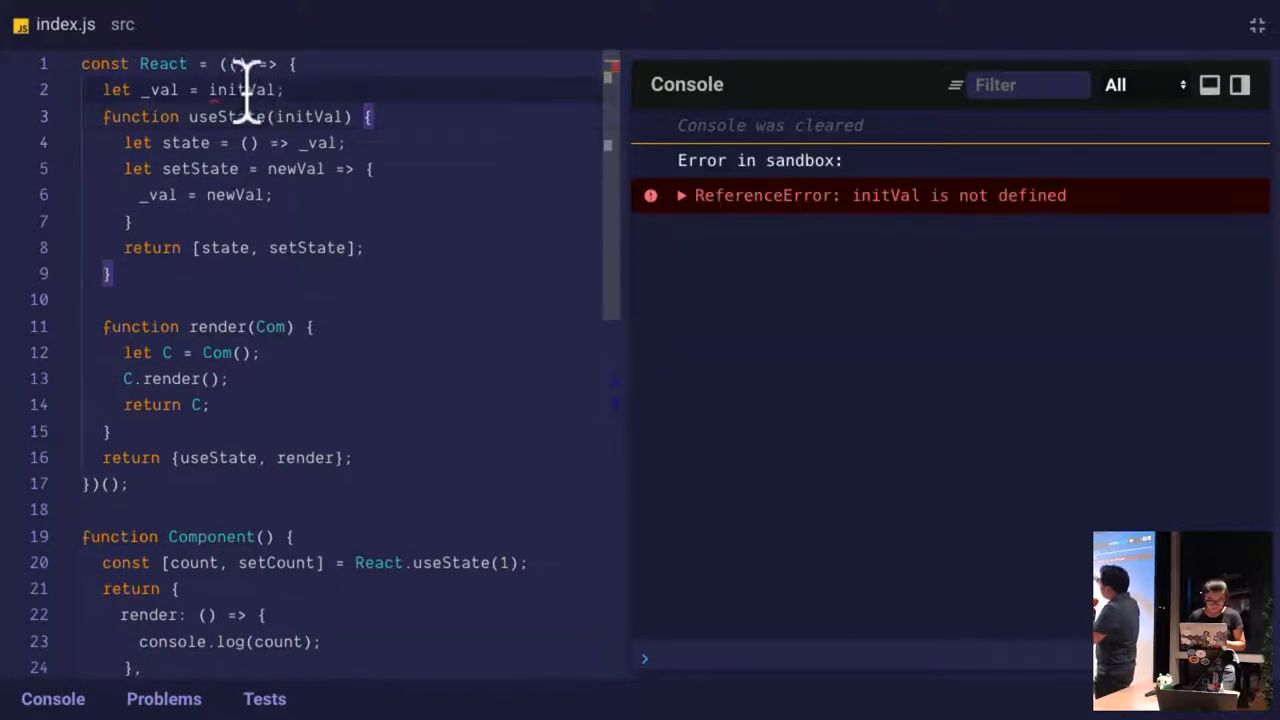
key(Backspace)
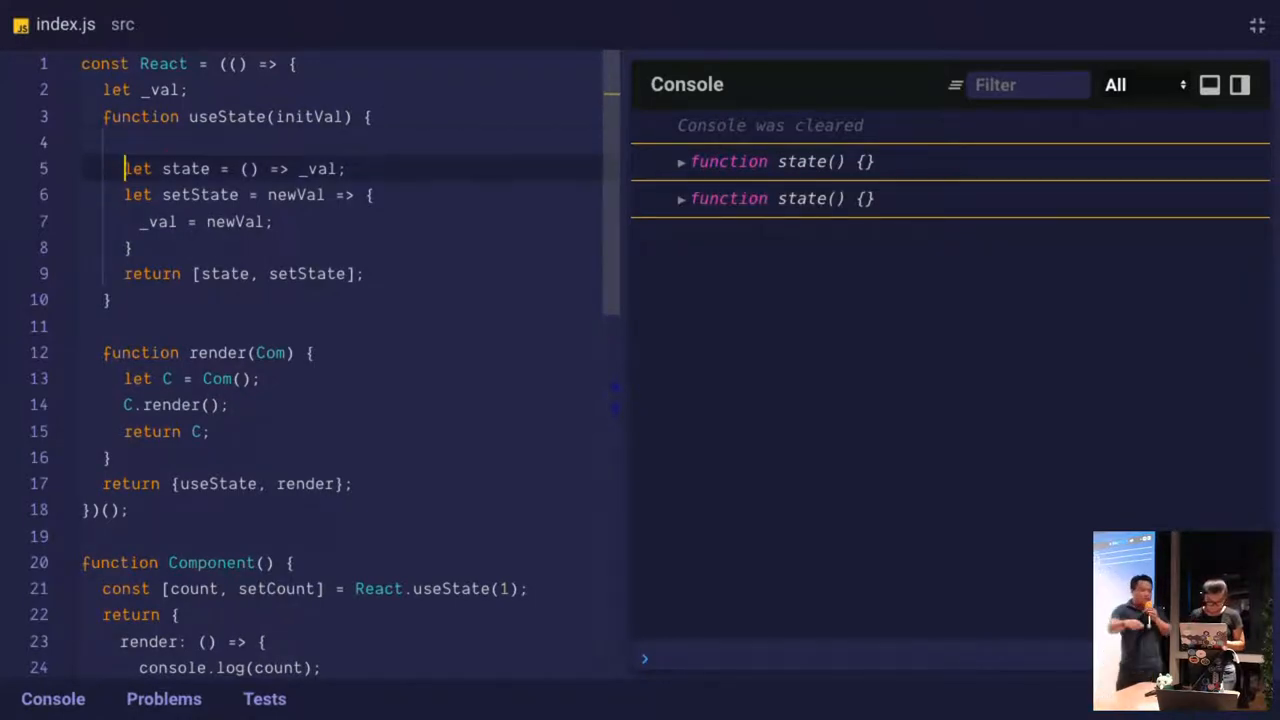
click(300, 168)
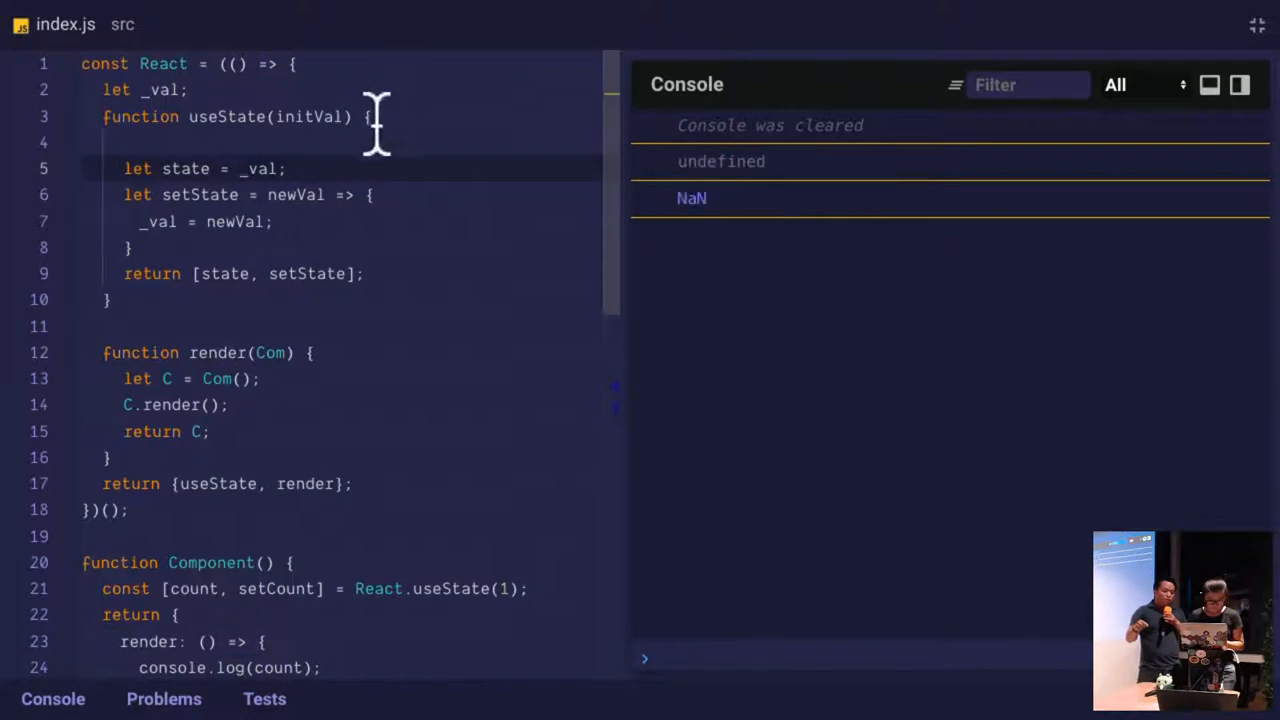
text(||)
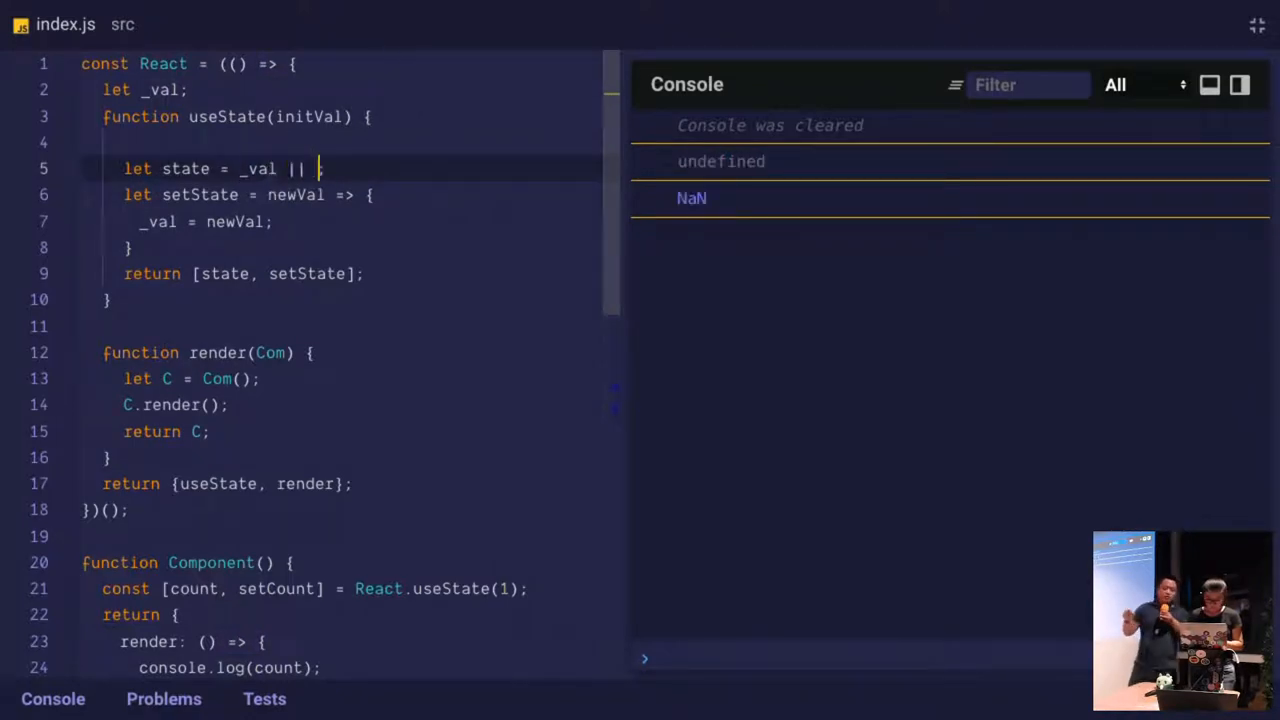
text(initVal;)
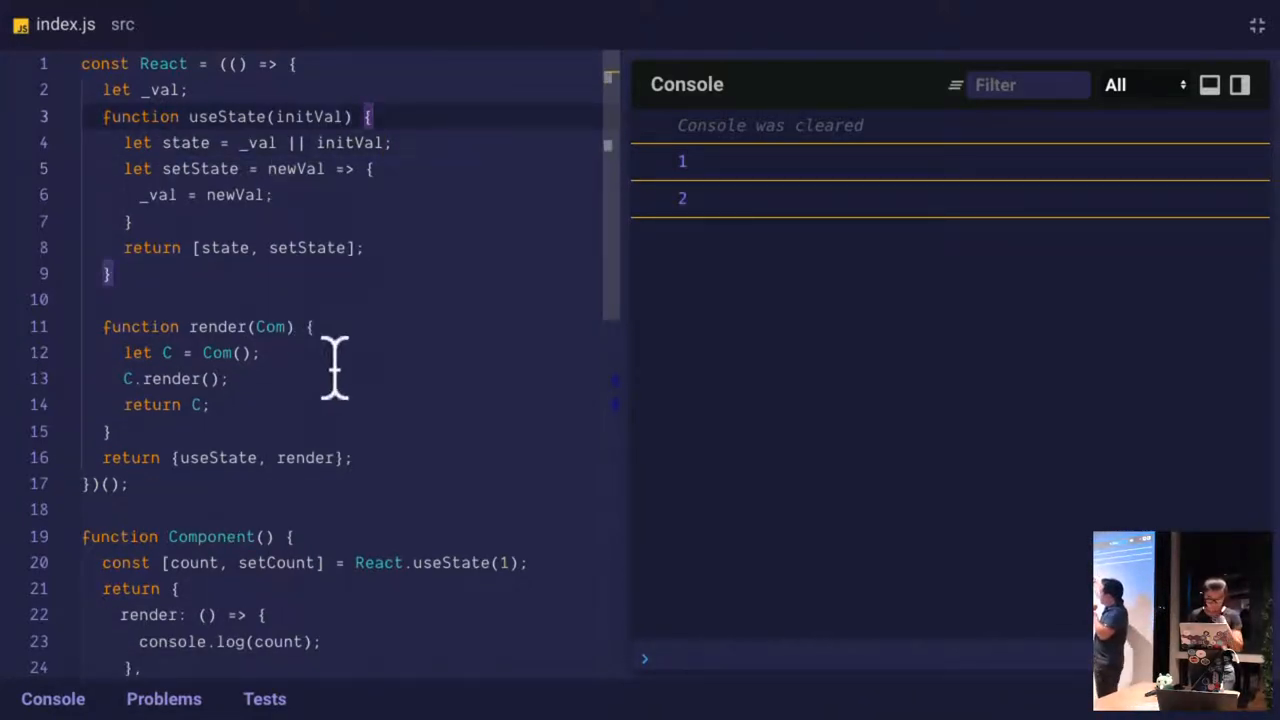
mouse_move(364, 404)
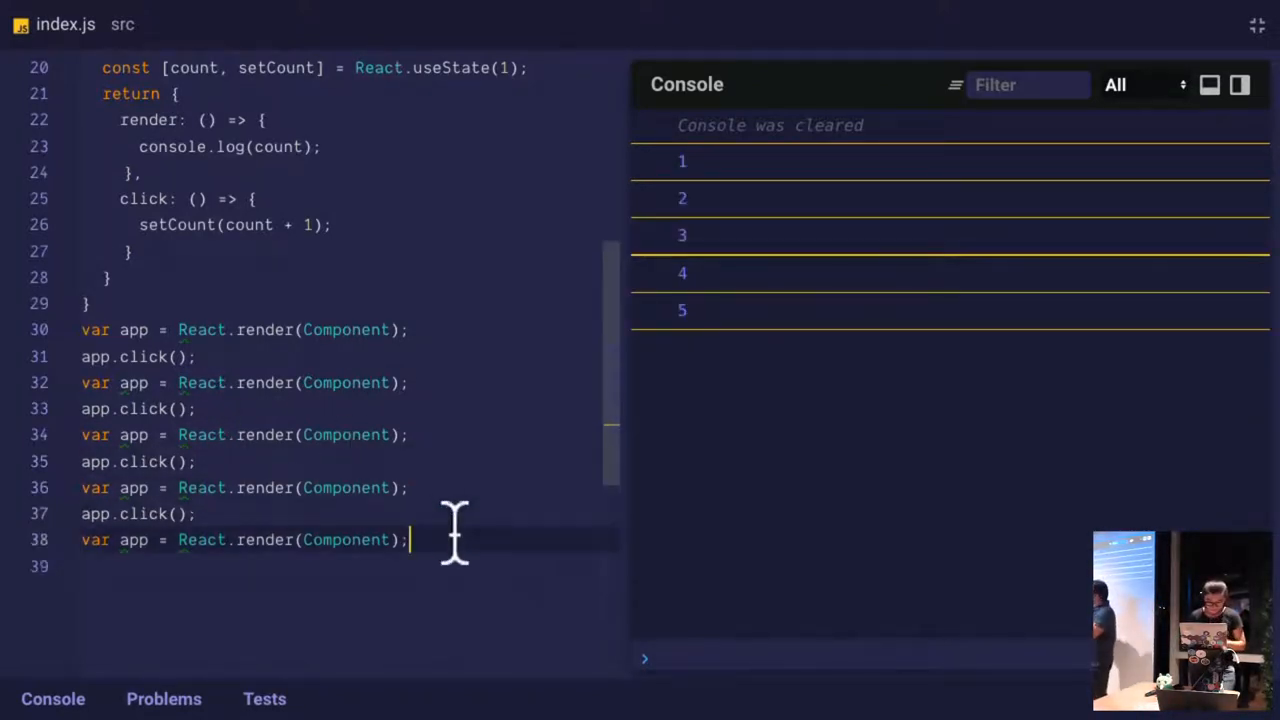
Scroll up to Component and open a blank line below the useState(1) declaration
scroll(up, 3)
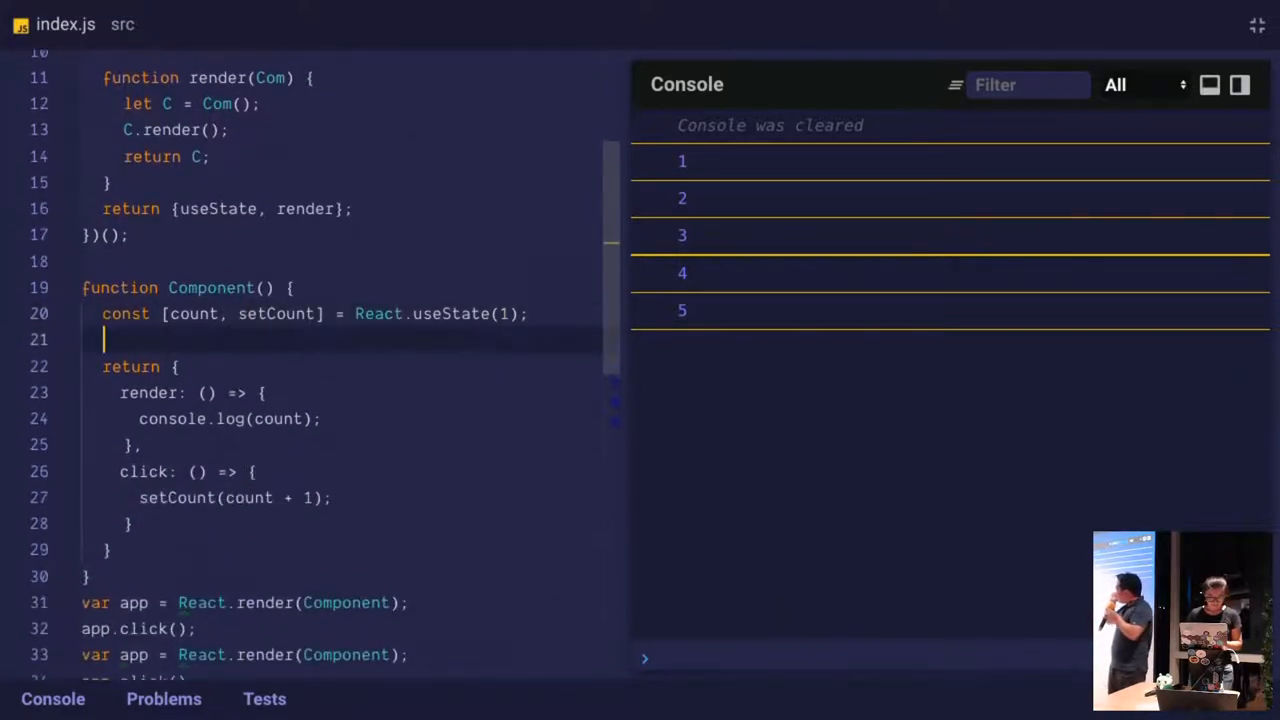
Add a text state via useState and log text inside render
text(const [text, setText] = React.)
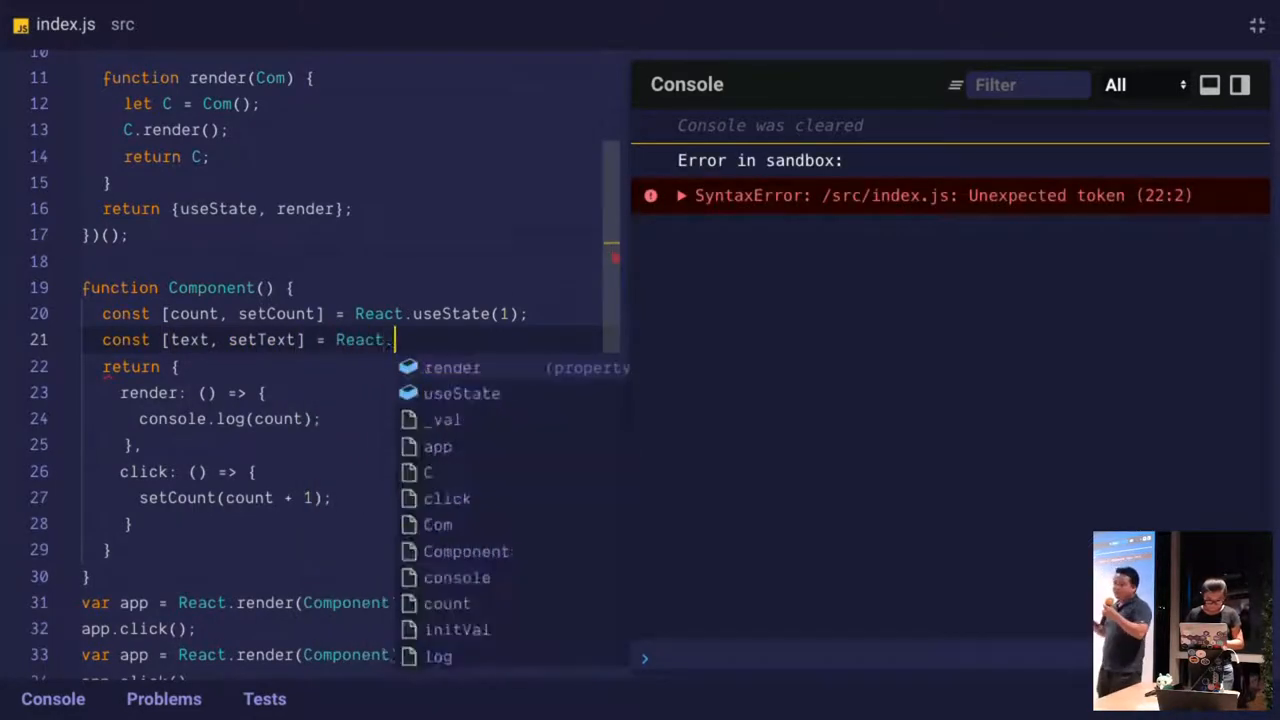
click(460, 392)
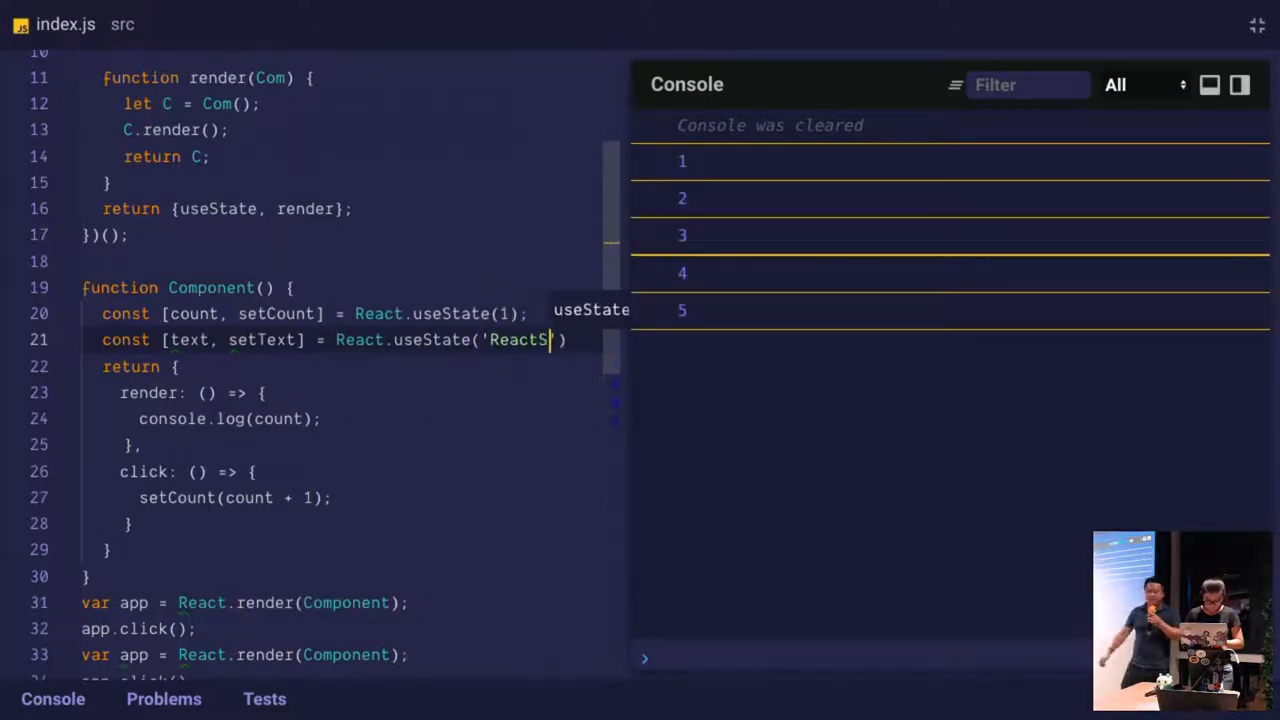
text(G at Shope)
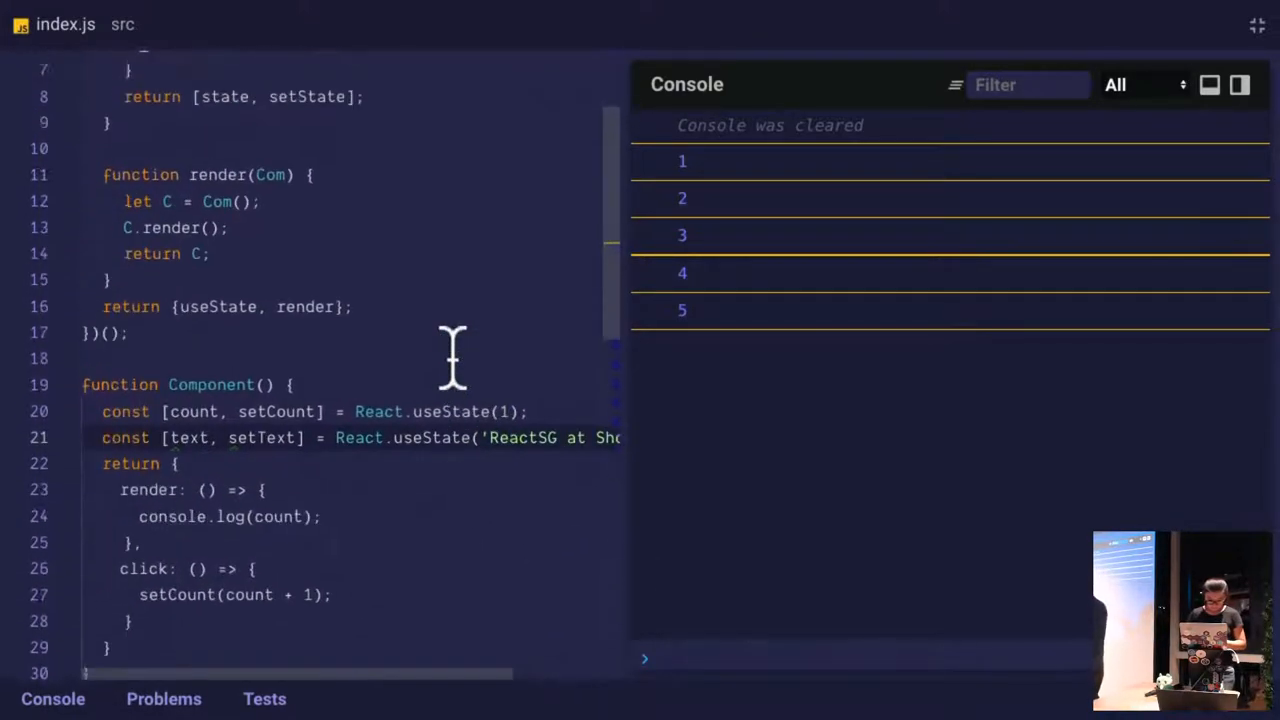
scroll(down, 3)
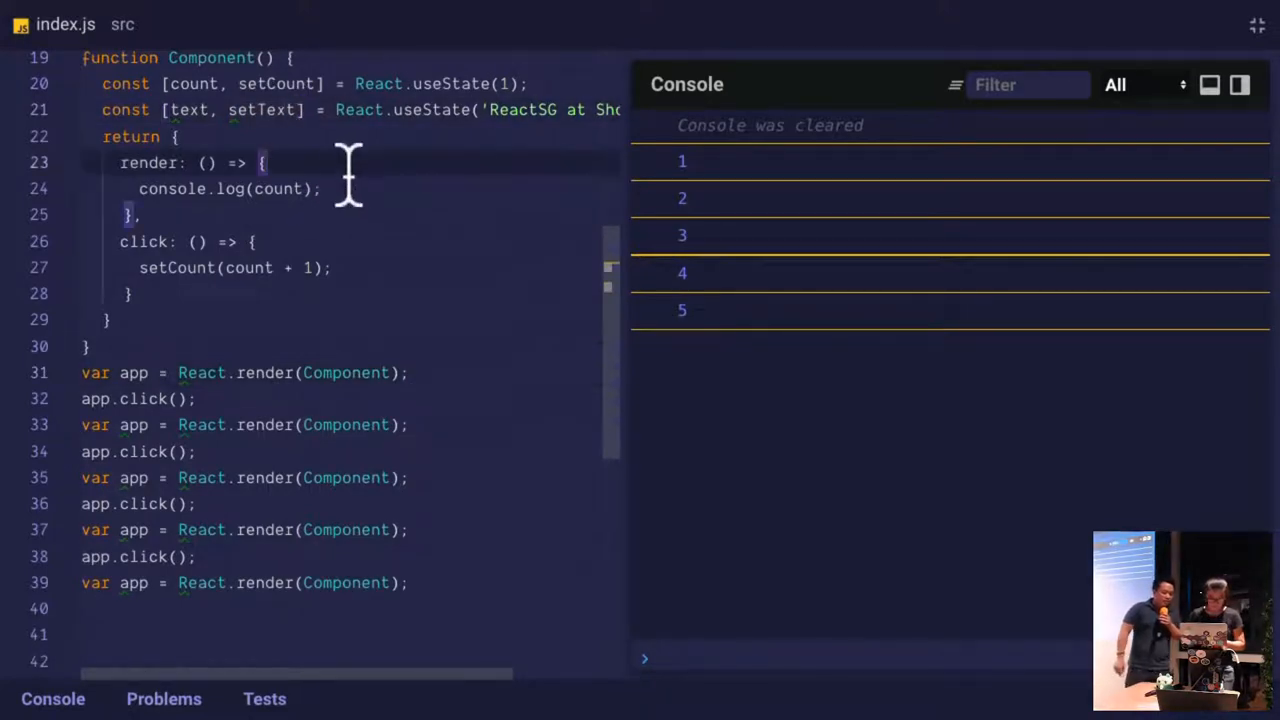
text(console.l)
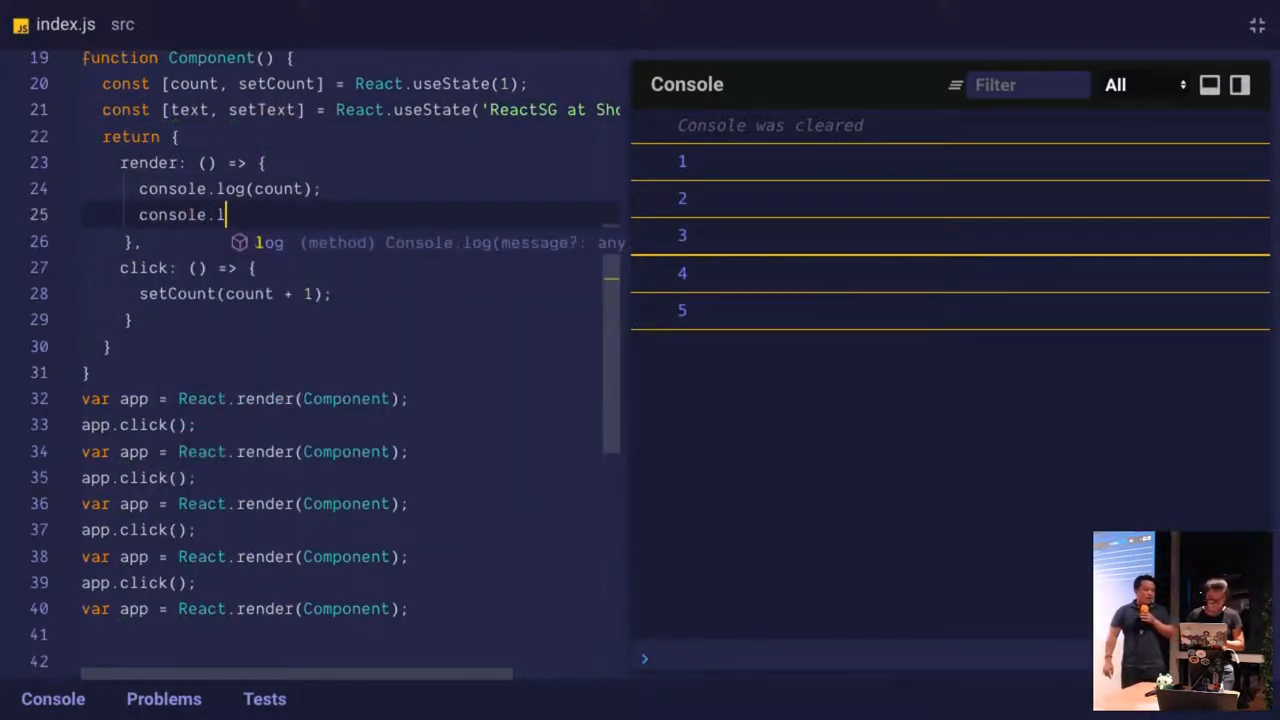
text(og(text);)
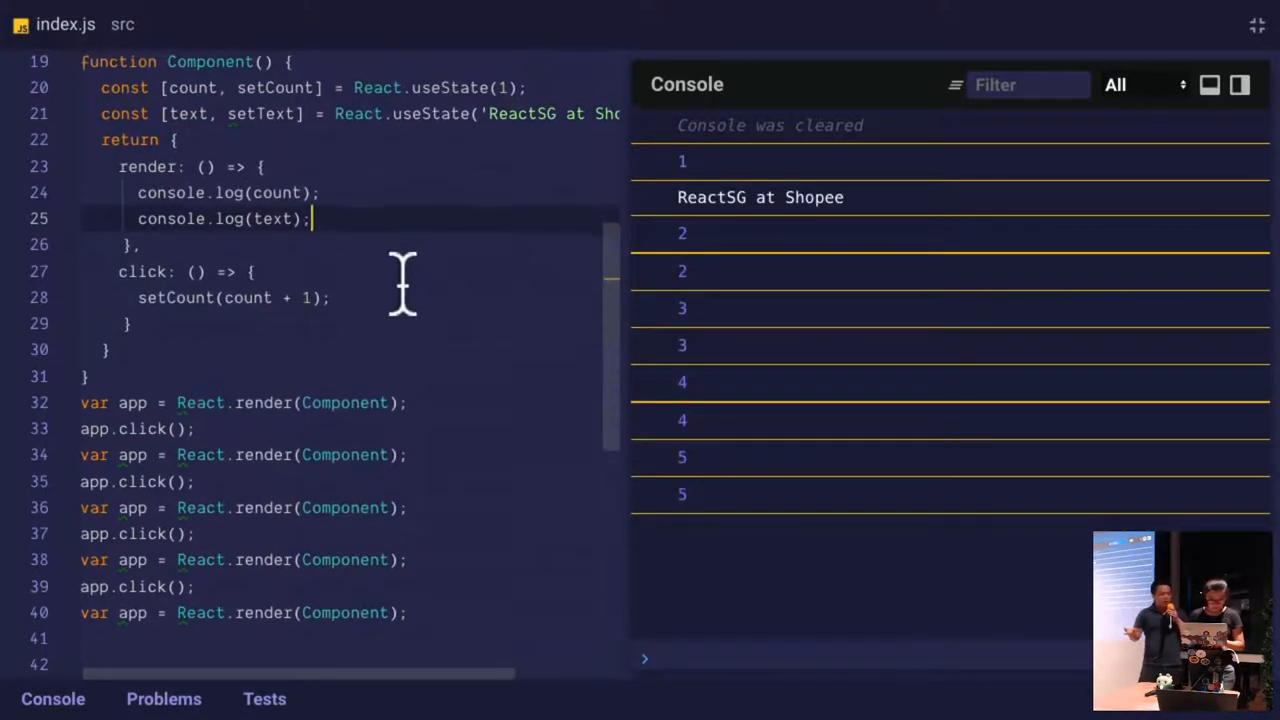
Add a type(word) method calling setText and end the script with app.type('Vue')
text(type)
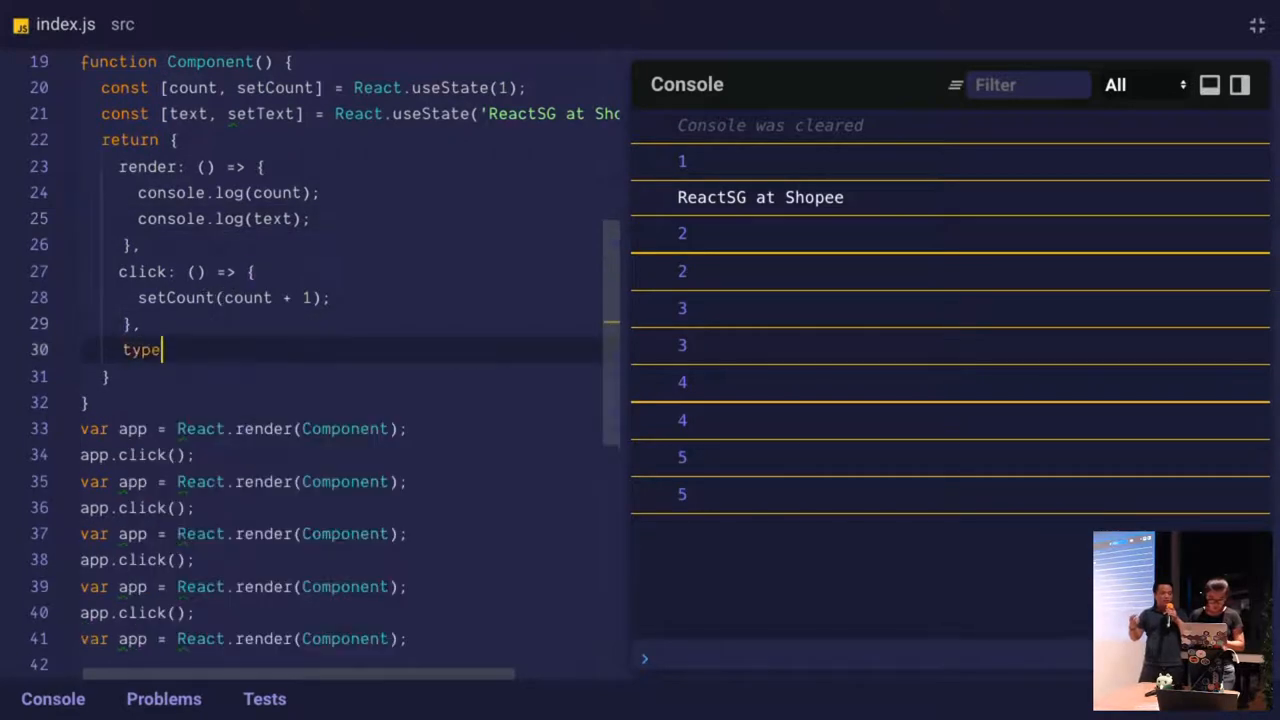
text(: (word) => {)
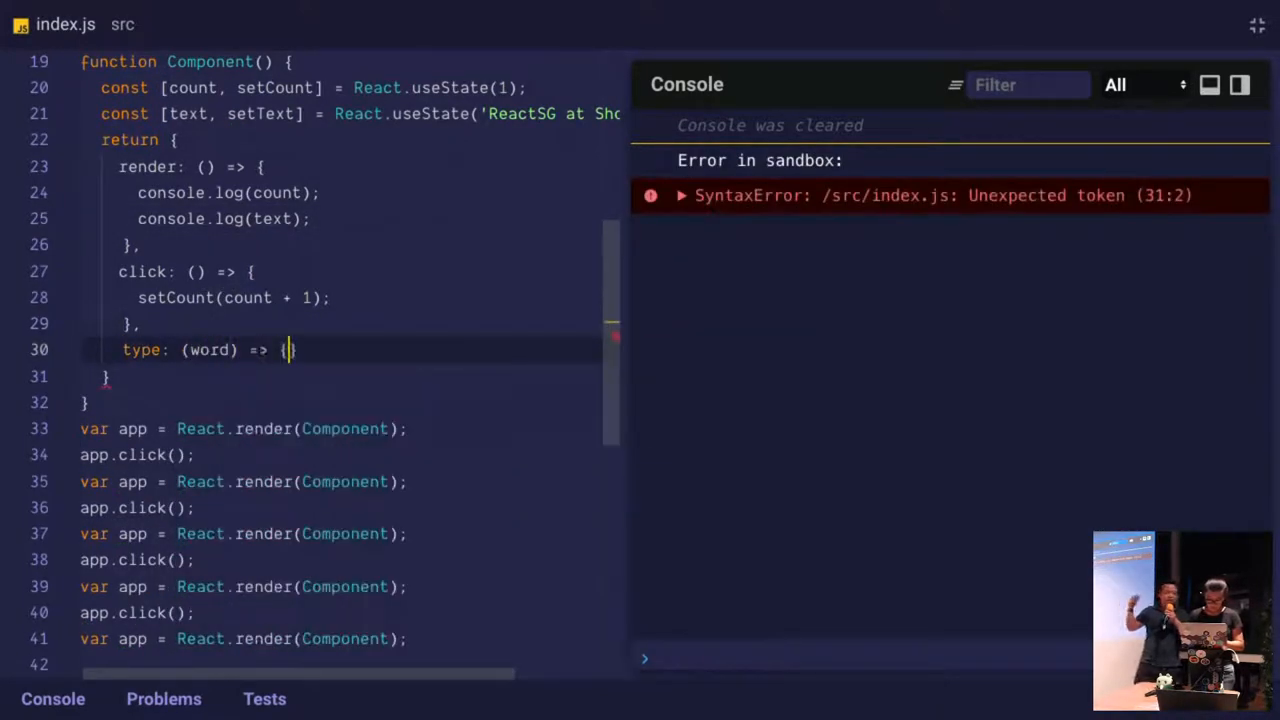
text(setText(word);)
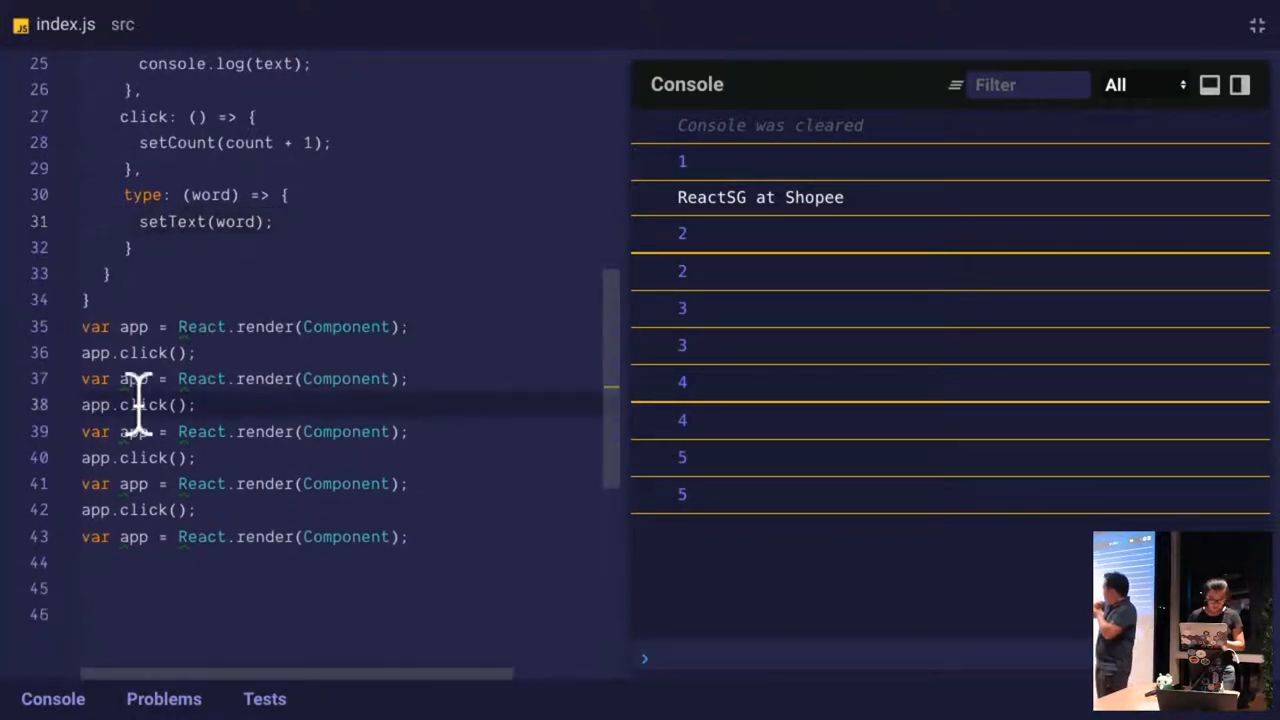
text(type)
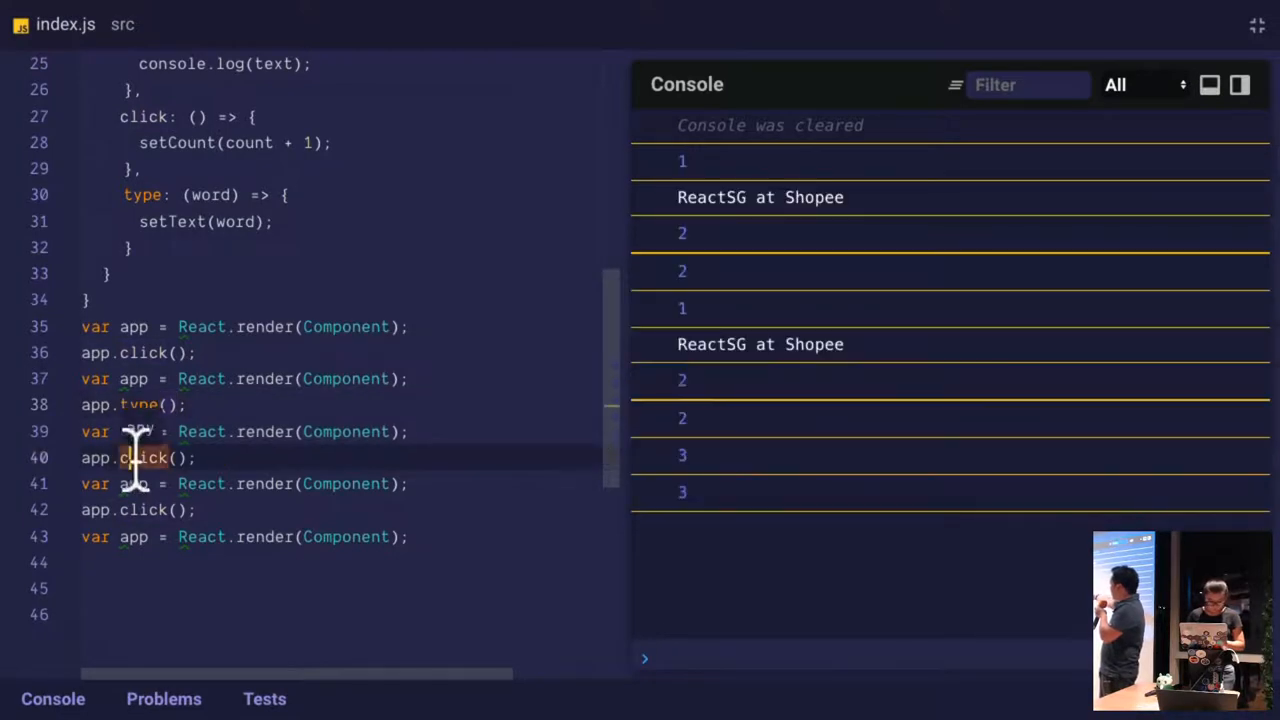
text('Vue')
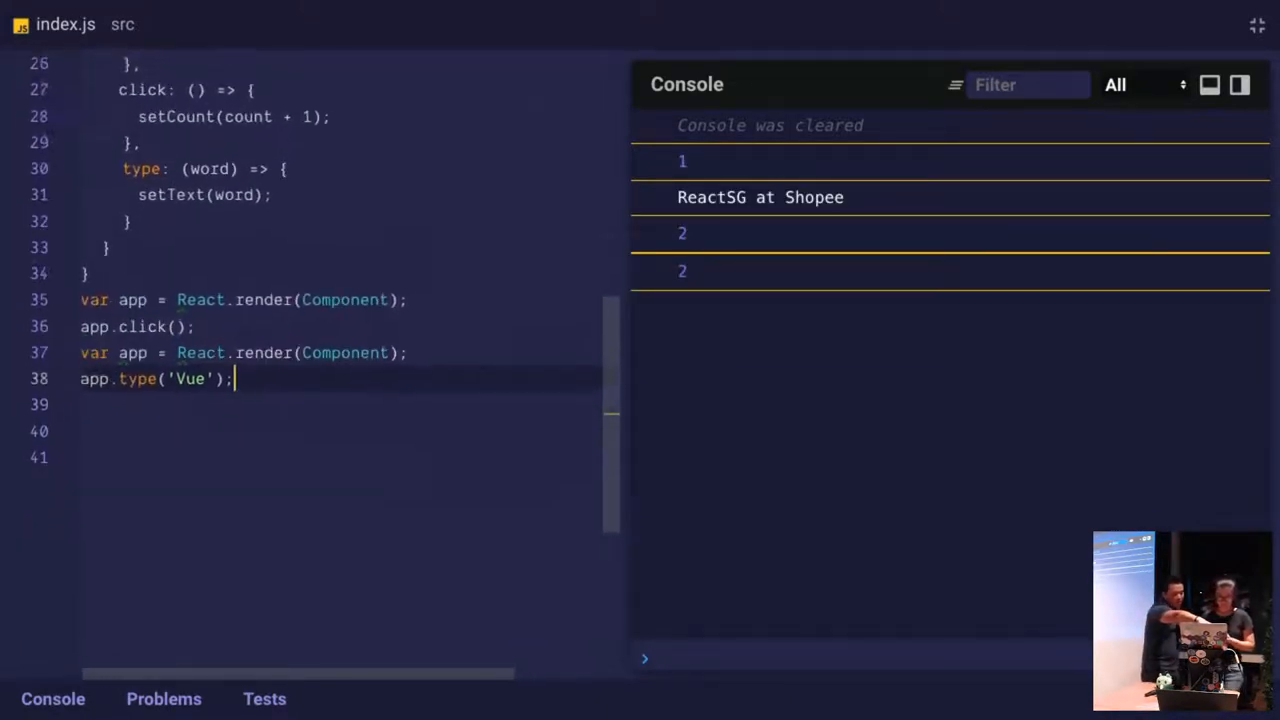
Re-render with var app = React.render(Component) after type('Vue') and remove the duplicate type call
scroll(up, 3)
text(console.log({count, text});)
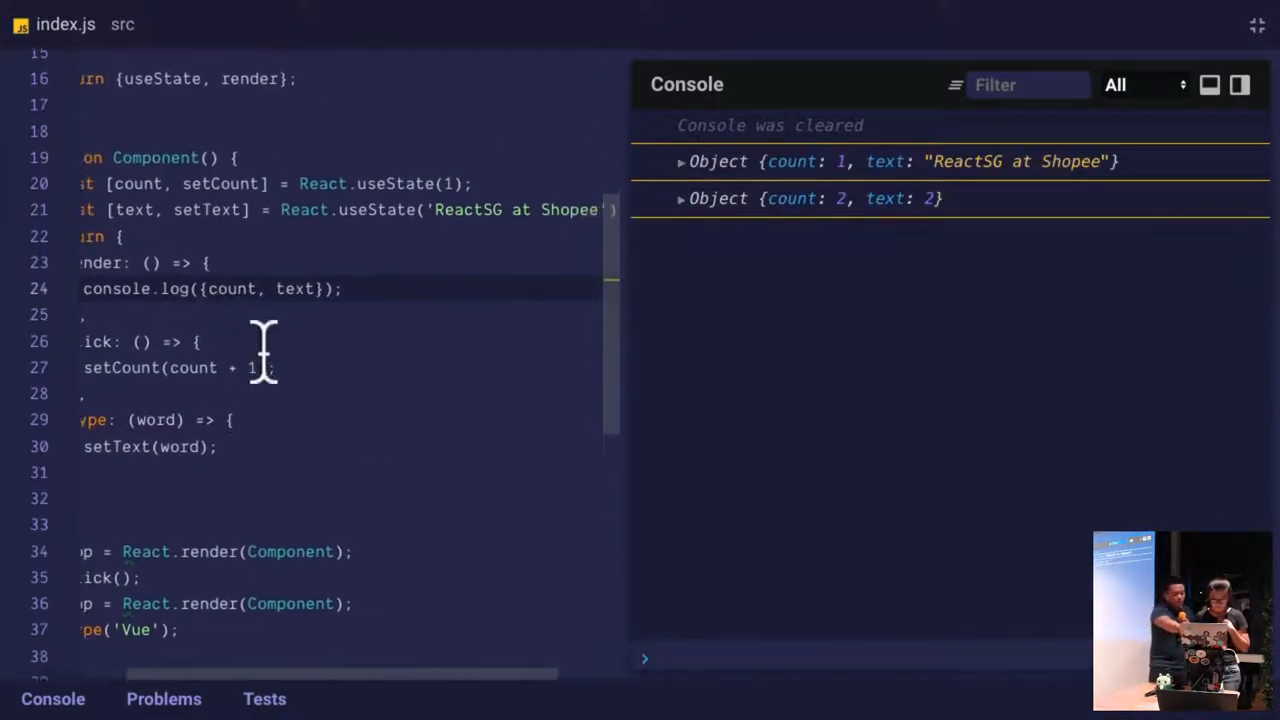
scroll(down, 3)
text(app.type('Vue');)
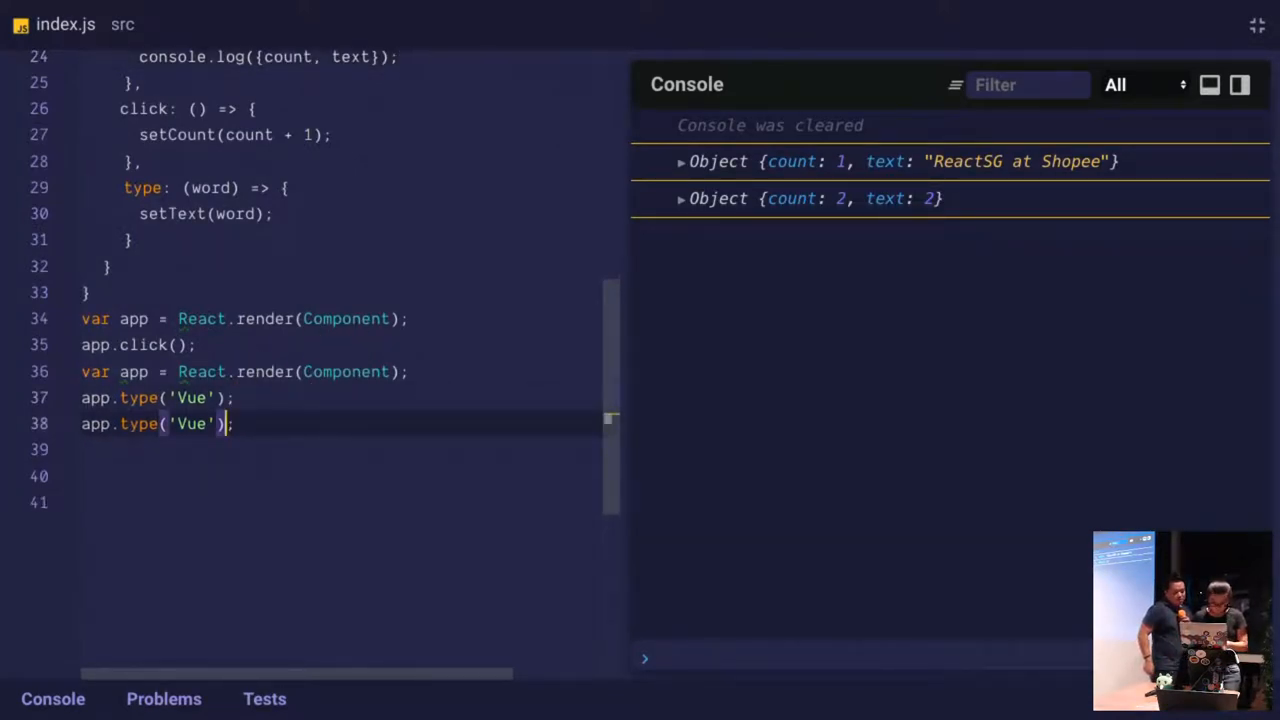
key(Enter)
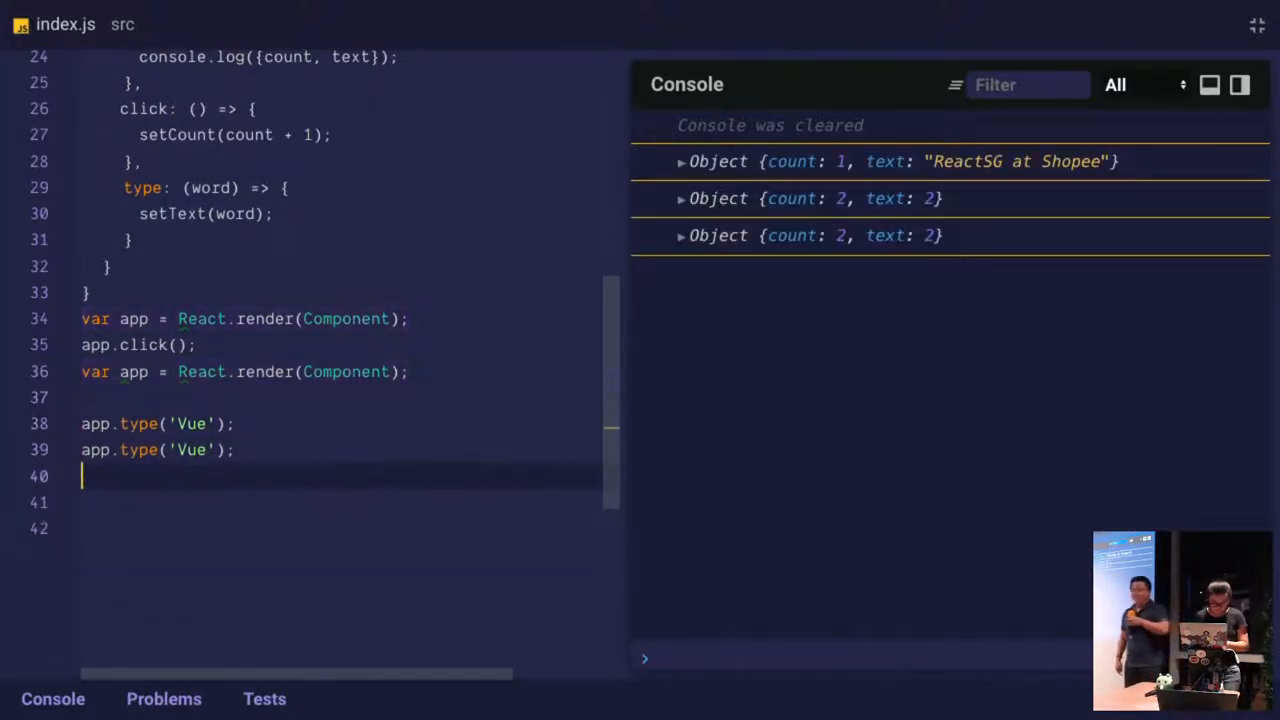
text(var app = React.render(Component);)
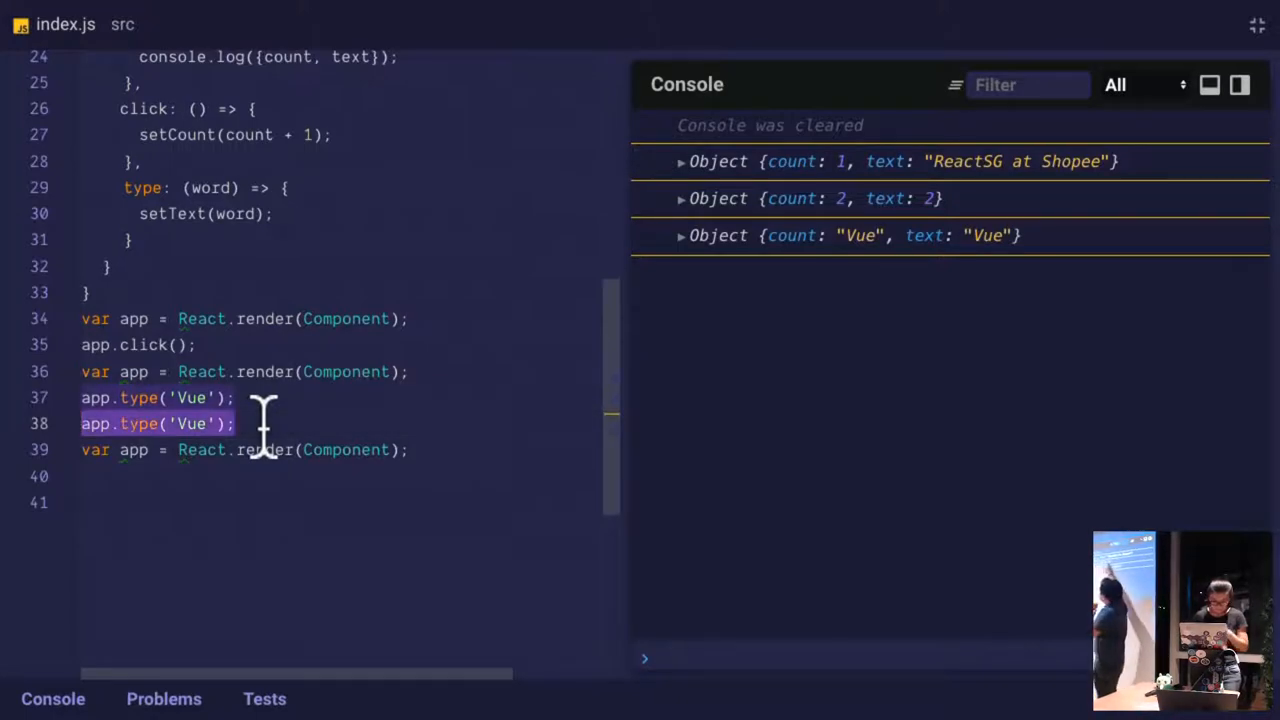
key(Delete)
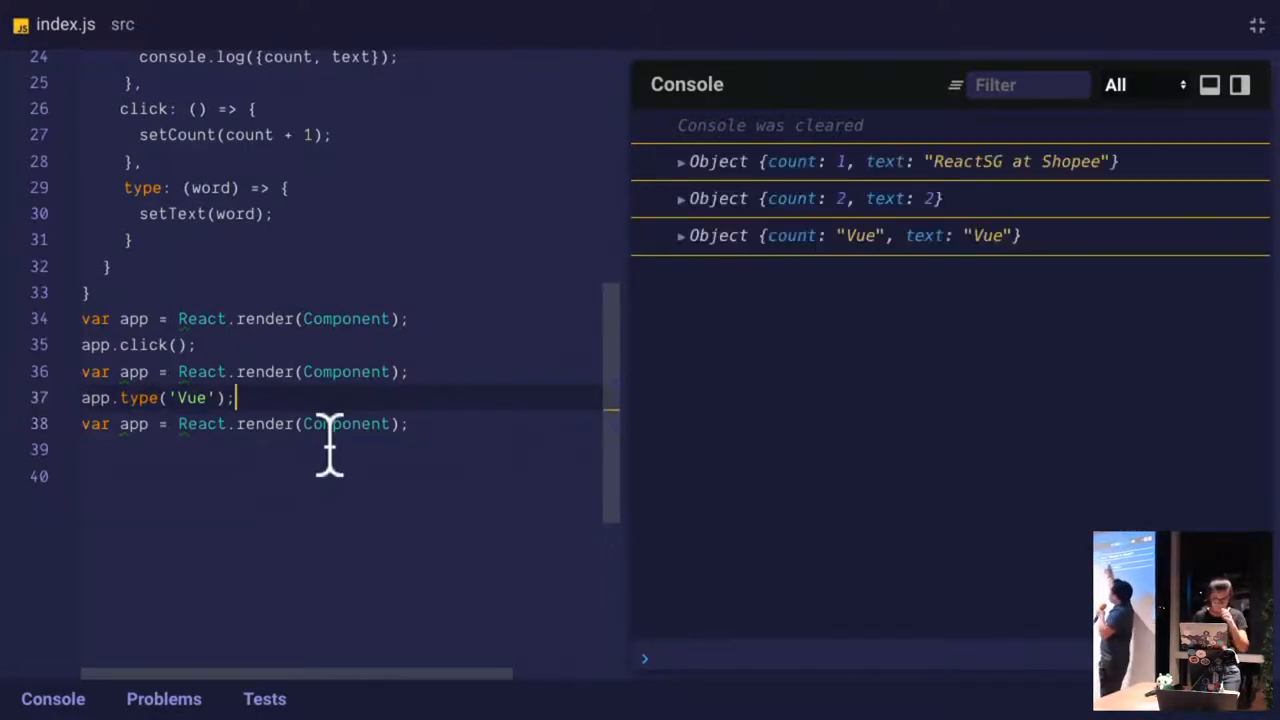
mouse_move(264, 424)
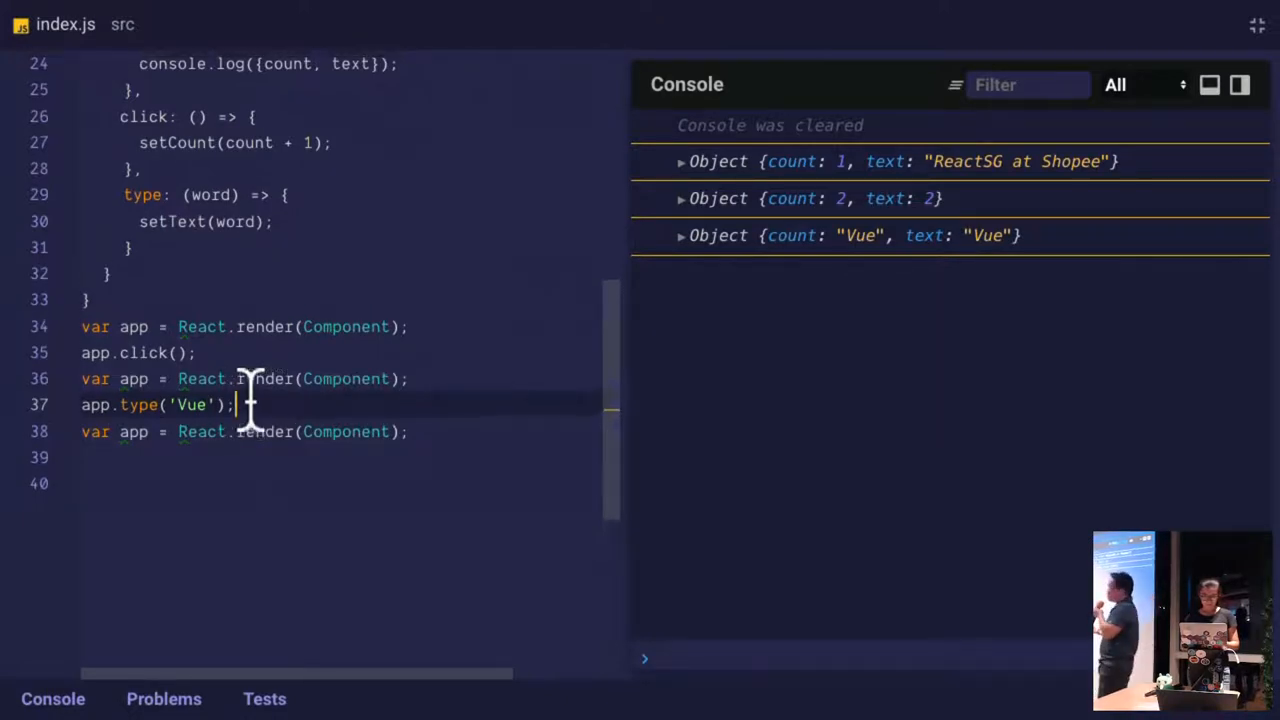
scroll(up, 3)
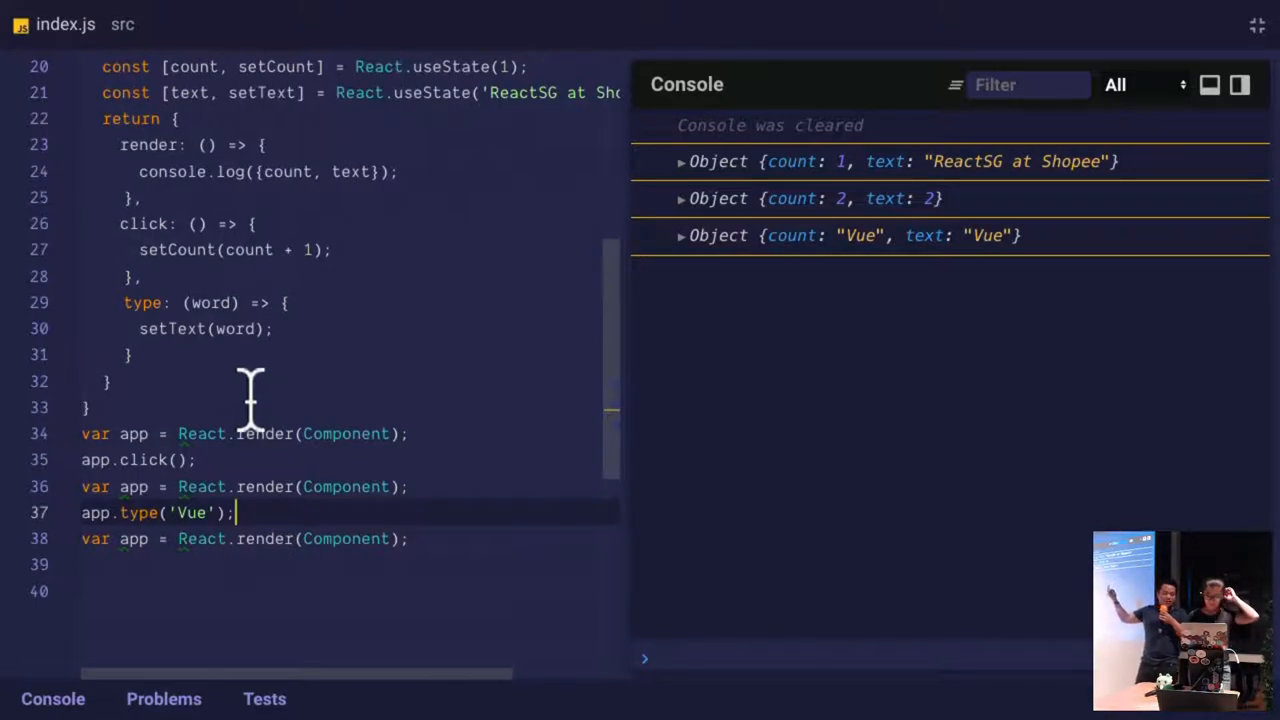
scroll(up, 3)
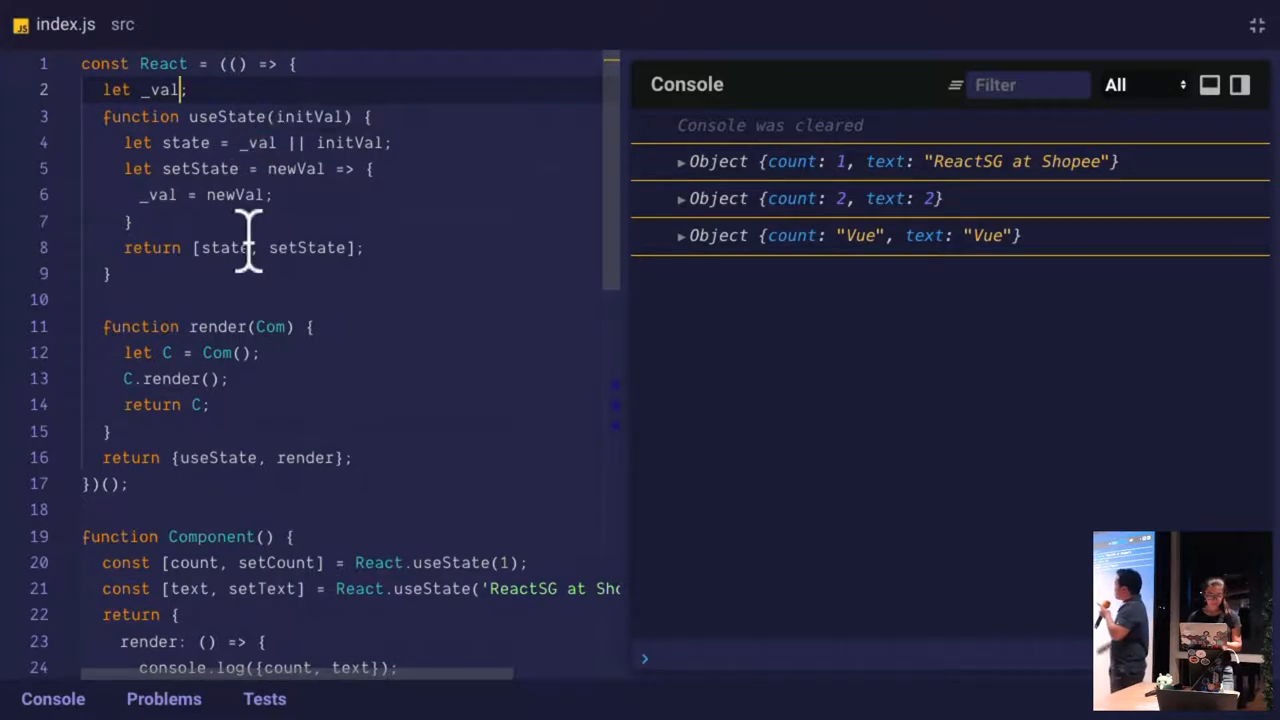
mouse_move(416, 356)
text(hooks )
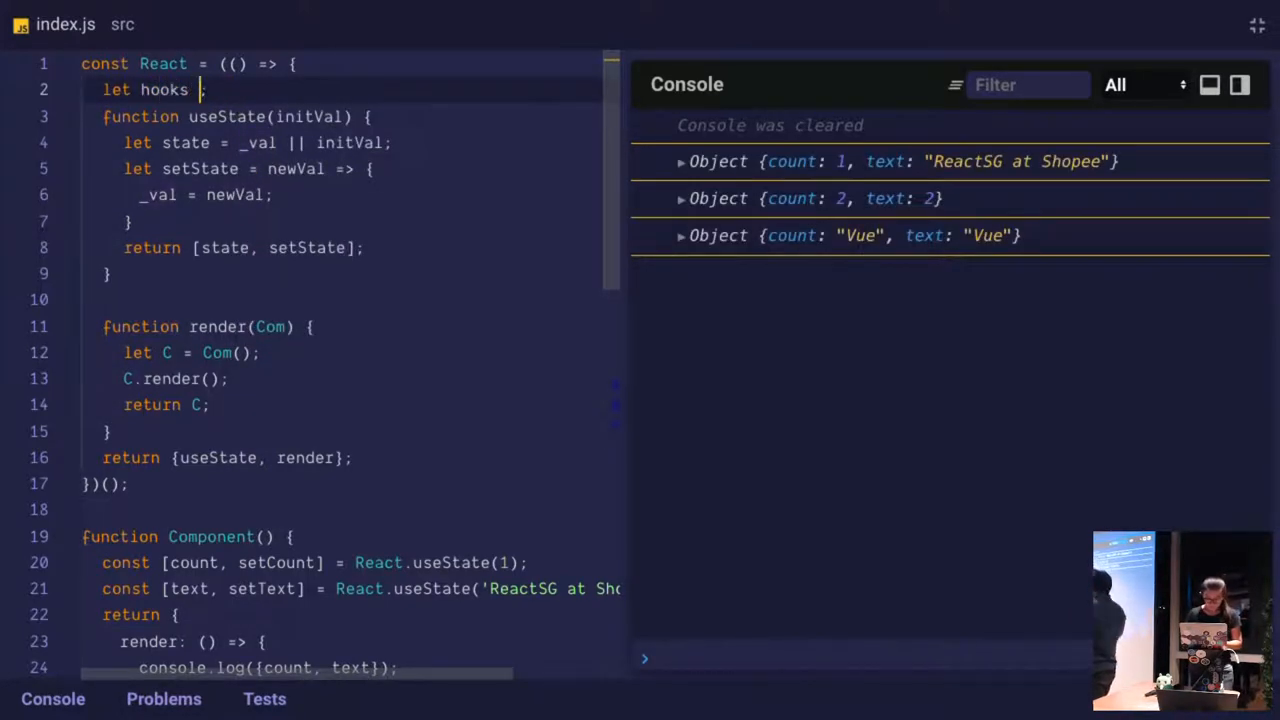
Replace _val with let hooks = [] and let idx = 0 in the React module
text(= [])
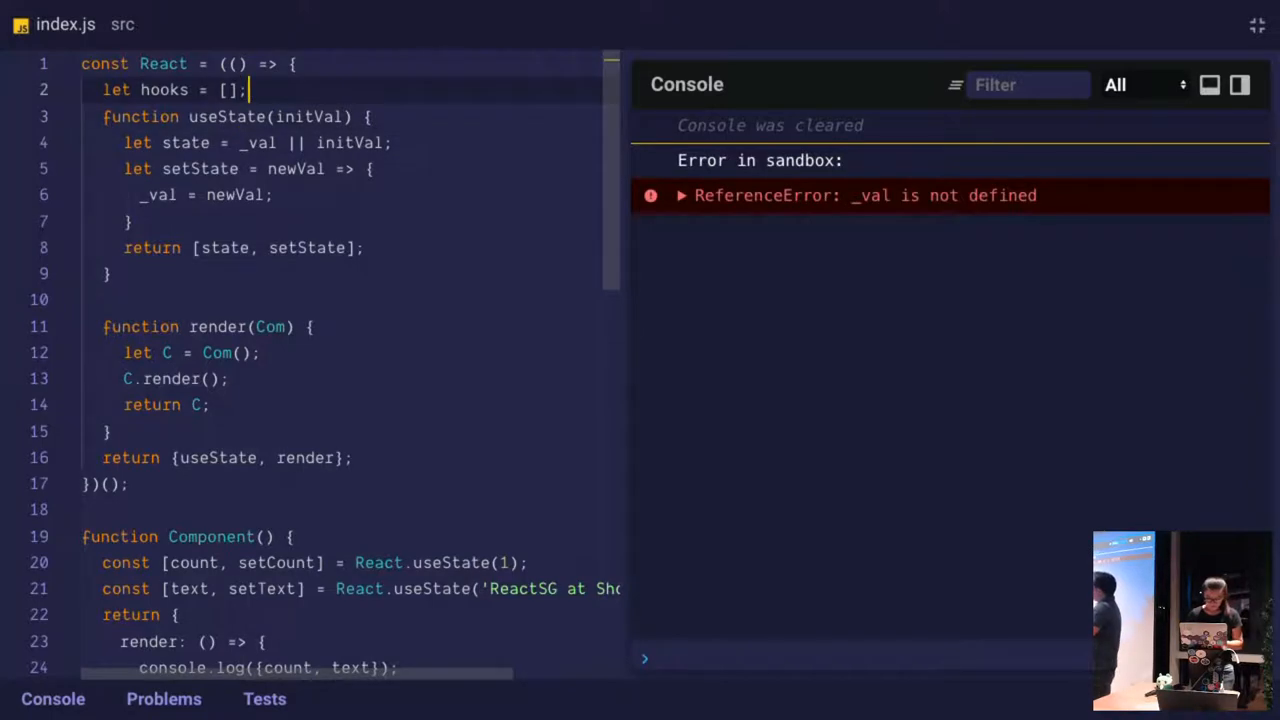
text(let idx)
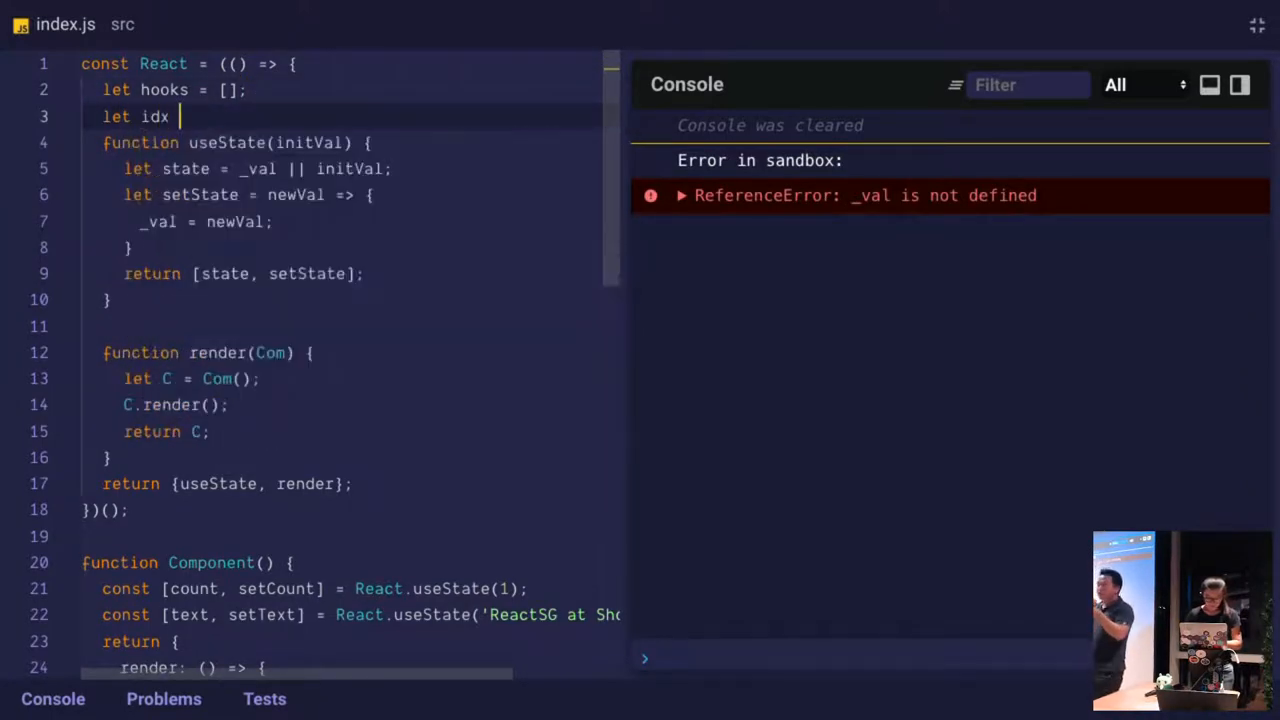
text(= 0;)
click(350, 220)
text(hooks[idx])
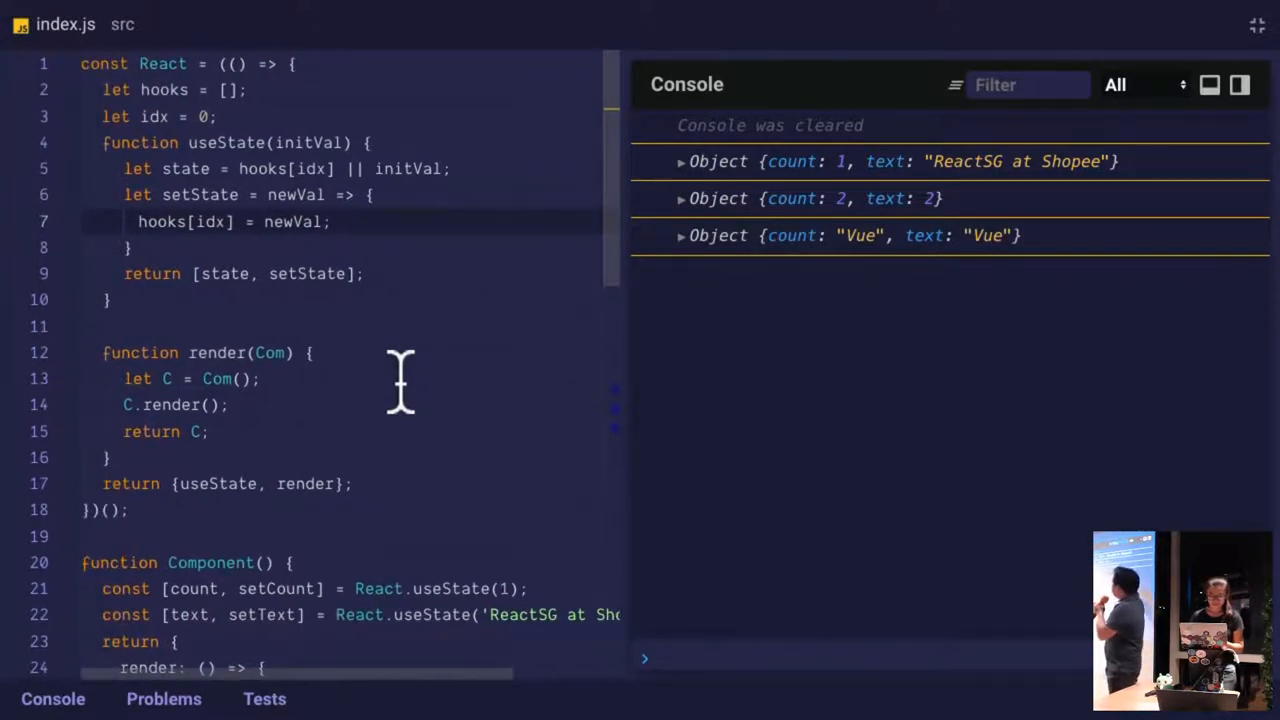
mouse_move(710, 340)
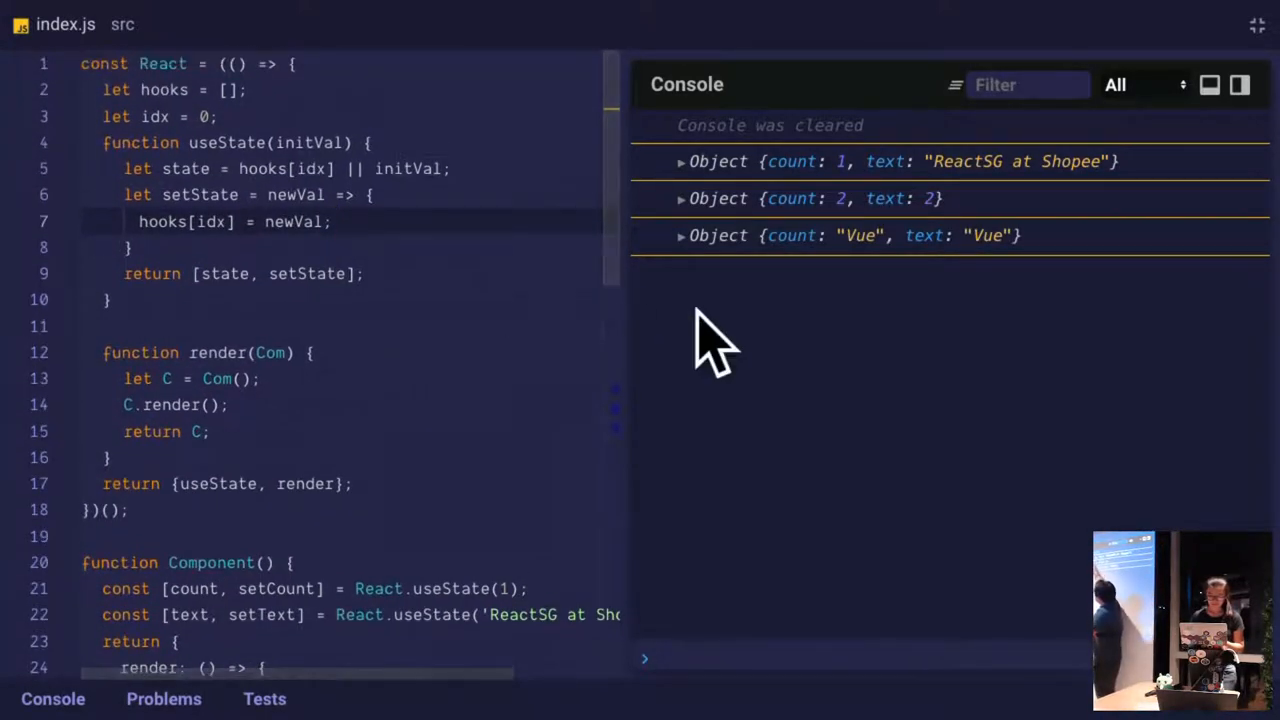
mouse_move(1020, 224)
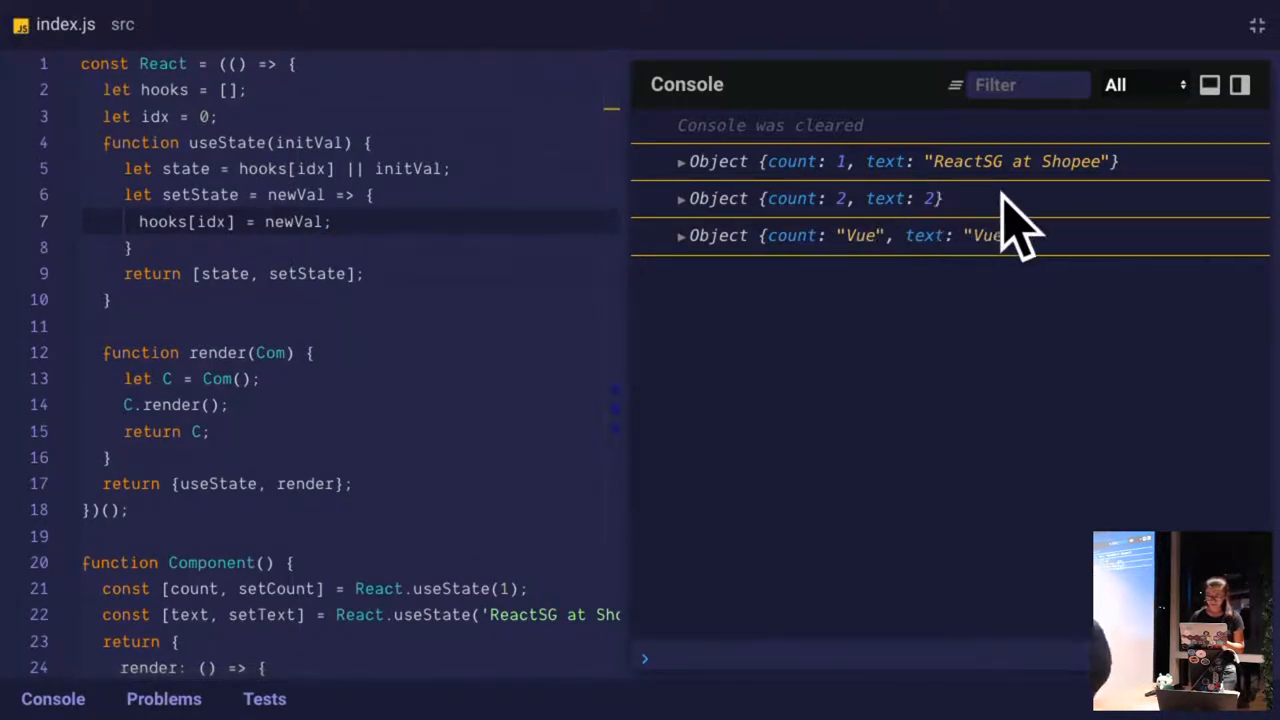
mouse_move(1040, 280)
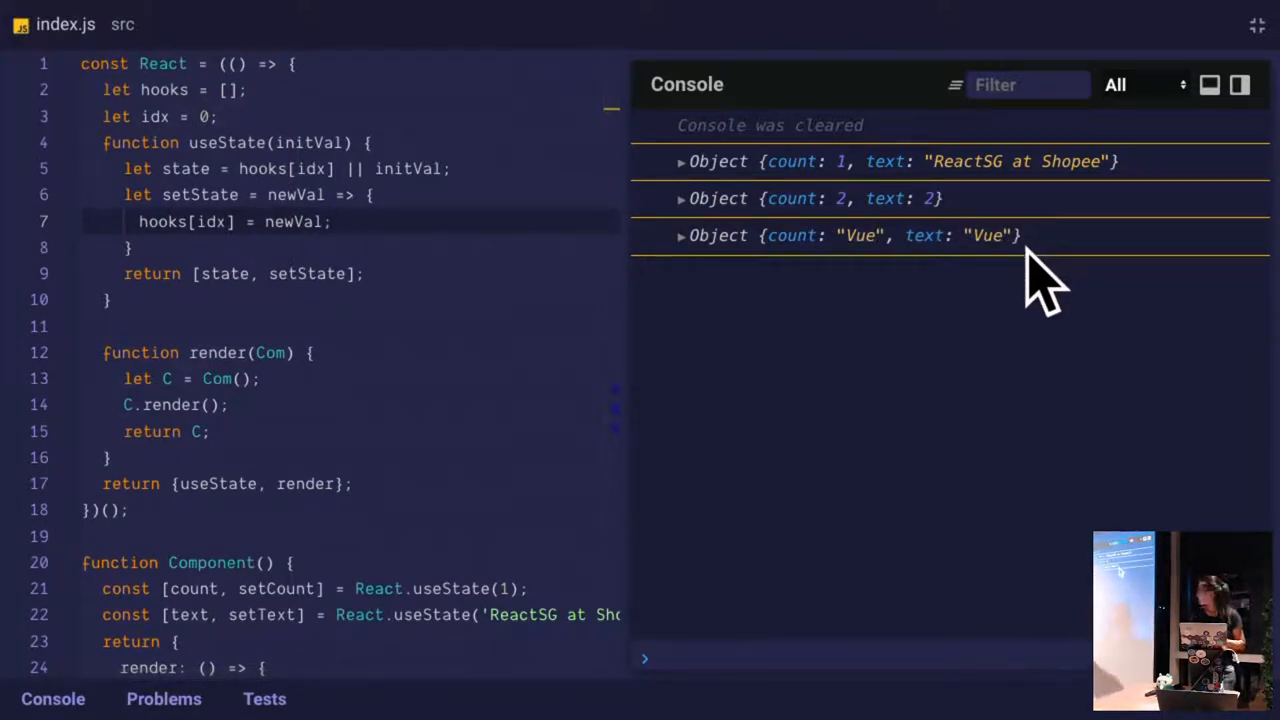
mouse_move(990, 270)
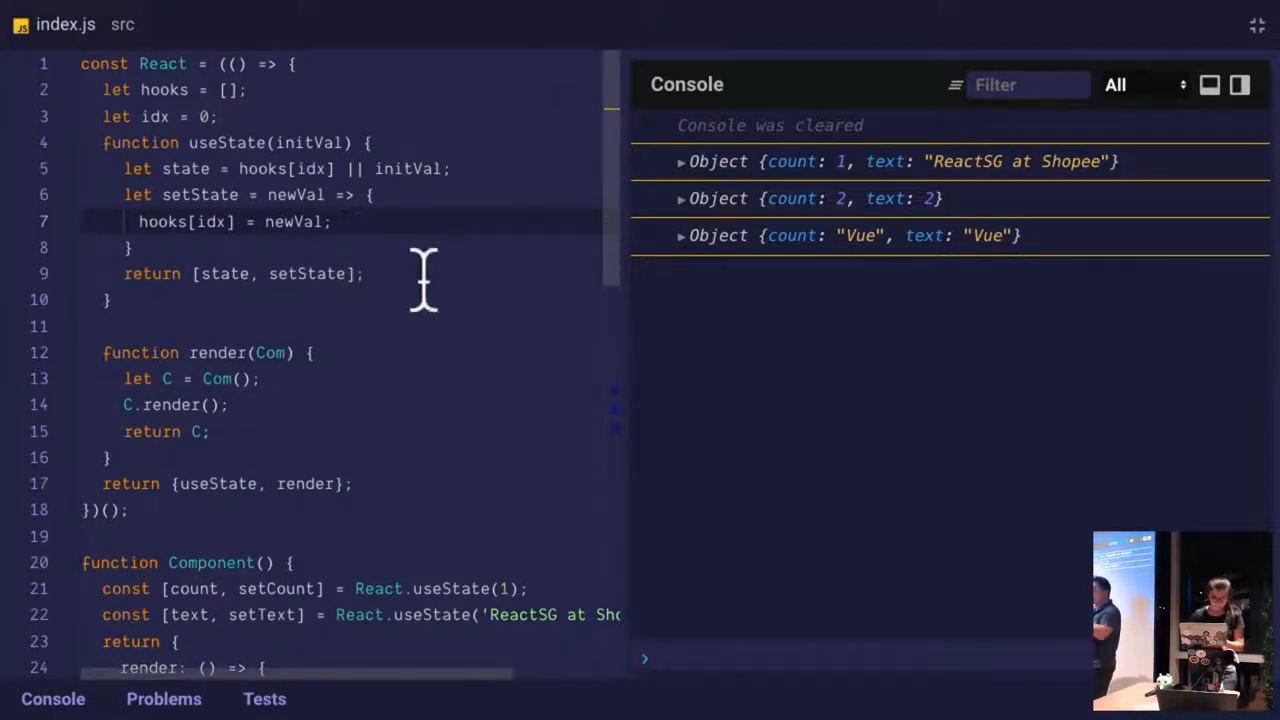
Add idx++ before useState returns and check the console showing text 'ReactSG at Shopee'
text(idx++;)
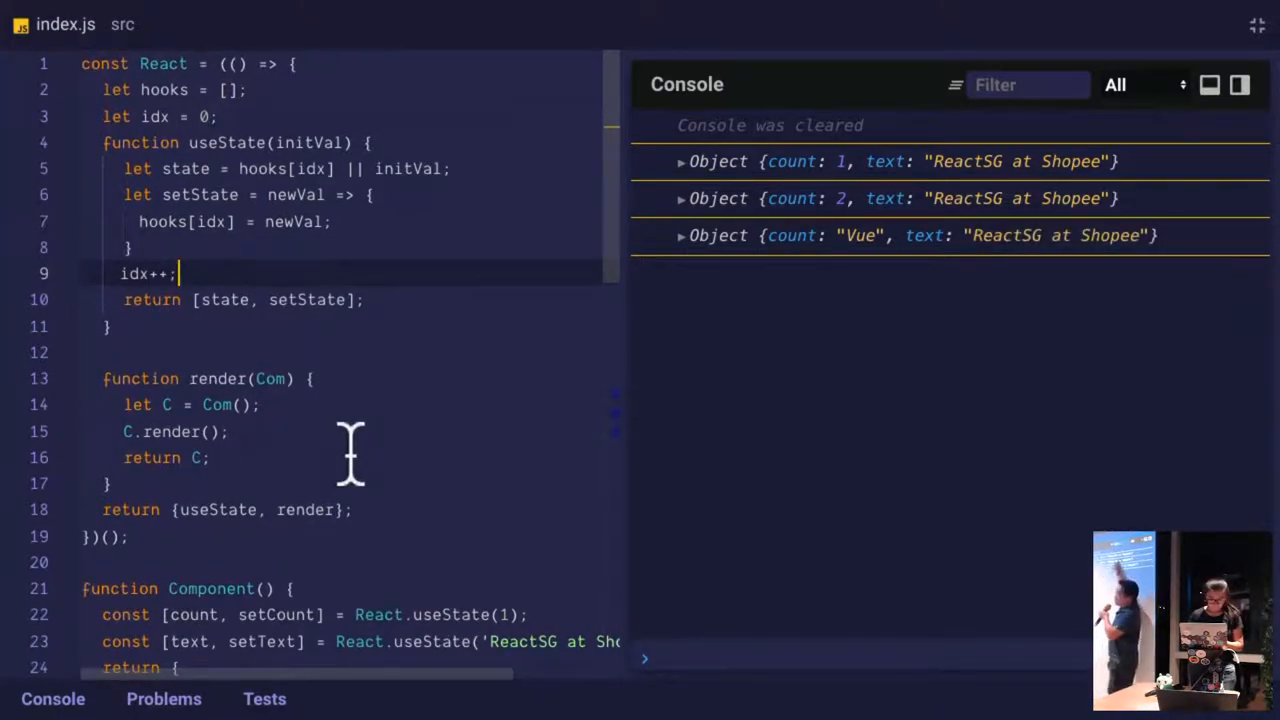
scroll(down, 3)
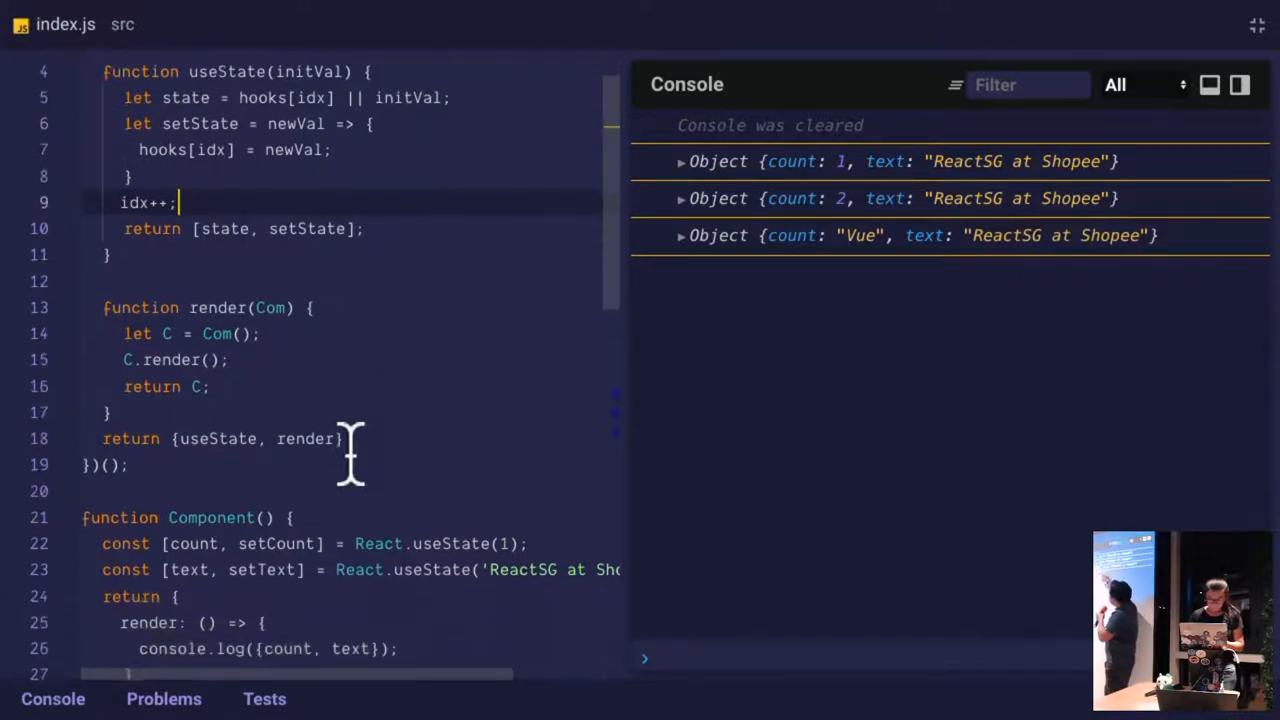
scroll(down, 3)
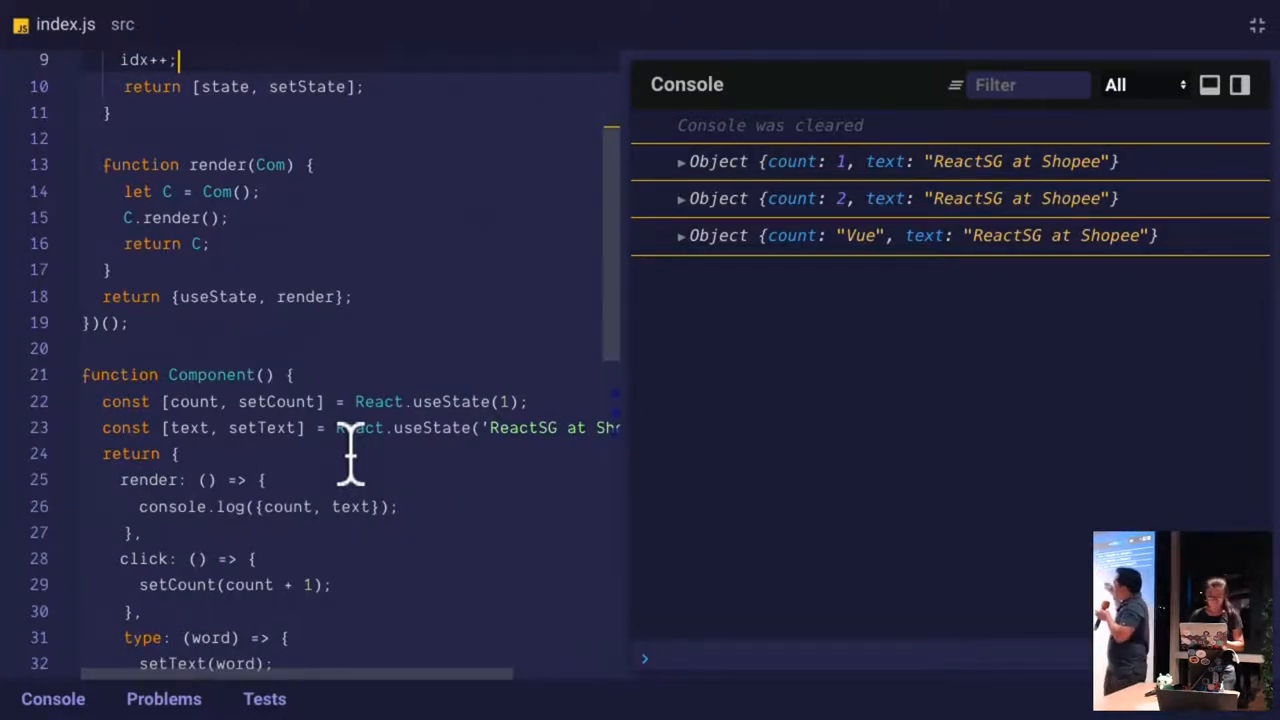
scroll(up, 3)
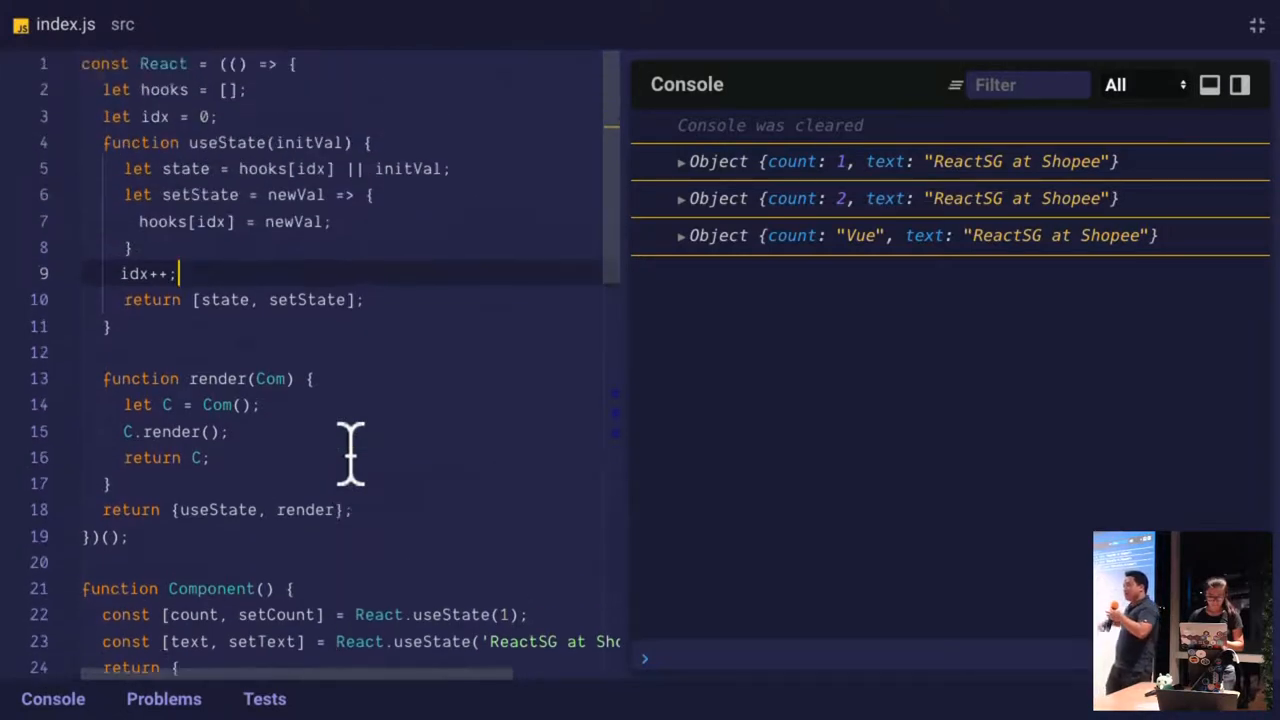
mouse_move(244, 470)
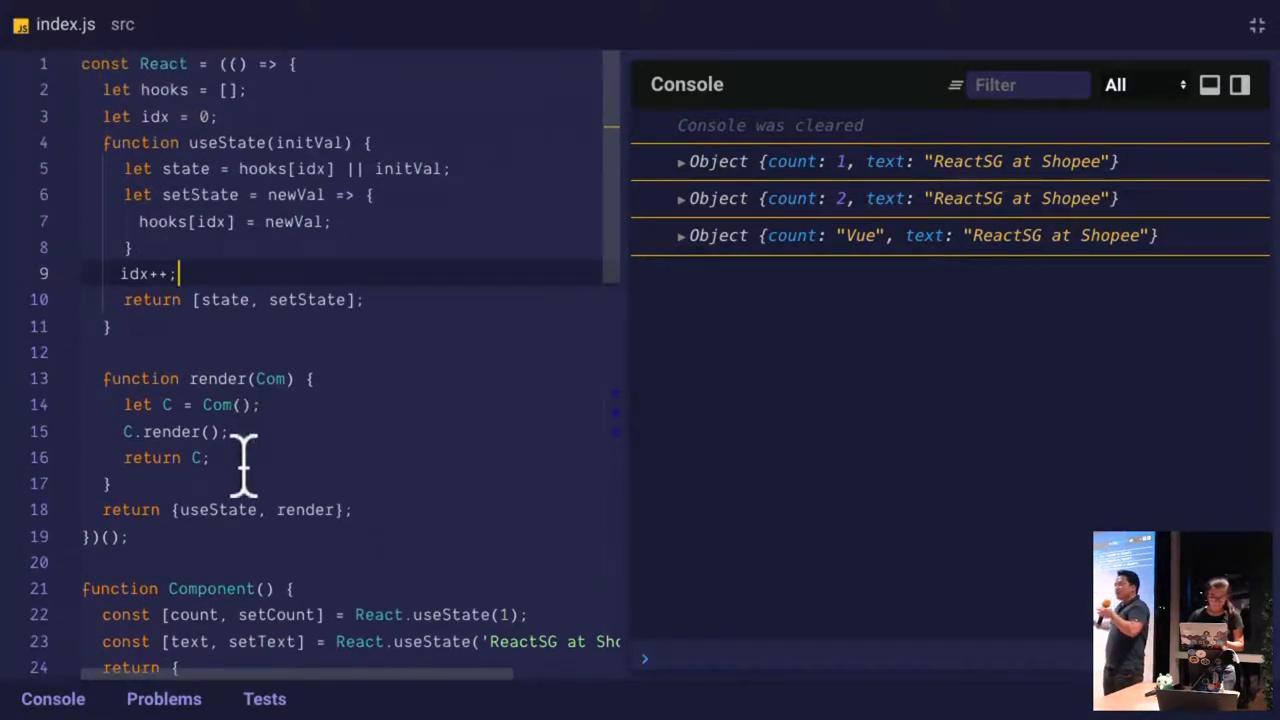
mouse_move(316, 420)
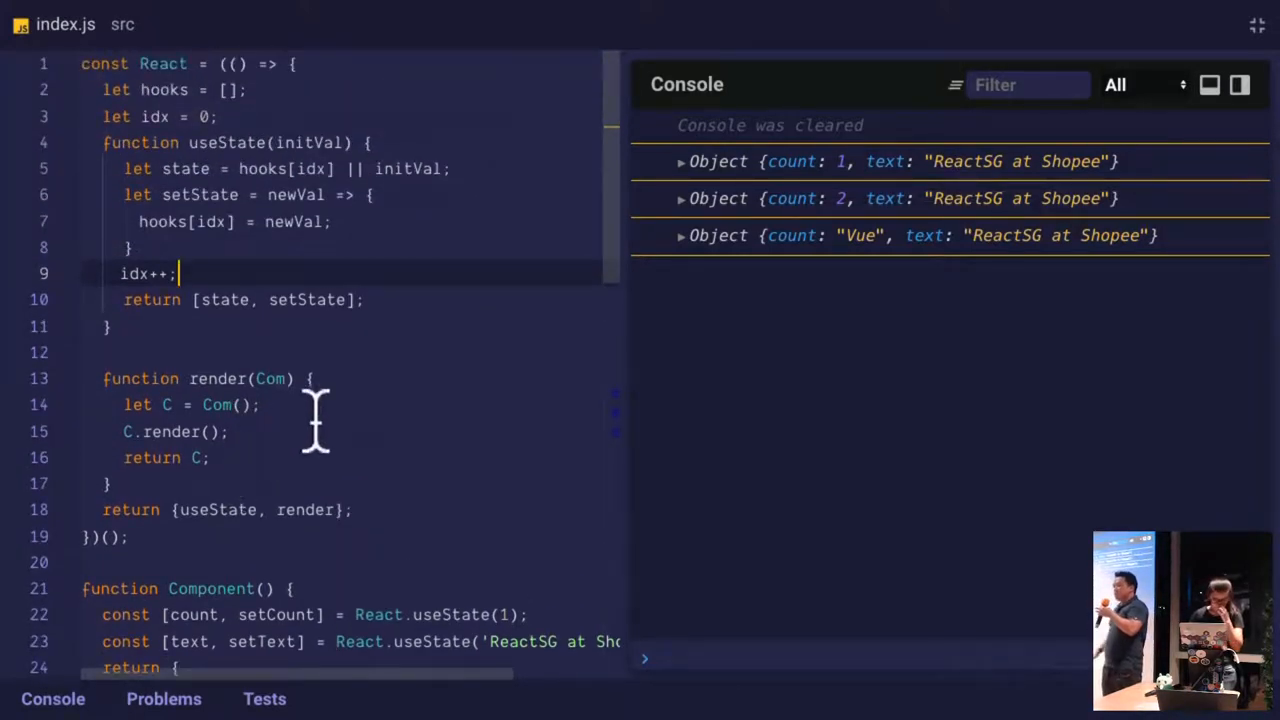
Write idx = 0; in render and move it before let C = Com(), then check the console
key(Enter)
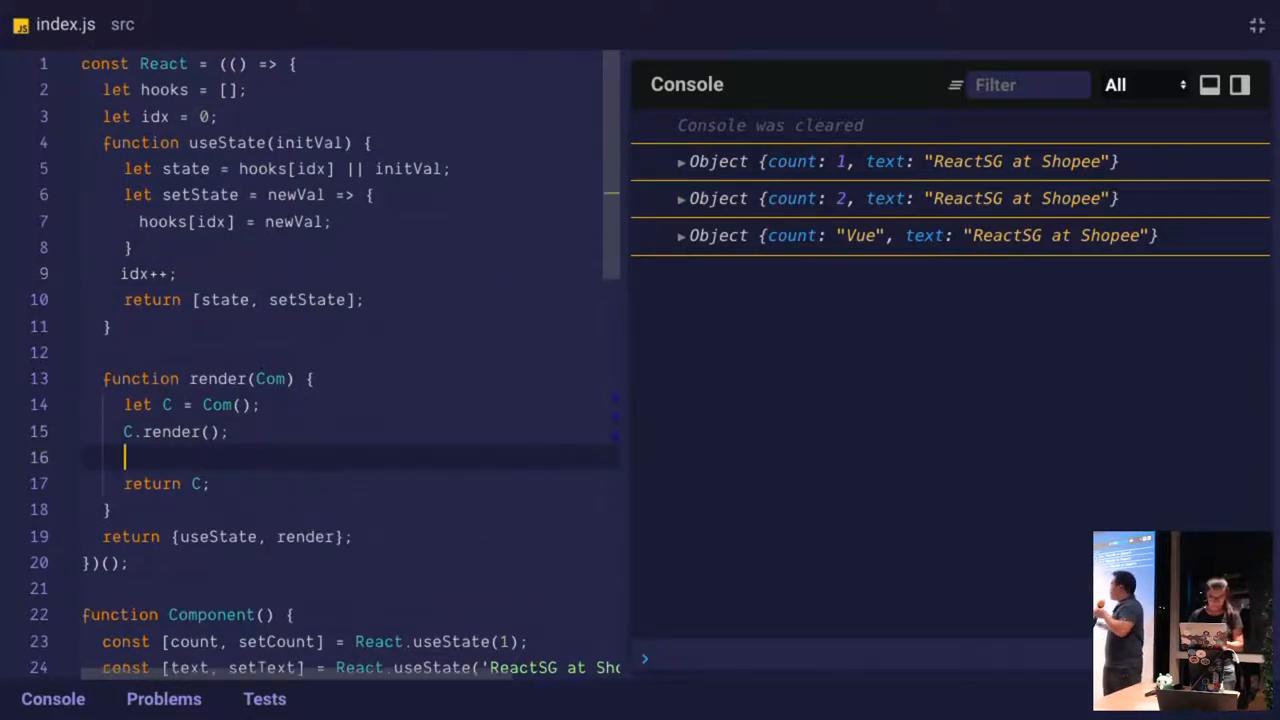
text(idx = 0;)
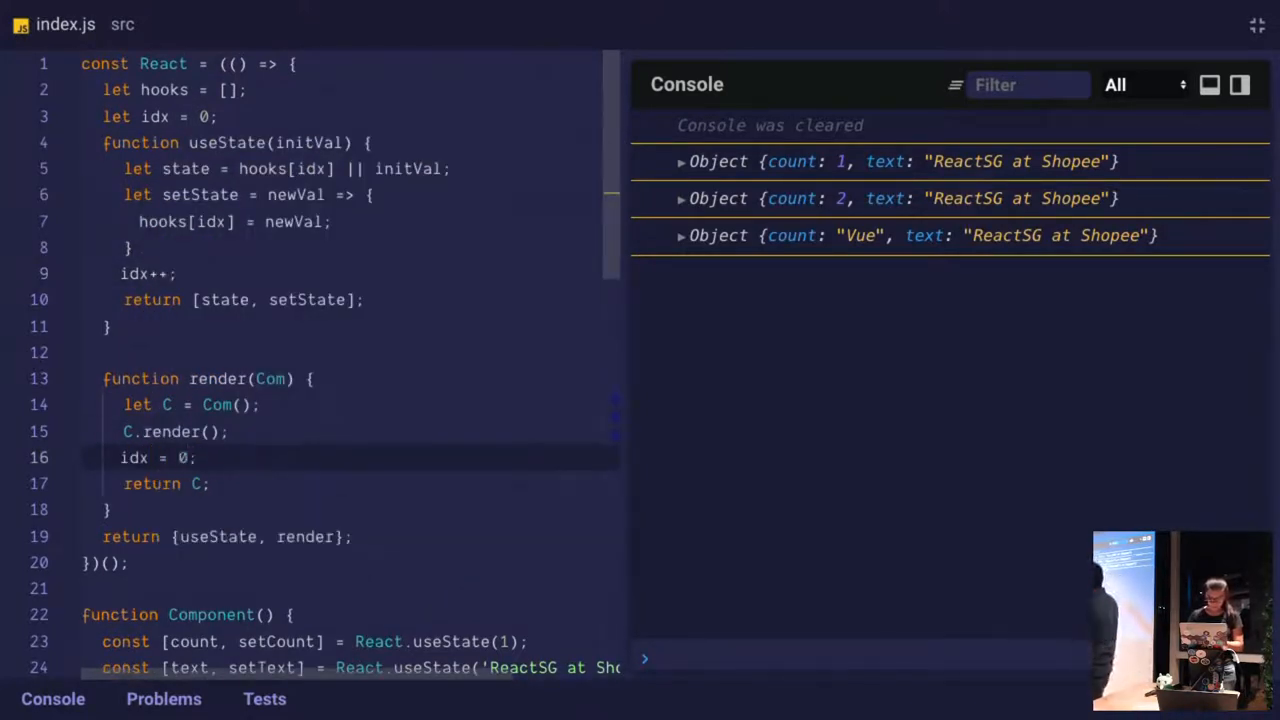
double_click(136, 456)
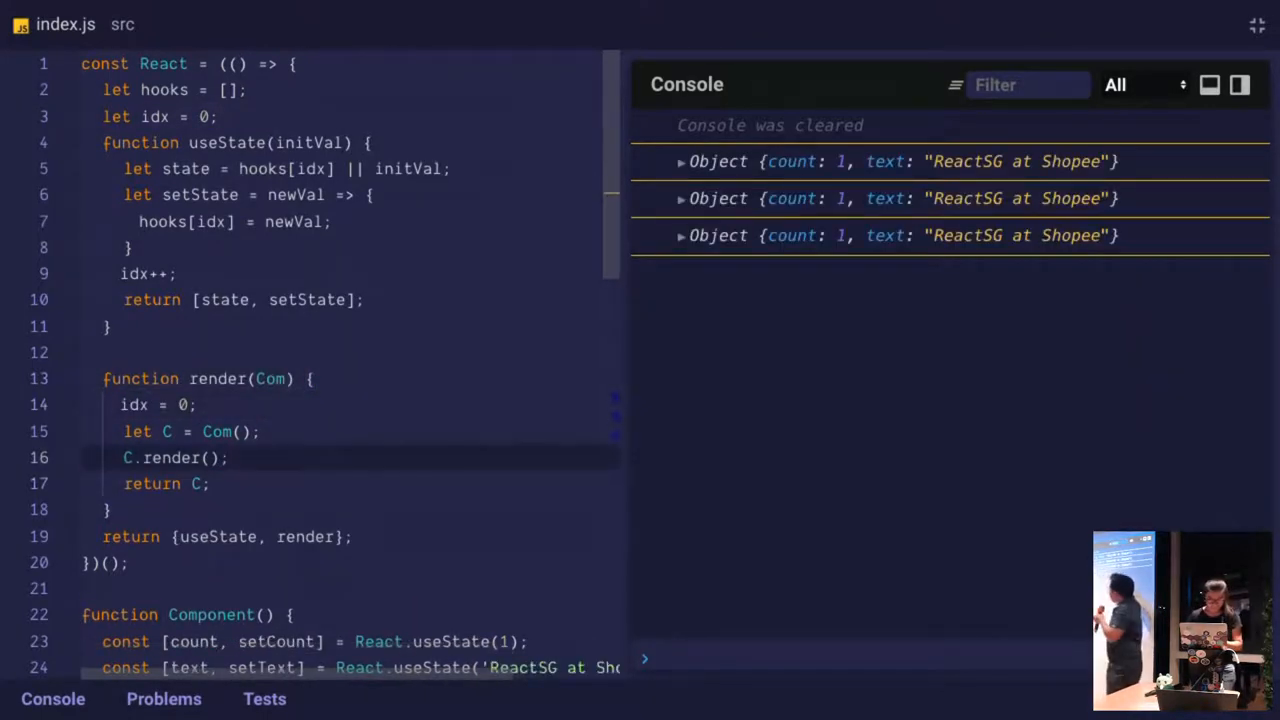
scroll(down, 3)
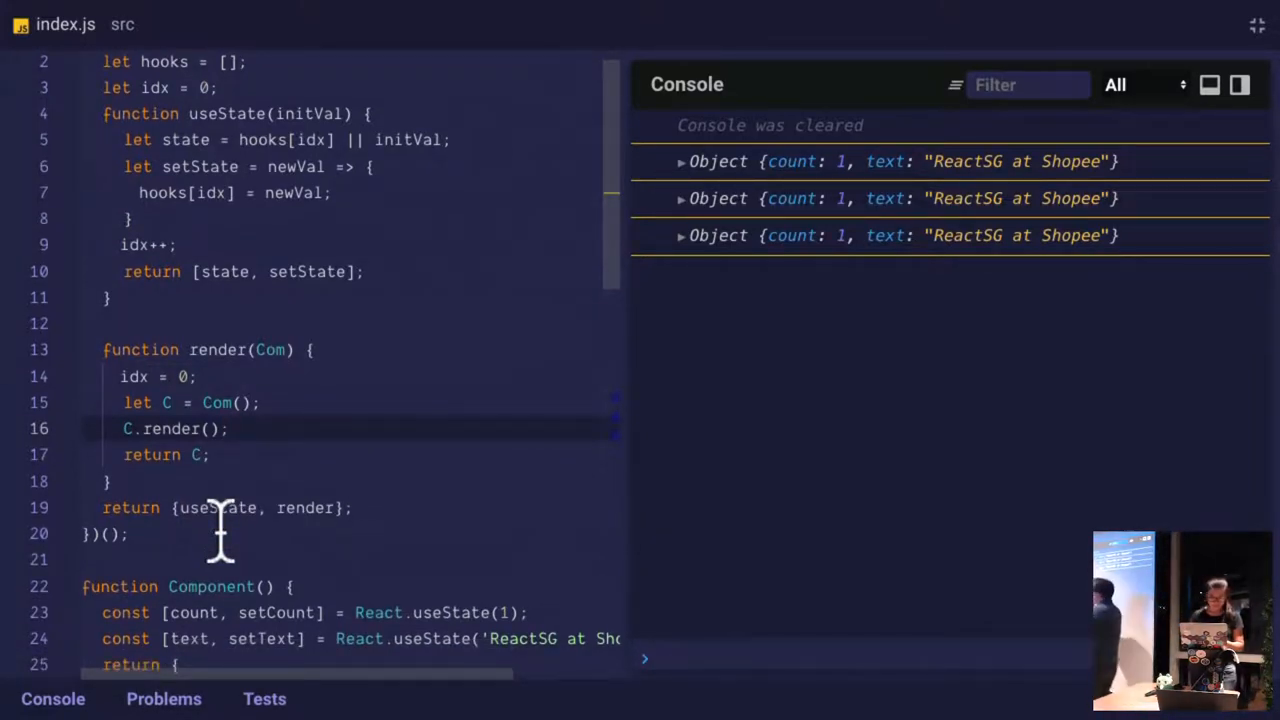
scroll(up, 3)
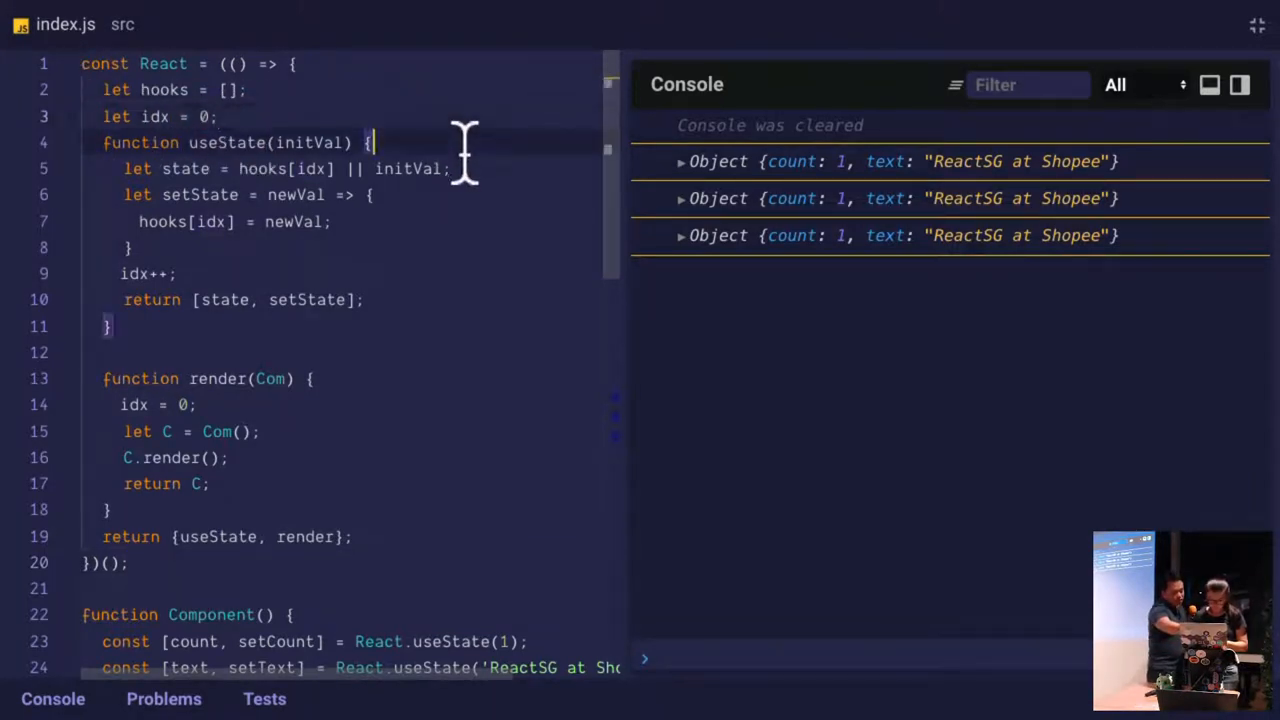
Capture let _idx = idx in useState so setState writes hooks[_idx], then review the logs
key(Enter)
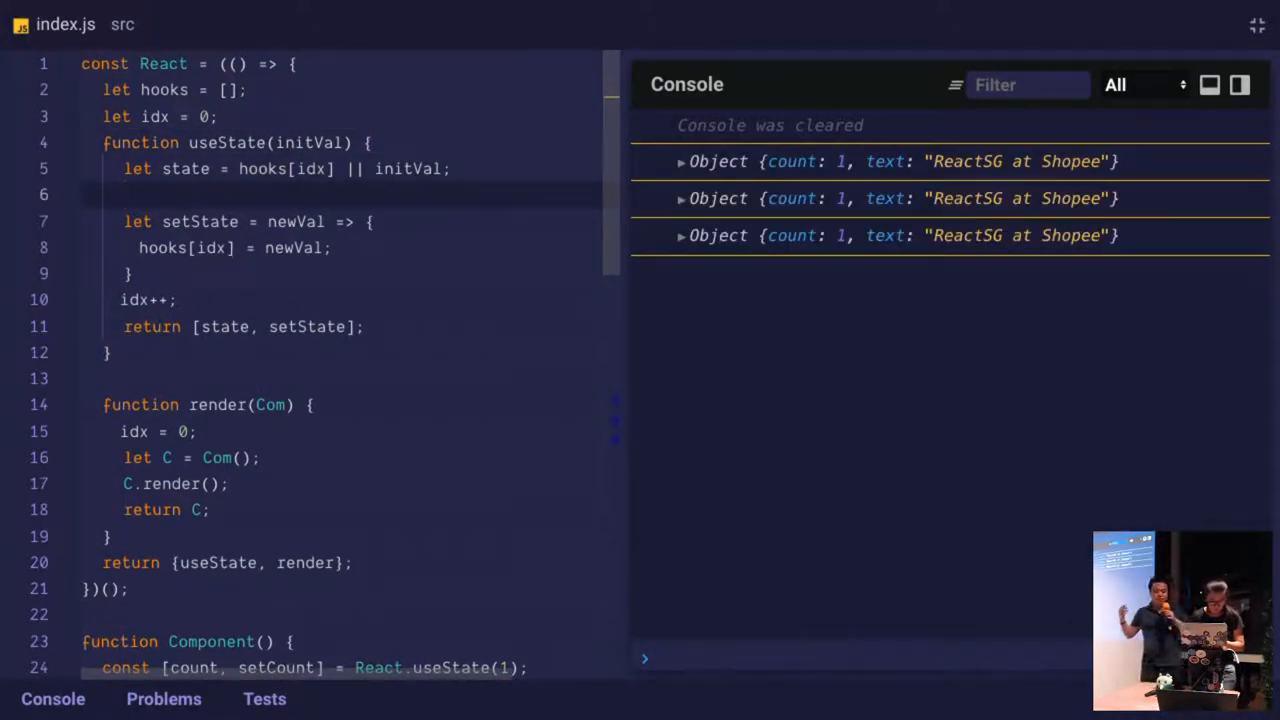
text(_idx)
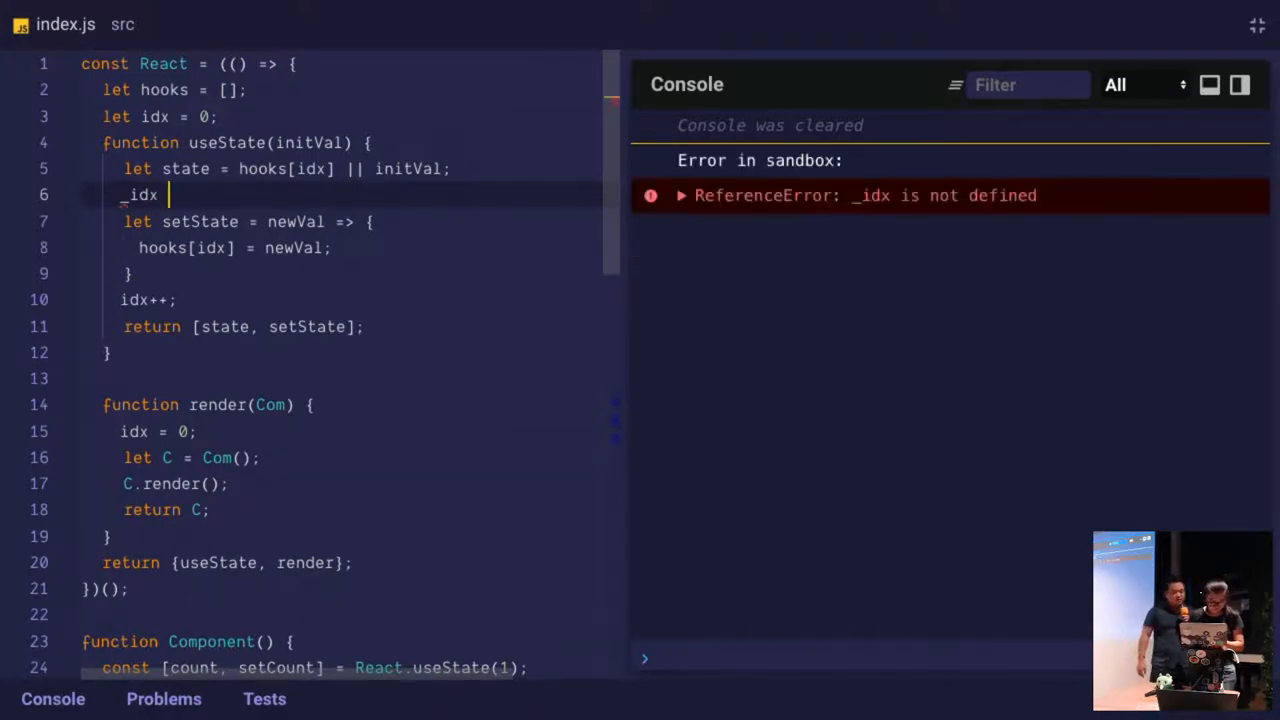
text(= idx;)
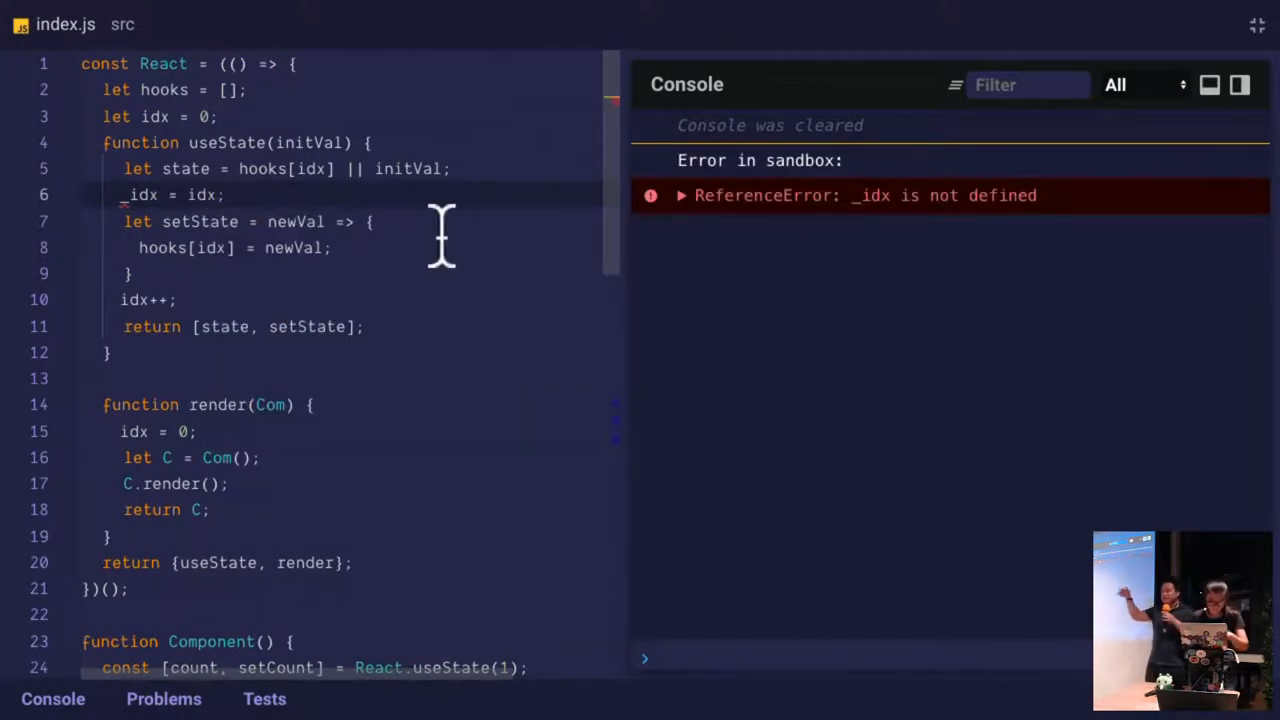
mouse_move(244, 248)
text(_)
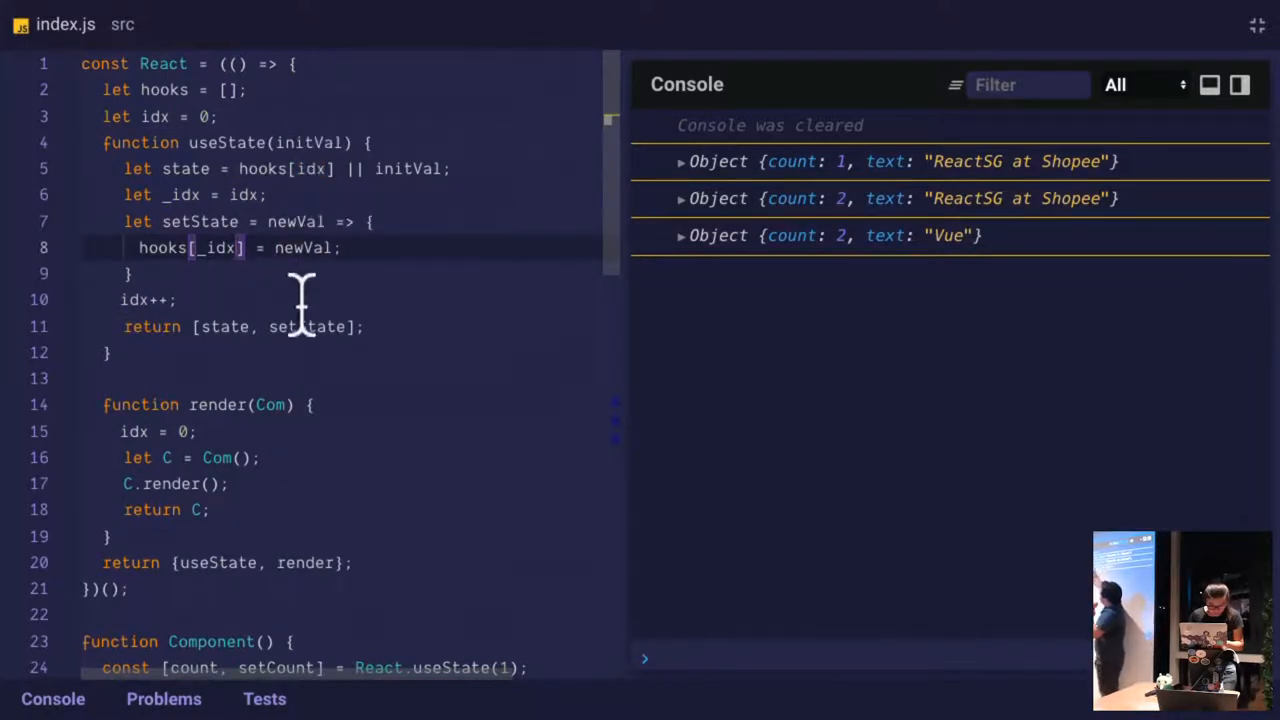
mouse_move(210, 456)
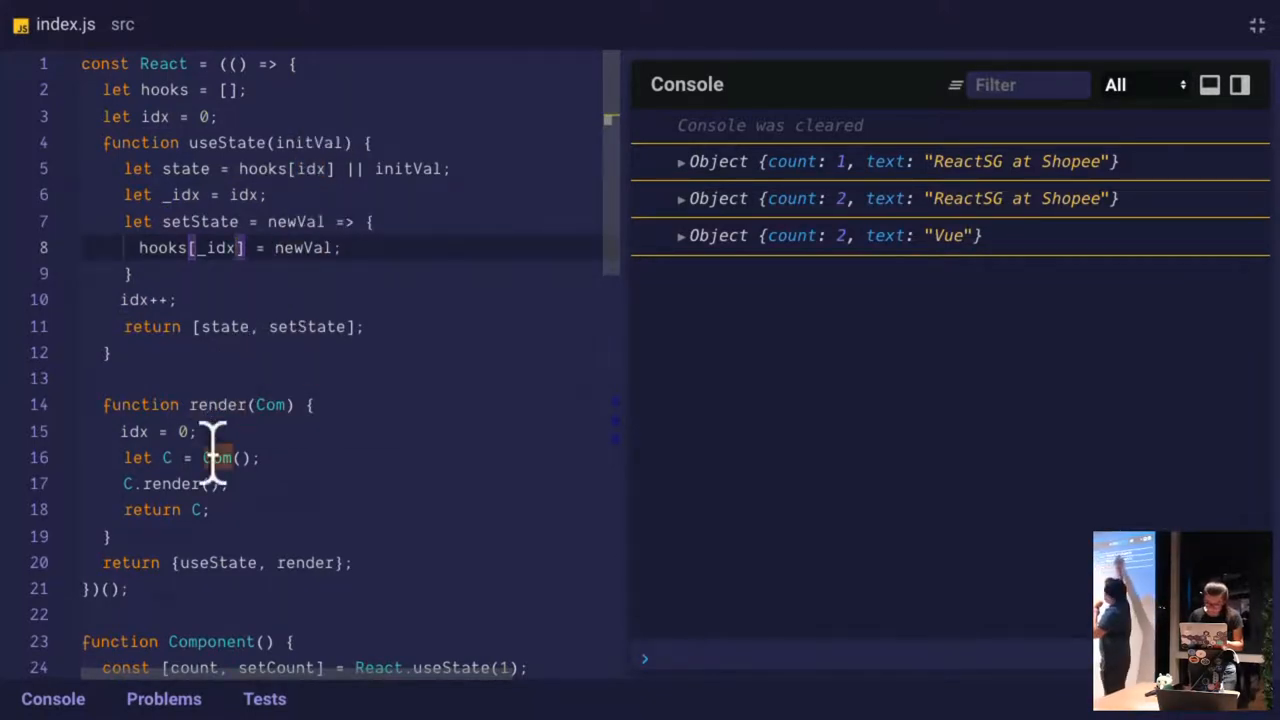
scroll(down, 3)
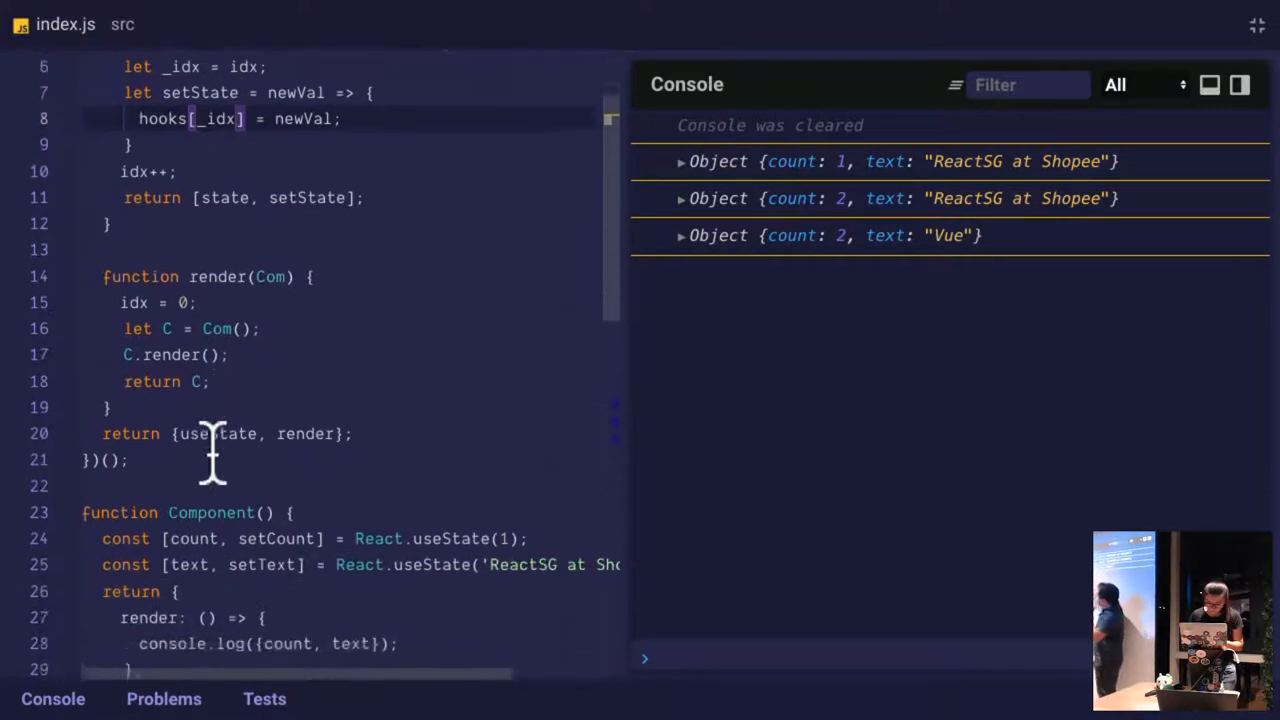
scroll(down, 3)
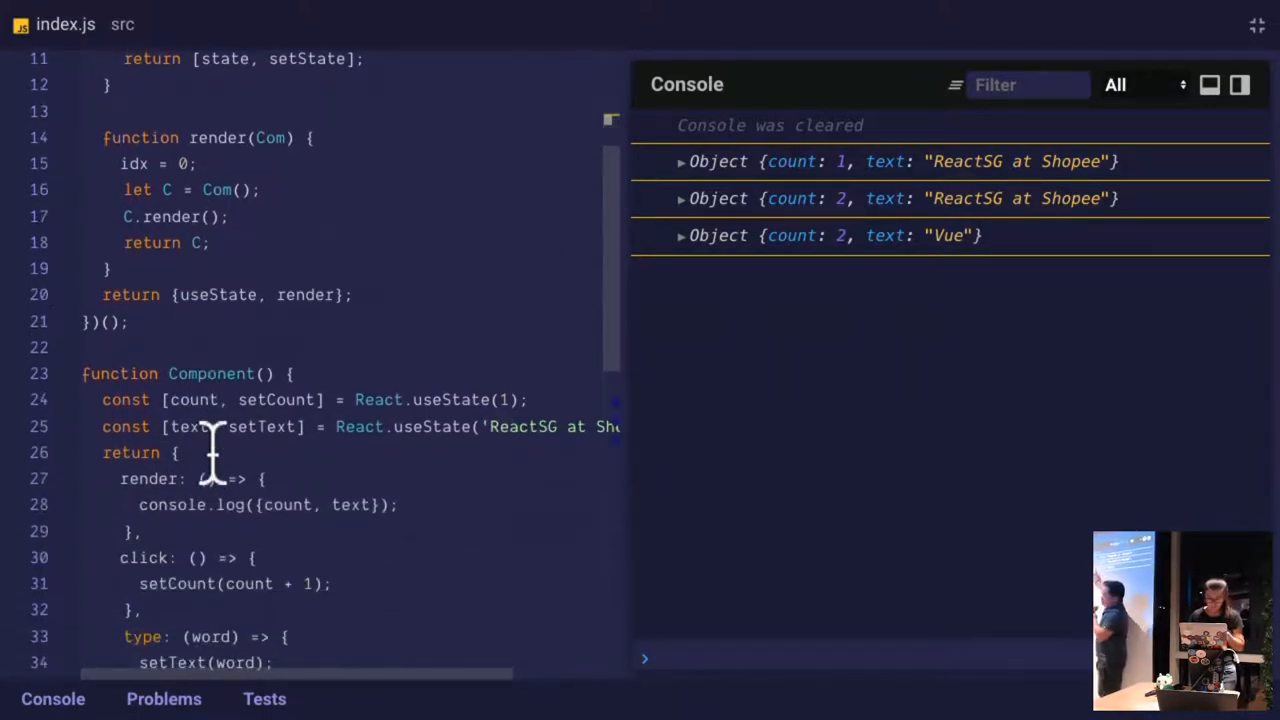
scroll(down, 3)
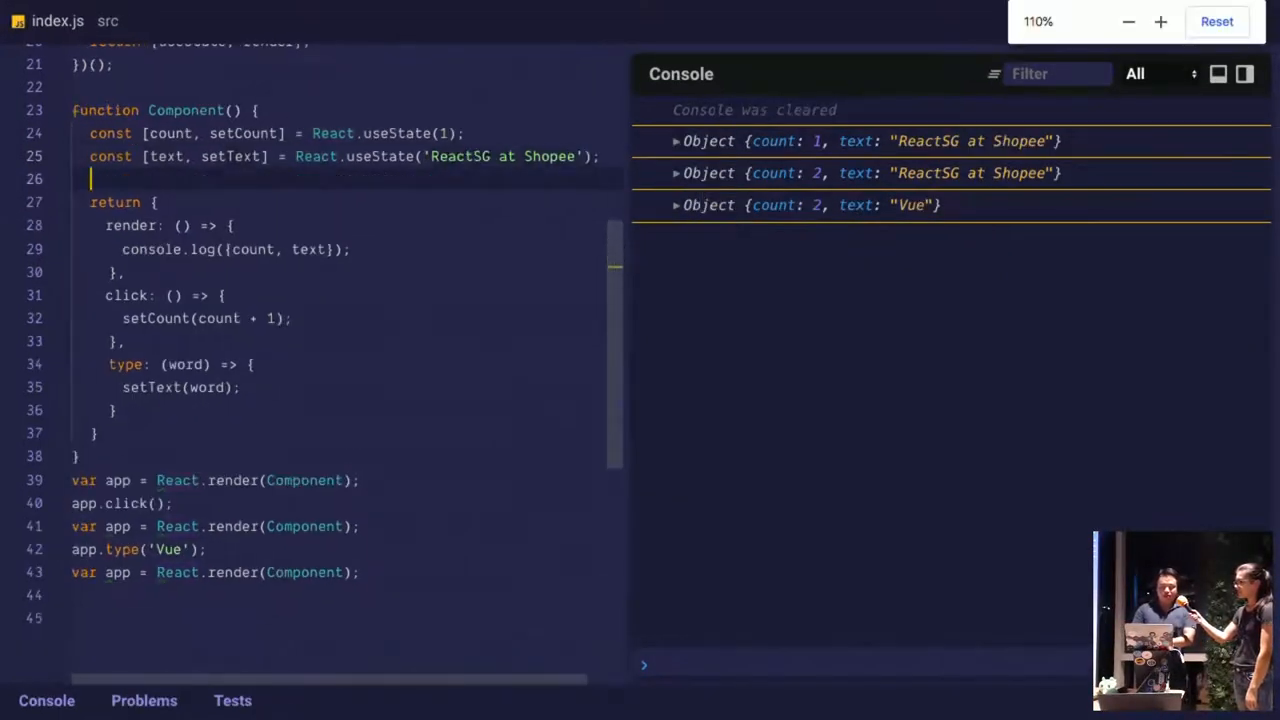
Call React.useEffect in Component logging 'thank you for the pizza!' with an empty dependency array
text(React.useEffect(() =>)
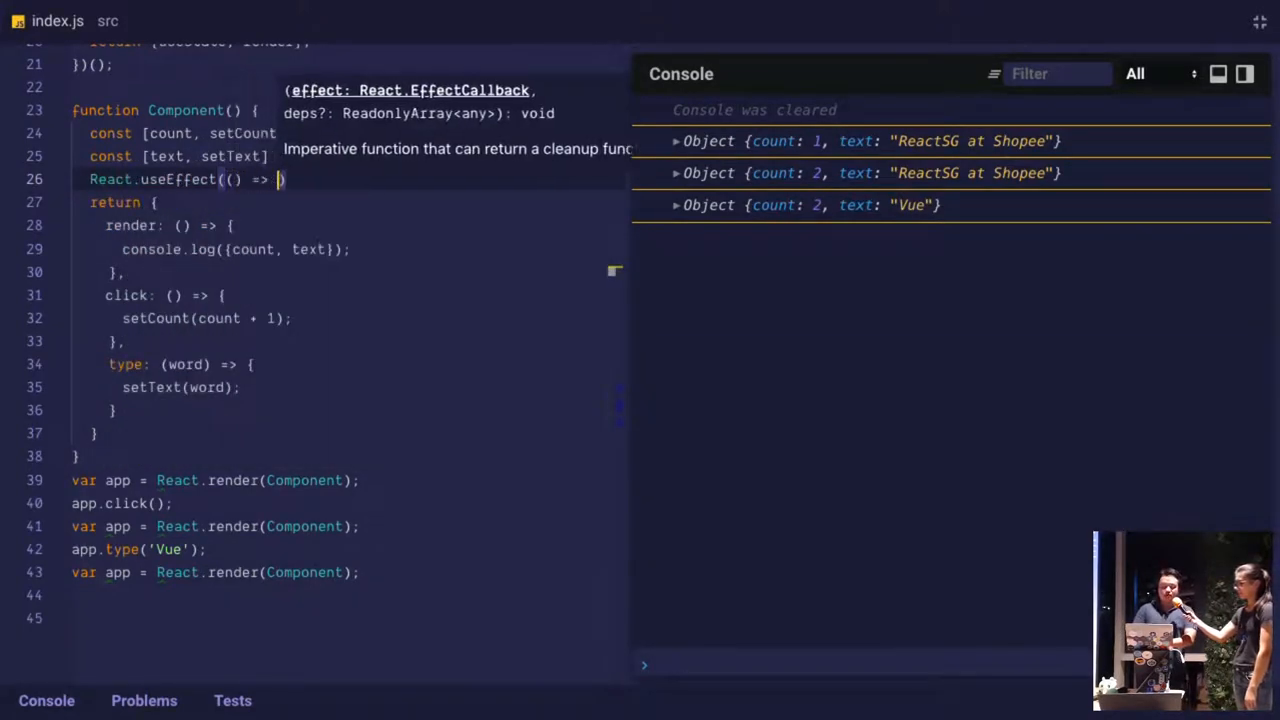
text(console.log('thank you for the pizza!)
text(}, ))
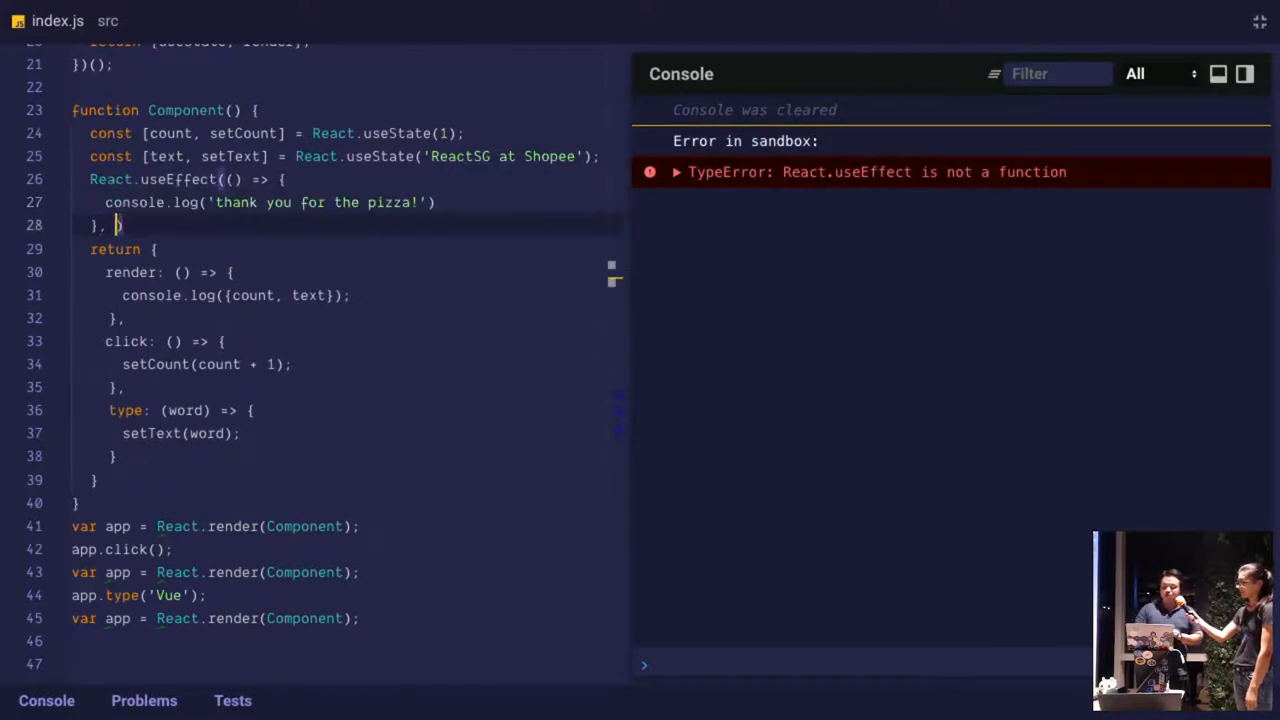
text([])
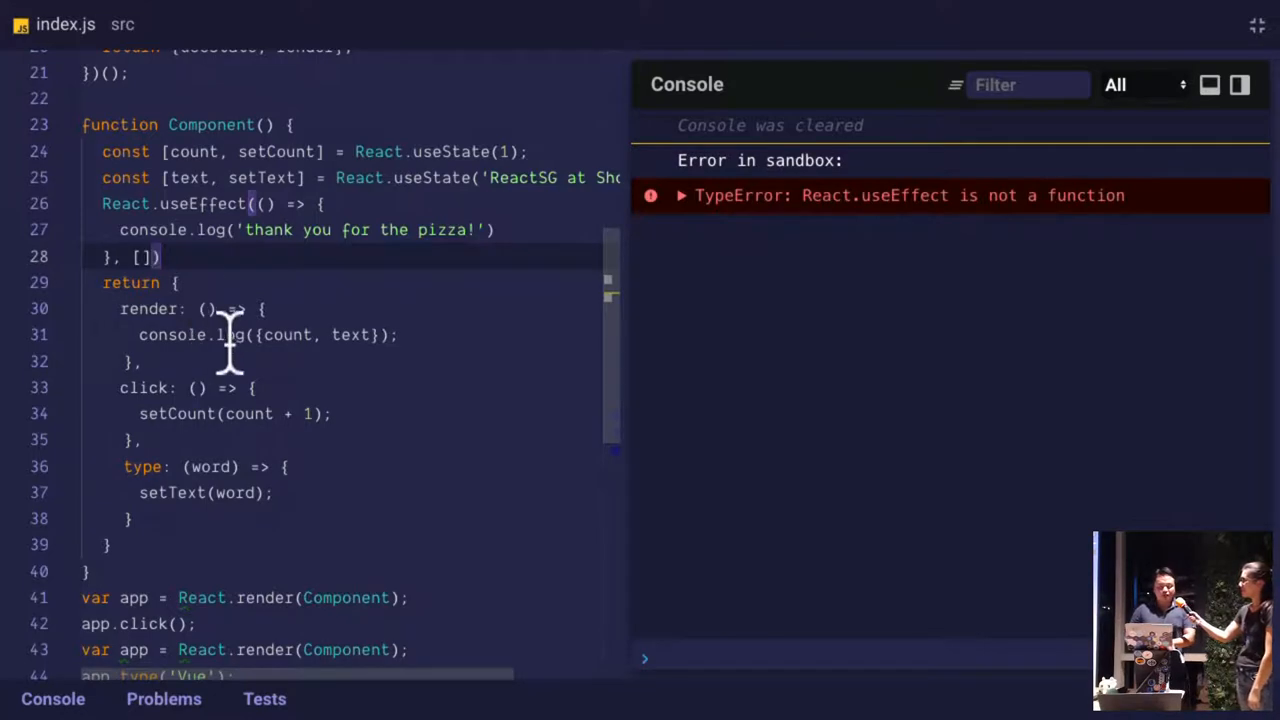
mouse_move(868, 236)
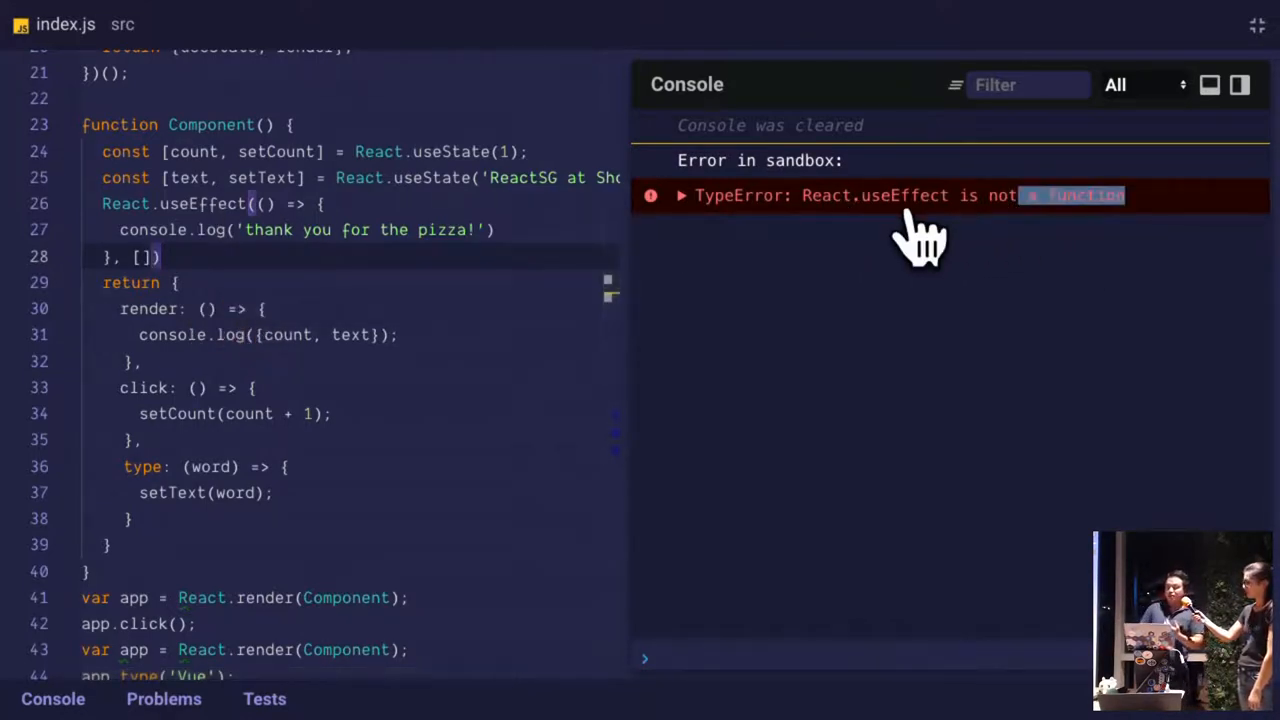
scroll(up, 3)
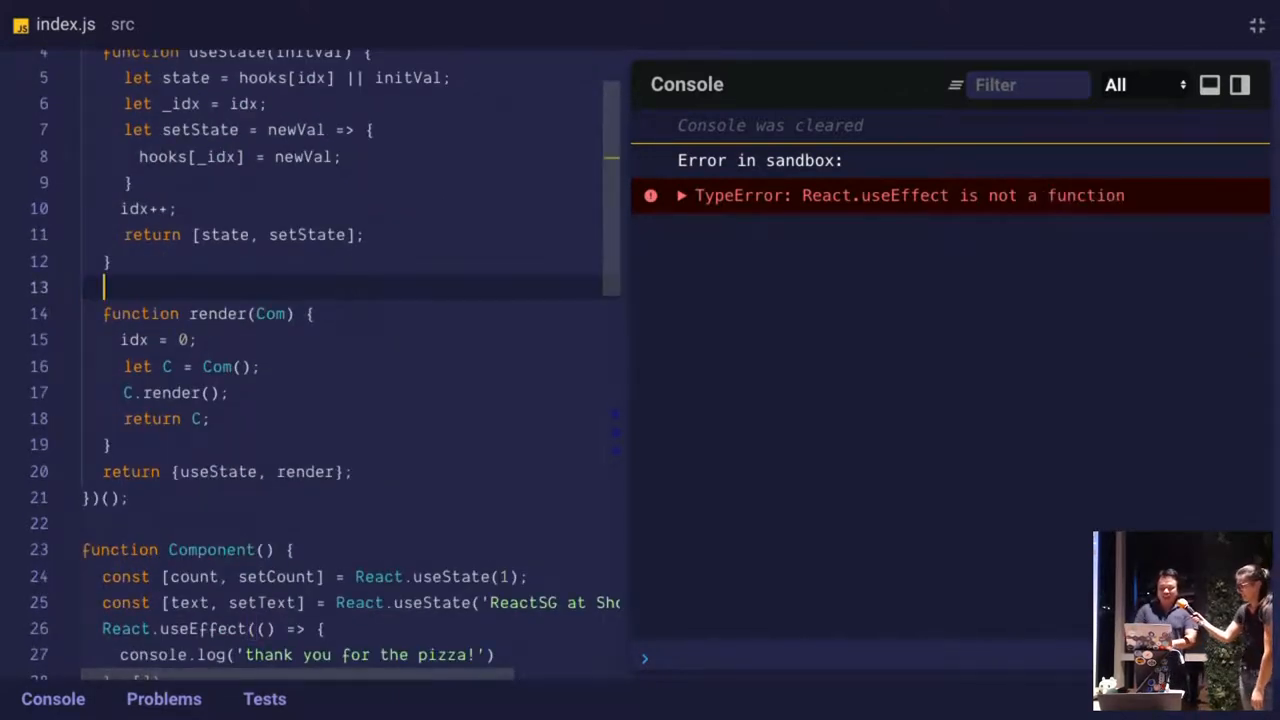
Define useEffect(cb, depArray) in the React module that calls cb()
text(function useEffect(cb)
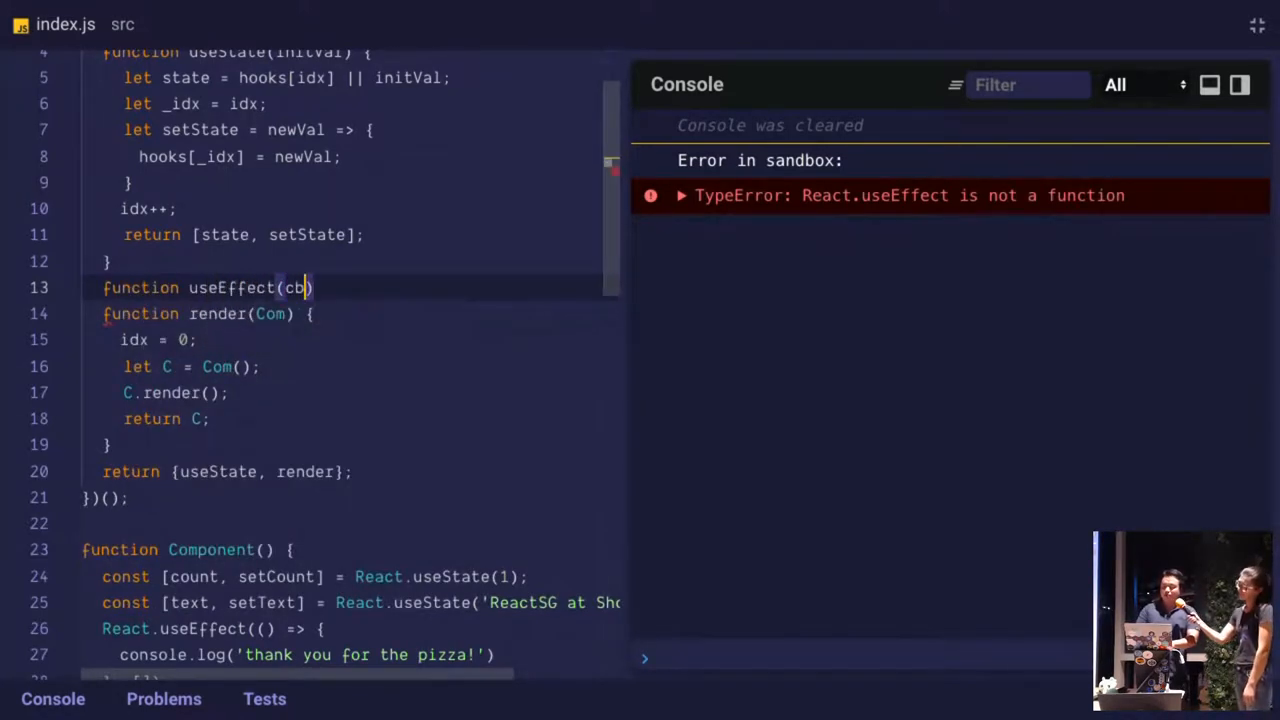
text(, depArray)
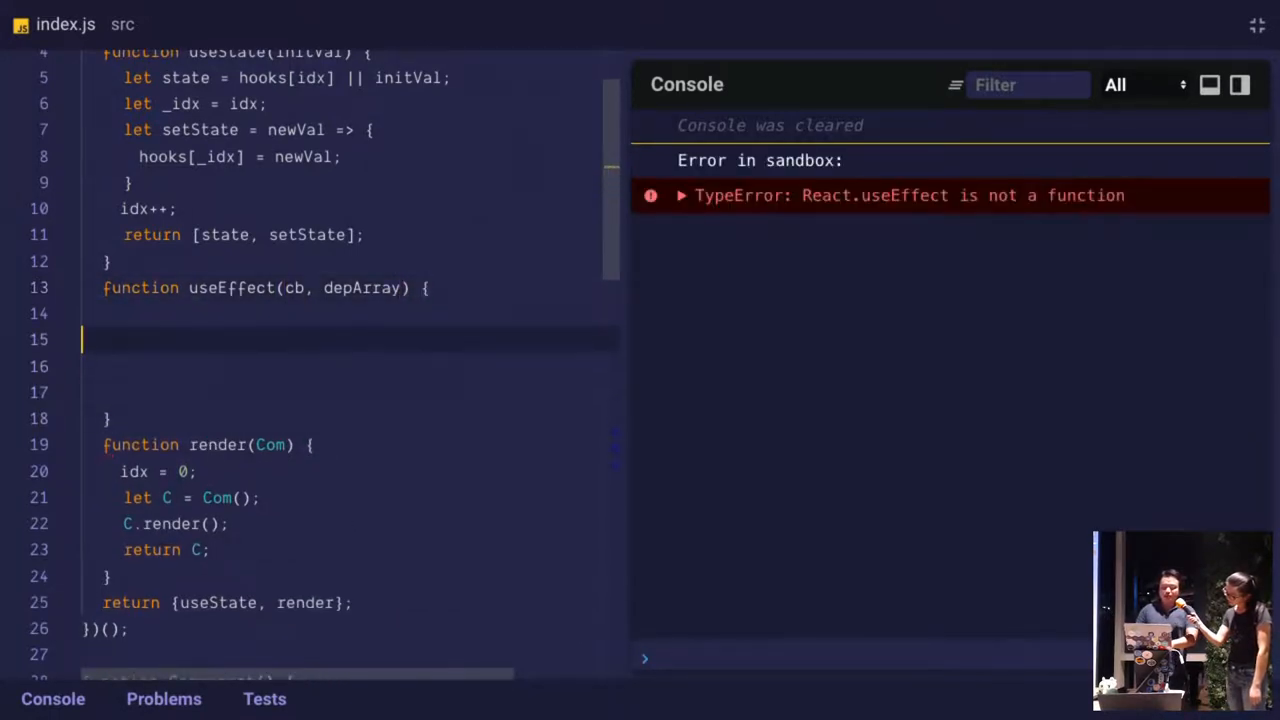
text(cb())
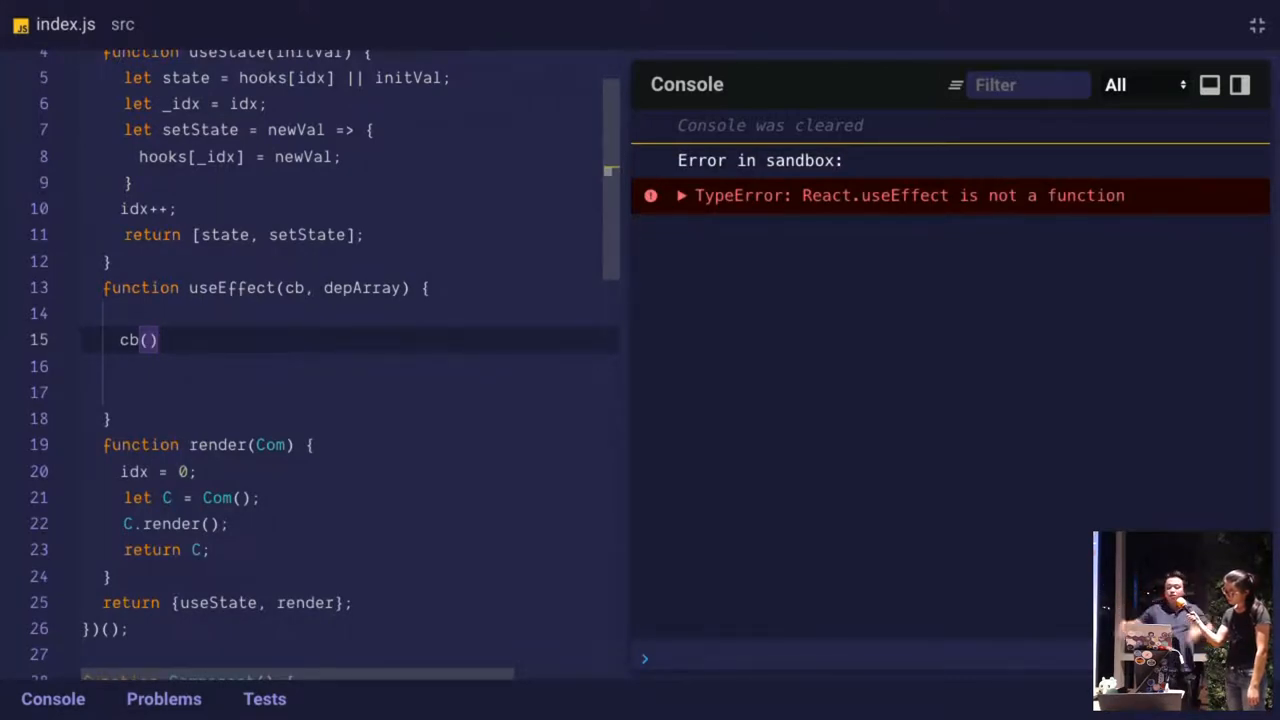
scroll(down, 3)
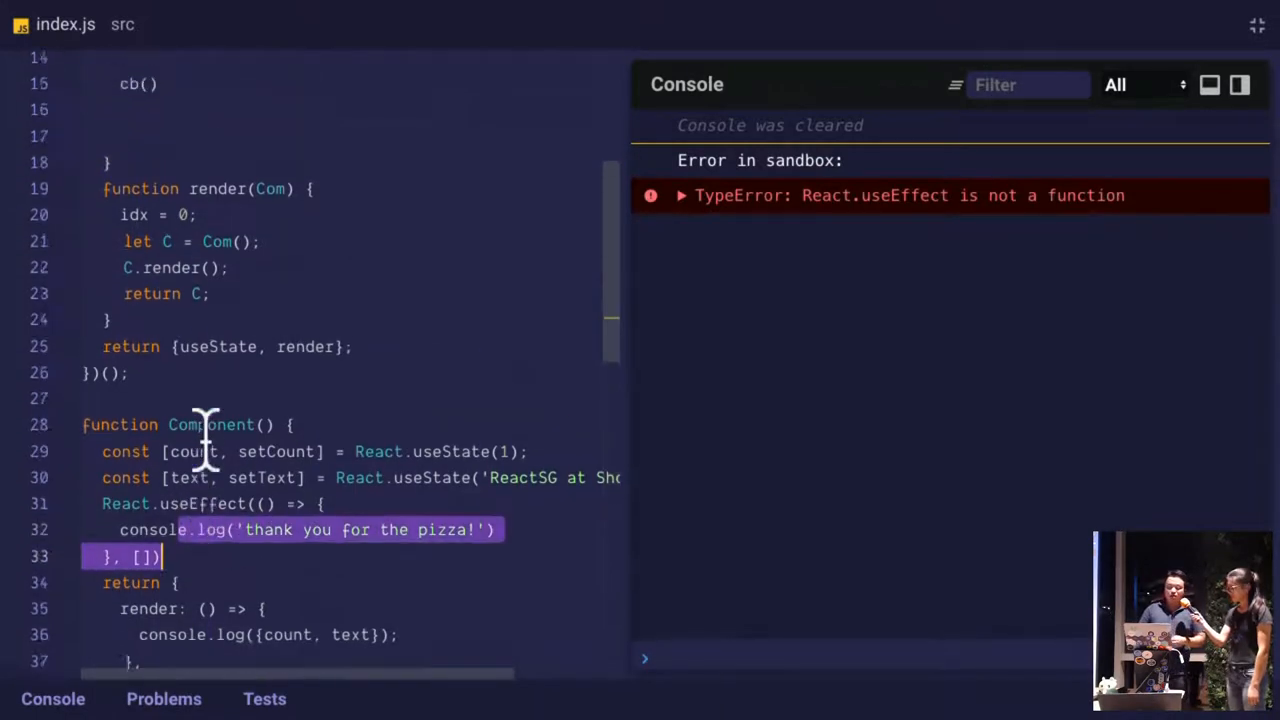
scroll(up, 3)
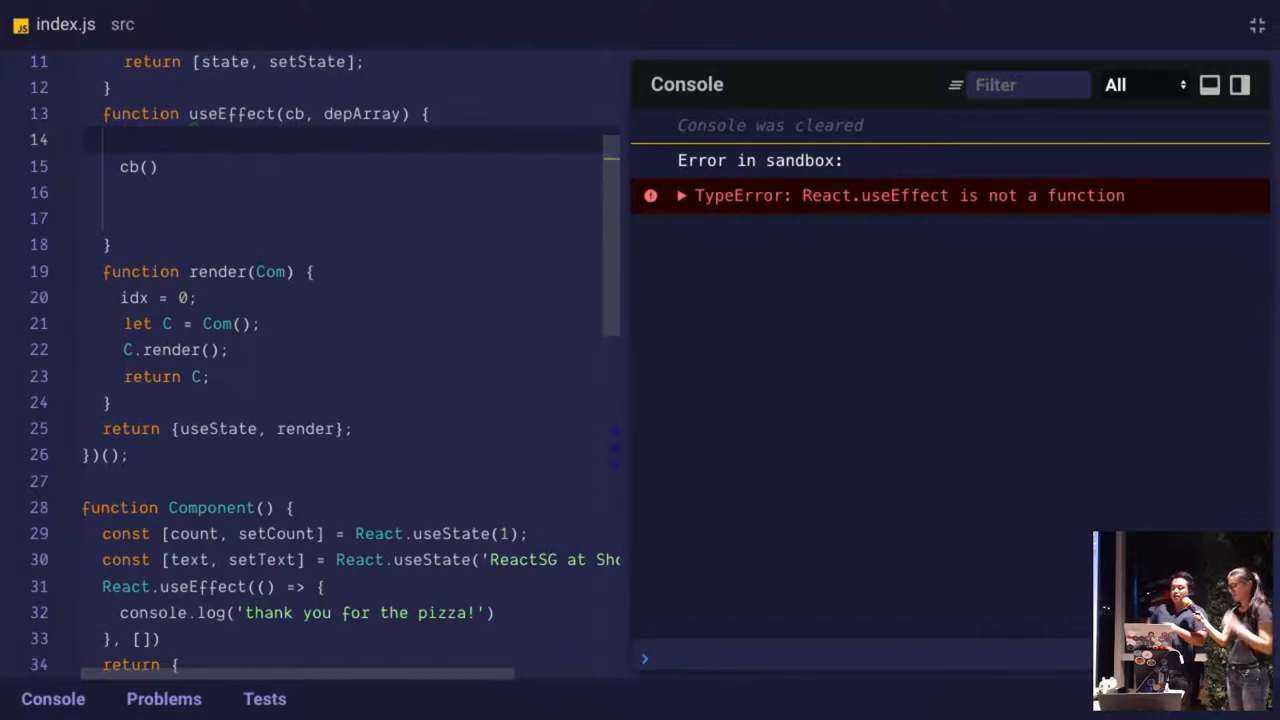
Add let hasChanged = true and run cb() only when hasChanged, with a comment placeholder
text(let h)
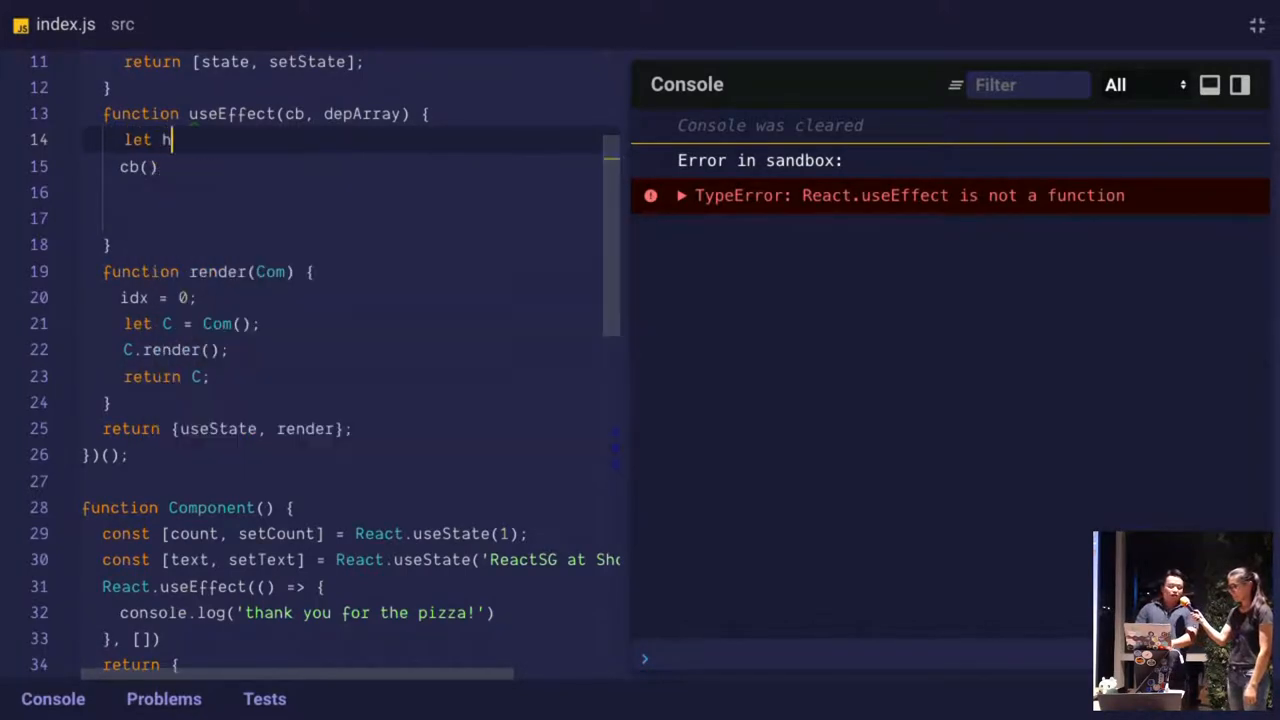
text(asCahnge)
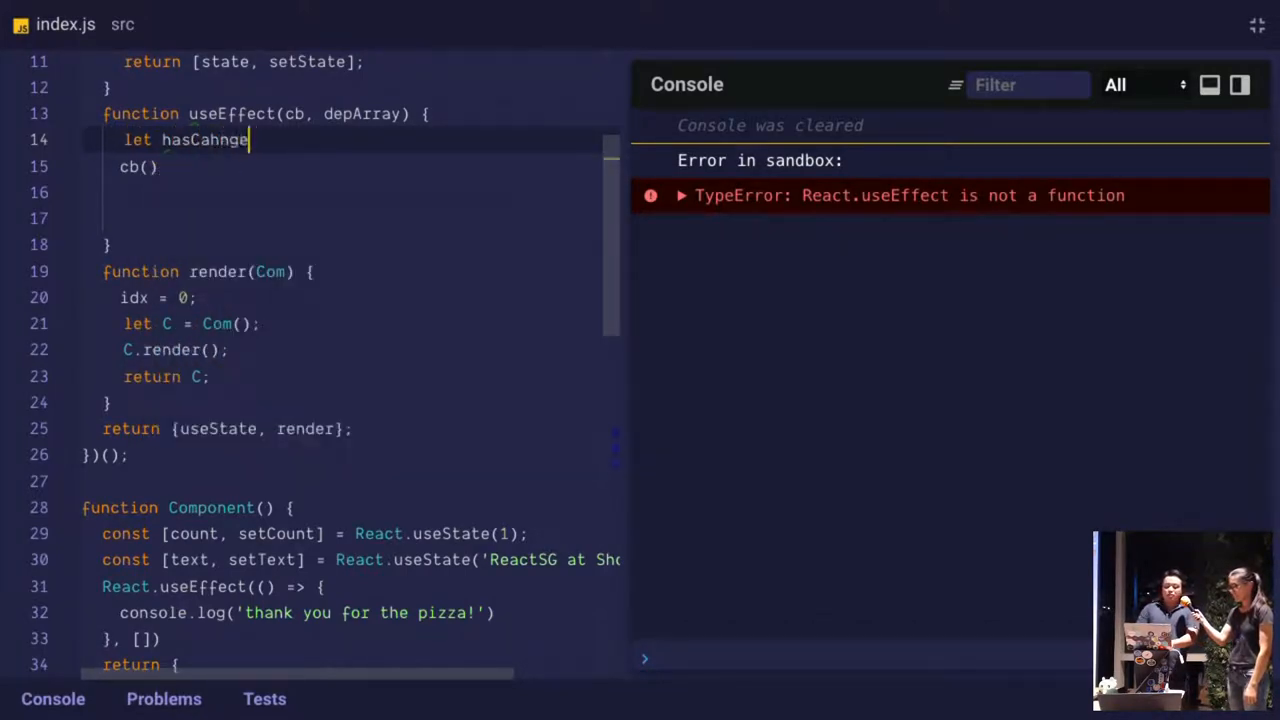
text(hasChanged)
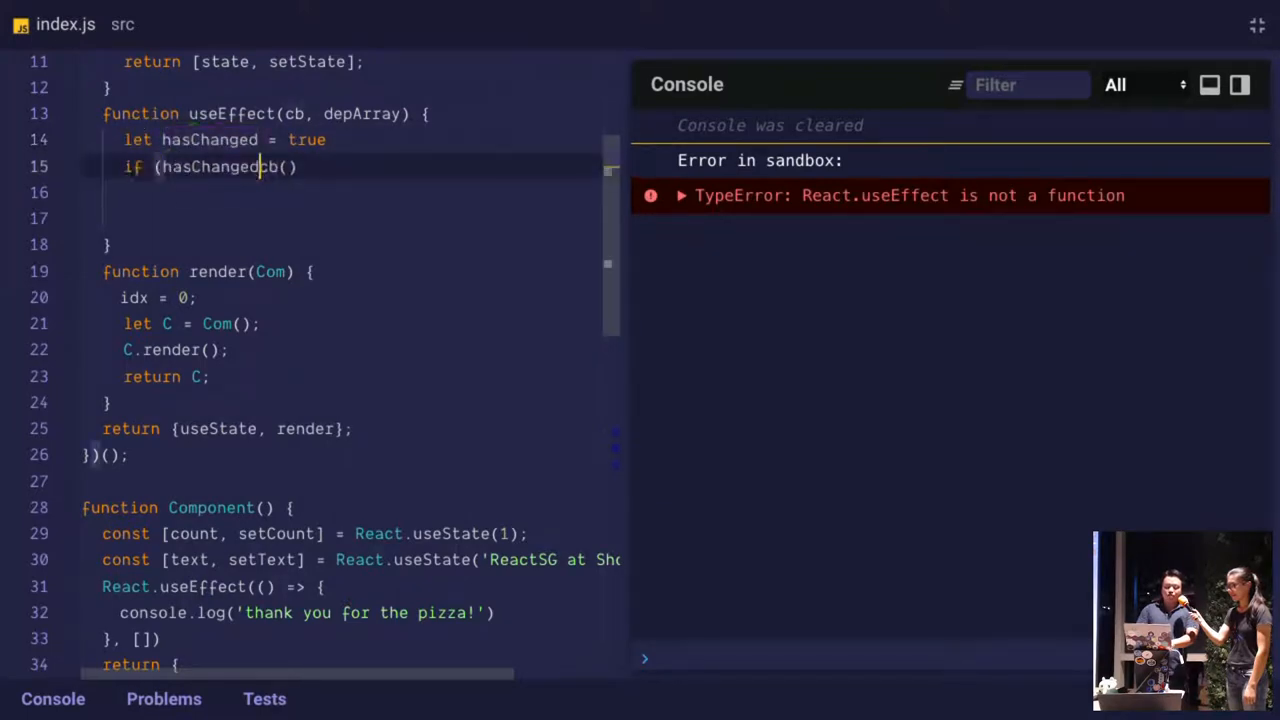
text())
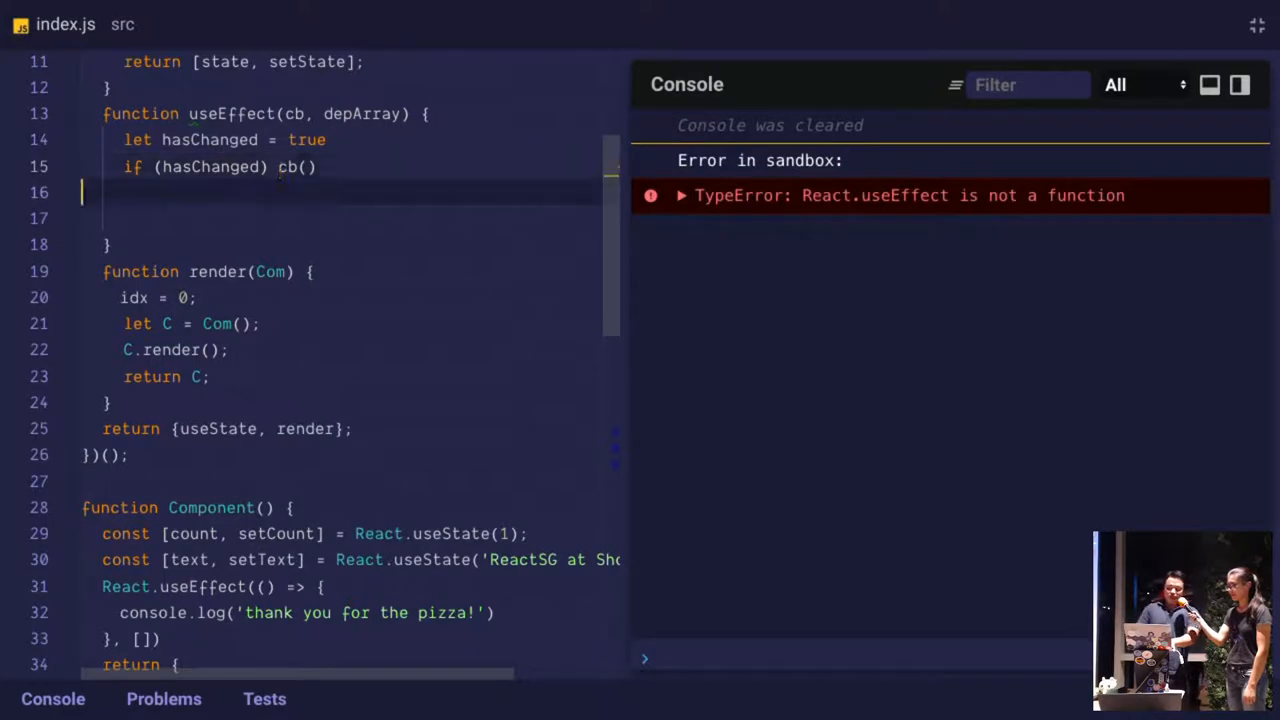
key(Backspace)
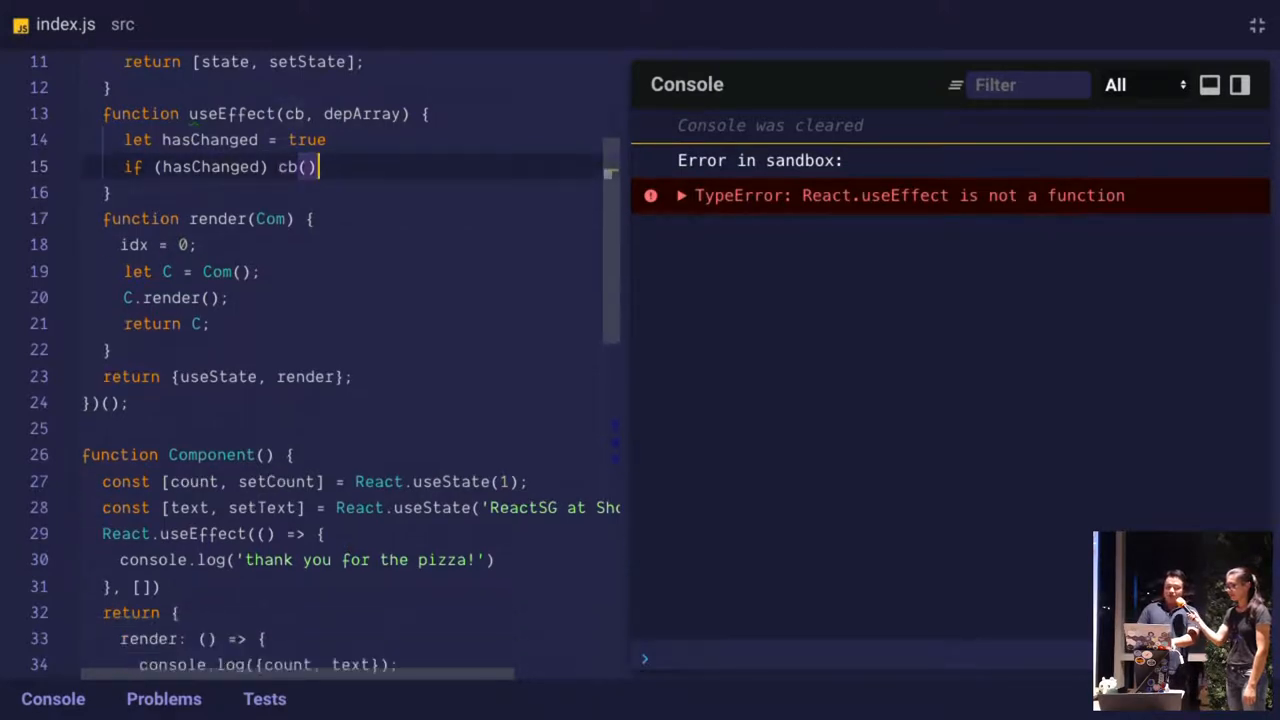
text(// ad)
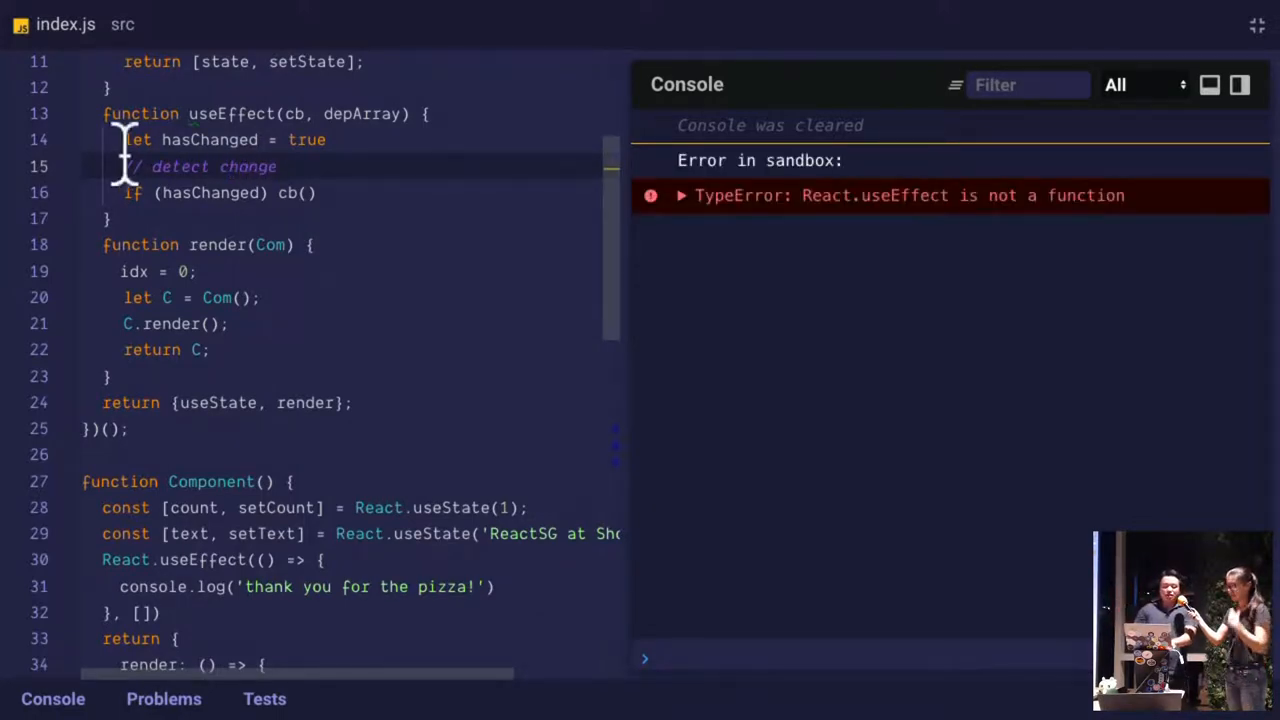
Store hooks[idx] = depArray at the end of useEffect
double_click(360, 112)
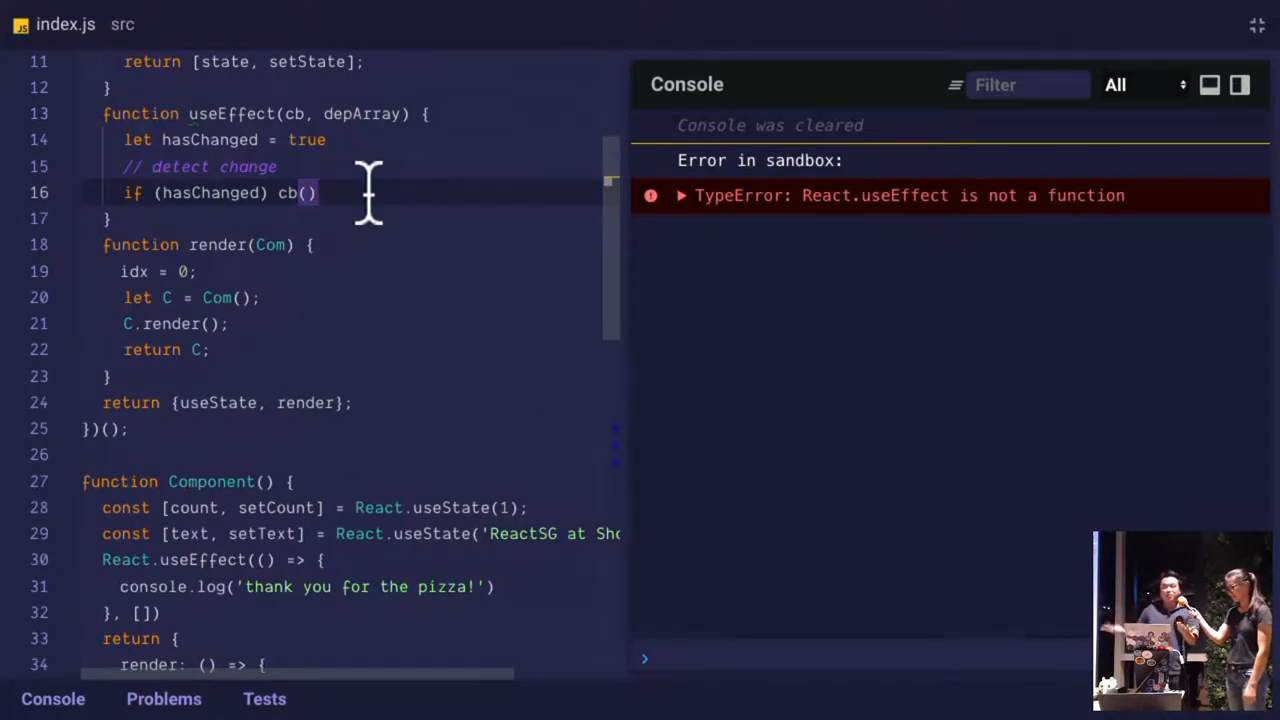
text(hook)
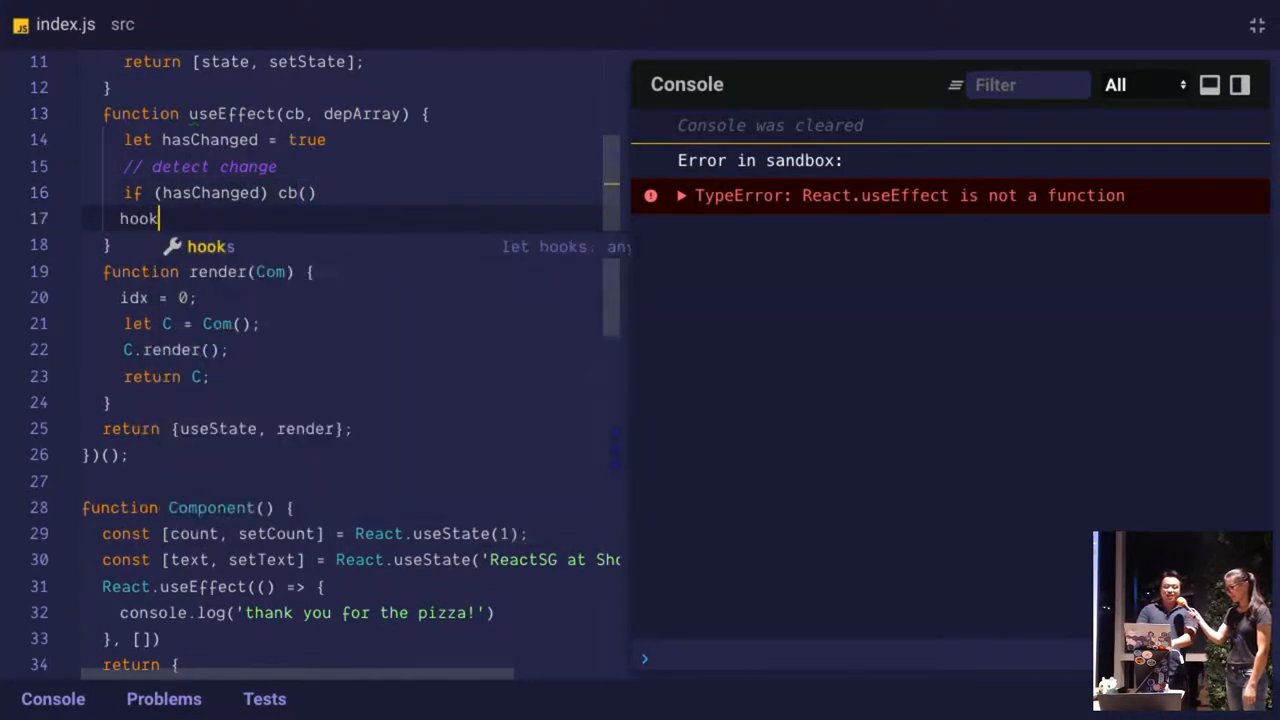
text(s[idx] =)
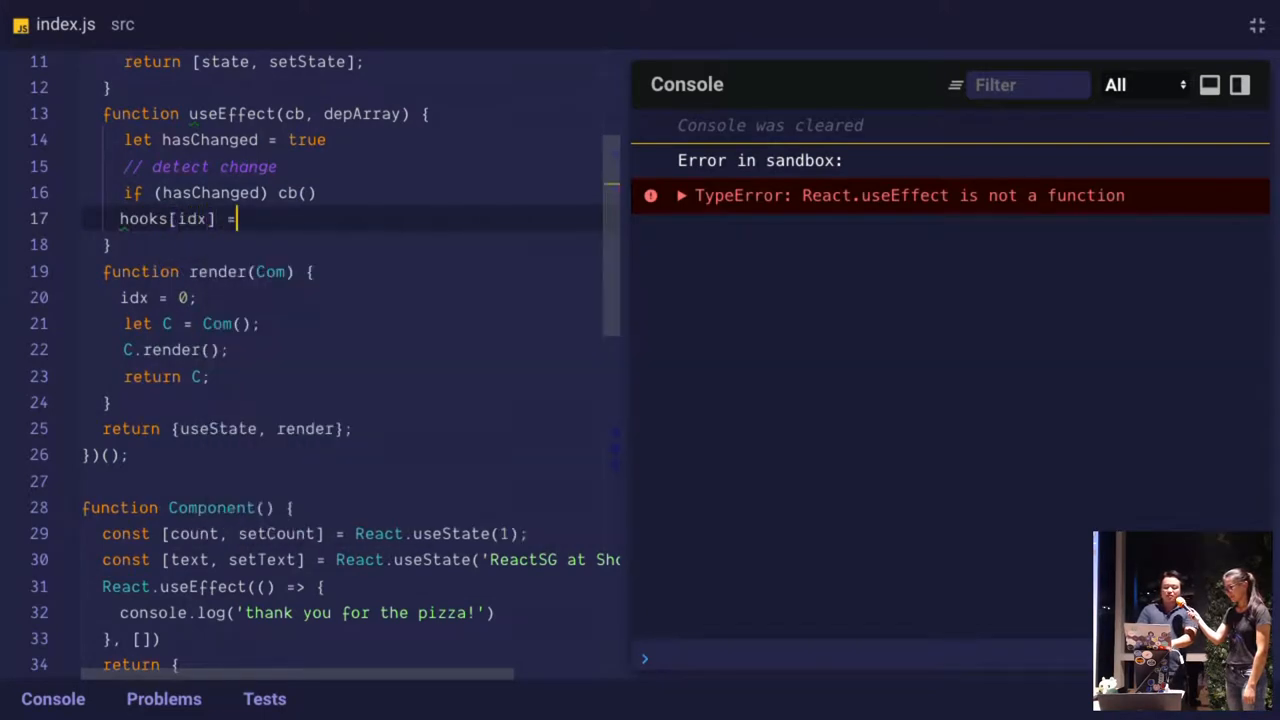
text(depArray)
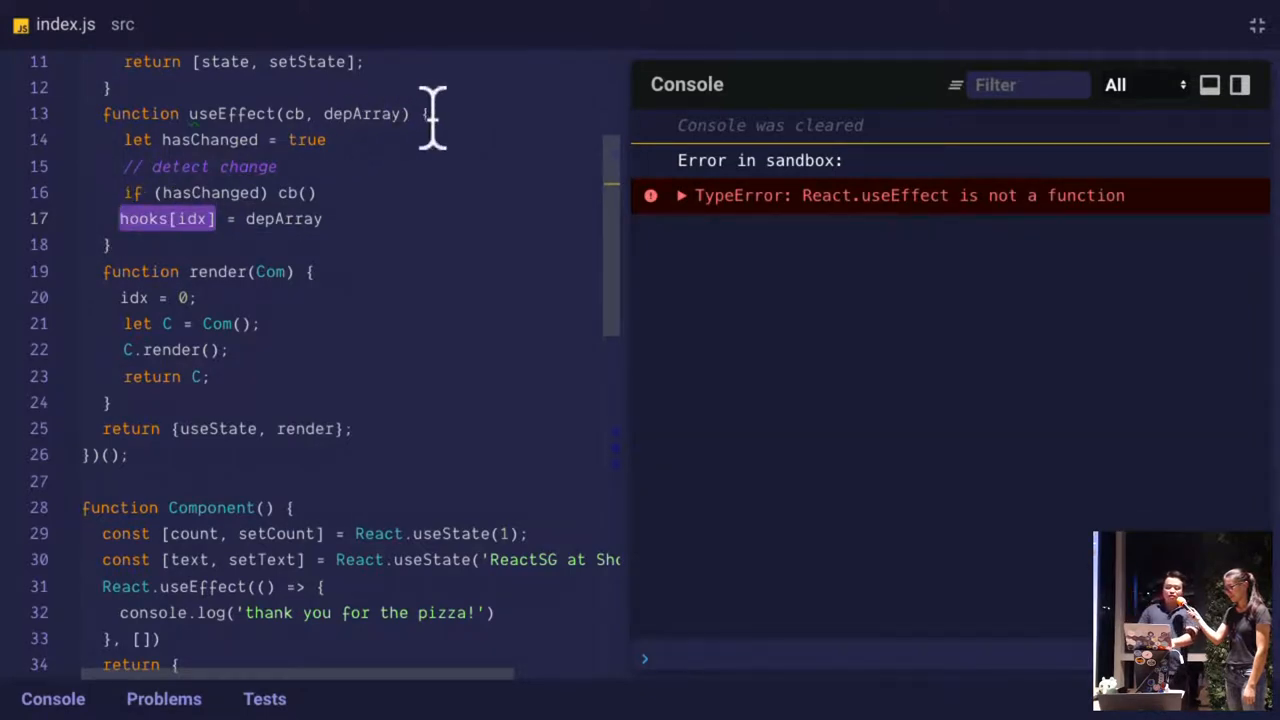
Read const oldDeps = hooks[idx] and open an if (oldDeps) block in useEffect
text(const)
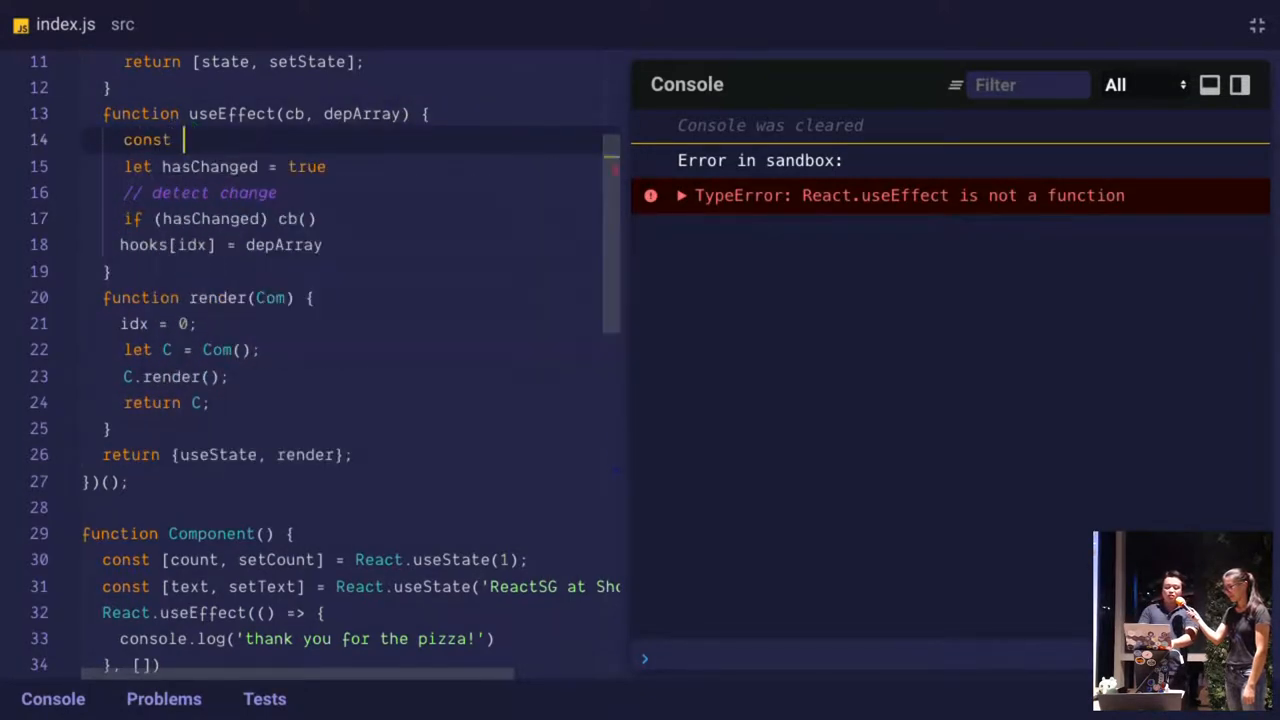
text(oldDe)
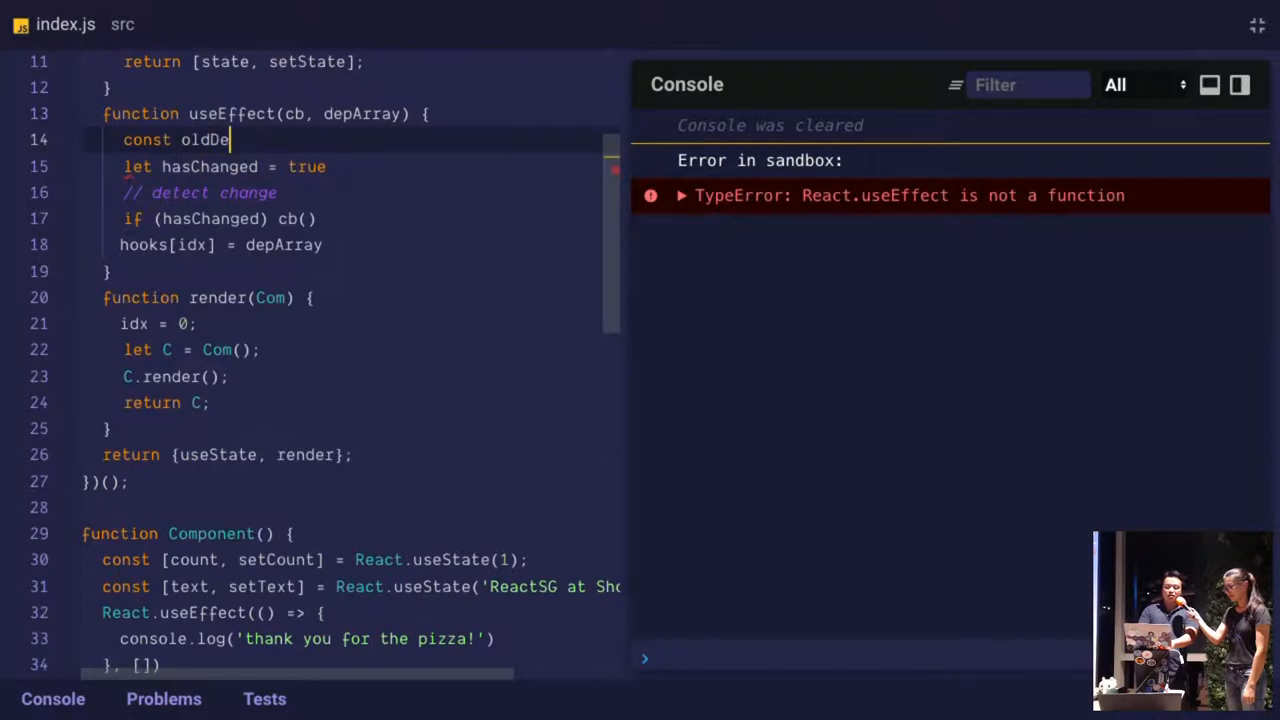
text(ps = hooks[idx])
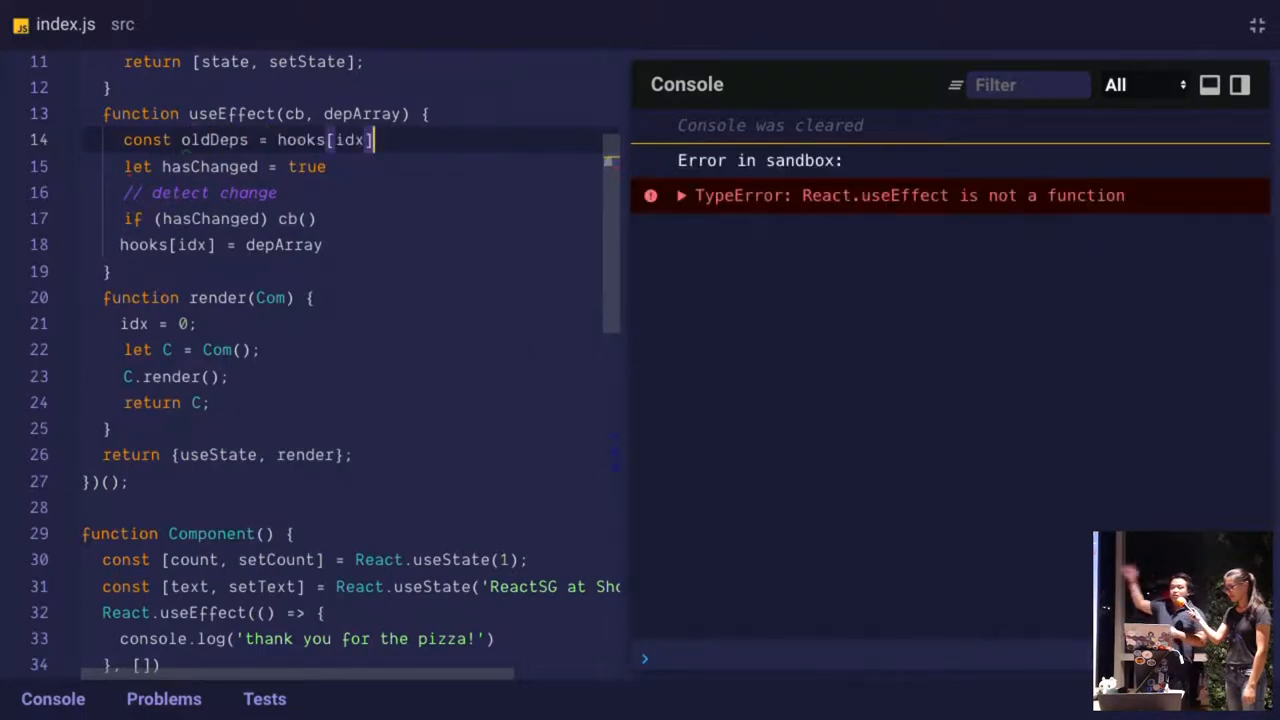
mouse_move(304, 124)
text(i)
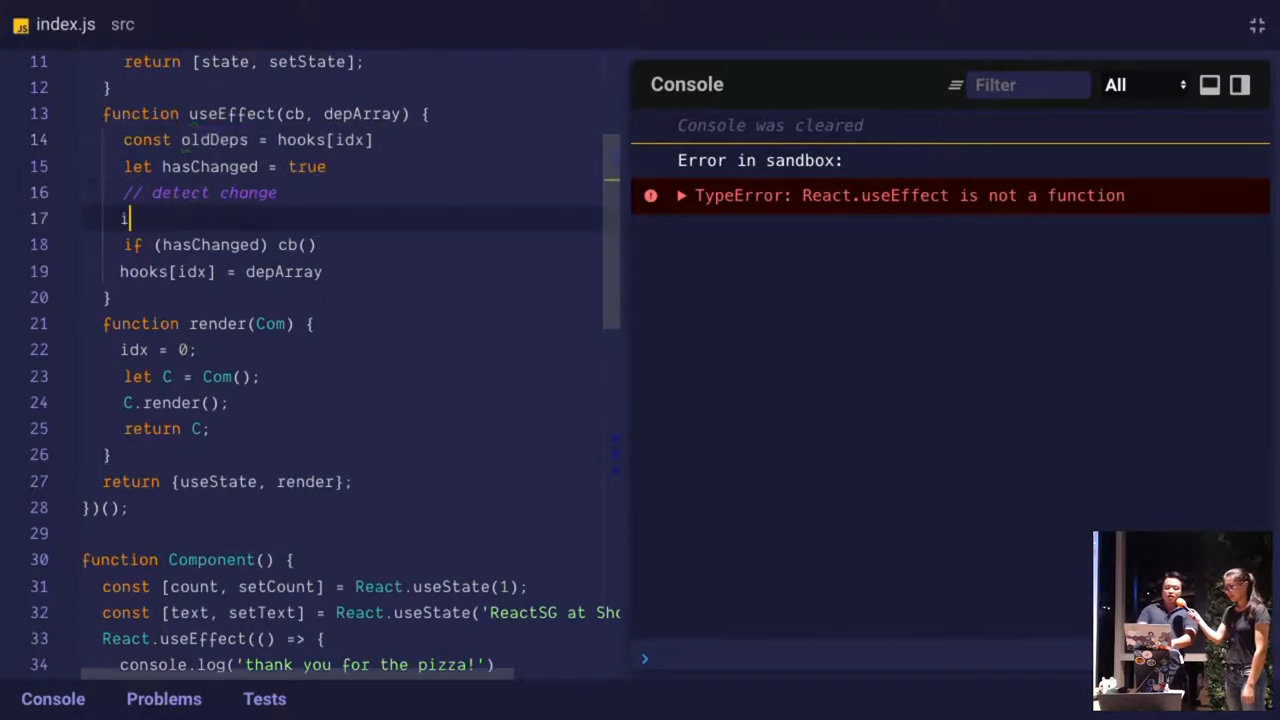
text(f (oldDeps) {)
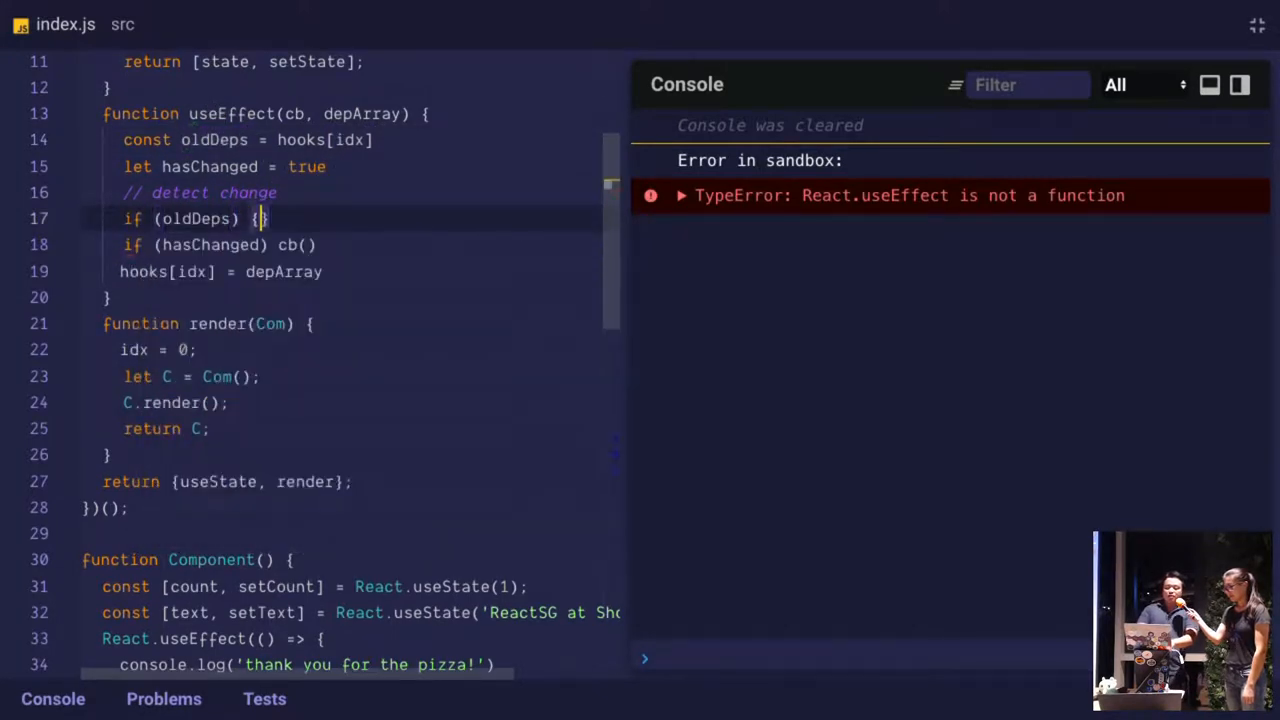
key(Enter)
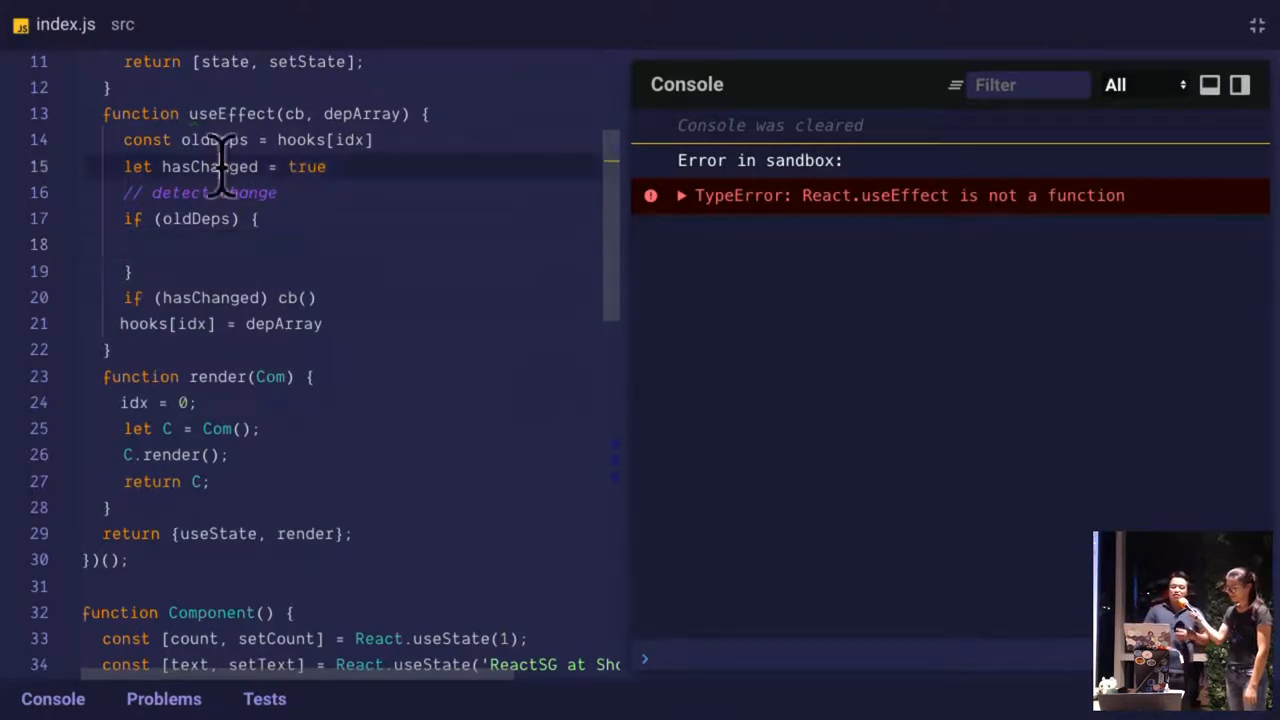
Start hasChanged = depArray.some((dep, i) => inside the block, callback still unfinished
double_click(208, 166)
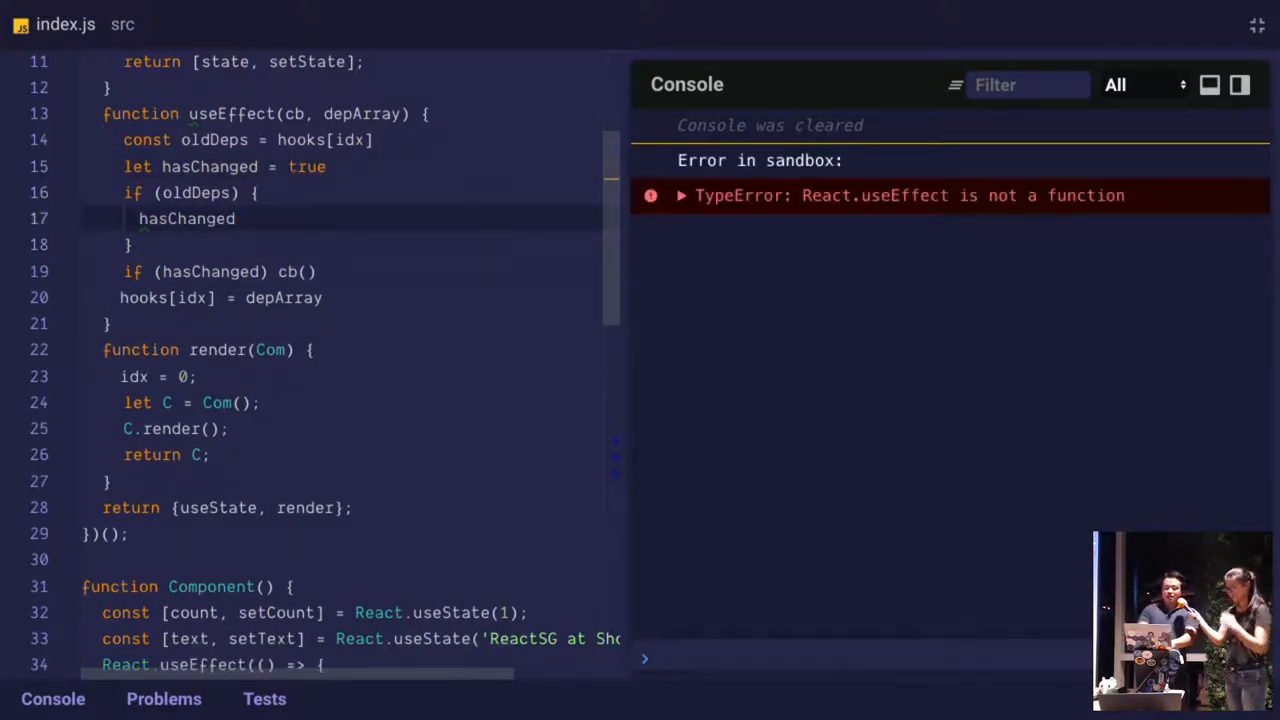
text(=)
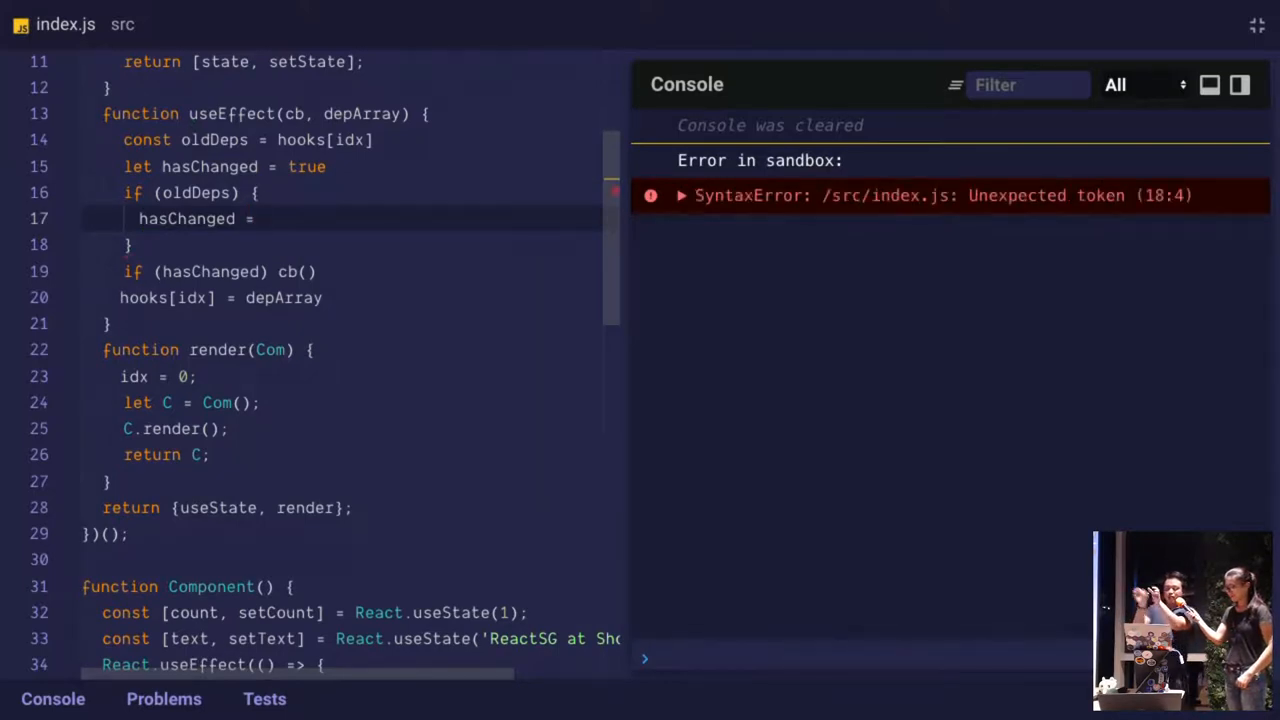
double_click(364, 112)
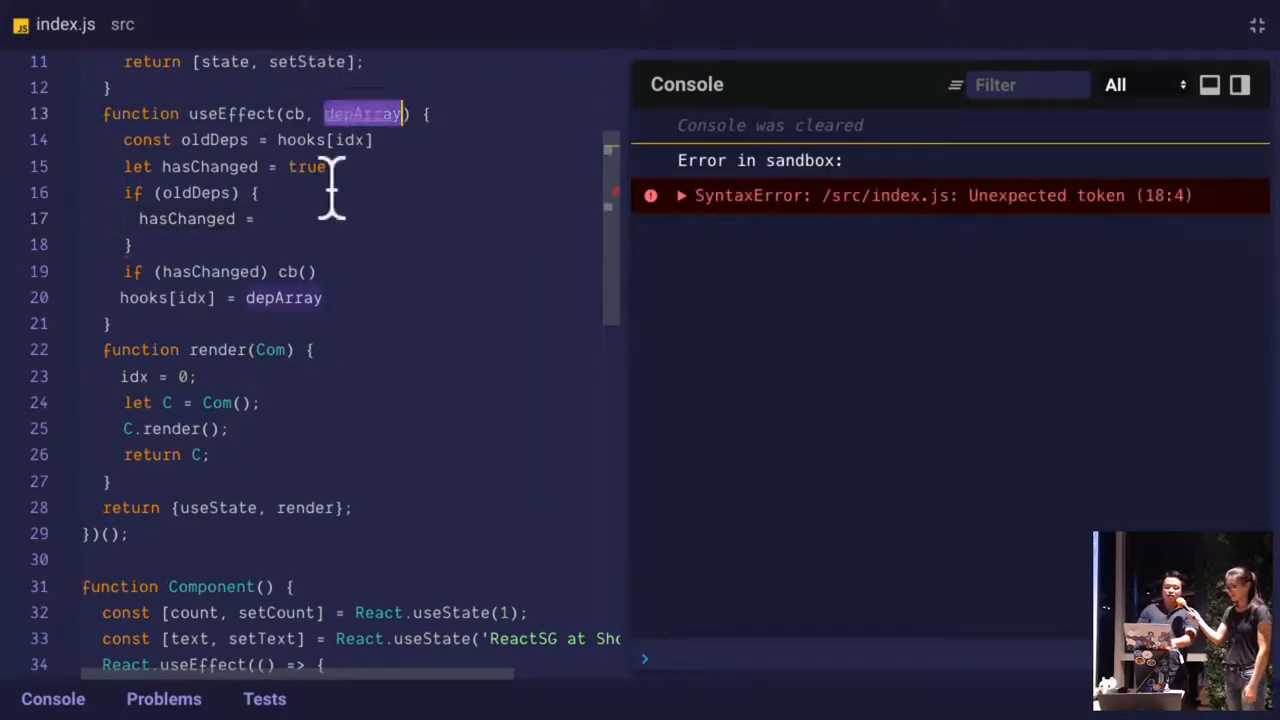
text(depArray.a)
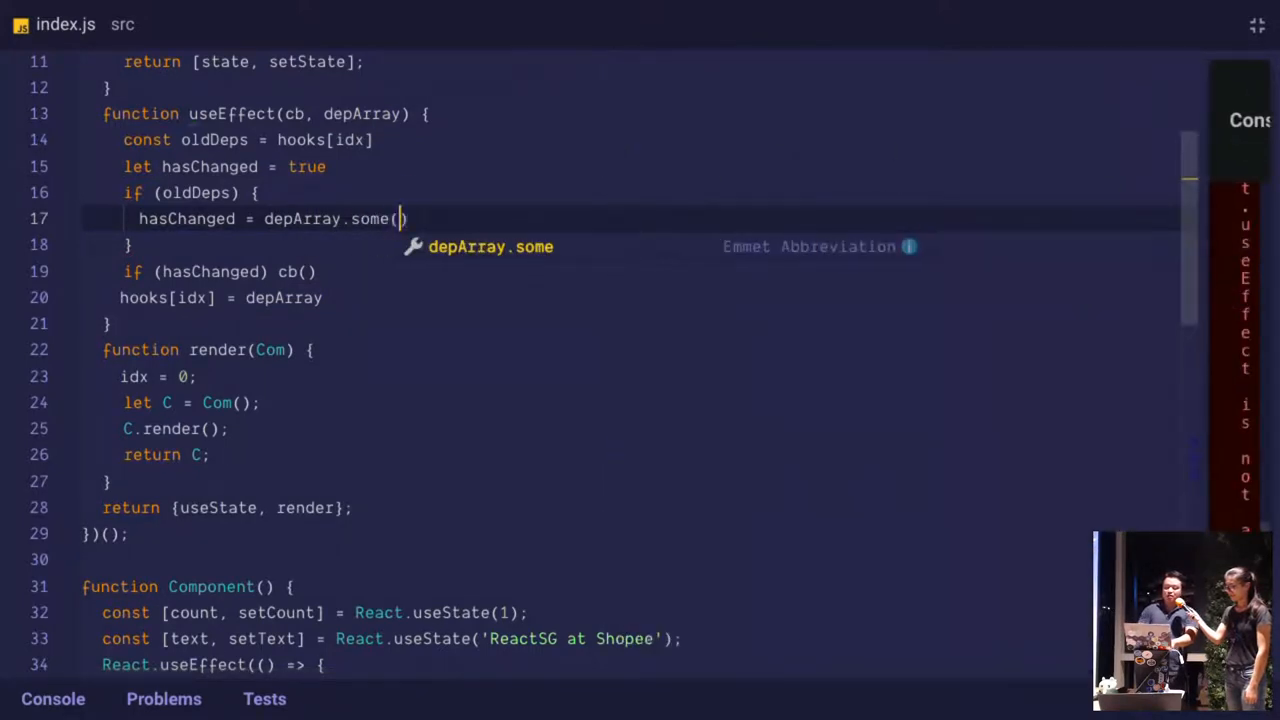
text((dep)
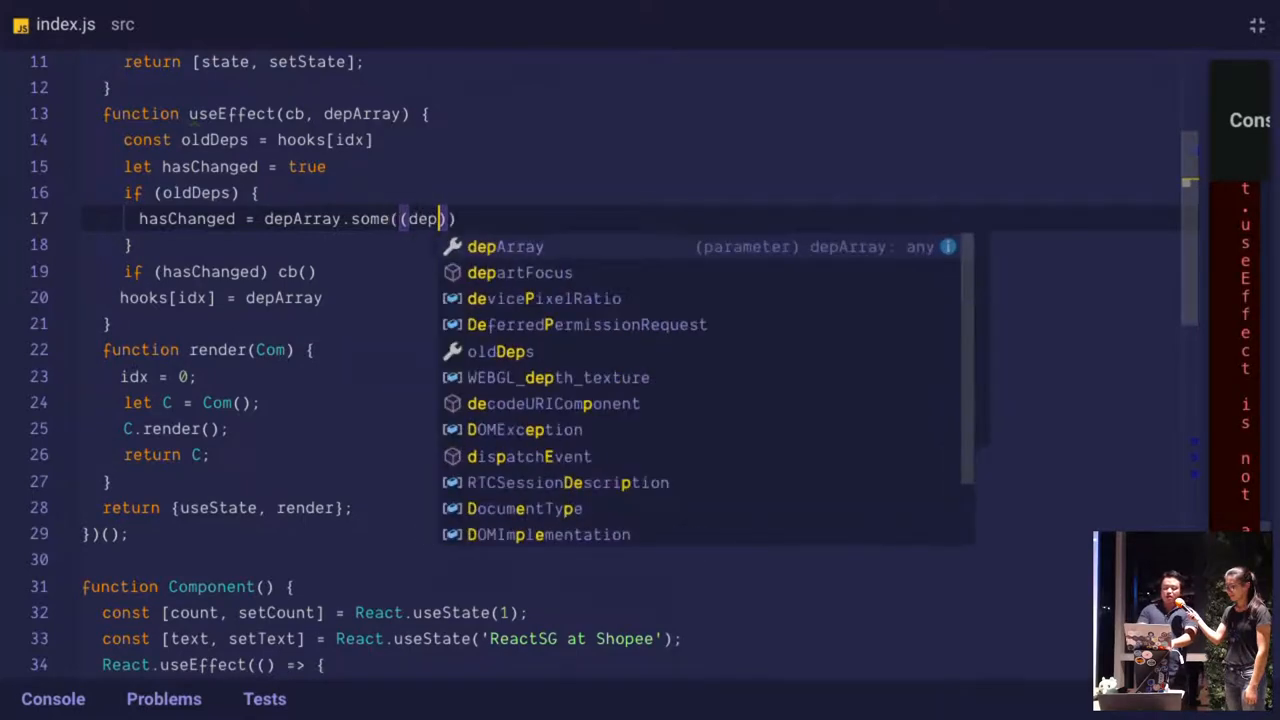
text(, i)
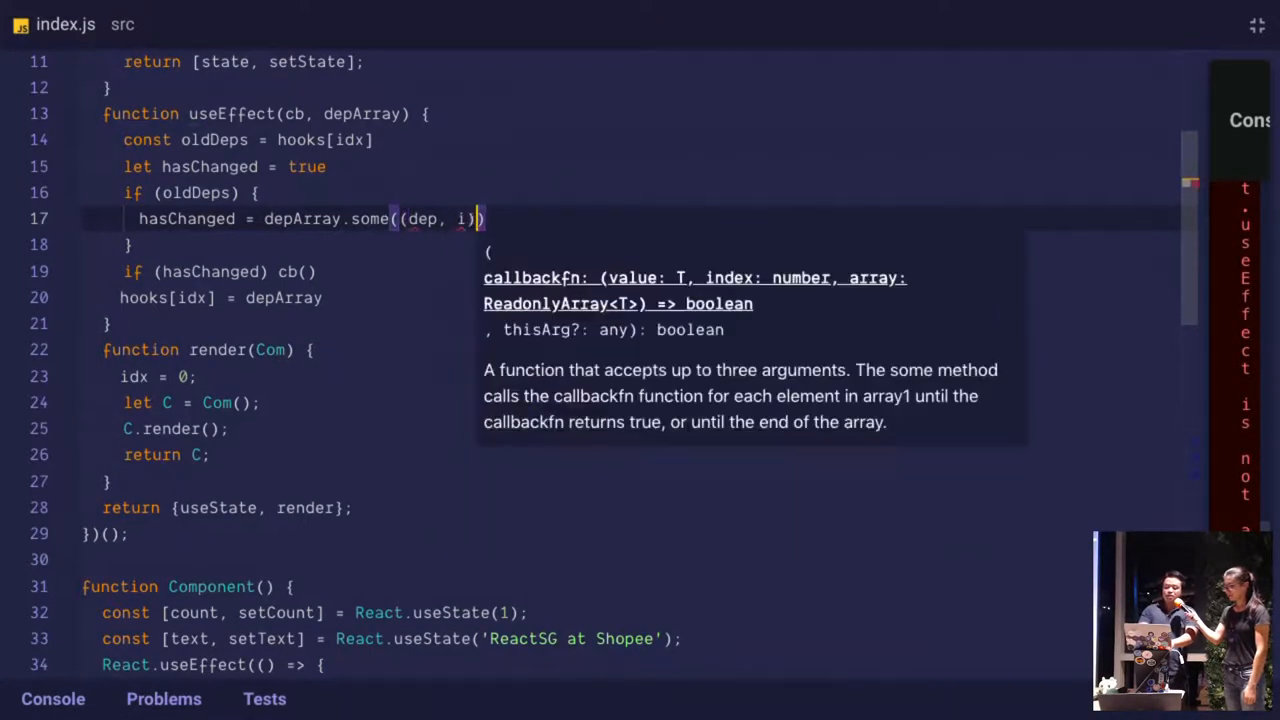
text(=>)
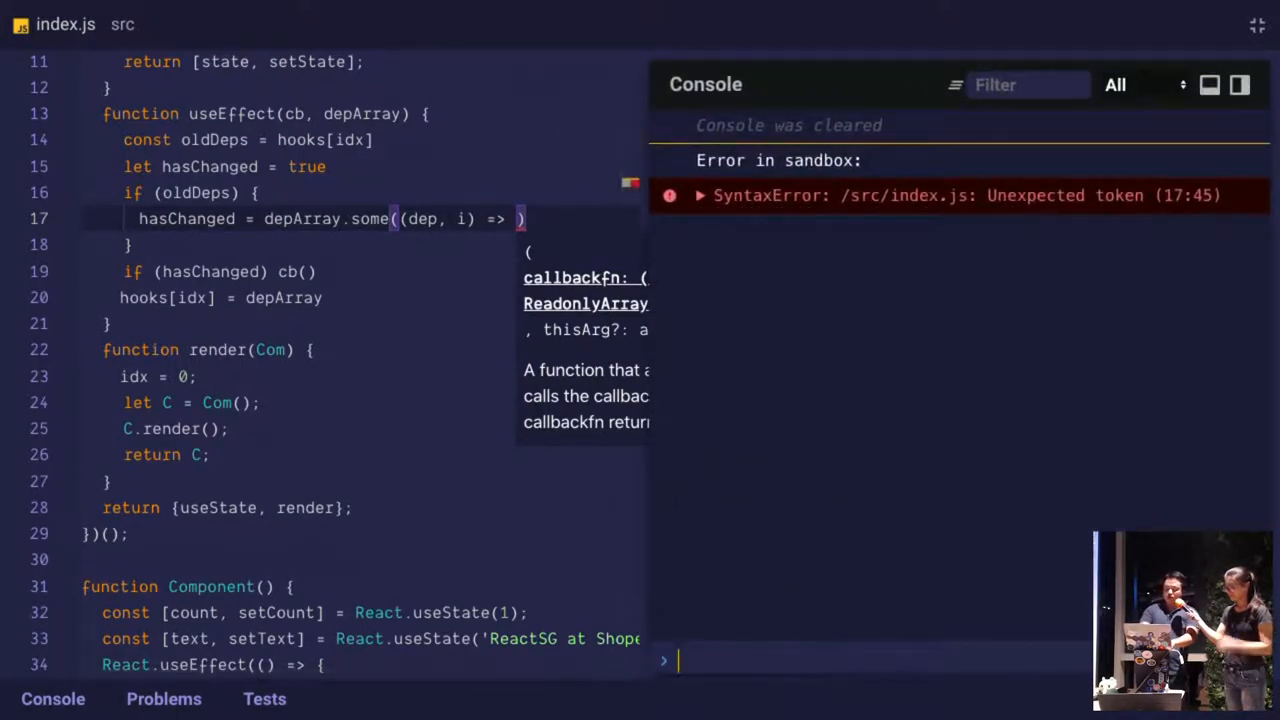
Evaluate NaN === NaN and Object.is(NaN, NaN) in the console to compare their results
text(NaN === NaN)
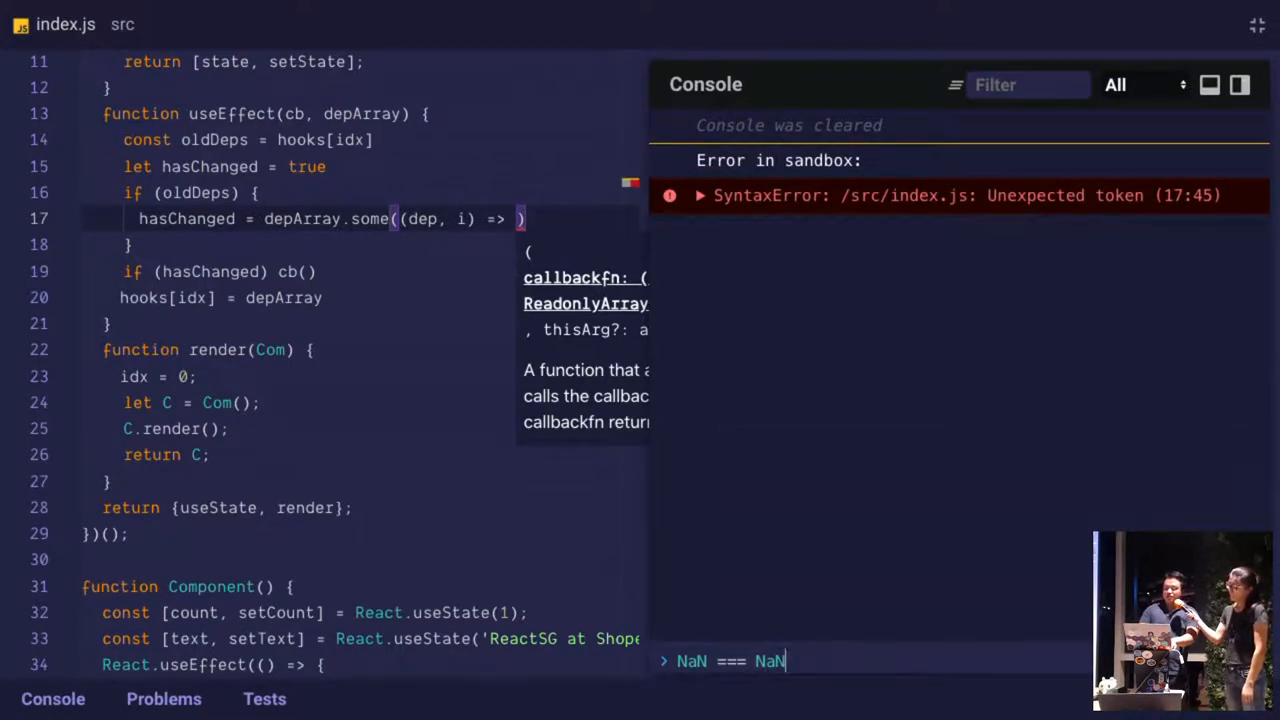
key(Return)
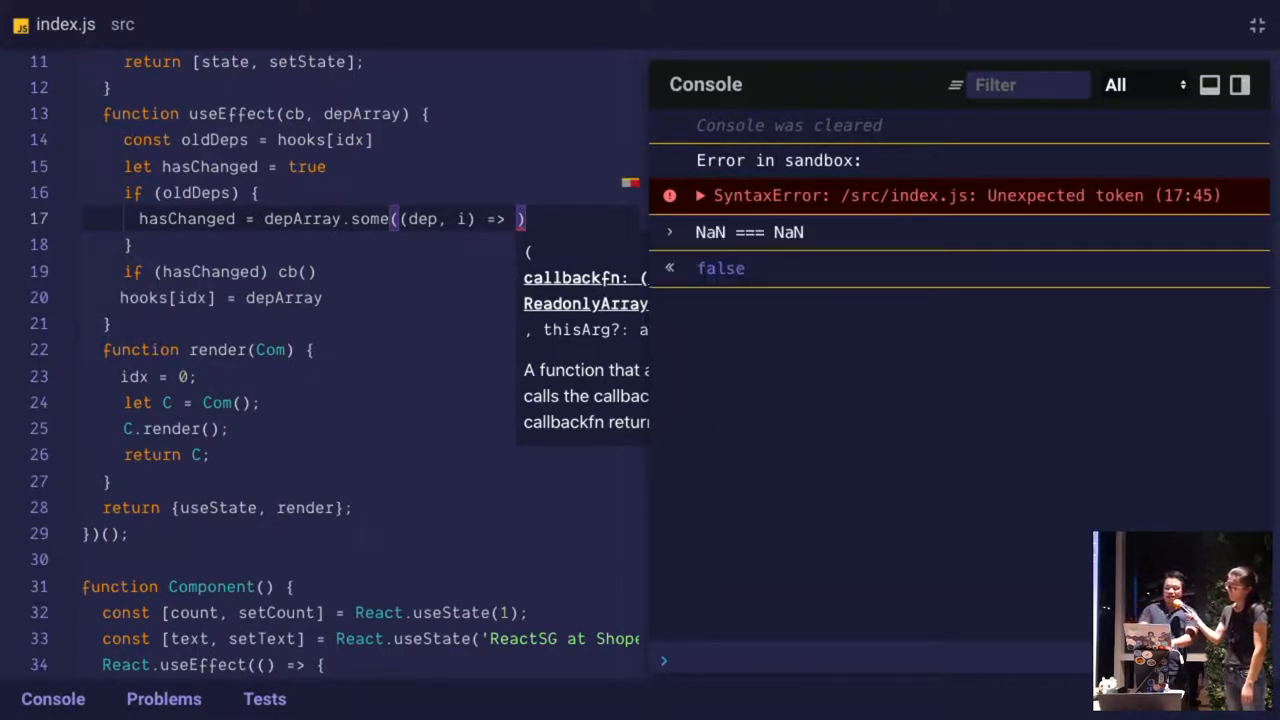
text(Object.)
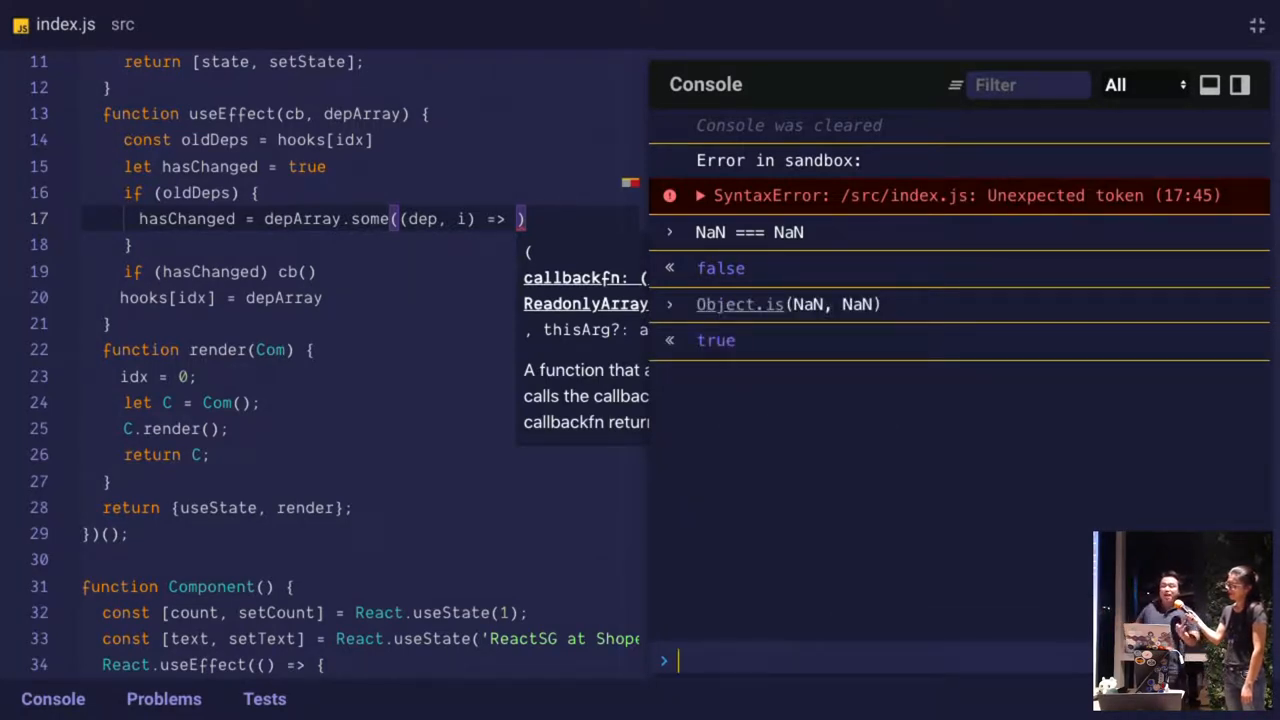
mouse_move(810, 556)
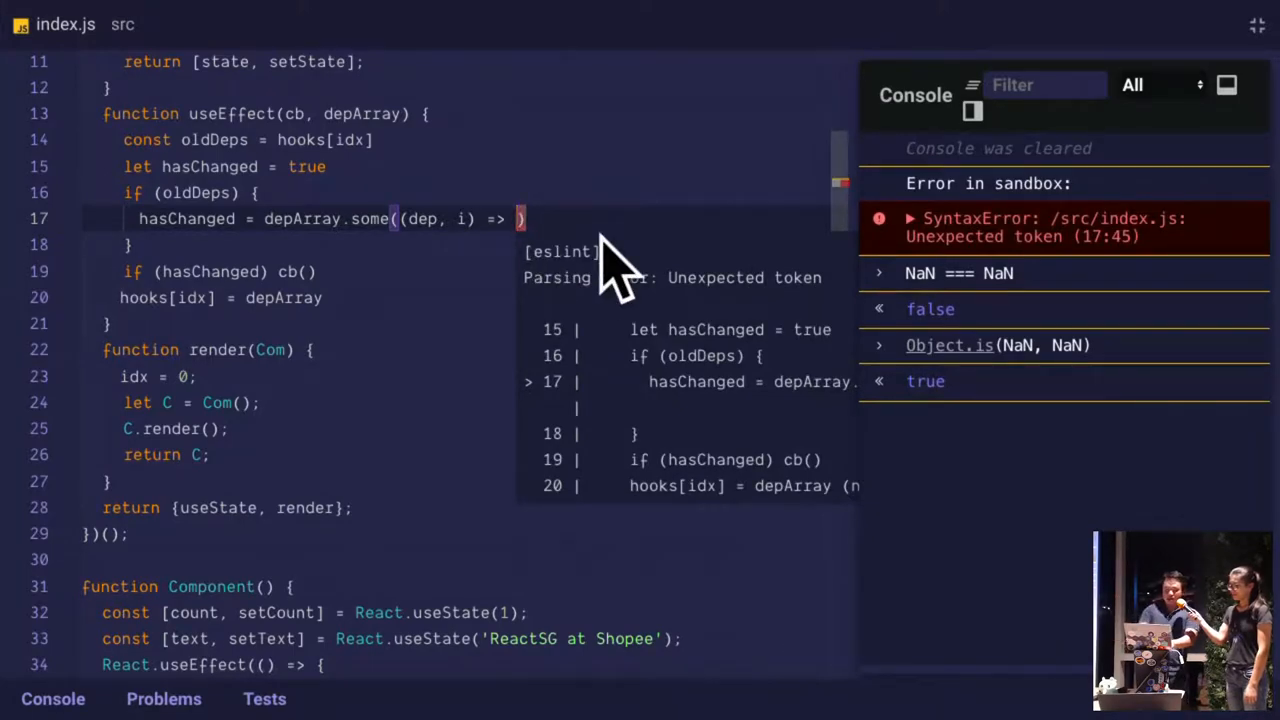
Complete the some callback as !Object.is(dep, oldDeps[i]) comparing each dep to its old value
text(ol)
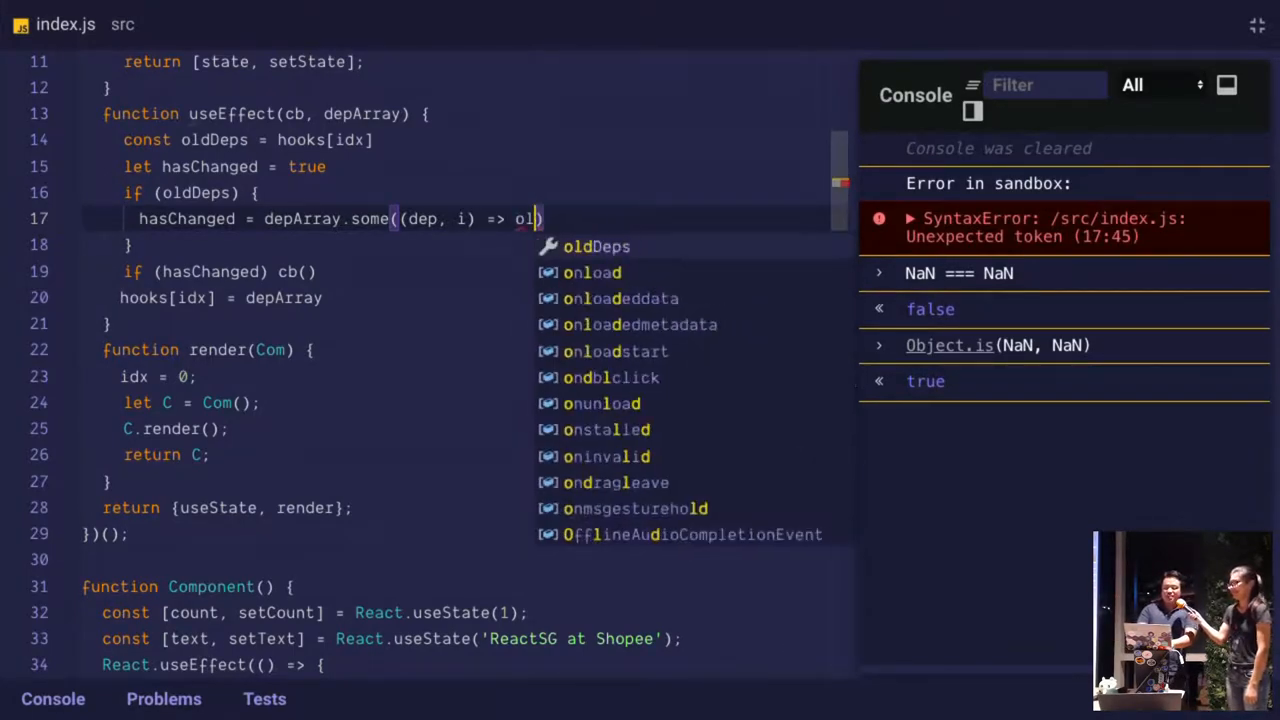
text(Object.is(OldDe)
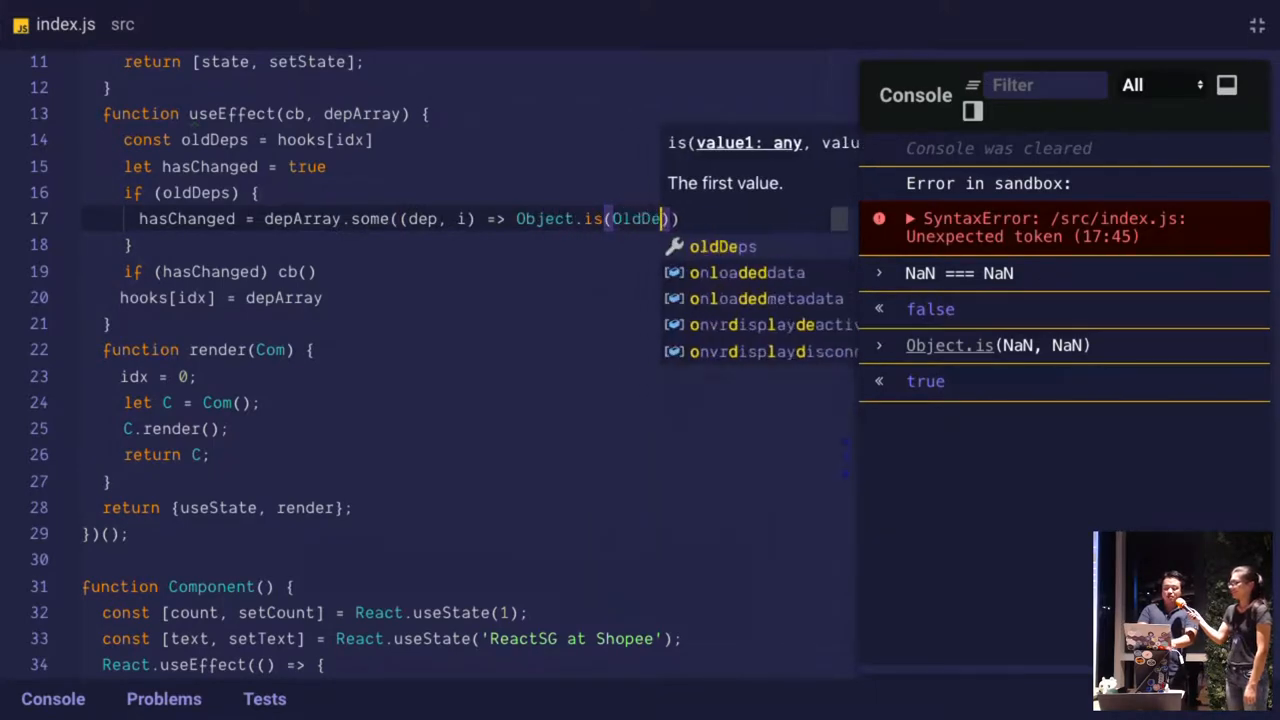
text(dep, o)
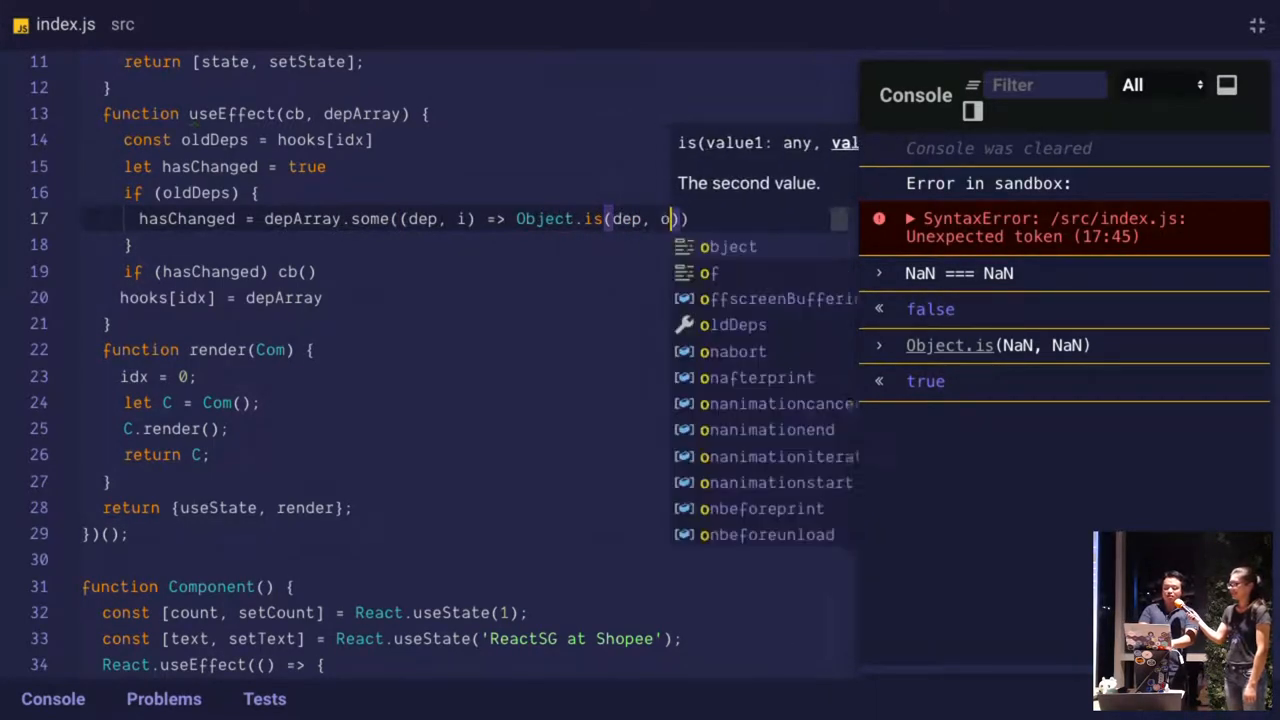
text(ldDeps[i)
click(220, 508)
text(, useEffect )
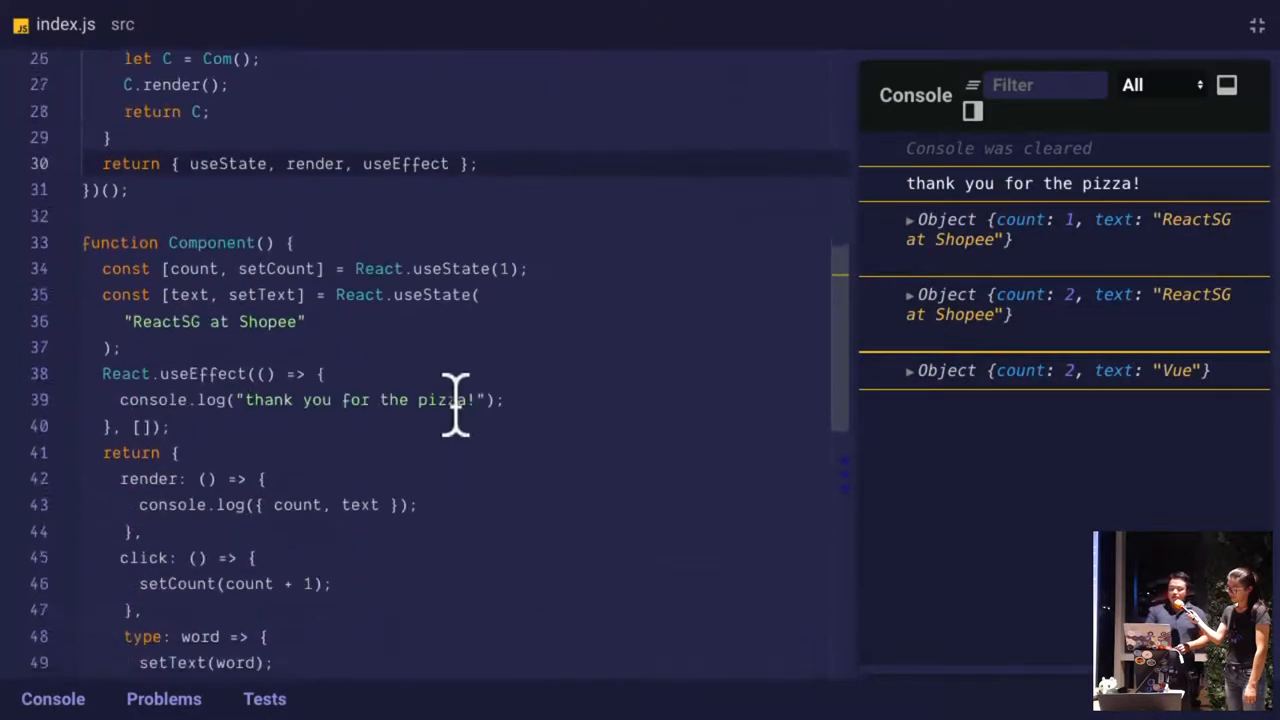
Try [count], [] and [text] as useEffect dependency arrays, then remove the array entirely
scroll(down, 3)
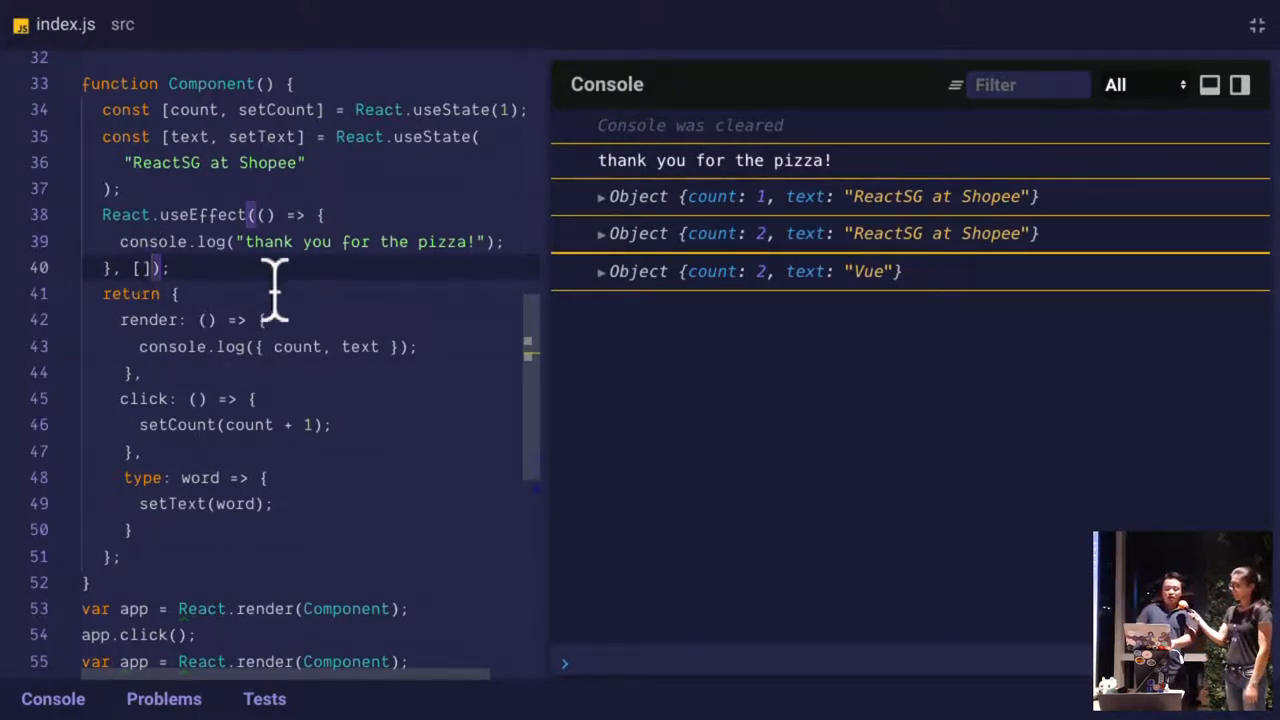
text(count])
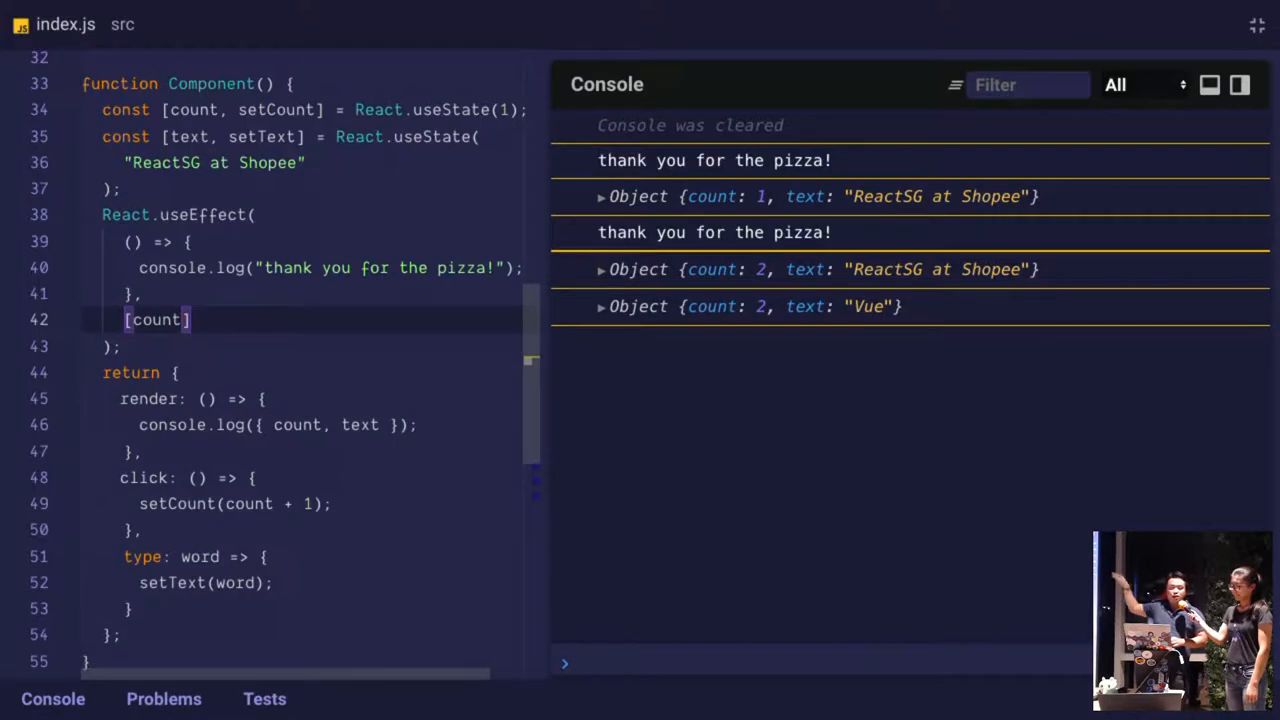
key(Backspace)
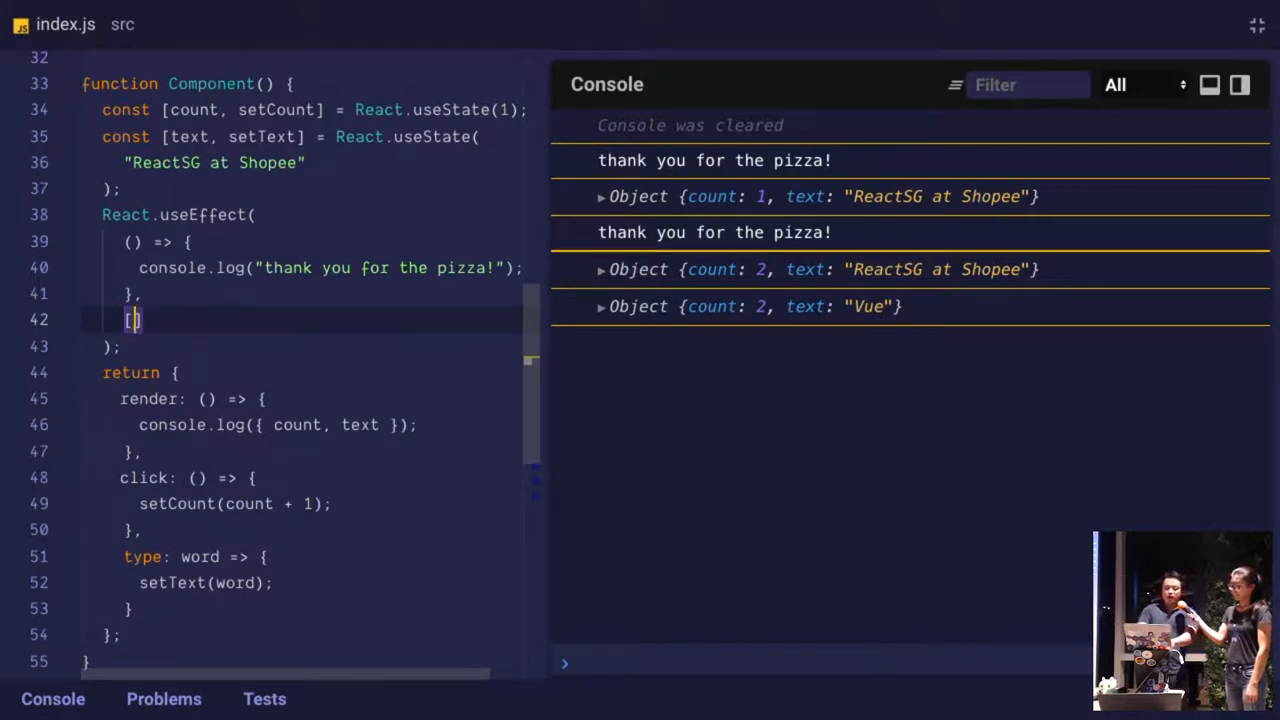
text(text)
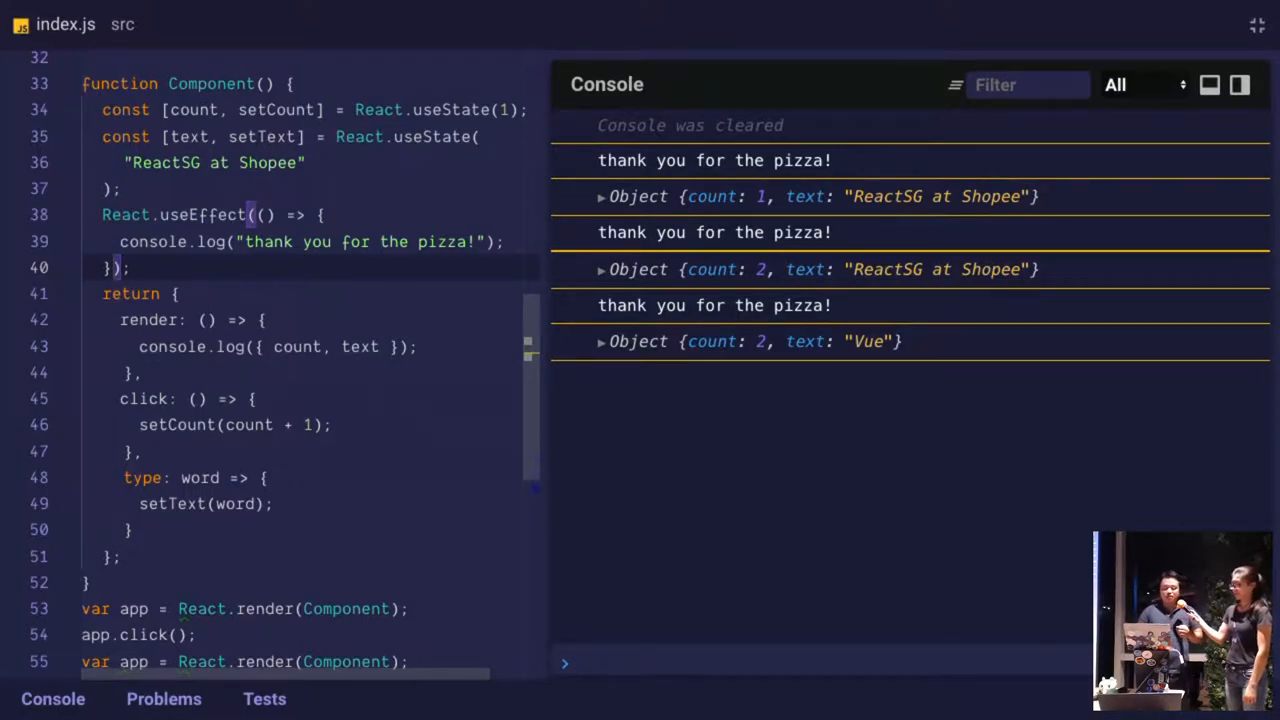
scroll(up, 3)
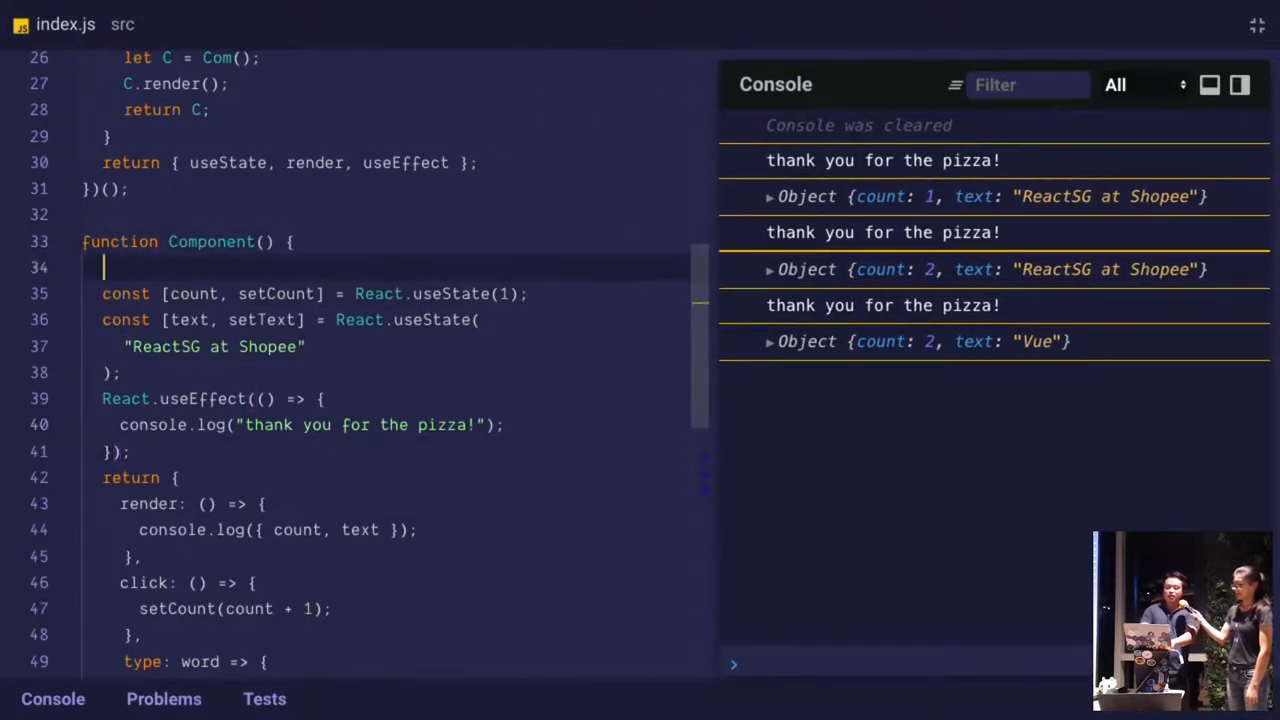
text(if (Math)
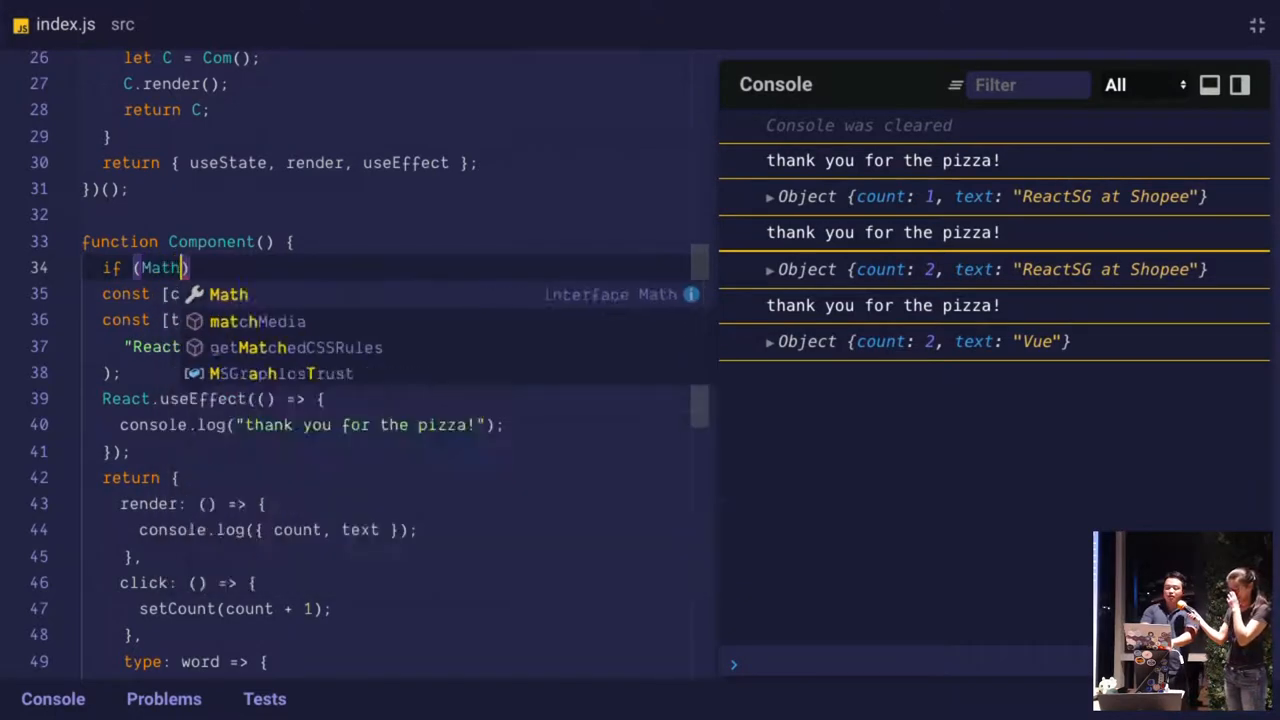
text(.random()
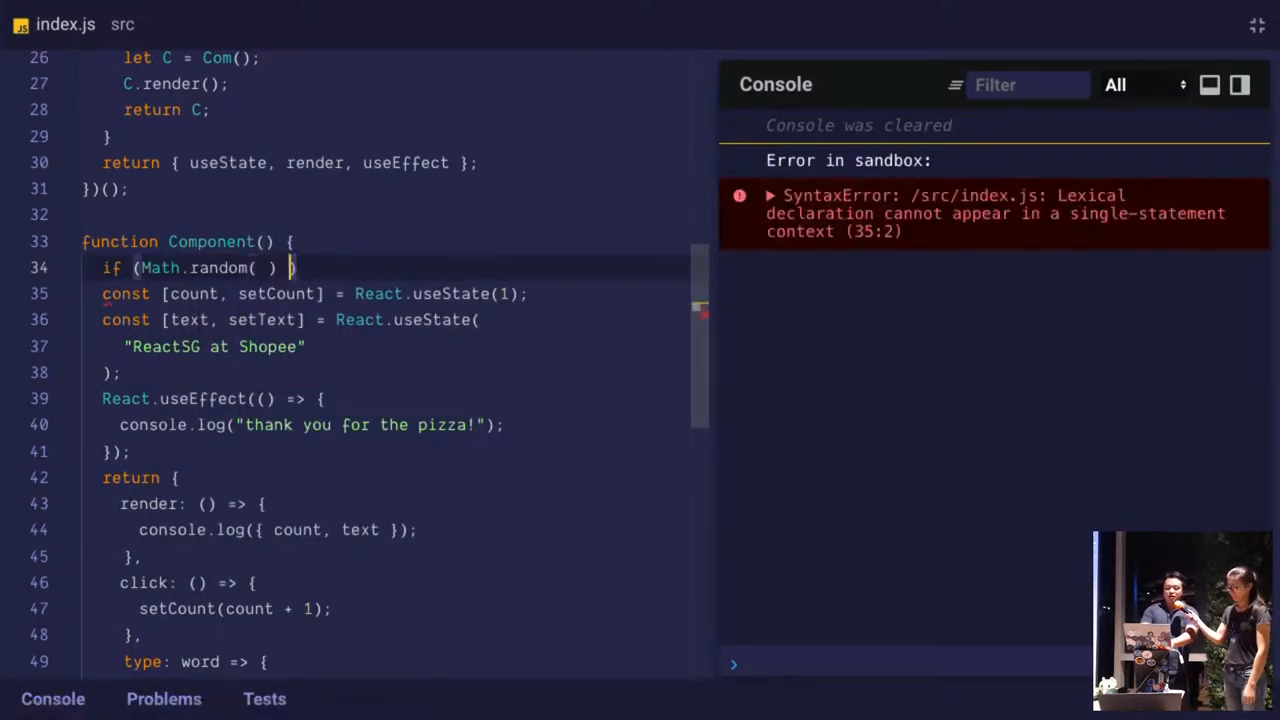
text(<0.5) {)
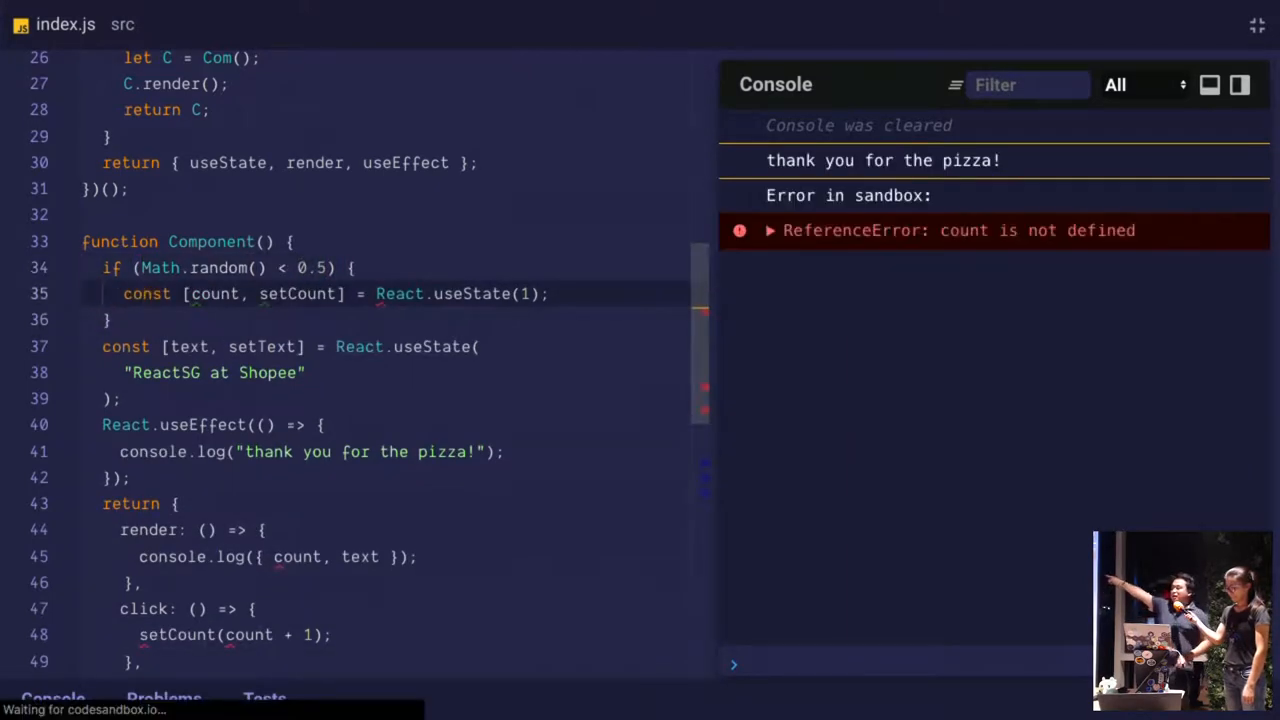
mouse_move(418, 350)
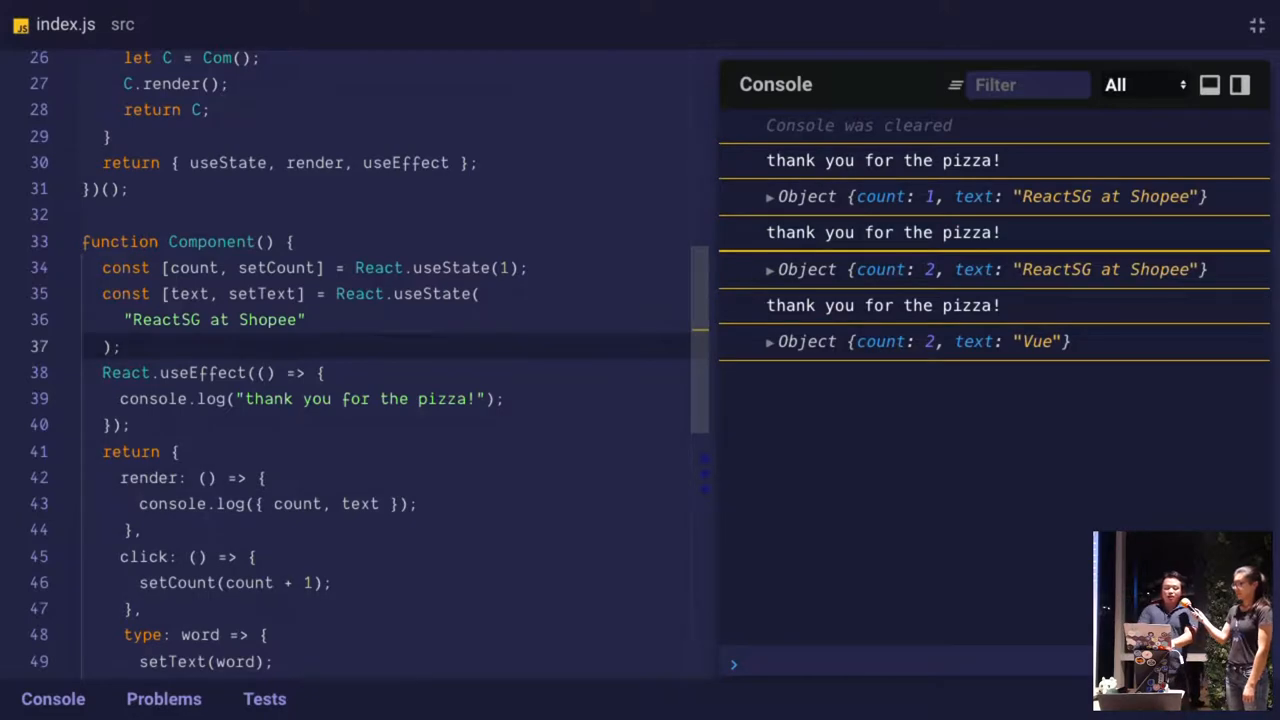
Add const ref = React.useRef(1) and console.log(ref.current) inside Component
text(const ref =)
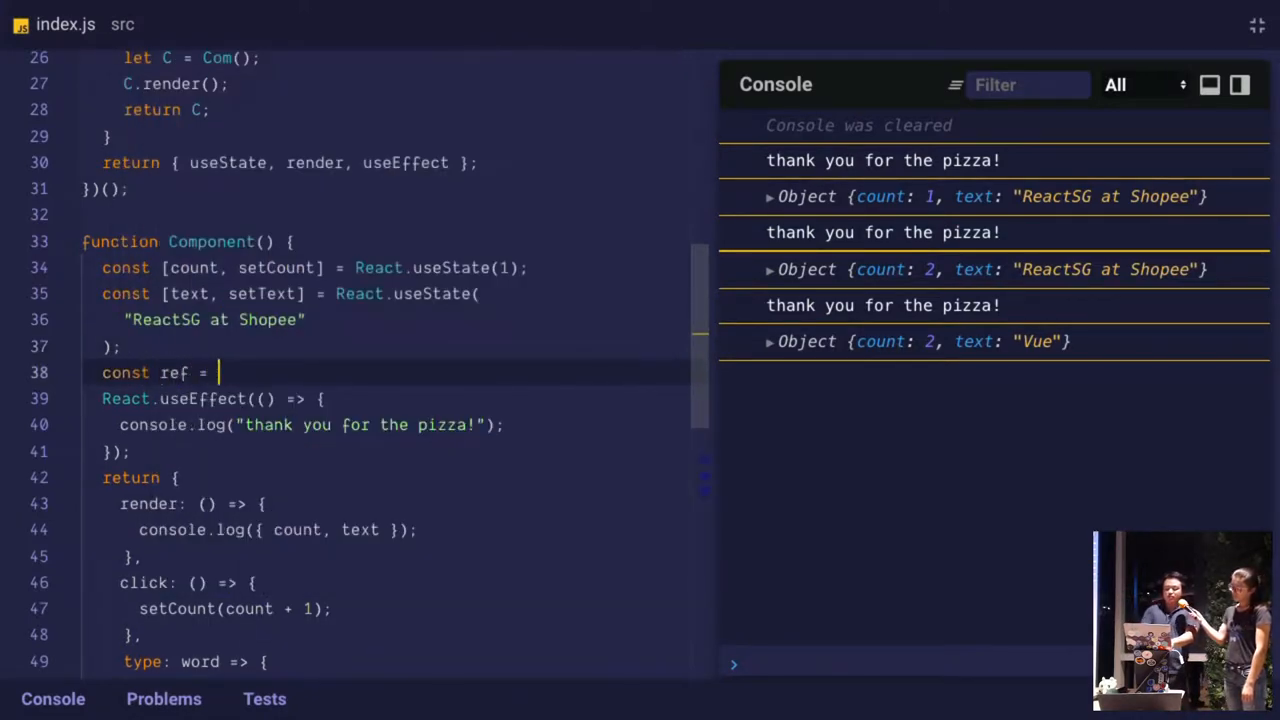
text(React.useRef(12)
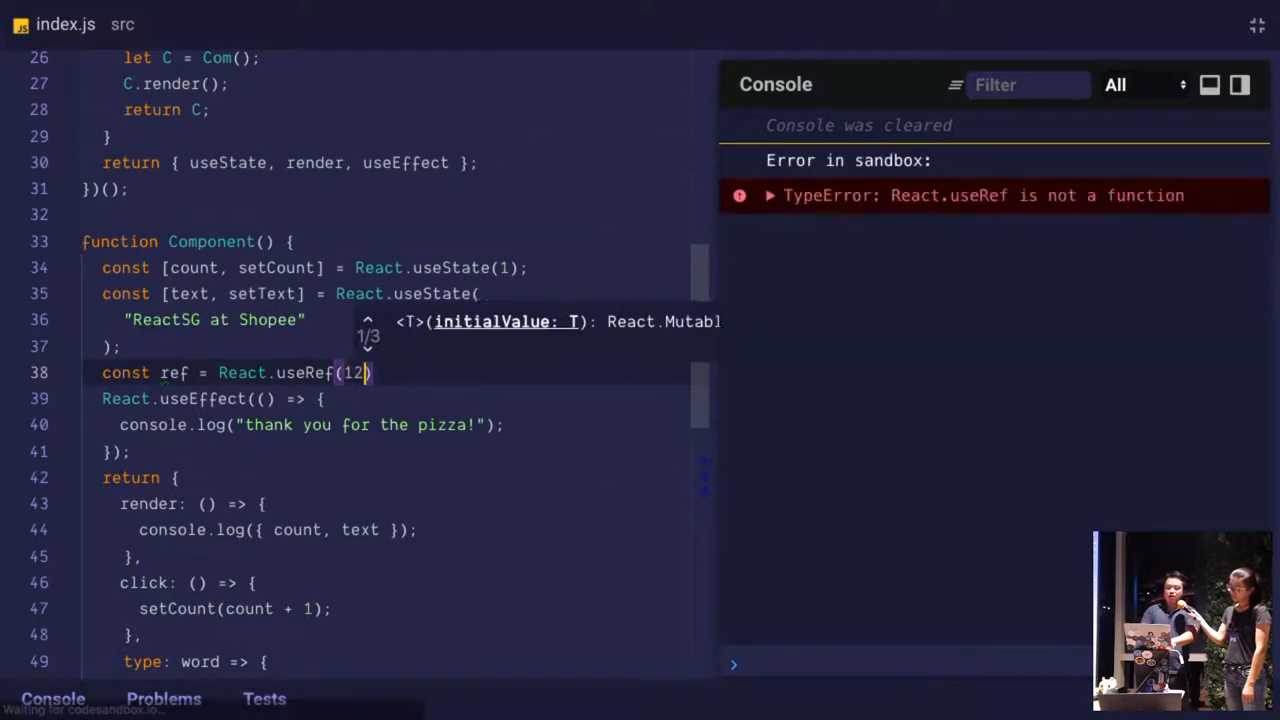
key(Backspace)
text(console.log)
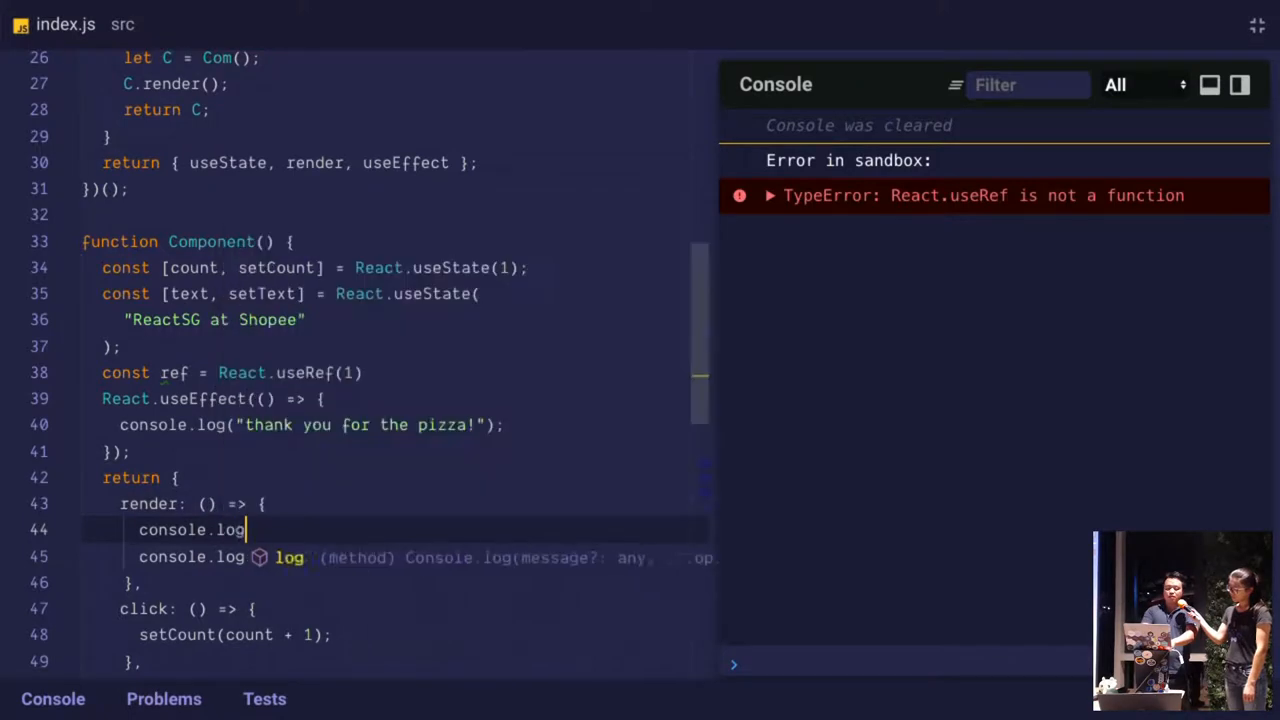
text((ref.current)
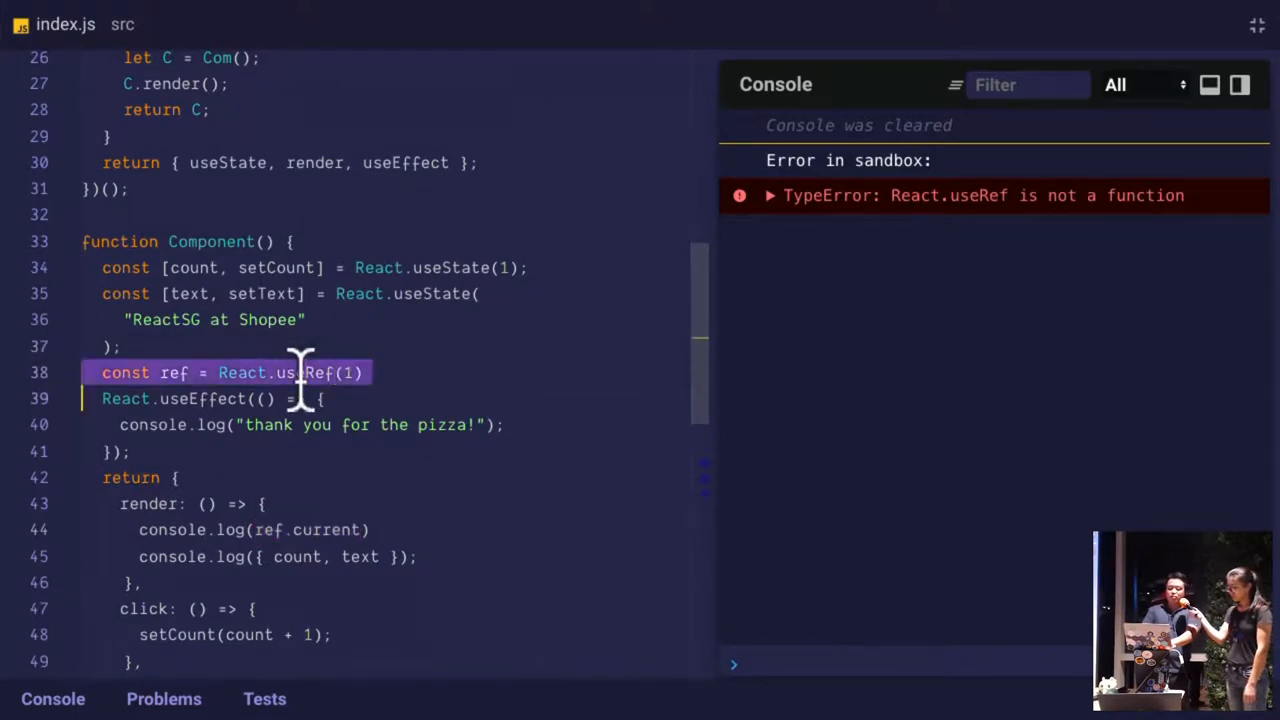
Define function useRef(val) returning useState({ current: val })[0] in the React IIFE
scroll(up, 3)
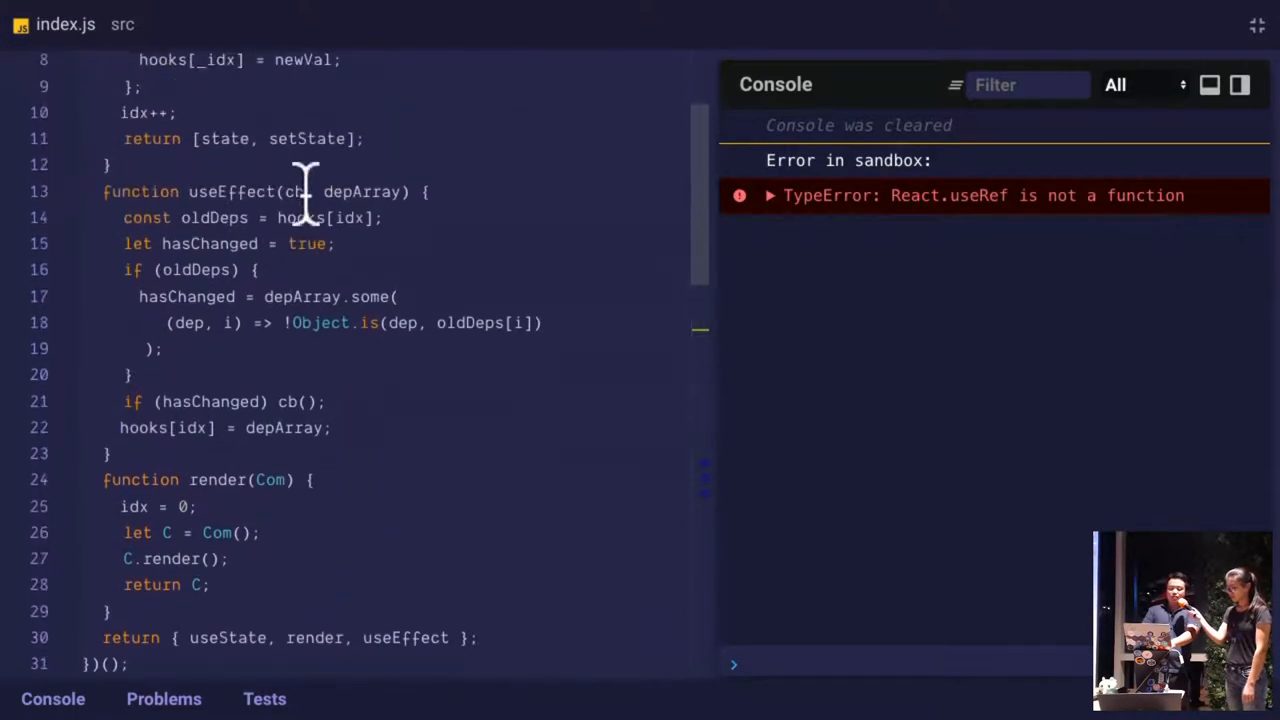
text(function useRef(val) {)
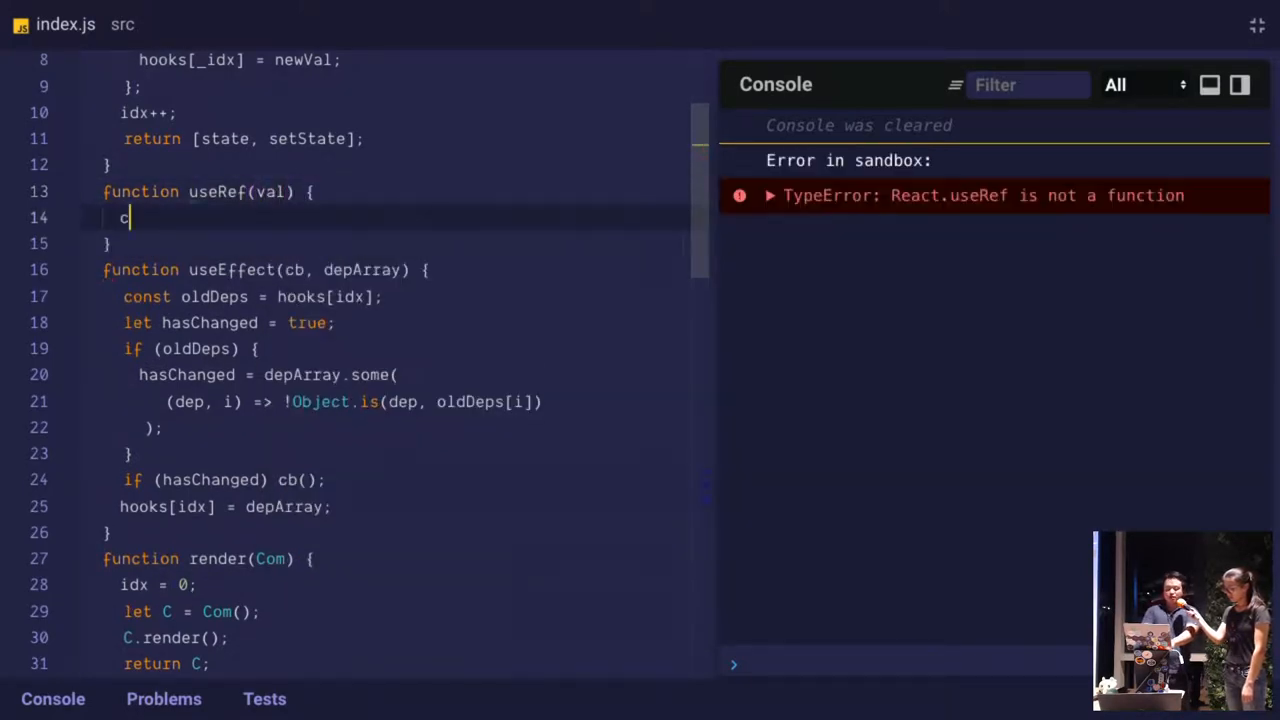
text(return [)
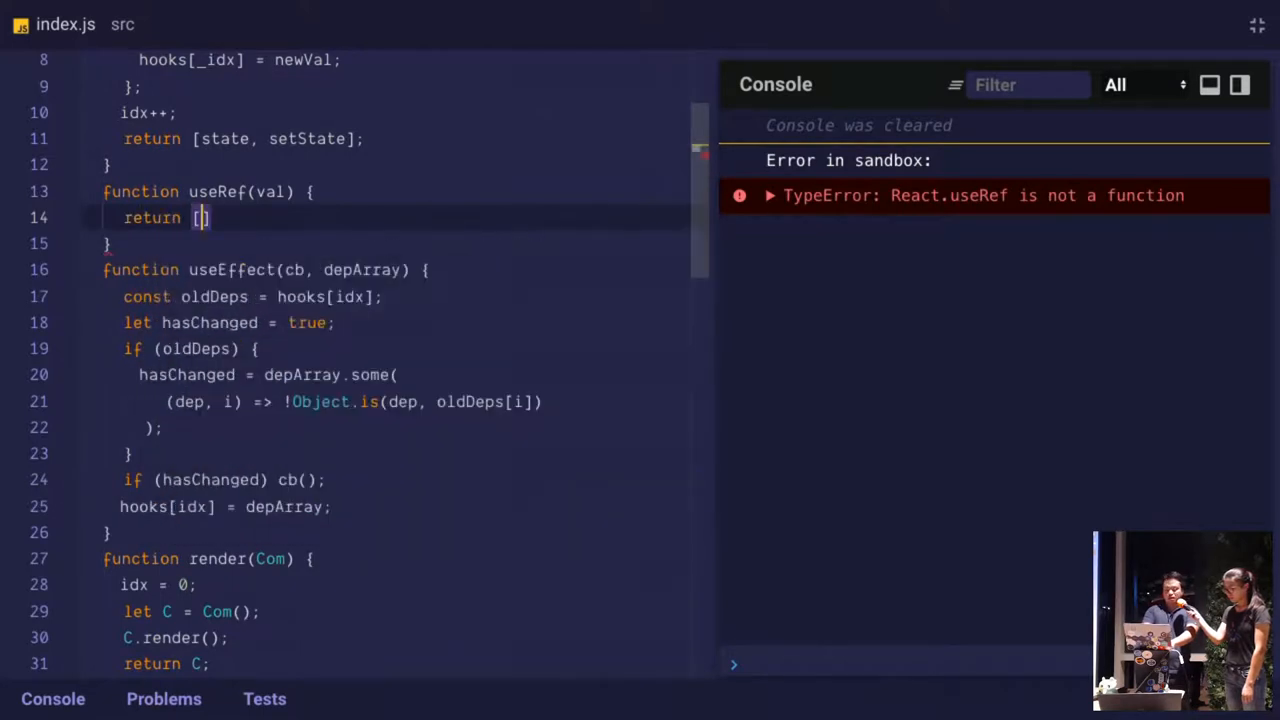
text(useState(va)
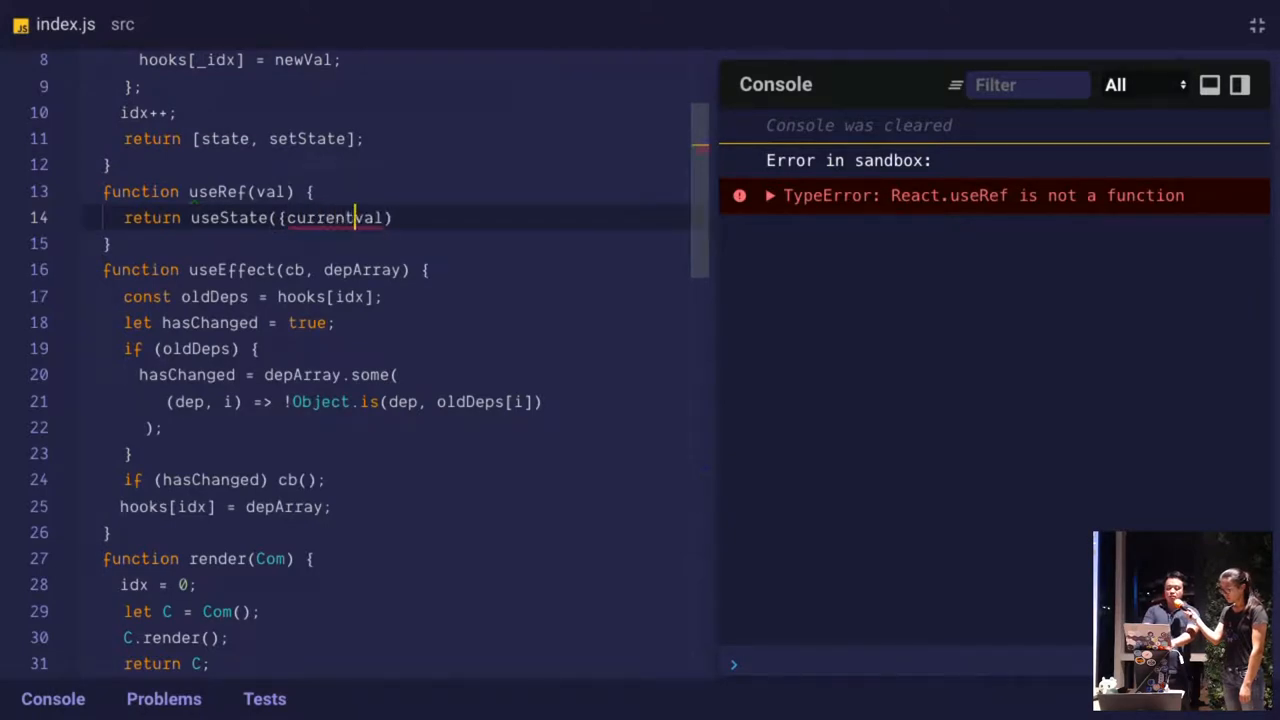
text(: val))
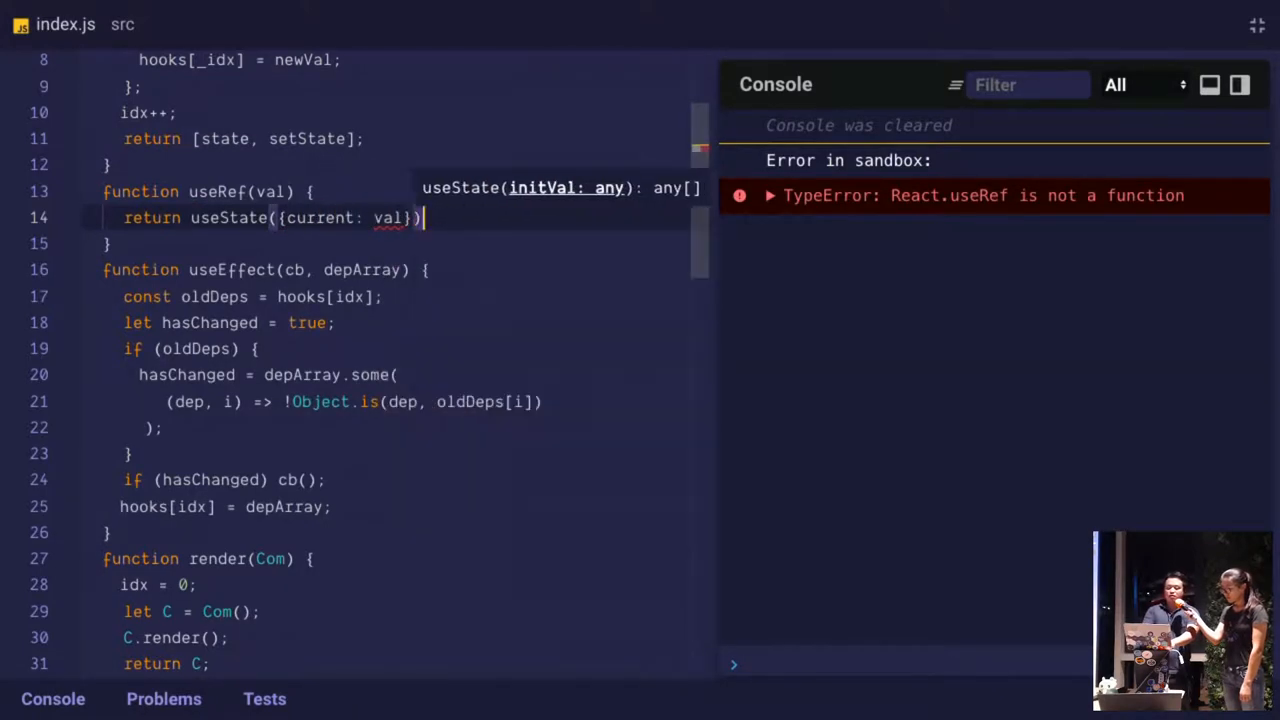
text(])
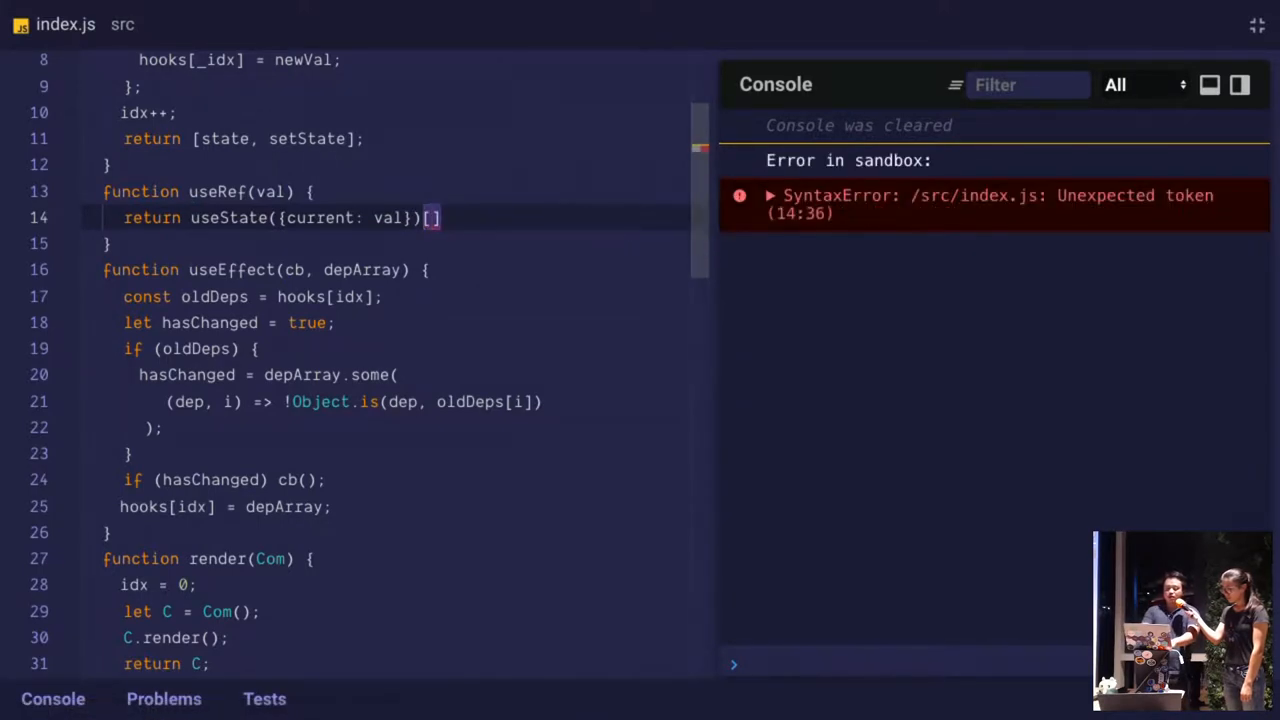
text(0)
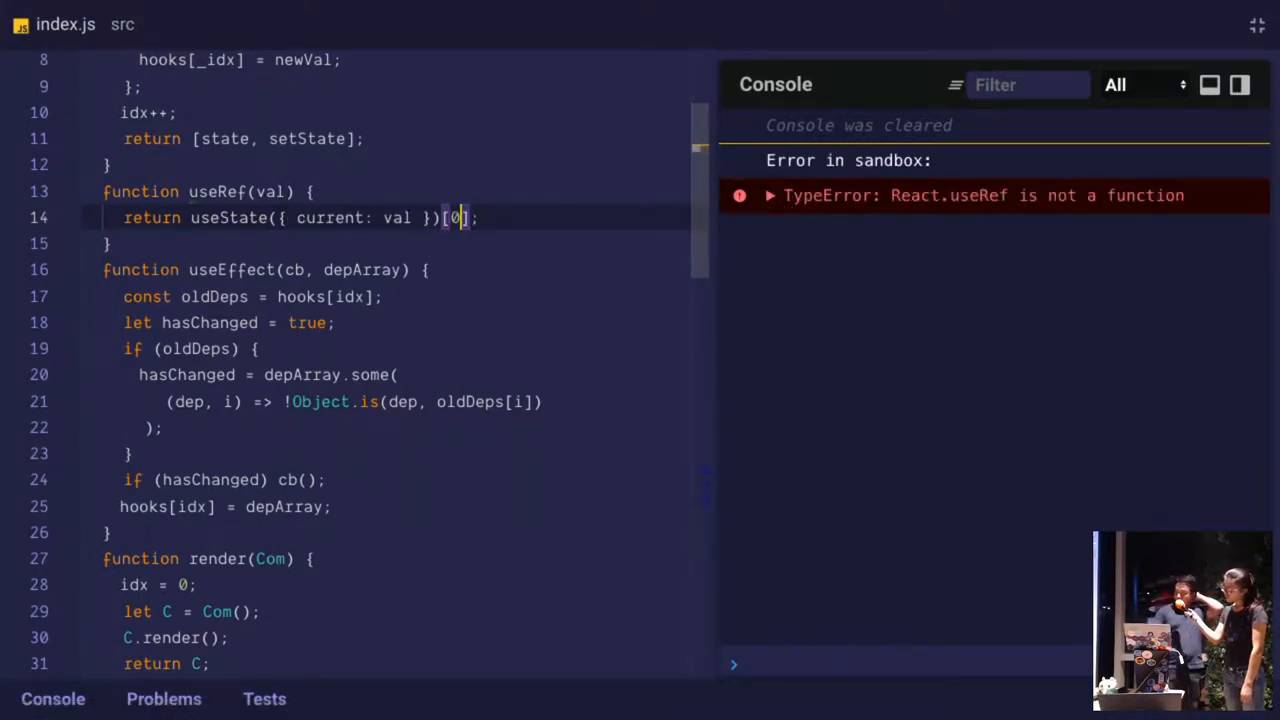
scroll(down, 3)
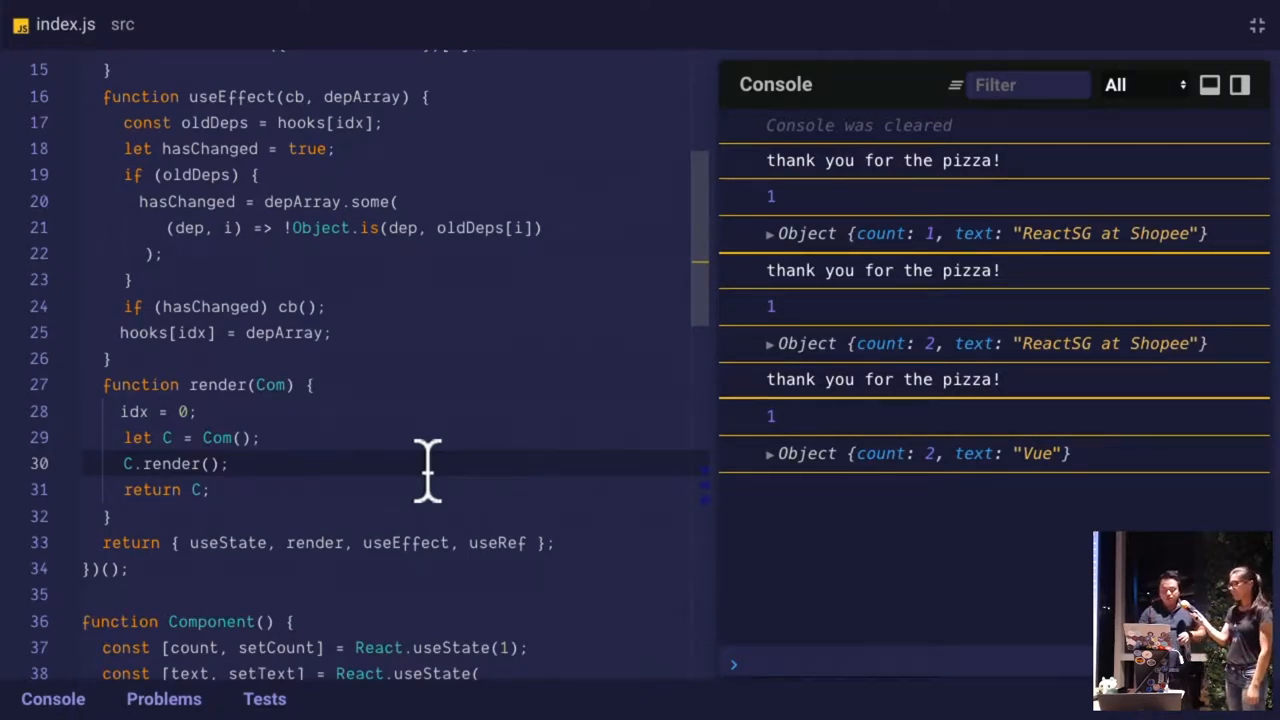
Scroll down to review Component now that useRef is exported and logging 1
scroll(down, 3)
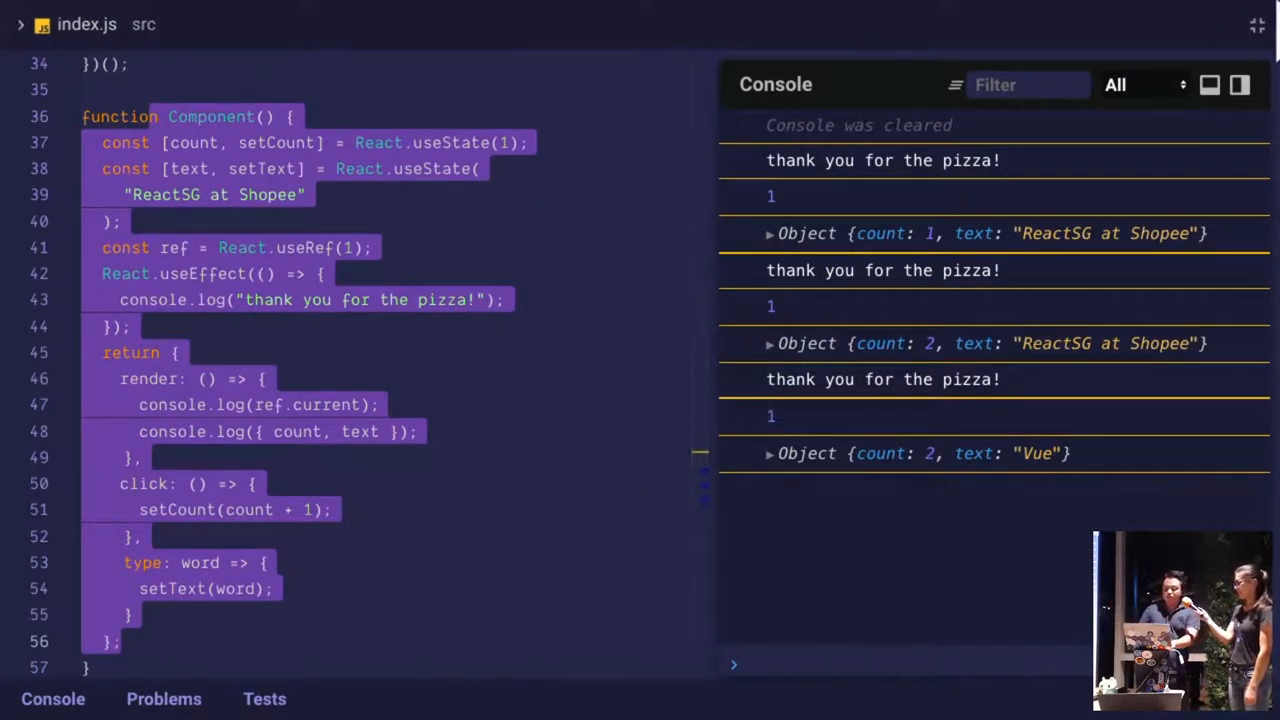
mouse_move(1256, 24)
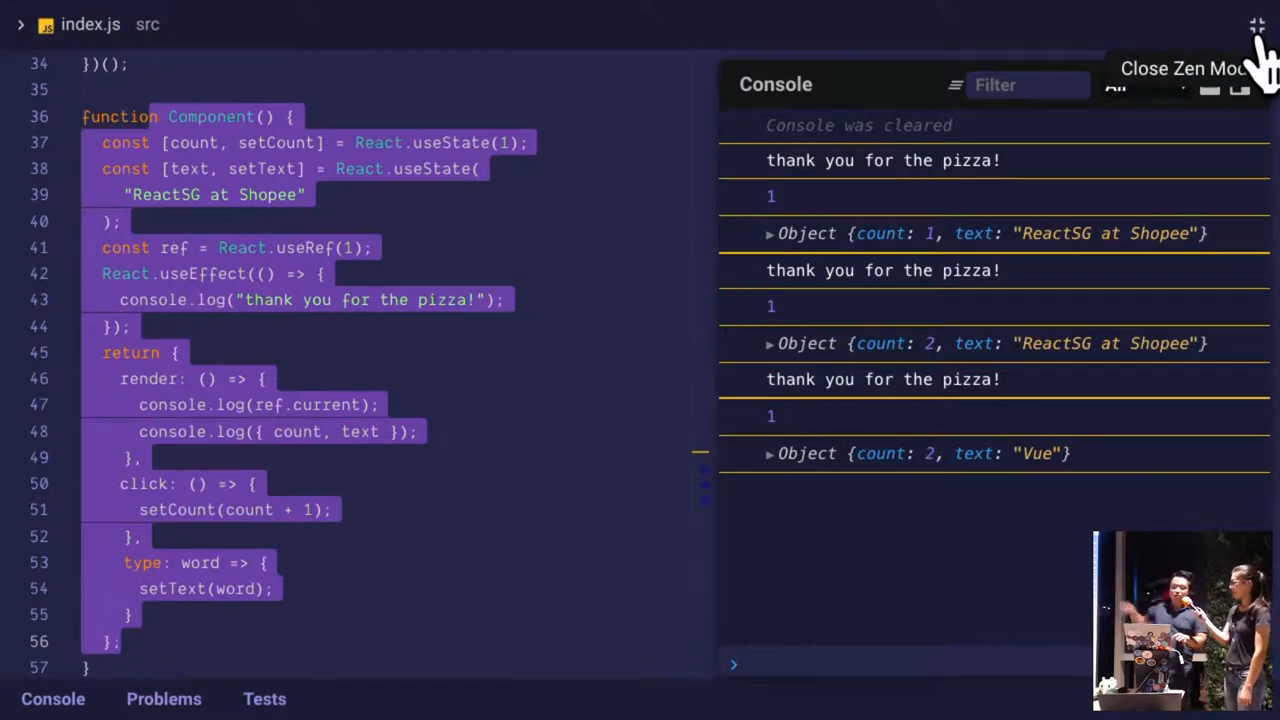
Leave Zen Mode and import './styles.css' plus { createElement, render } from './utils'
click(1256, 24)
text(import ')
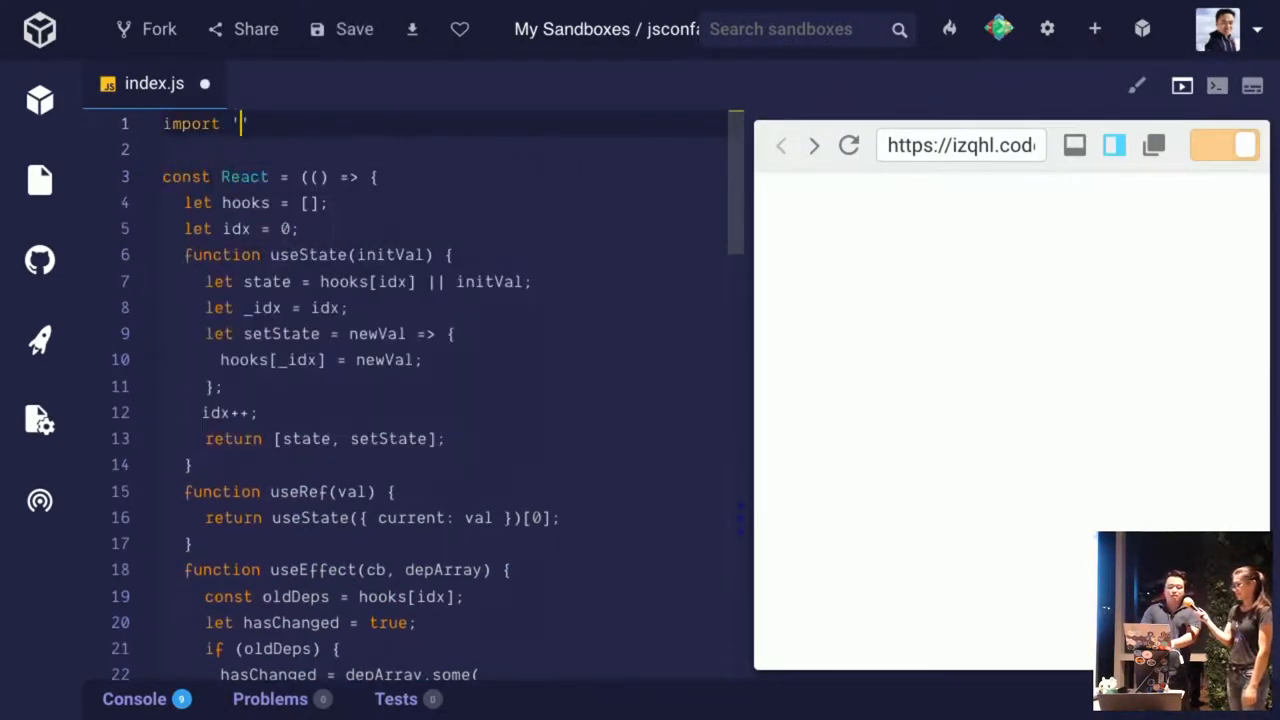
text(./style)
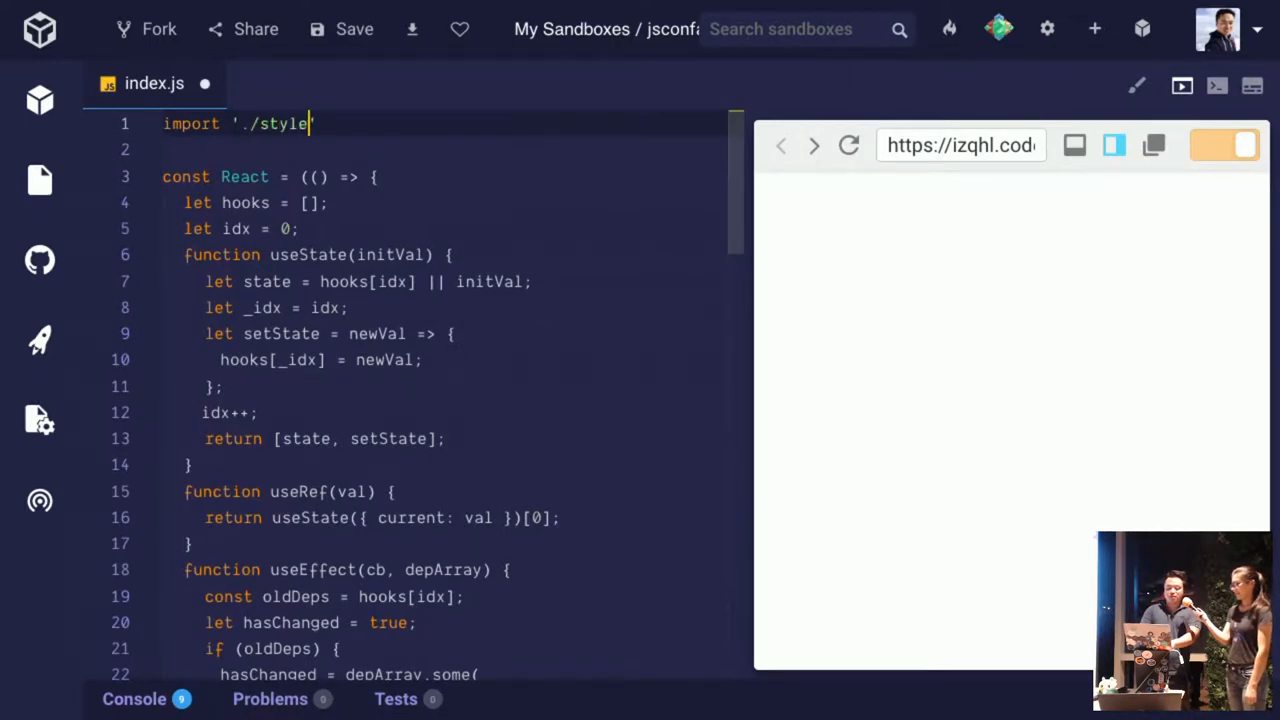
text(s.css";)
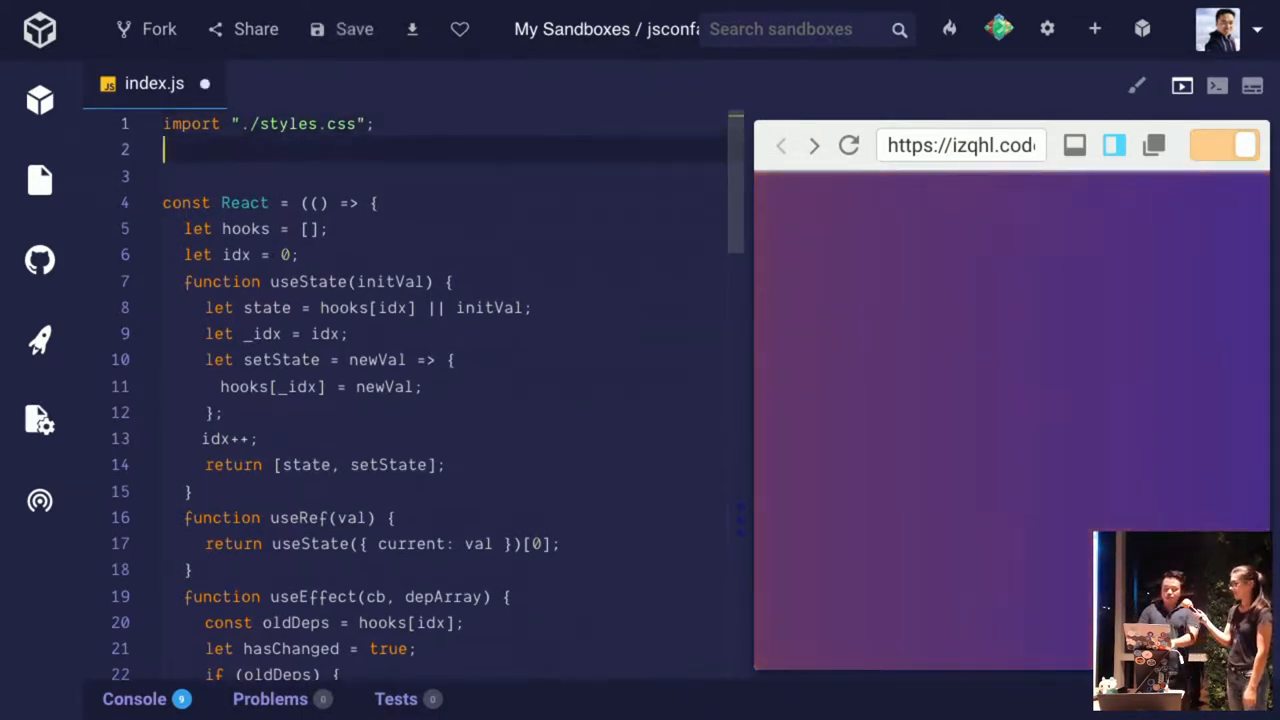
text(imnport {createElement)
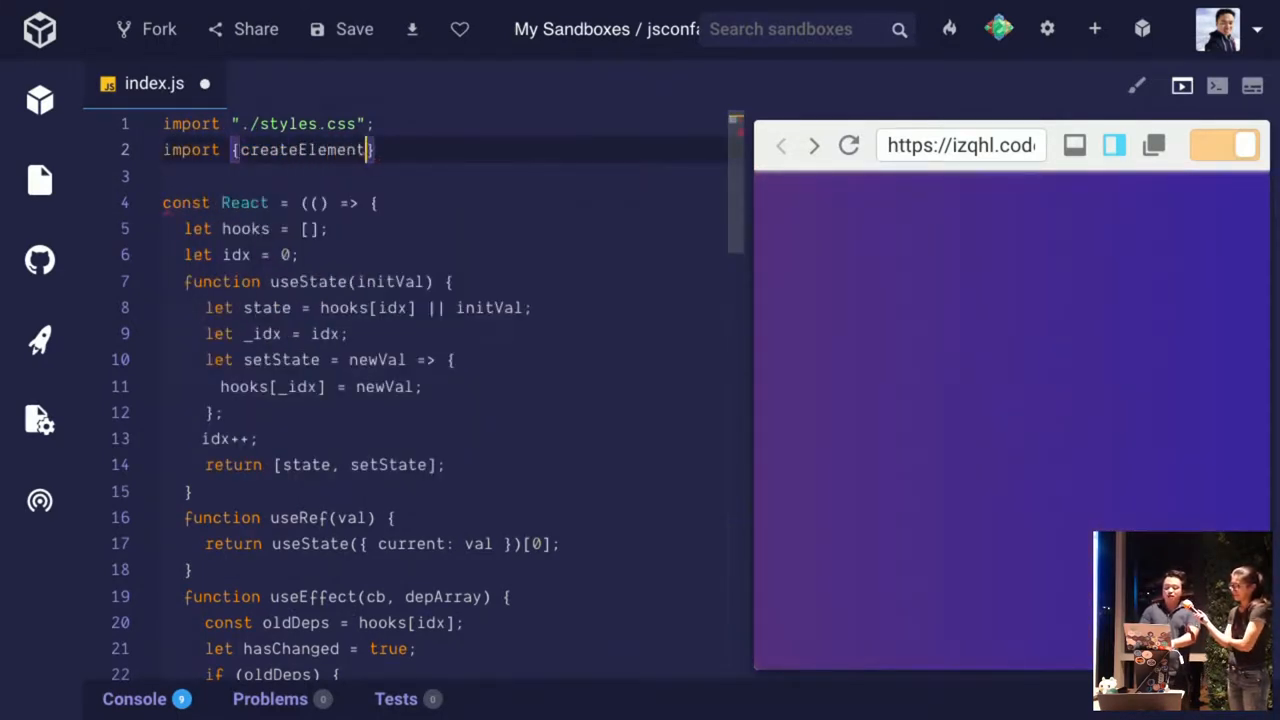
text(, render} from './utils";)
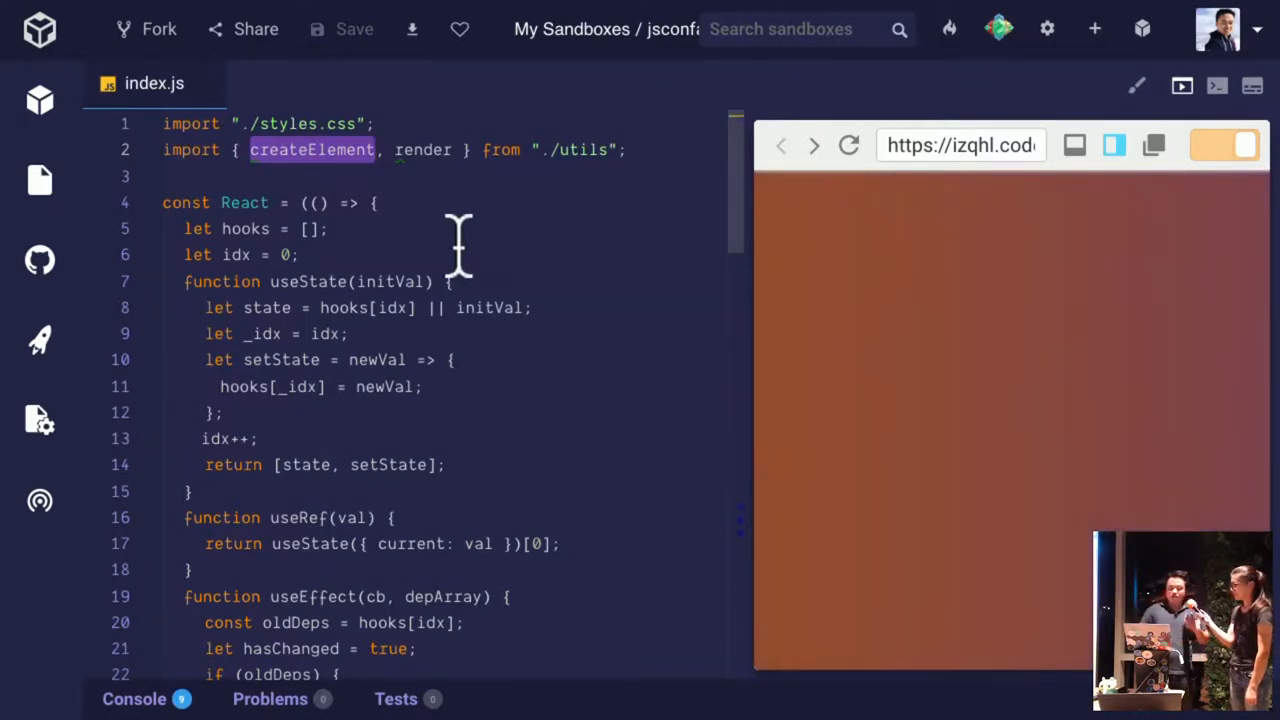
Make Component return React.createElement('h1', null, 'hello world')
scroll(down, 3)
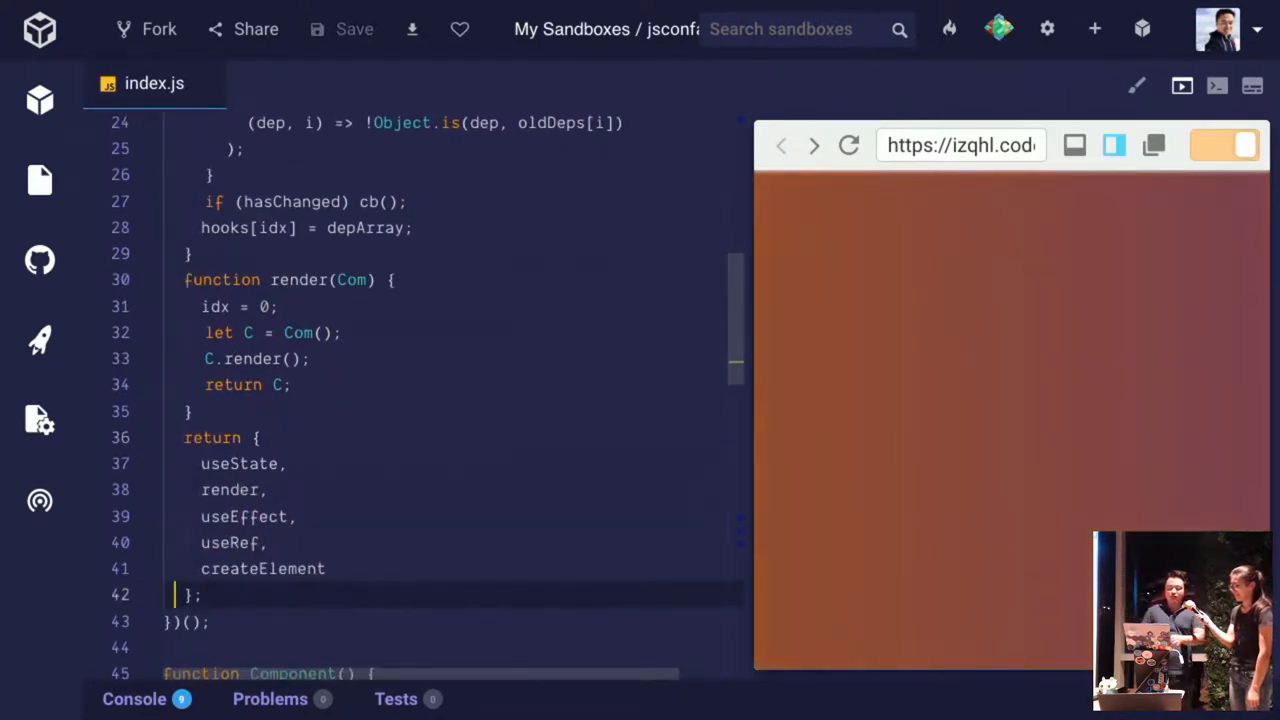
scroll(down, 3)
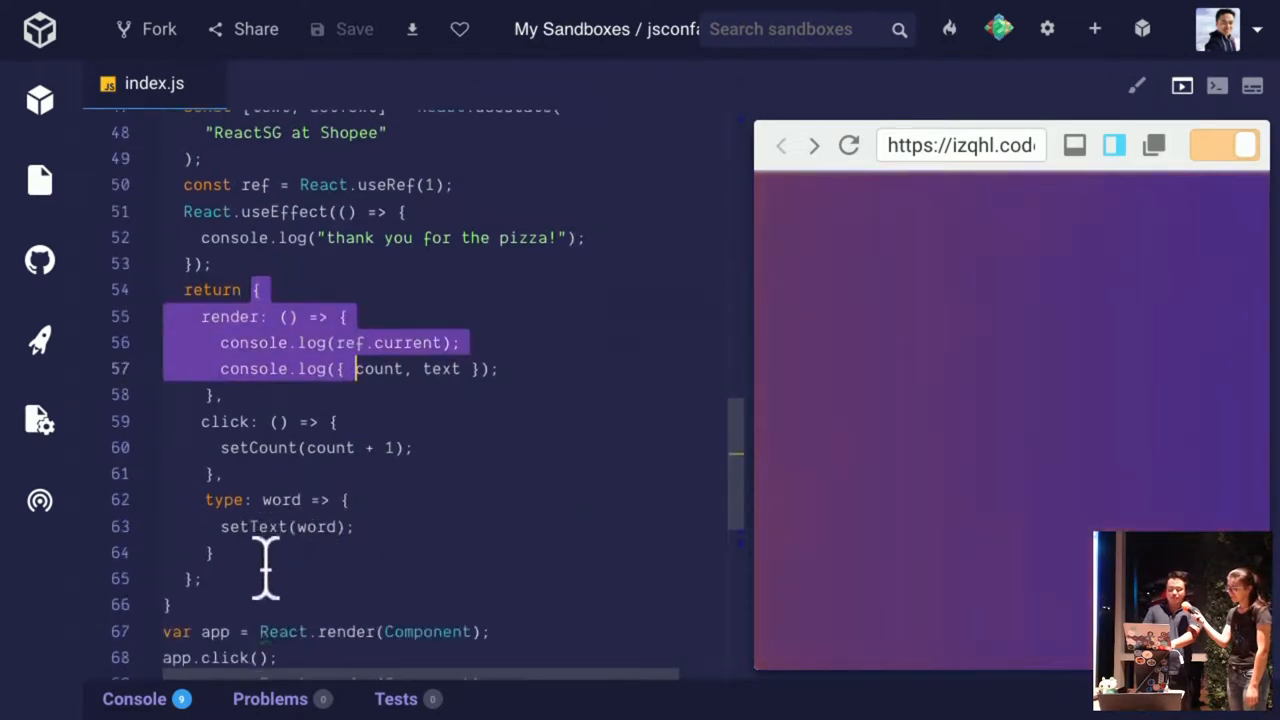
text(React.createElement('h1)
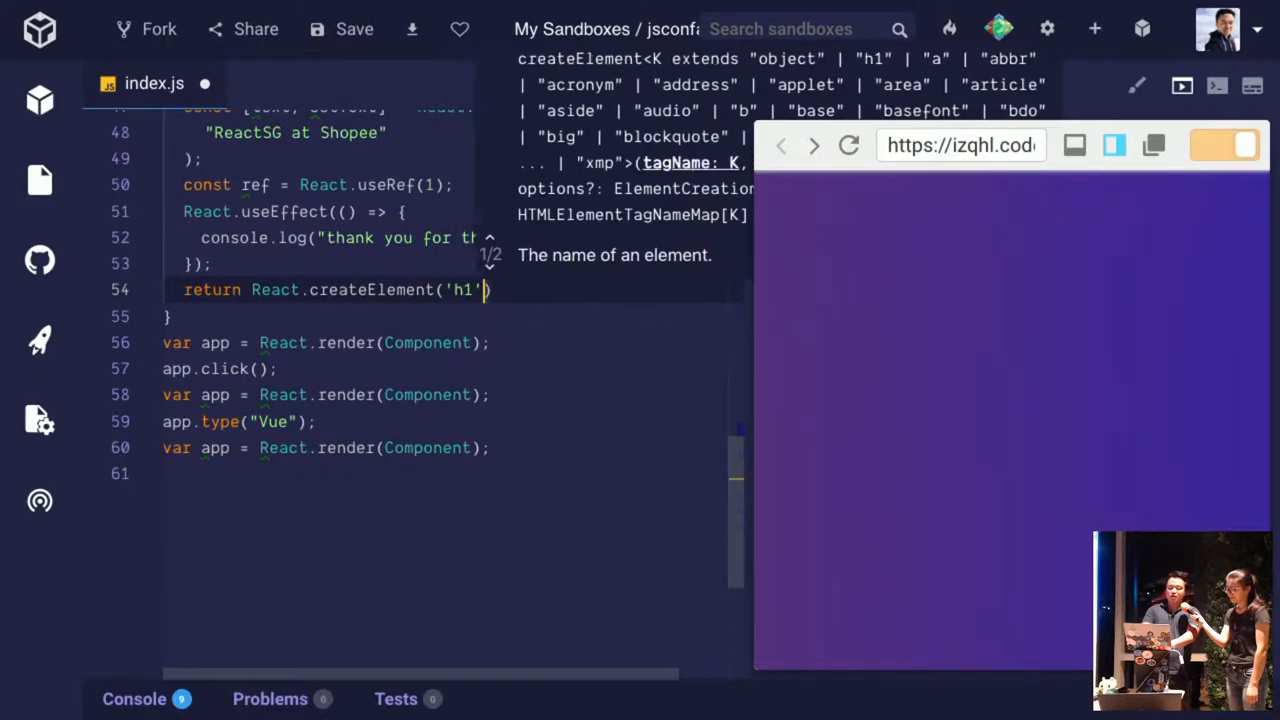
text(, null, 'hello ')
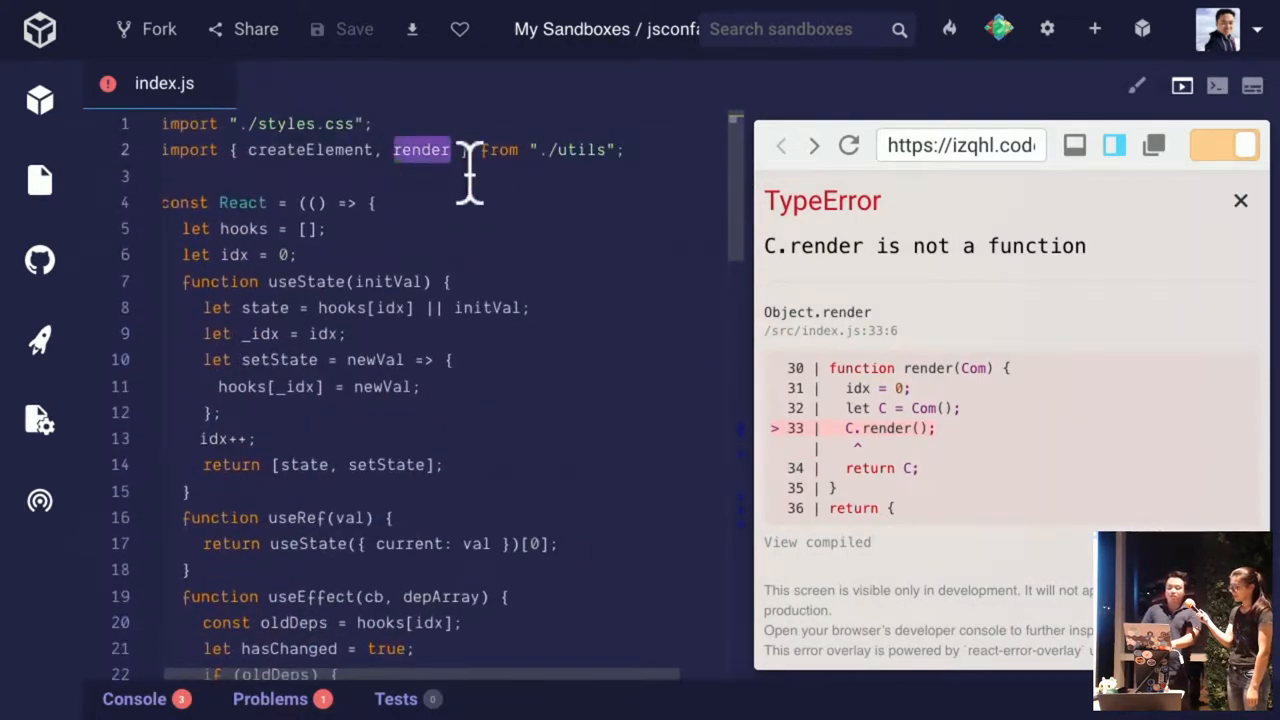
Replace the clone's old render function with render(hooks) in the returned object
scroll(down, 3)
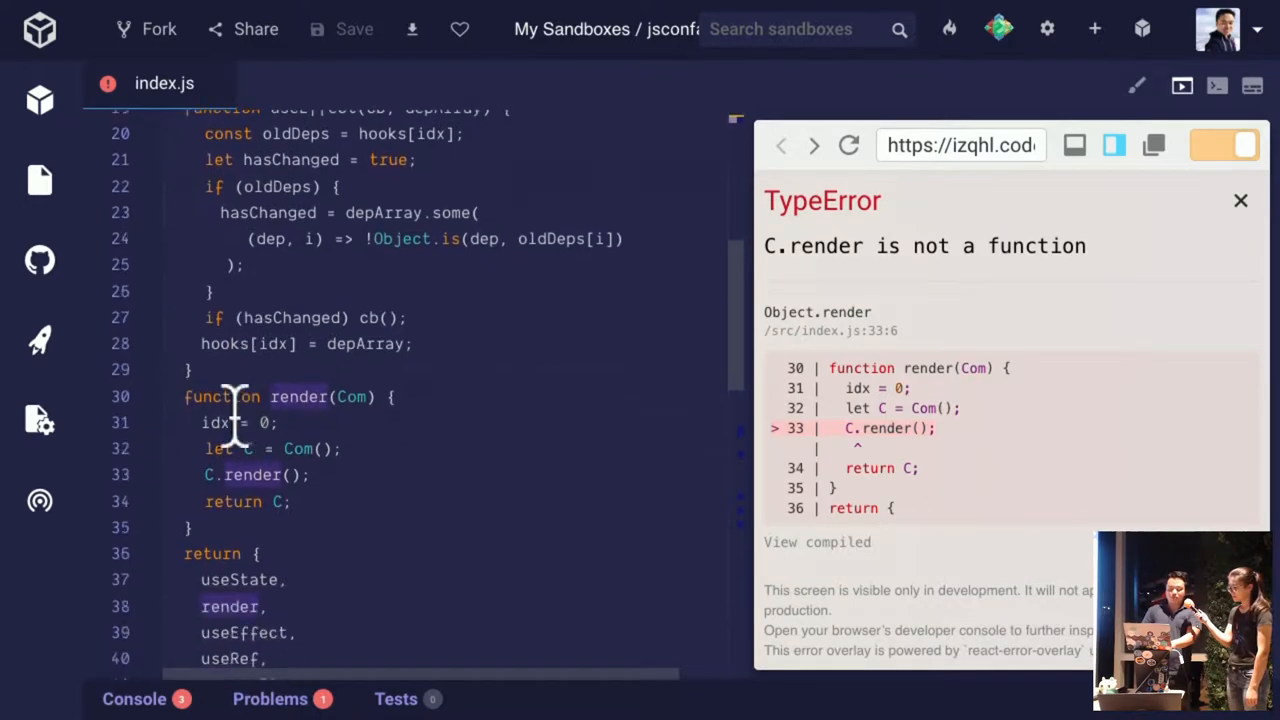
drag(184, 396, 292, 528)
text(: render()
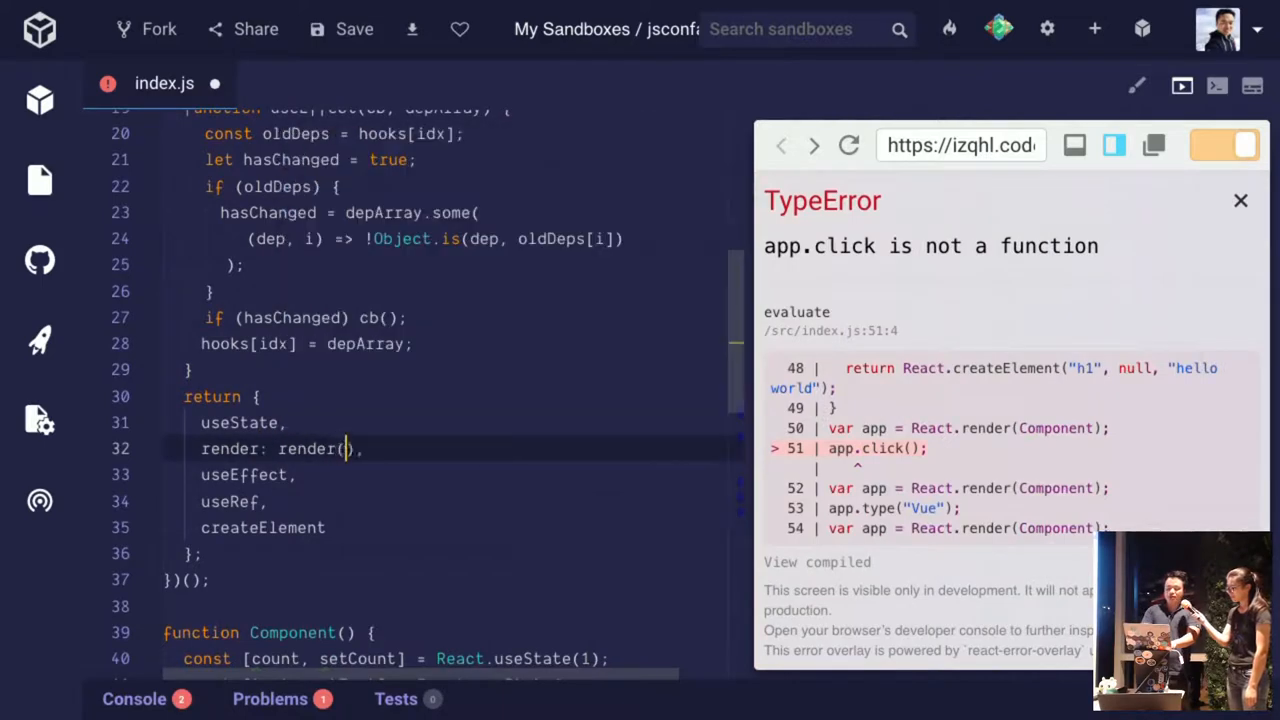
text(hooks)
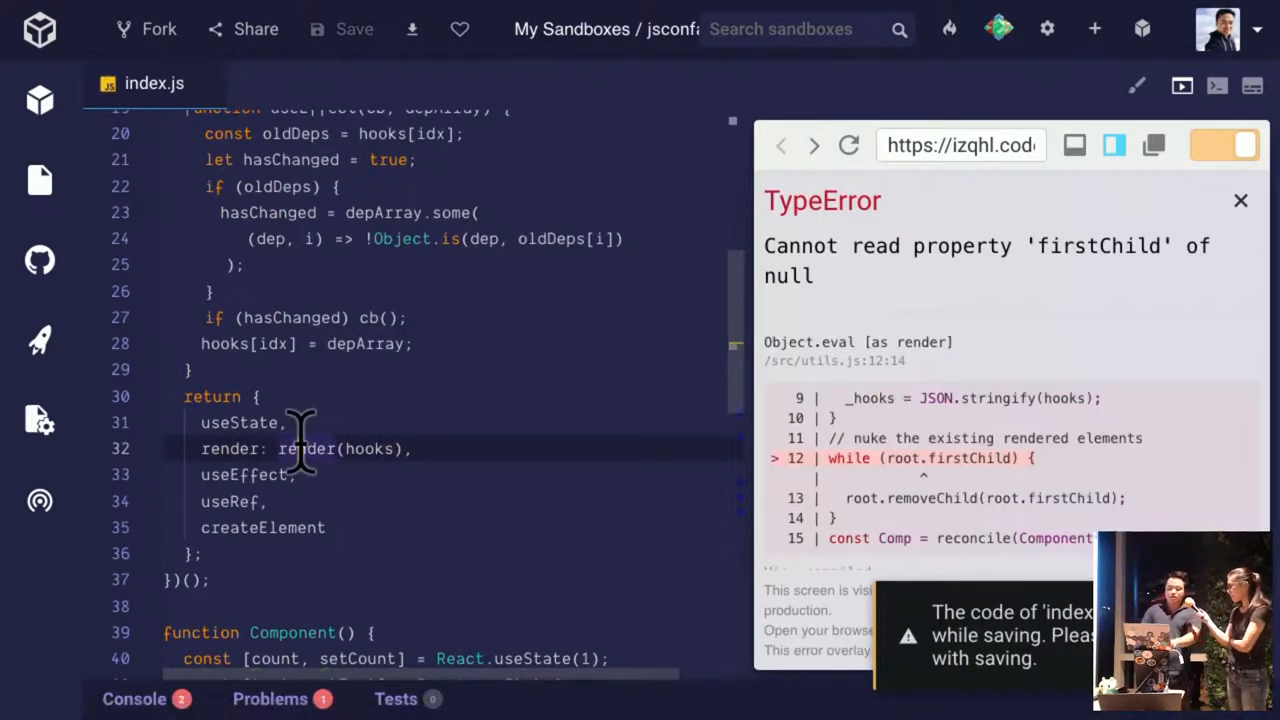
scroll(down, 3)
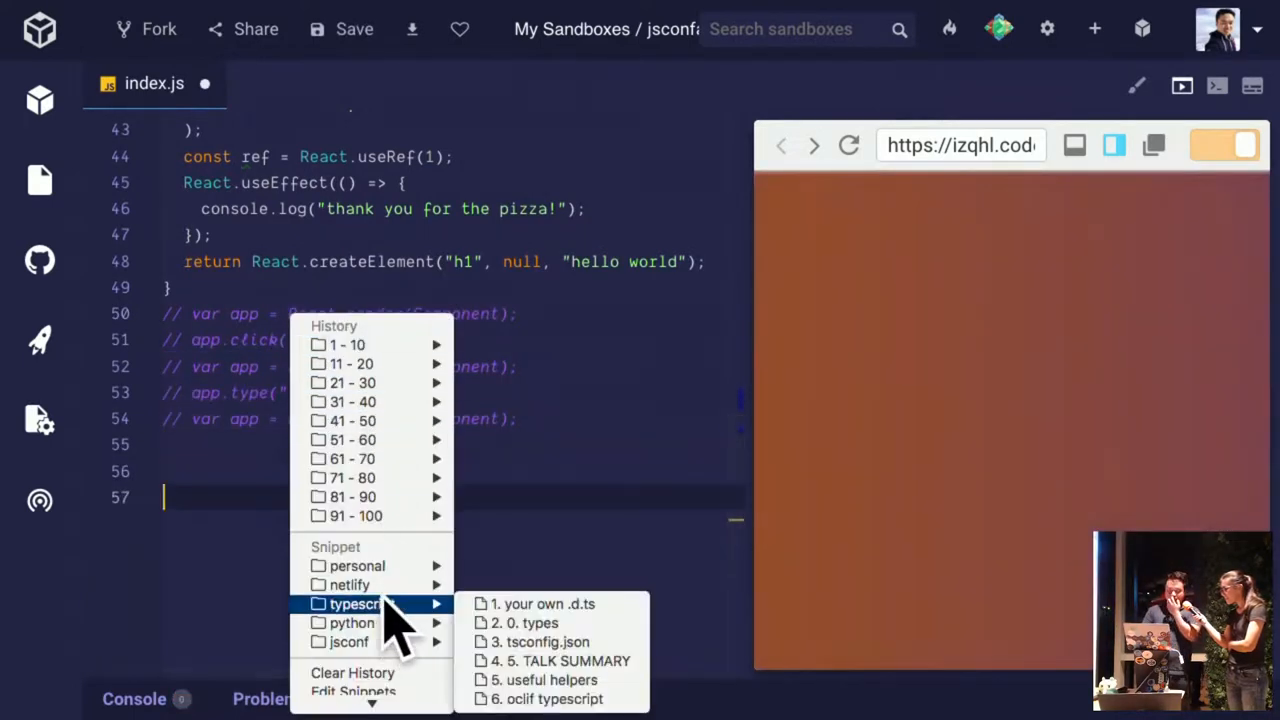
mouse_move(348, 642)
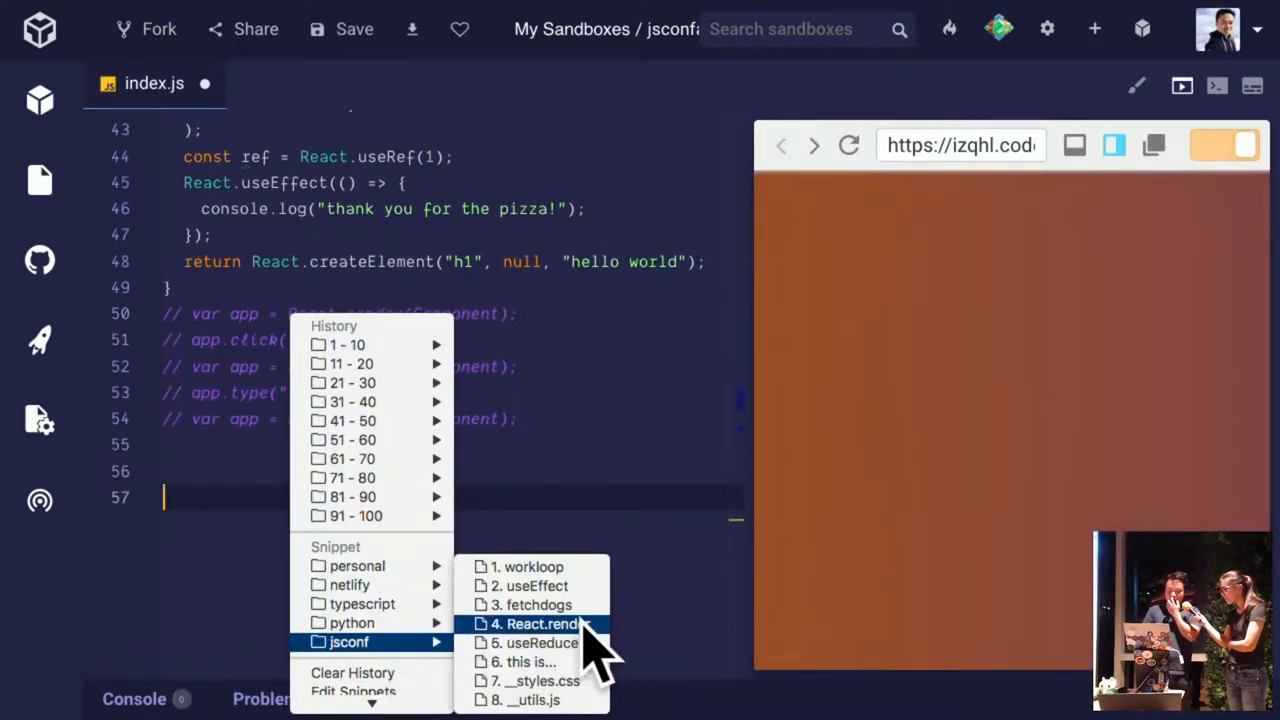
Insert the React.render(<Component />, rootElement) snippet and refresh the preview to show hello world
click(540, 624)
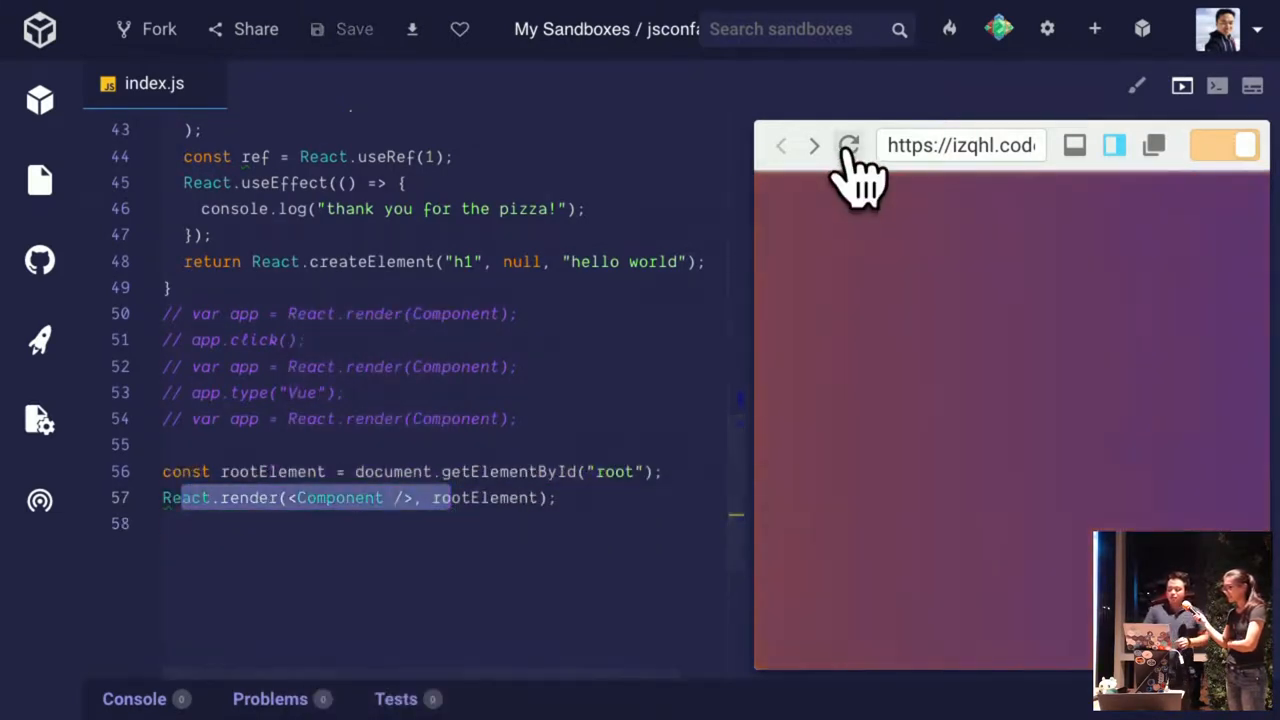
click(848, 146)
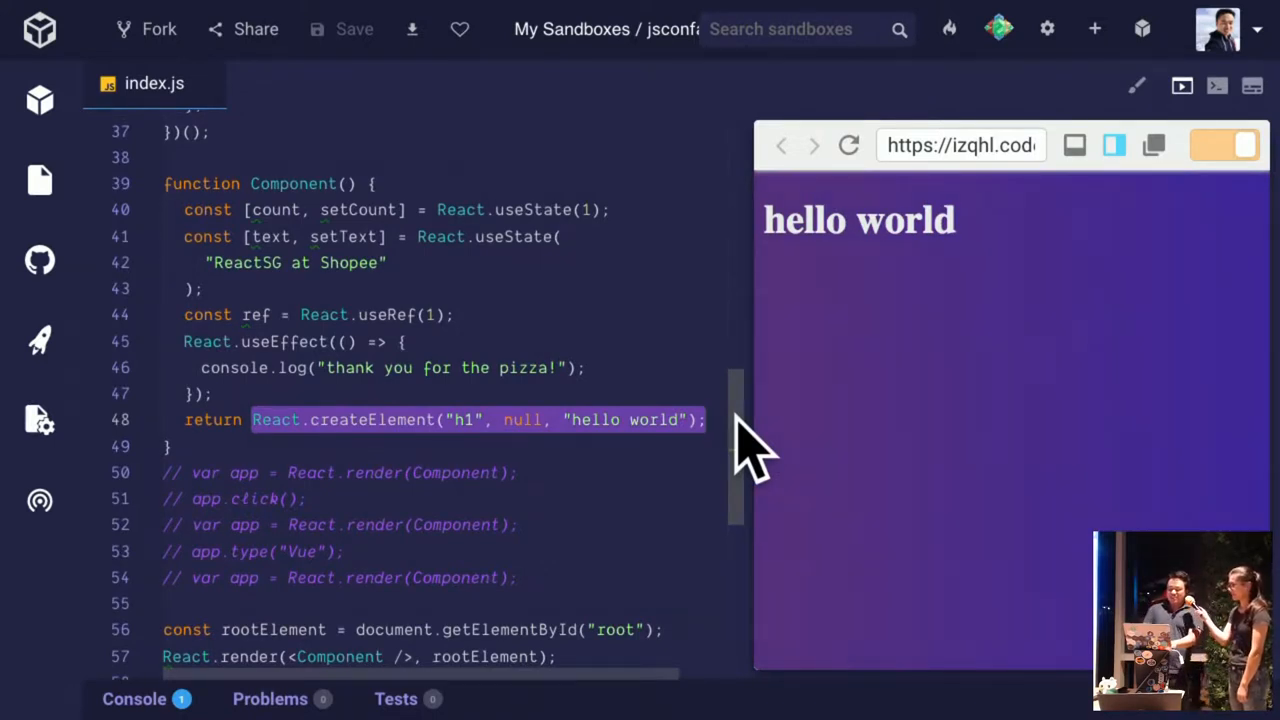
Switch the return to JSX <h1> hello world </h1> wrapped in a <main> element
text(<h)
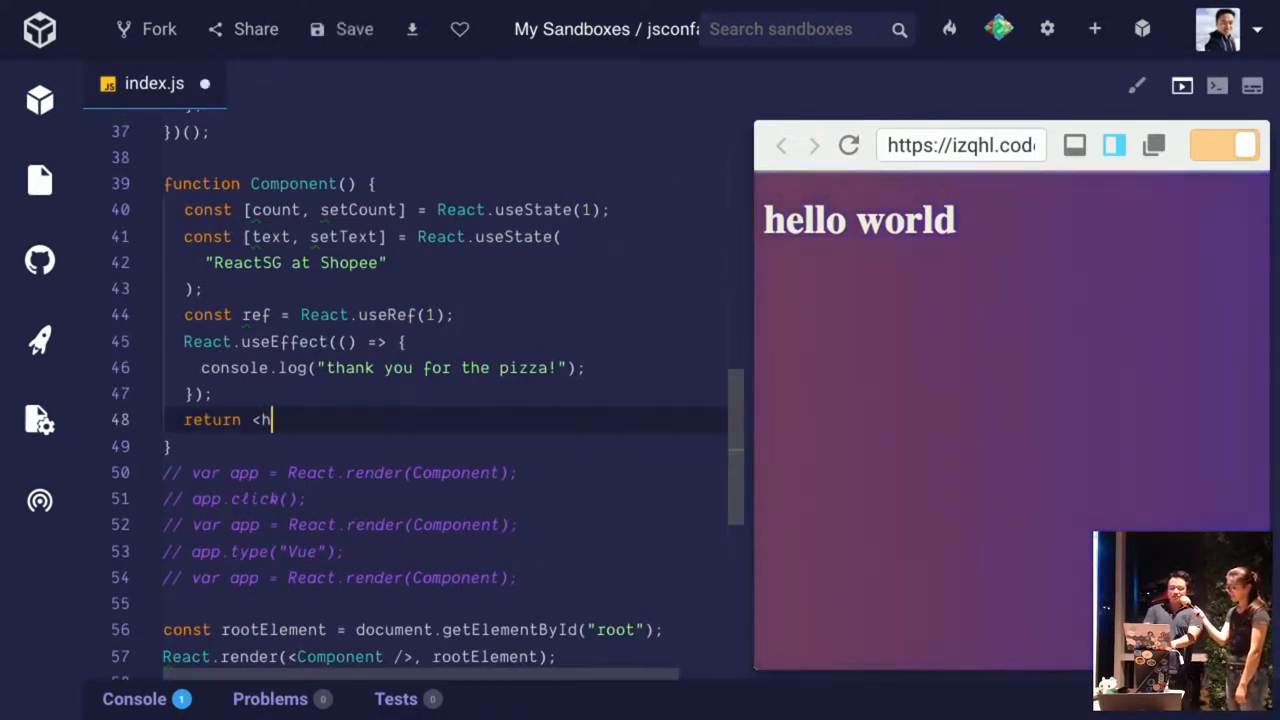
text(1> hello world </h1>;)
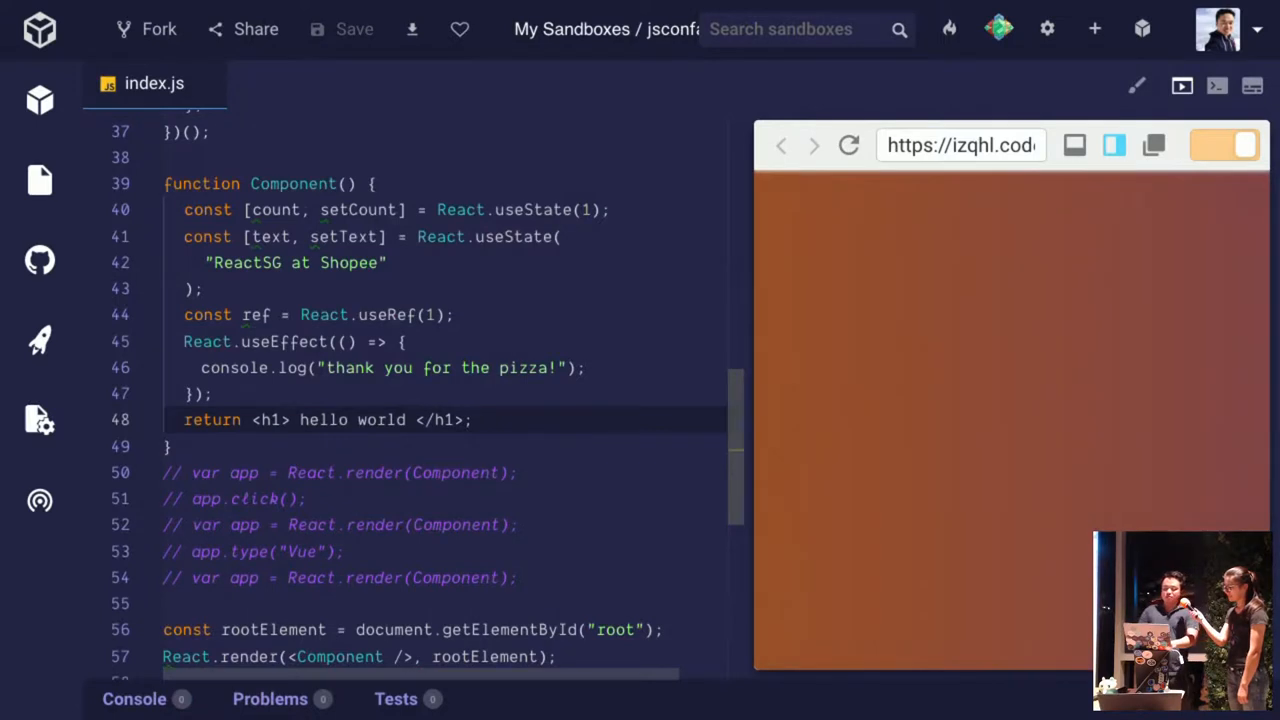
click(848, 144)
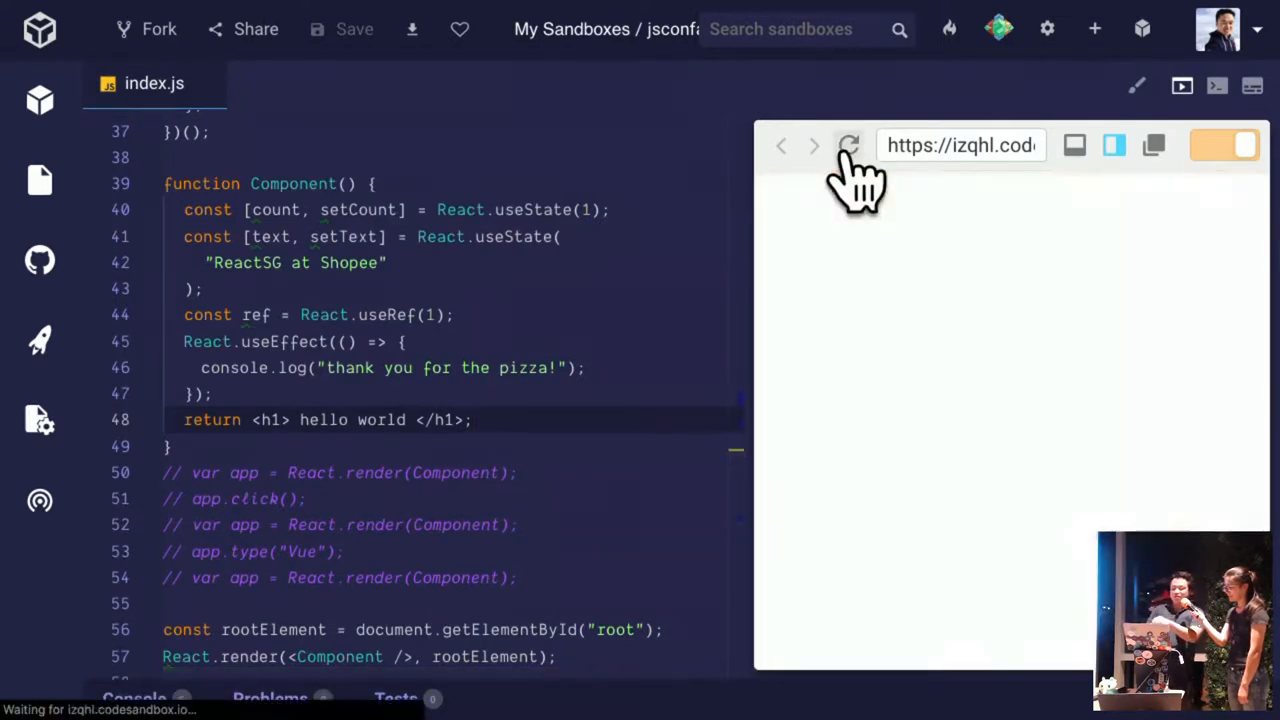
click(848, 144)
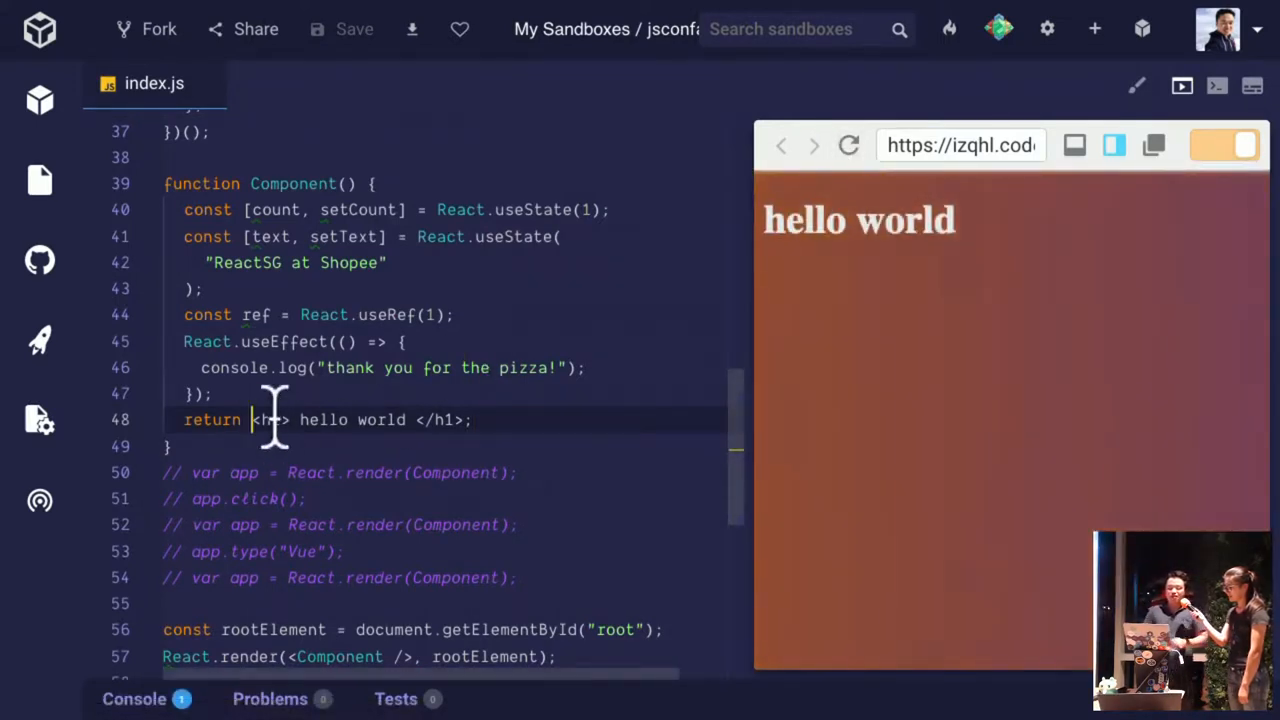
mouse_move(264, 420)
text(<main>)
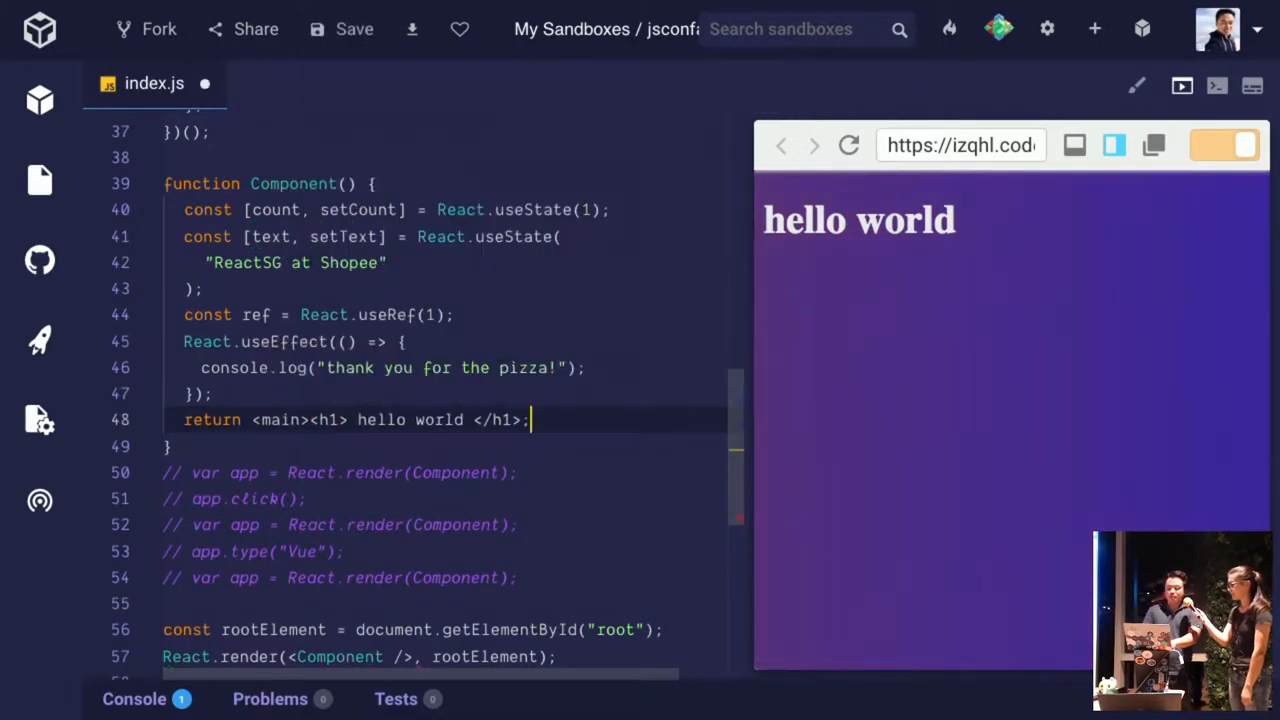
text(<)
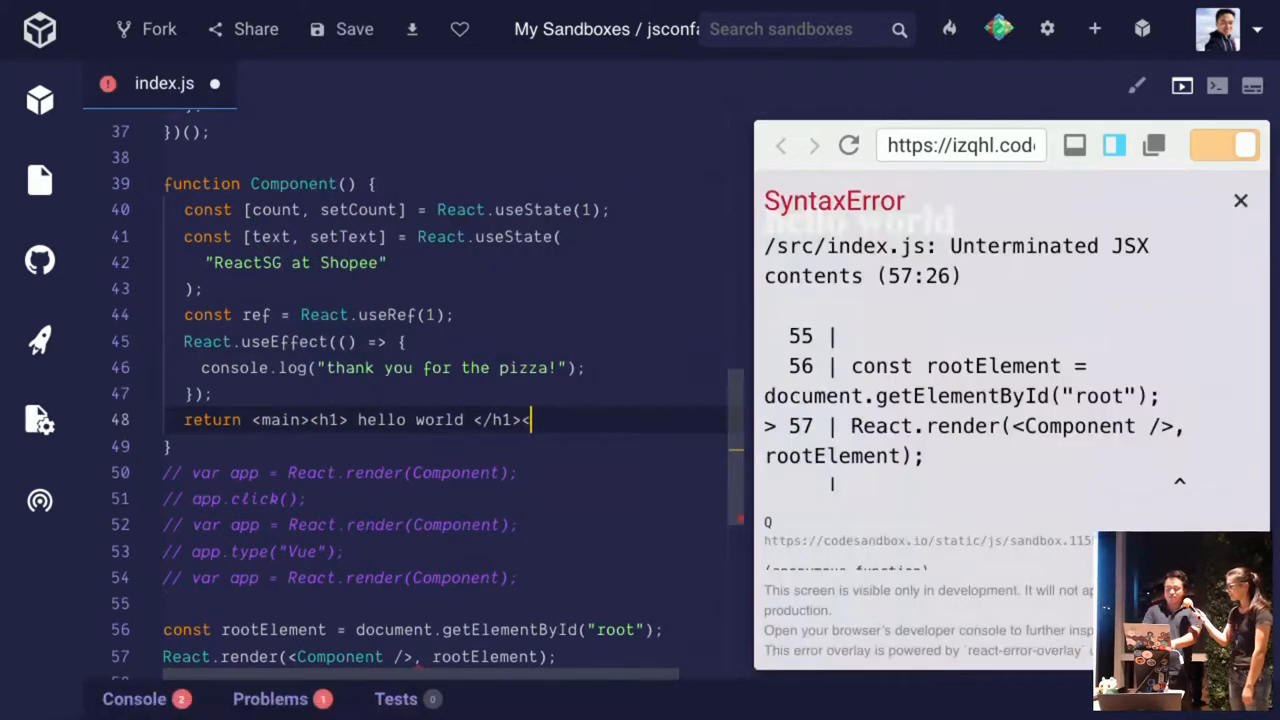
text(</main>)
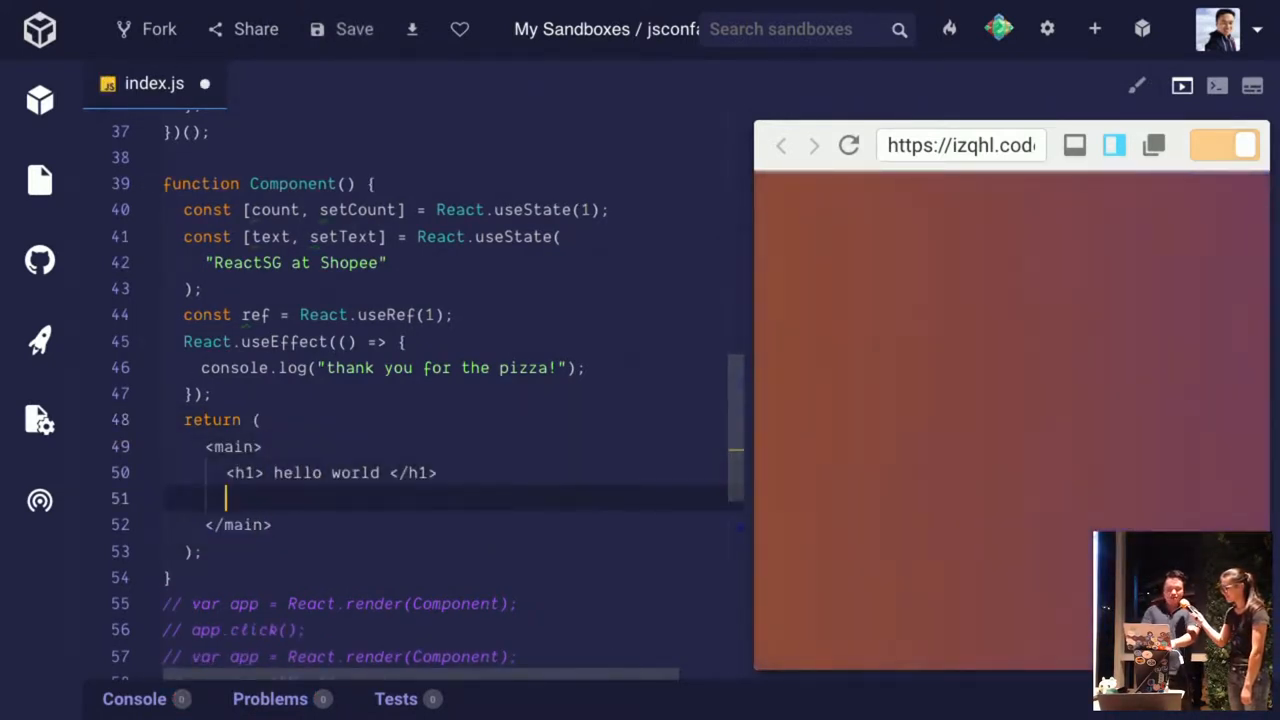
Add a <button onClick={() => setCount(count + 1)}> Click me!!!! {count}</button> and refresh the preview
text(<but)
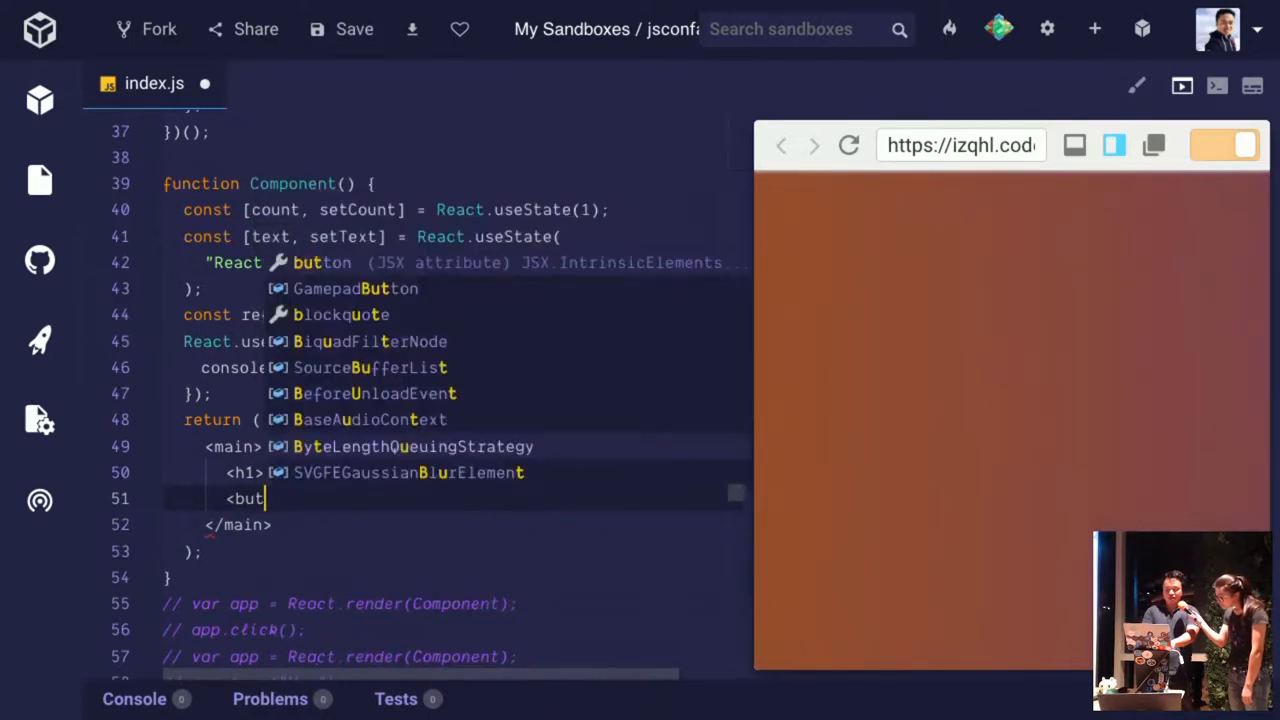
text(on onClick={)
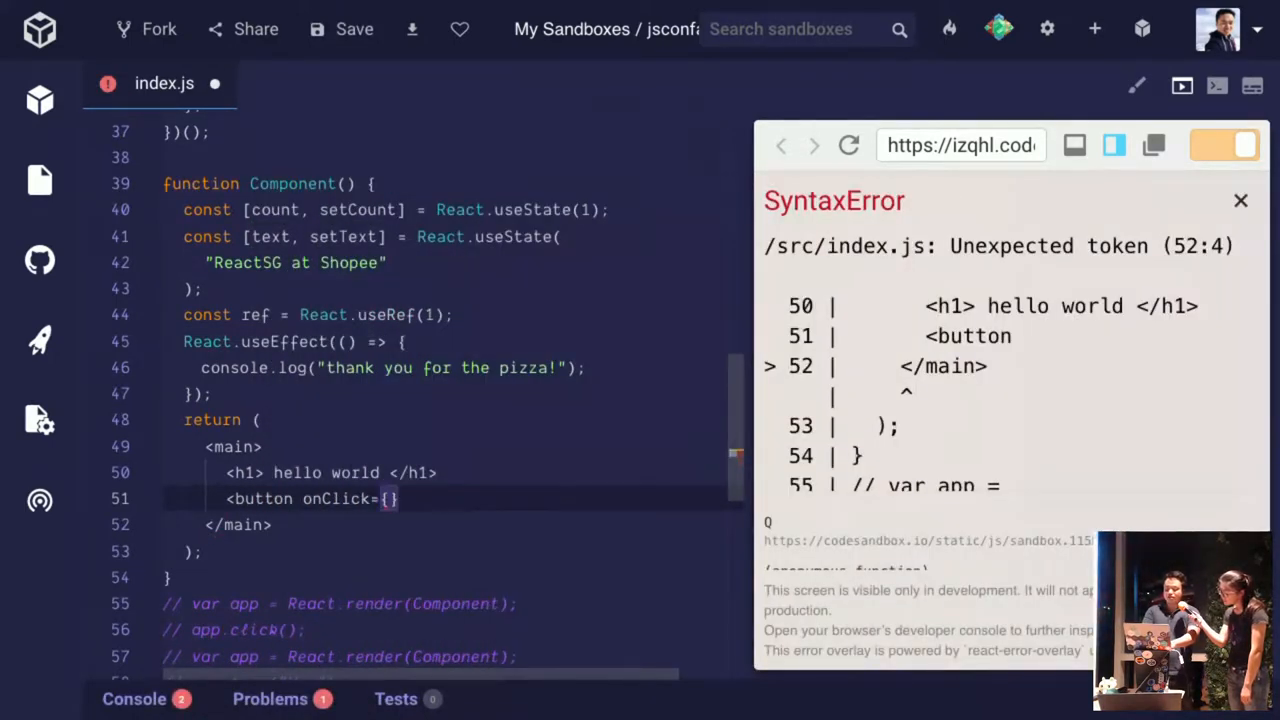
text(() => con)
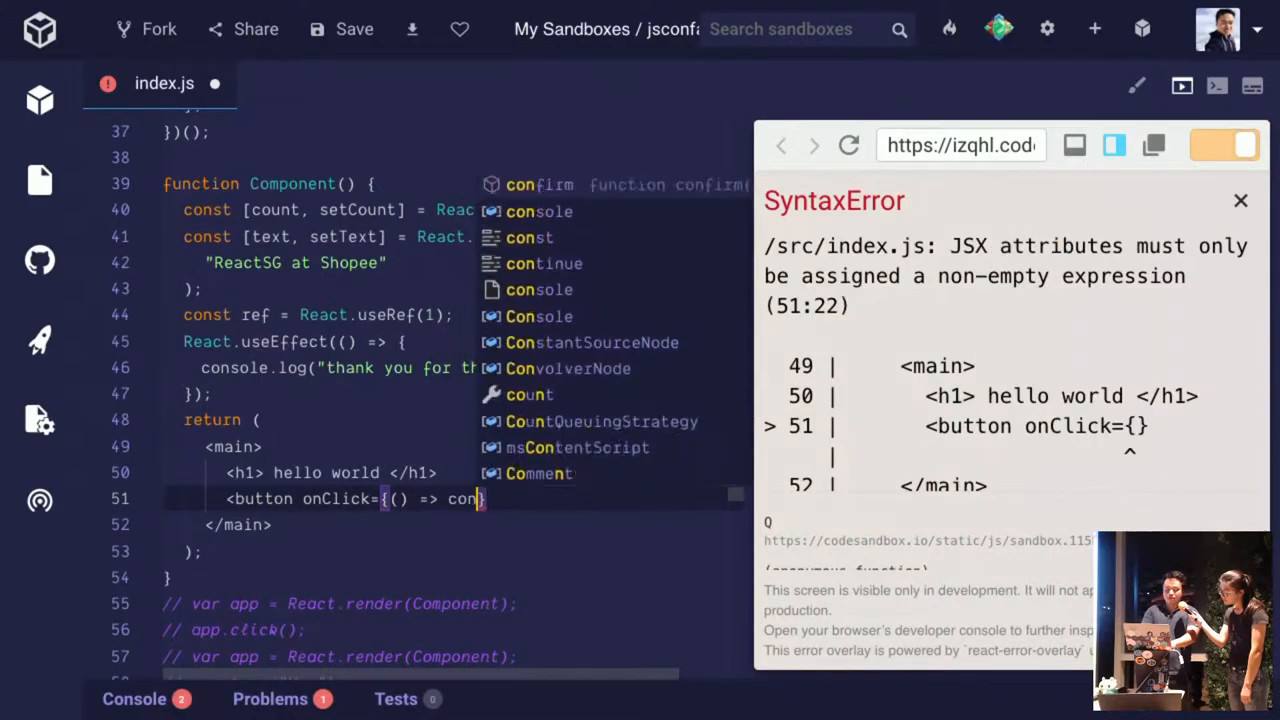
text(setCount(count + 1)
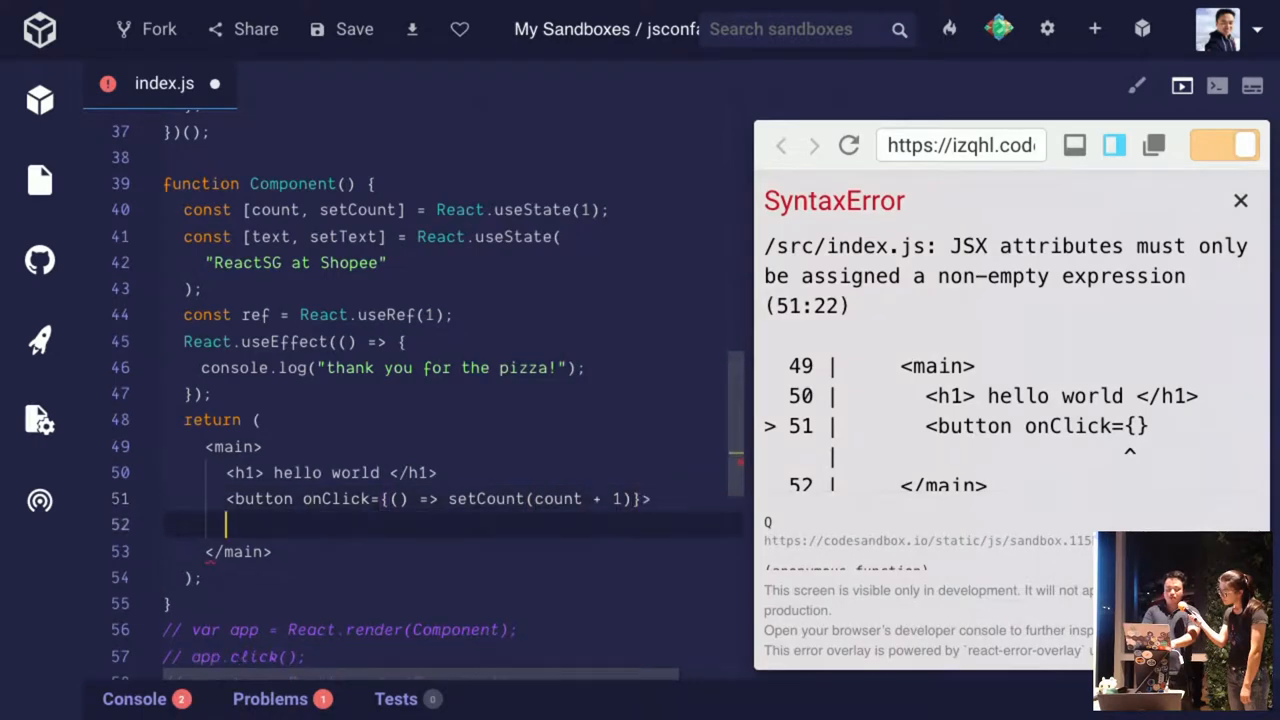
text(Clic)
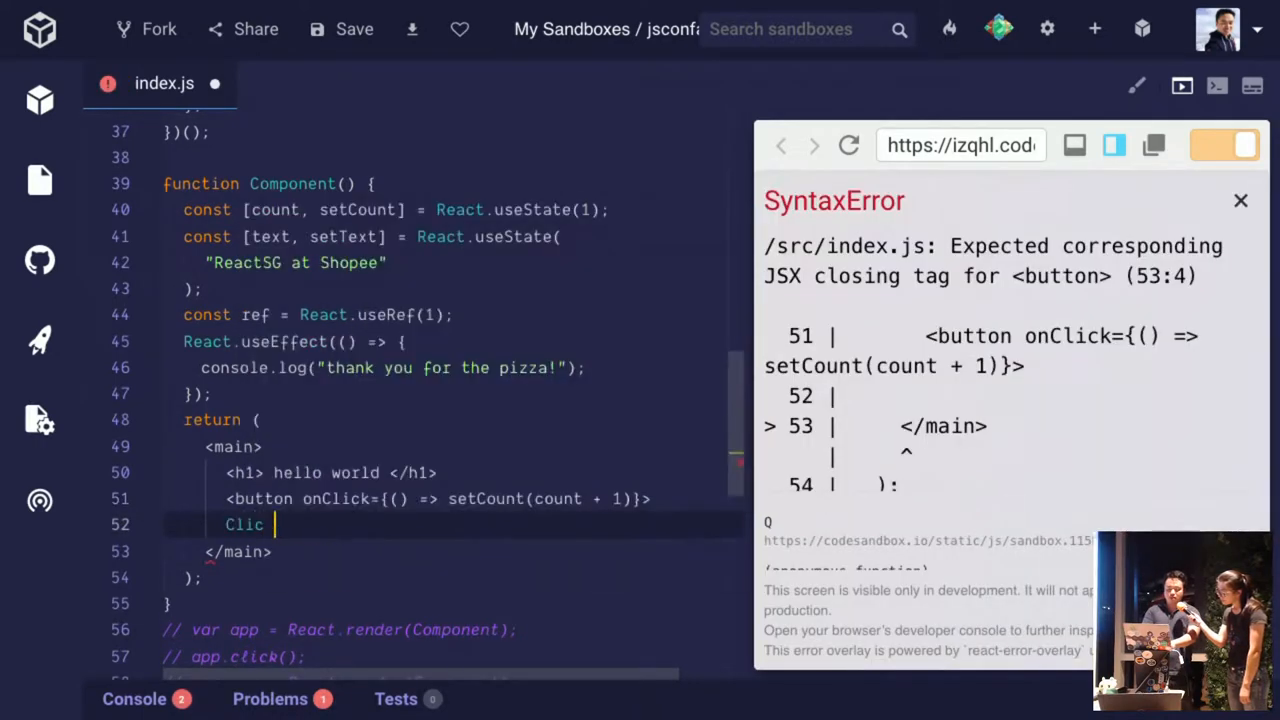
text(k me!!!!)
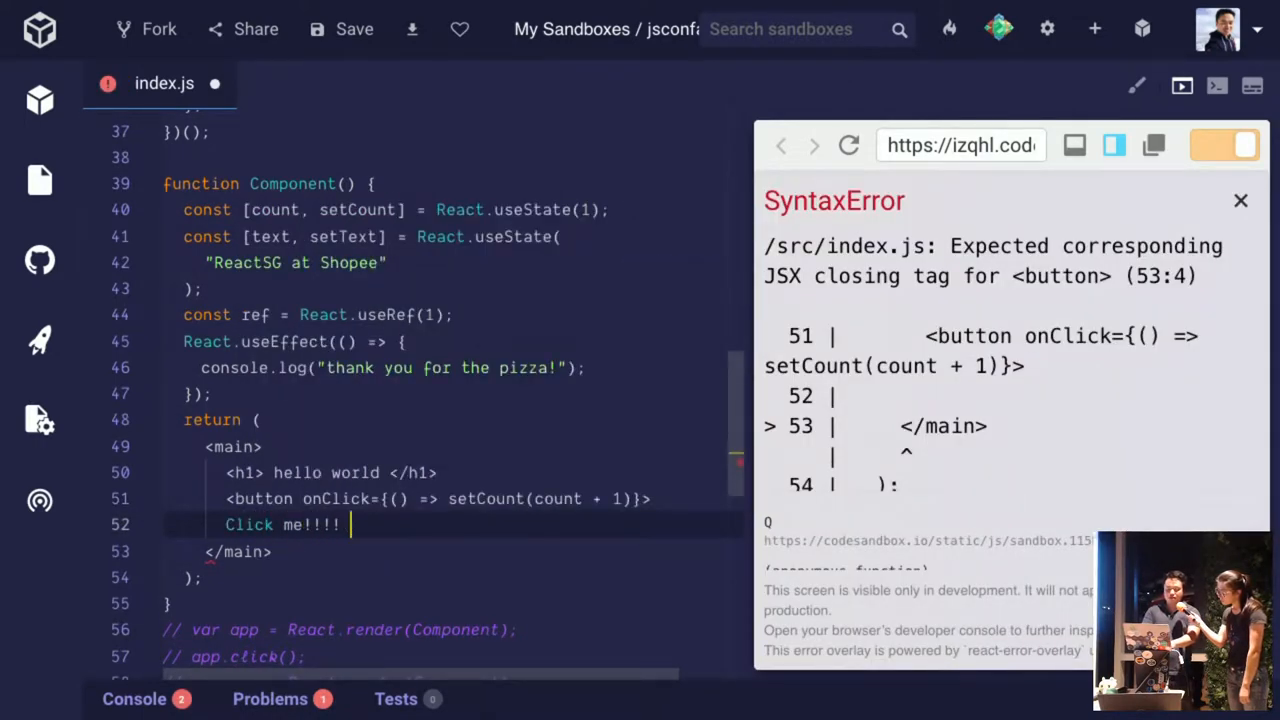
text({count})
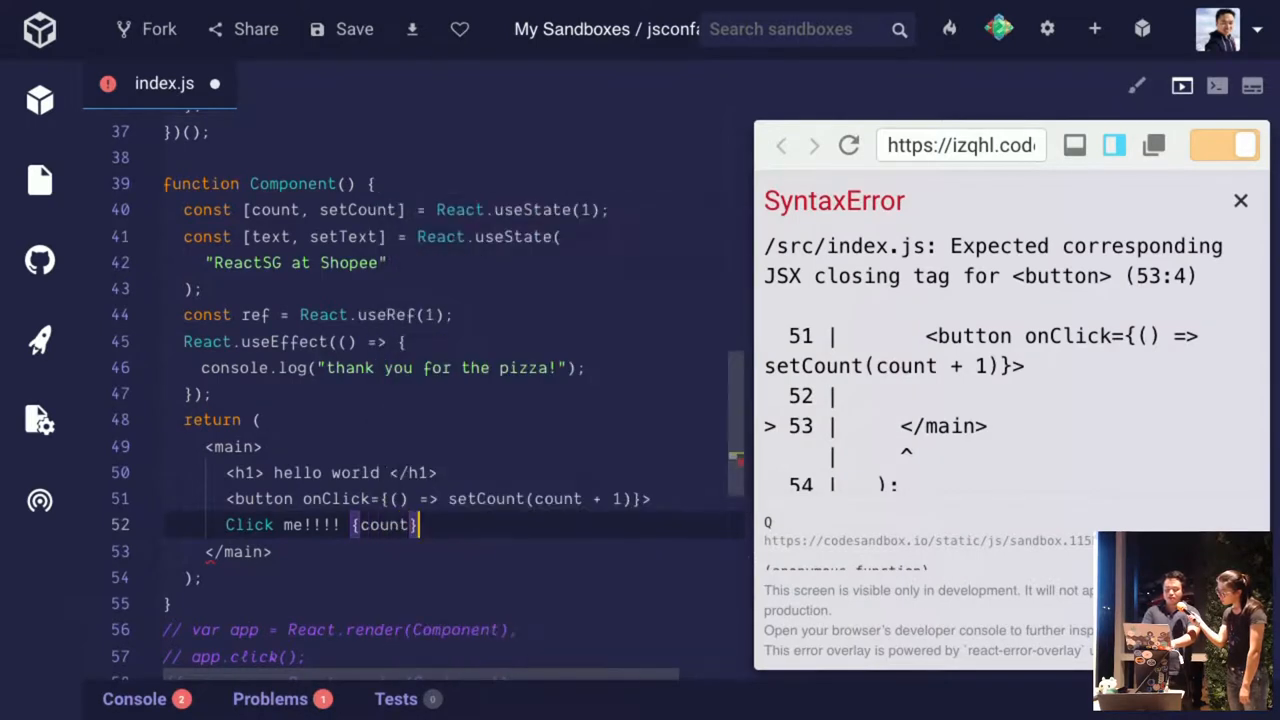
text(</button>)
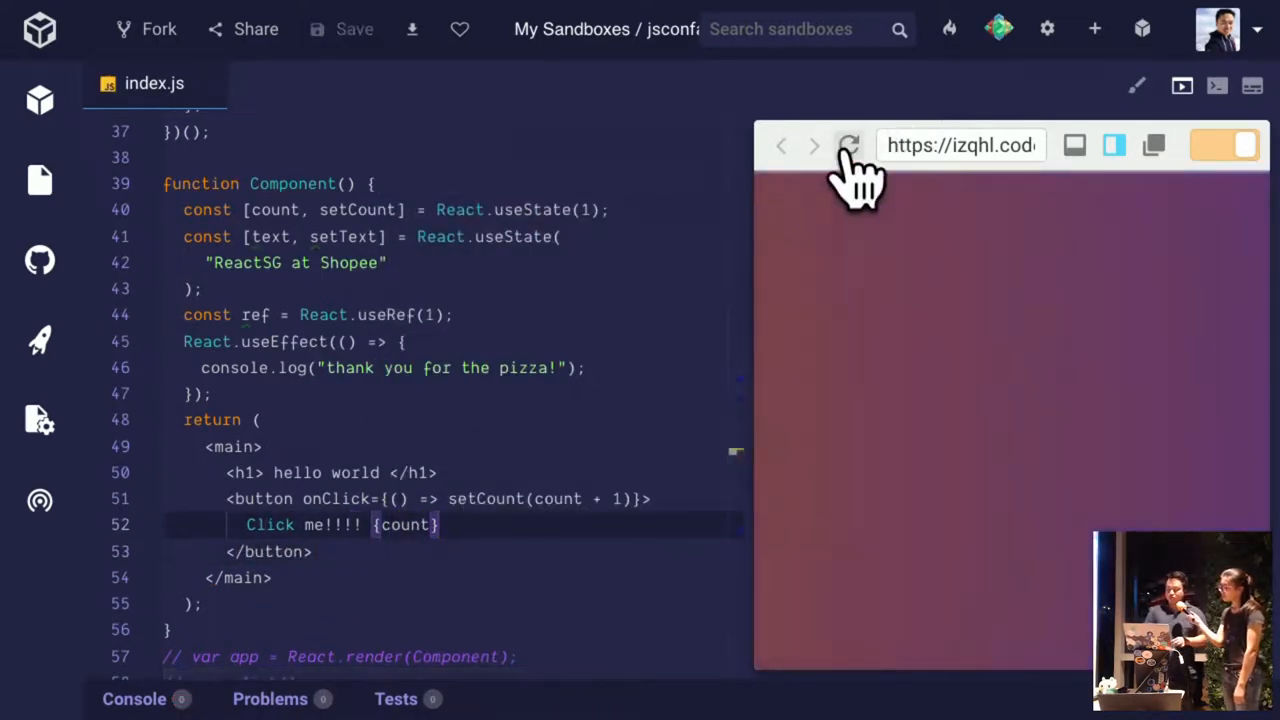
click(848, 144)
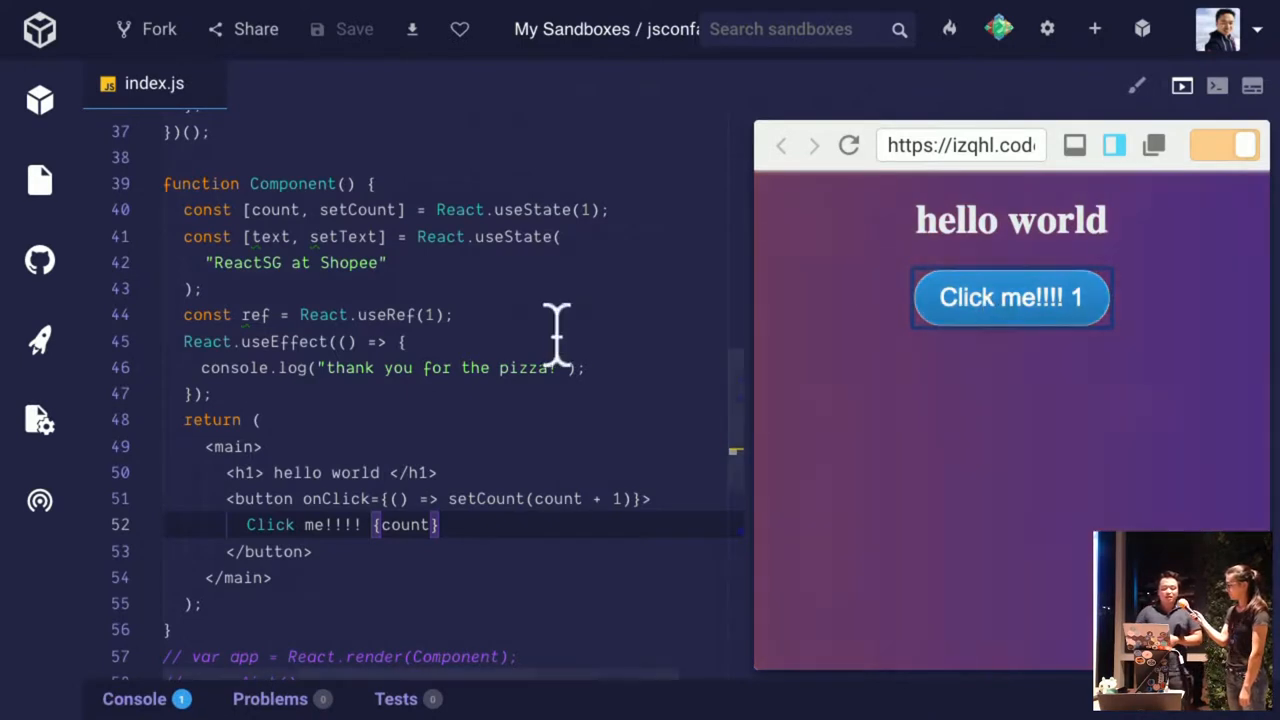
scroll(down, 3)
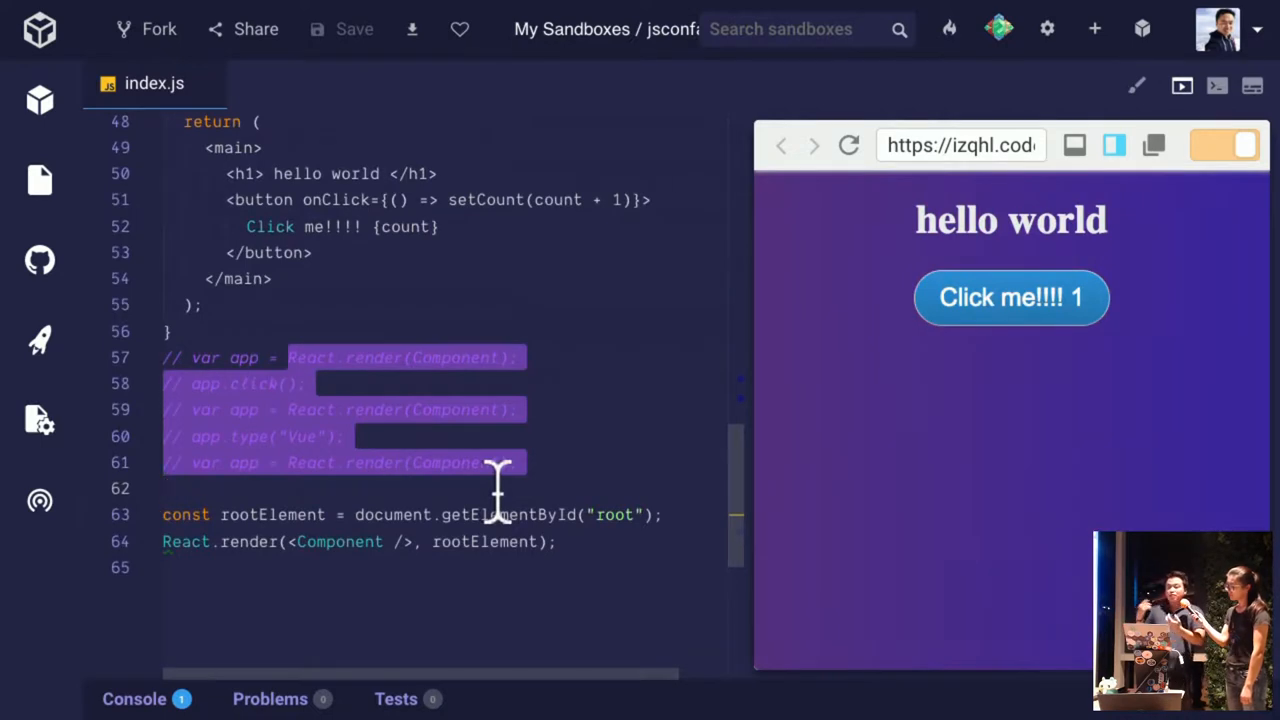
mouse_move(480, 340)
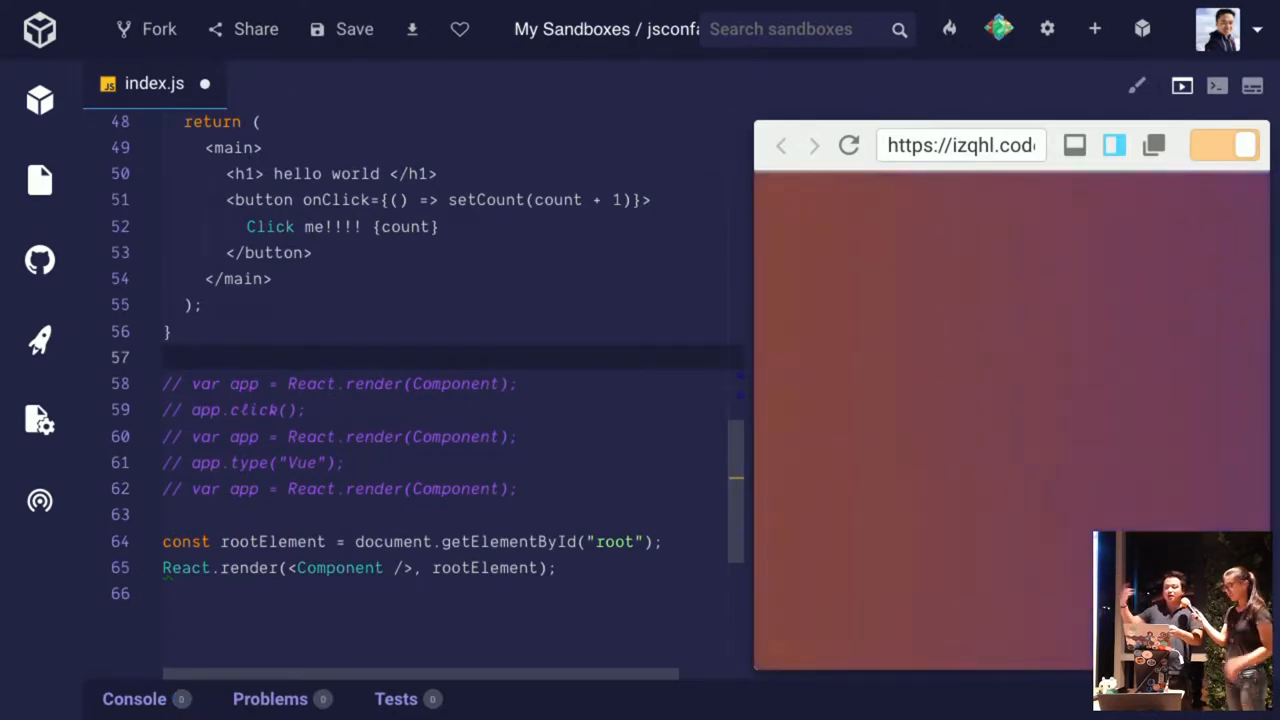
scroll(up, 3)
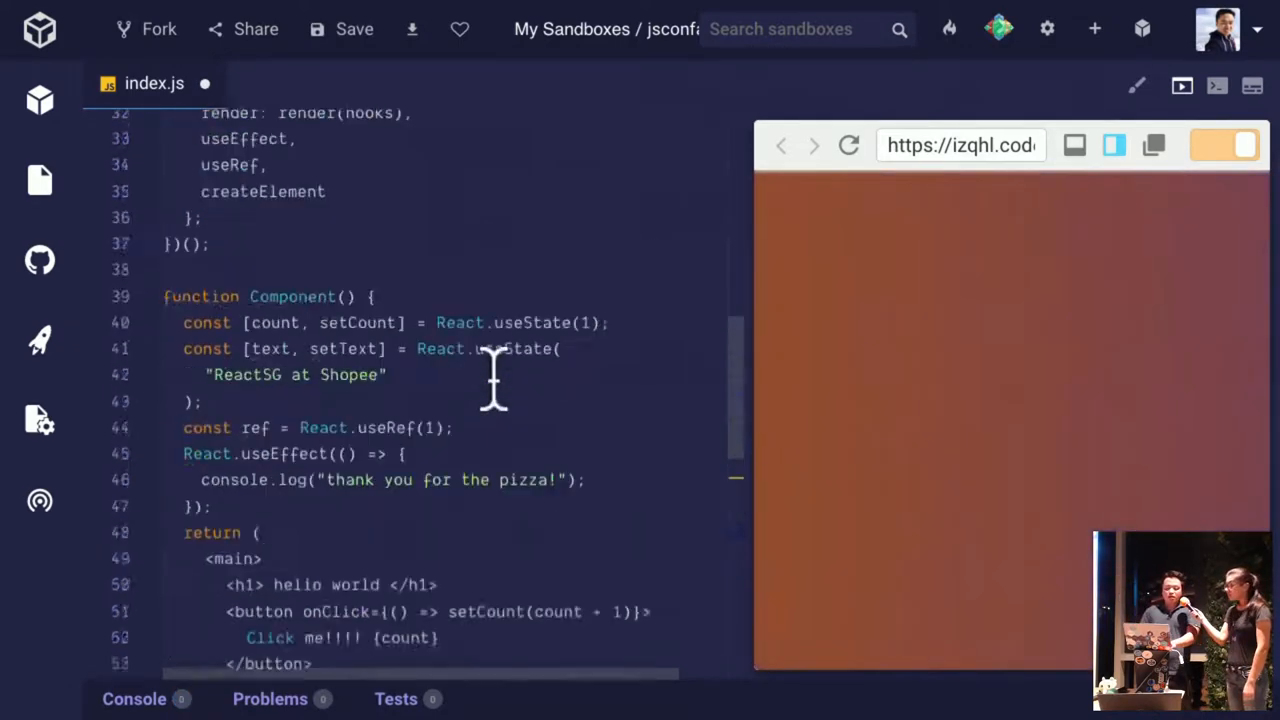
scroll(up, 3)
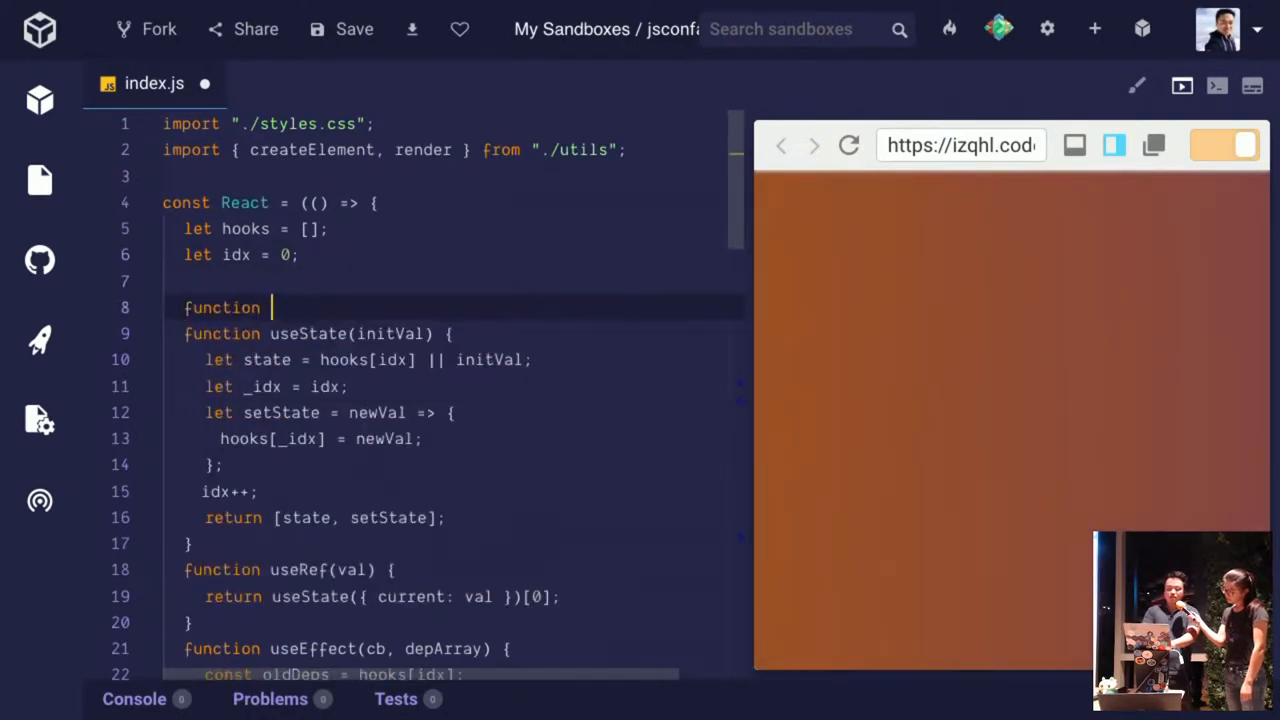
Write workLoop to reset idx to 0, call render(hooks)(), and reschedule via setTimeout(workLoop, 300)
text(workLoop())
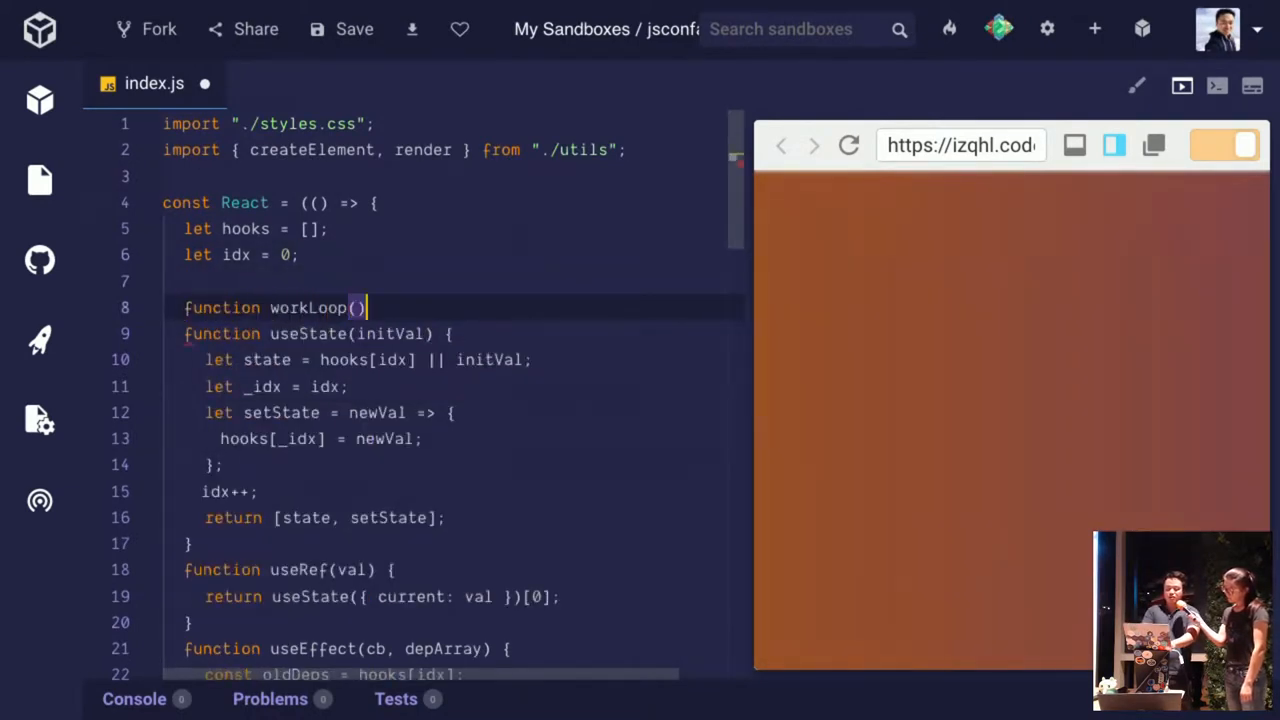
text({)
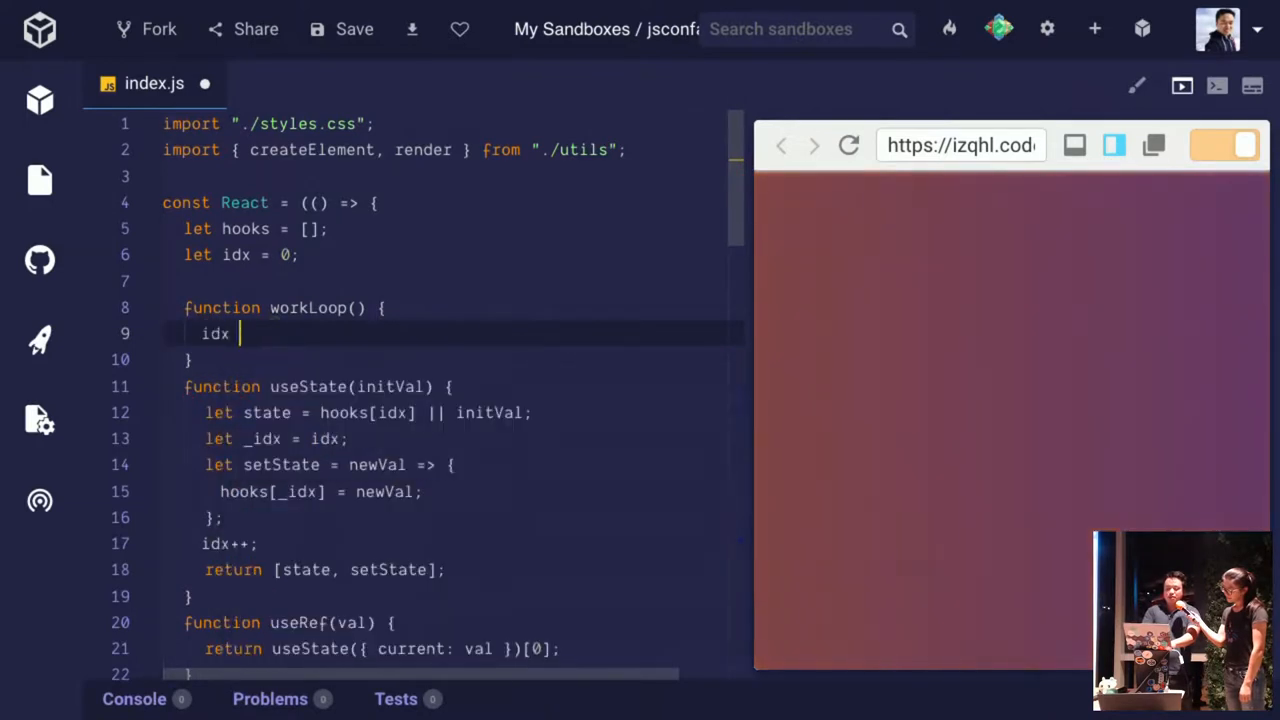
text(= 0)
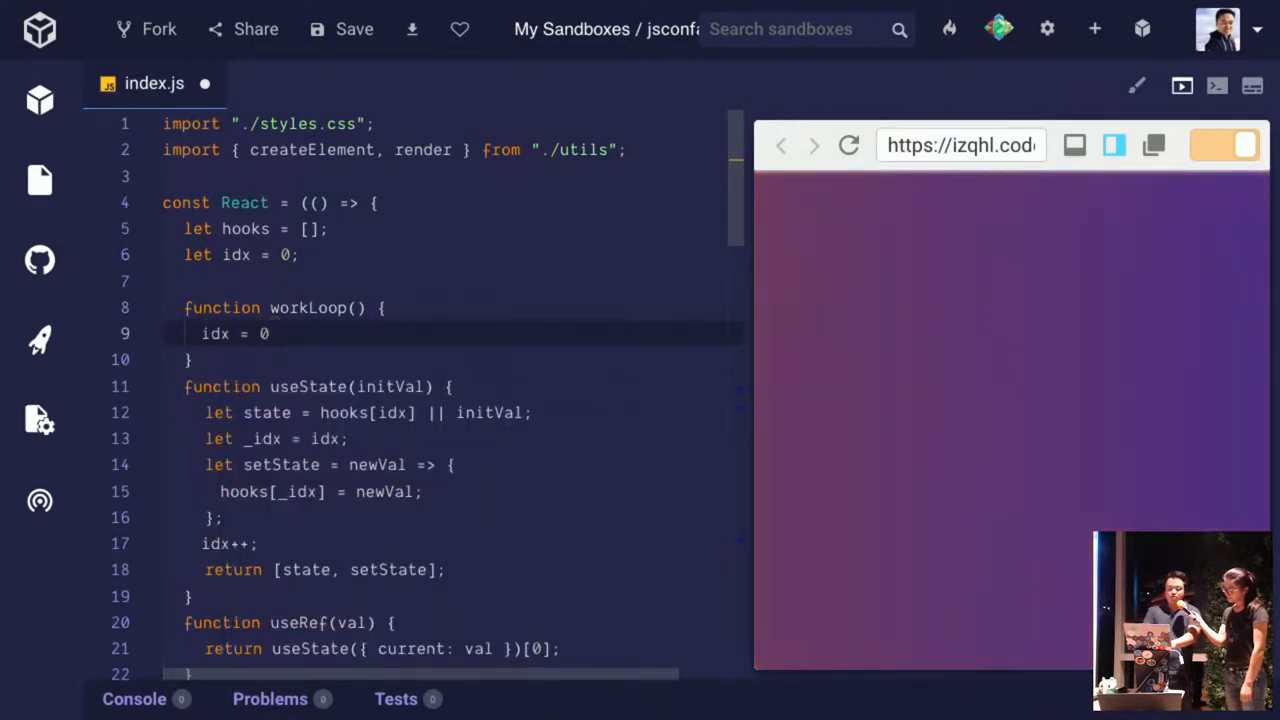
text(render(hooks)()
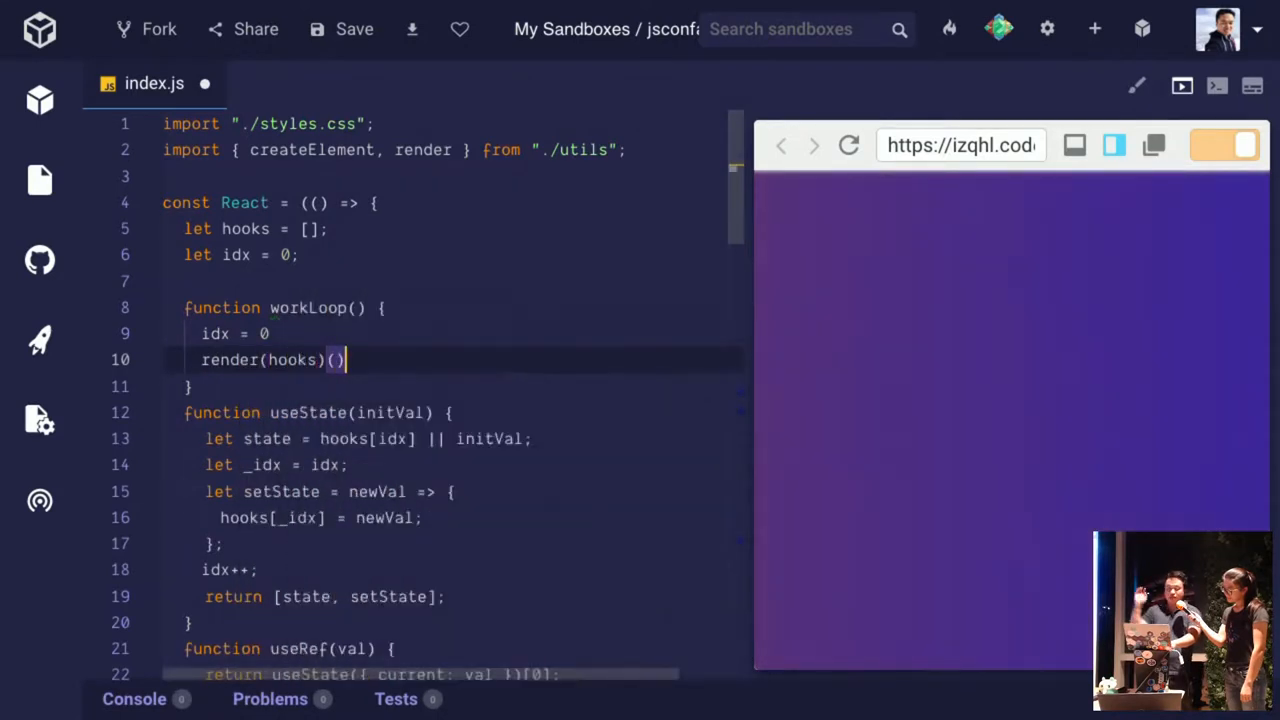
key(Enter)
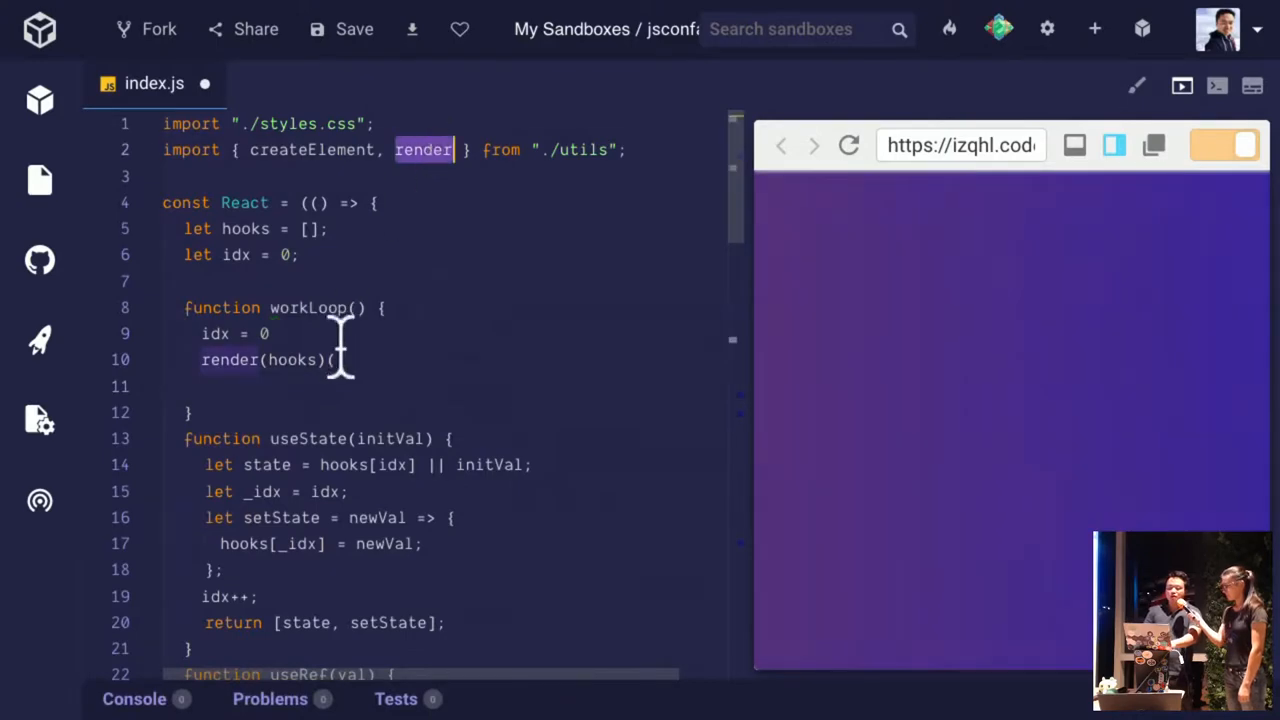
text(setTimeout(workLoop, 300);)
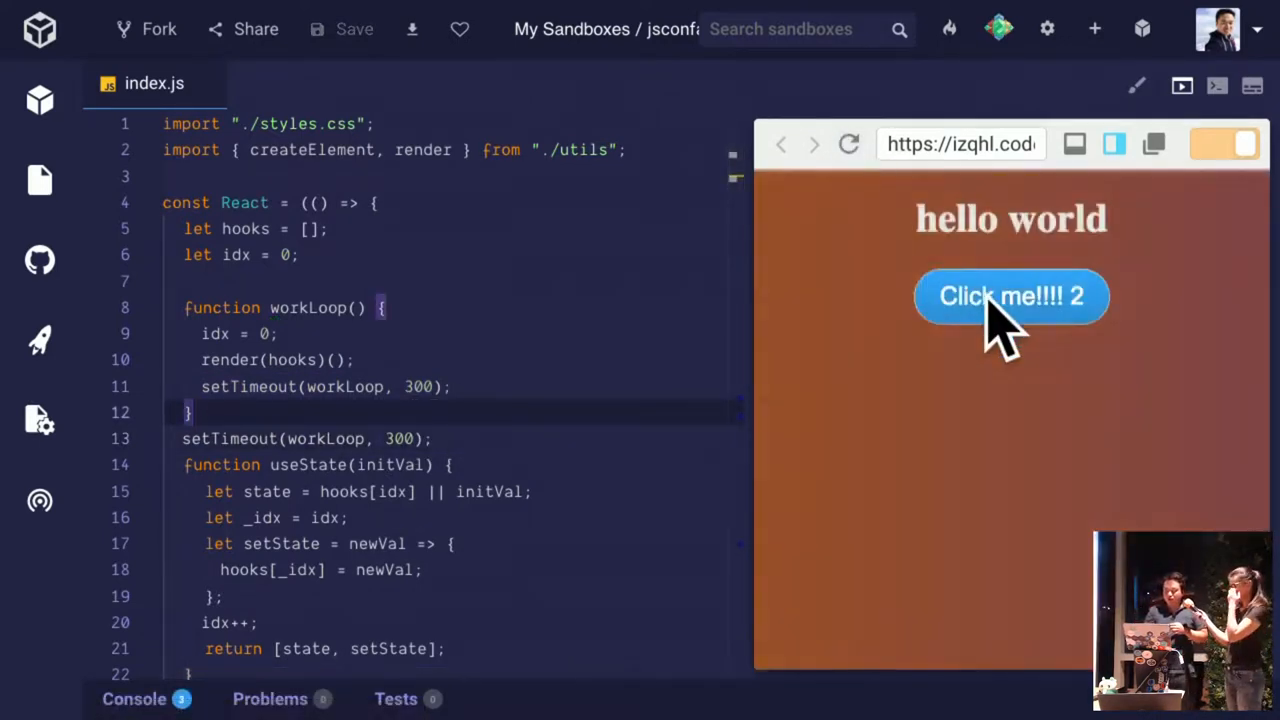
Increment the preview counter with the Click me button until it reads 5
click(1010, 296)
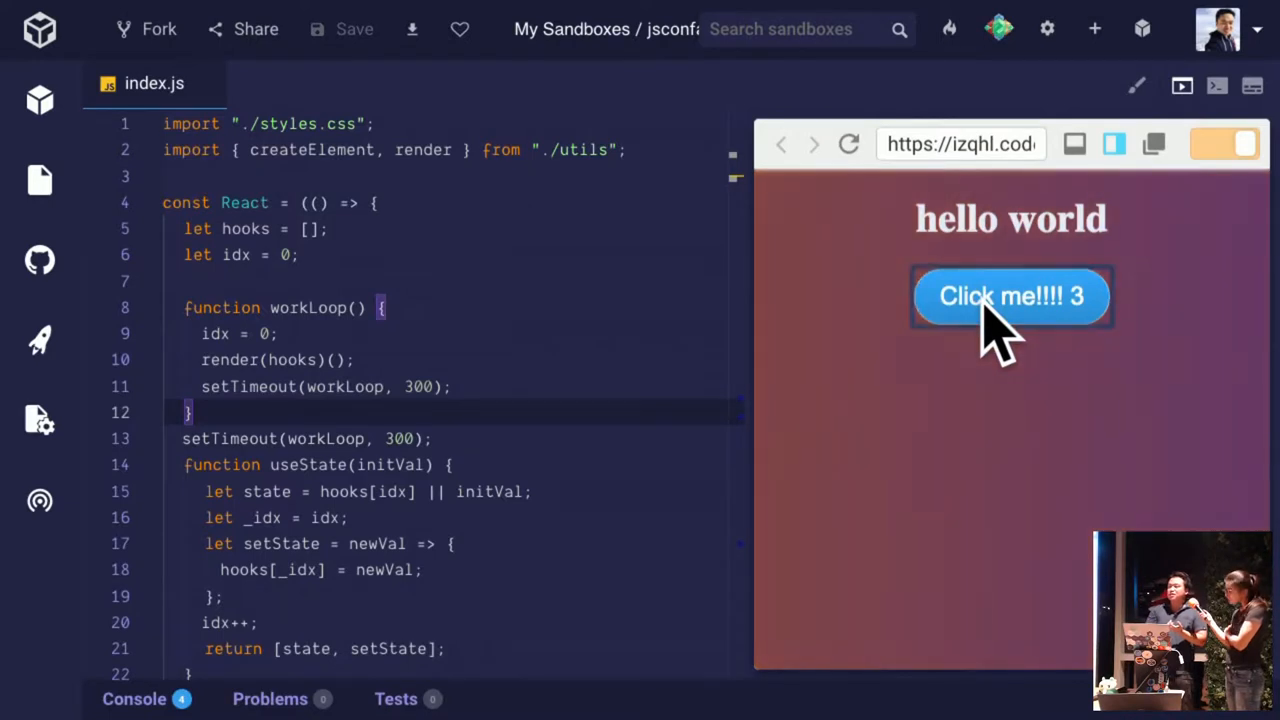
click(1012, 296)
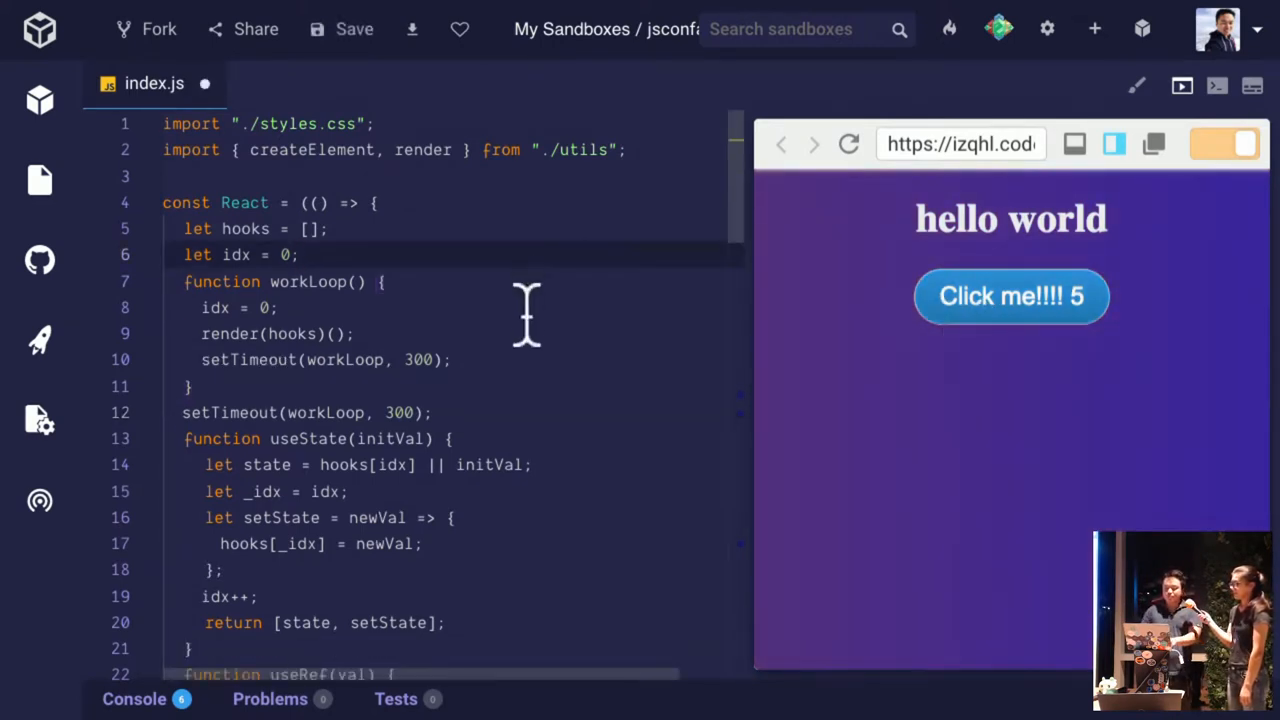
click(1010, 296)
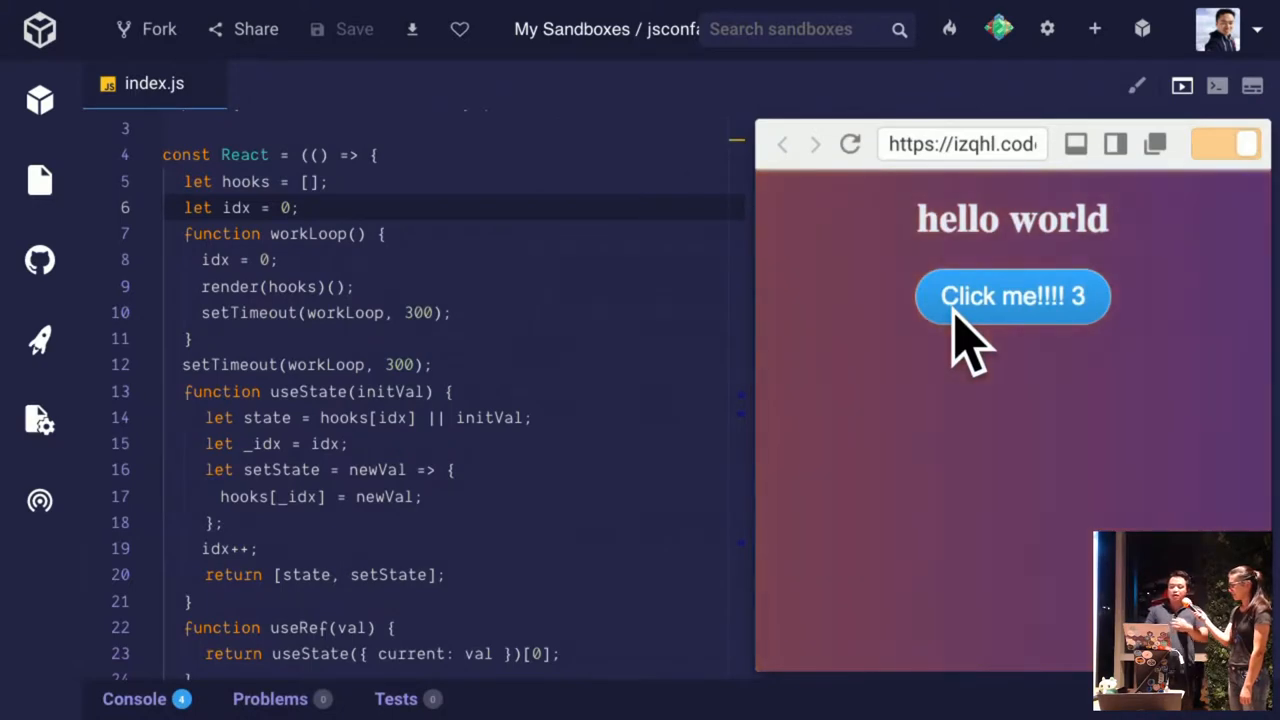
scroll(down, 3)
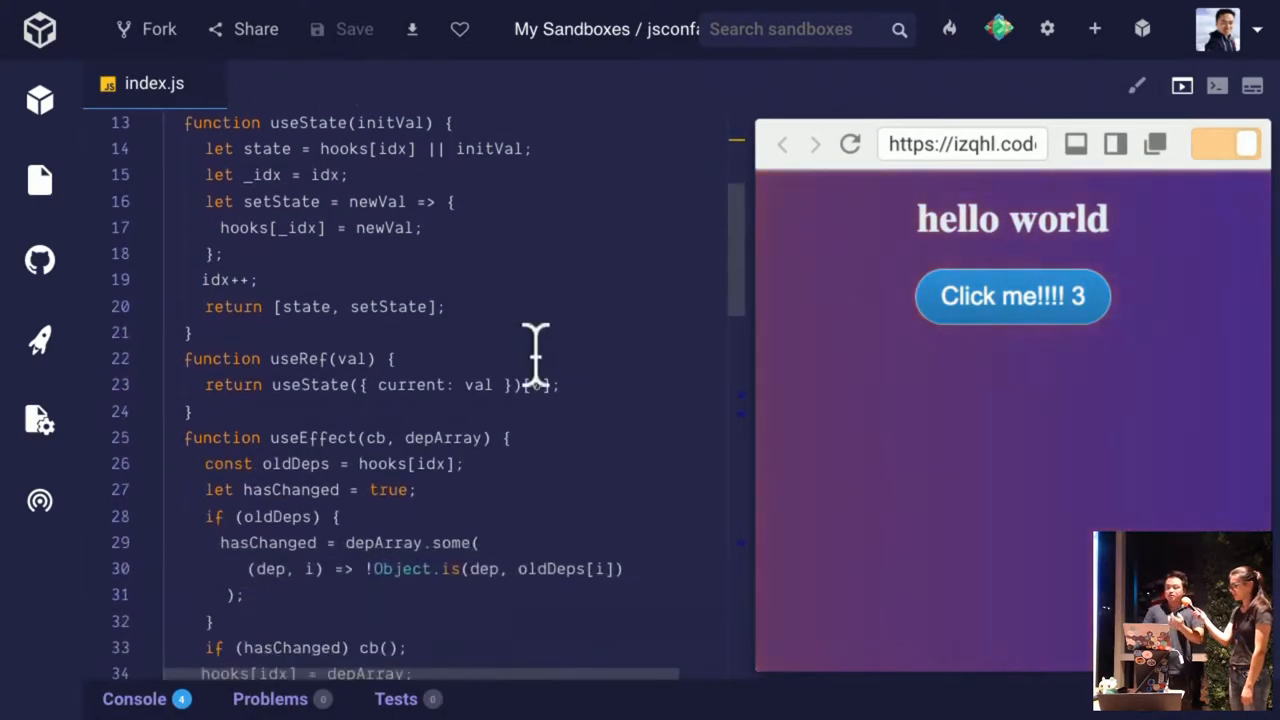
scroll(down, 3)
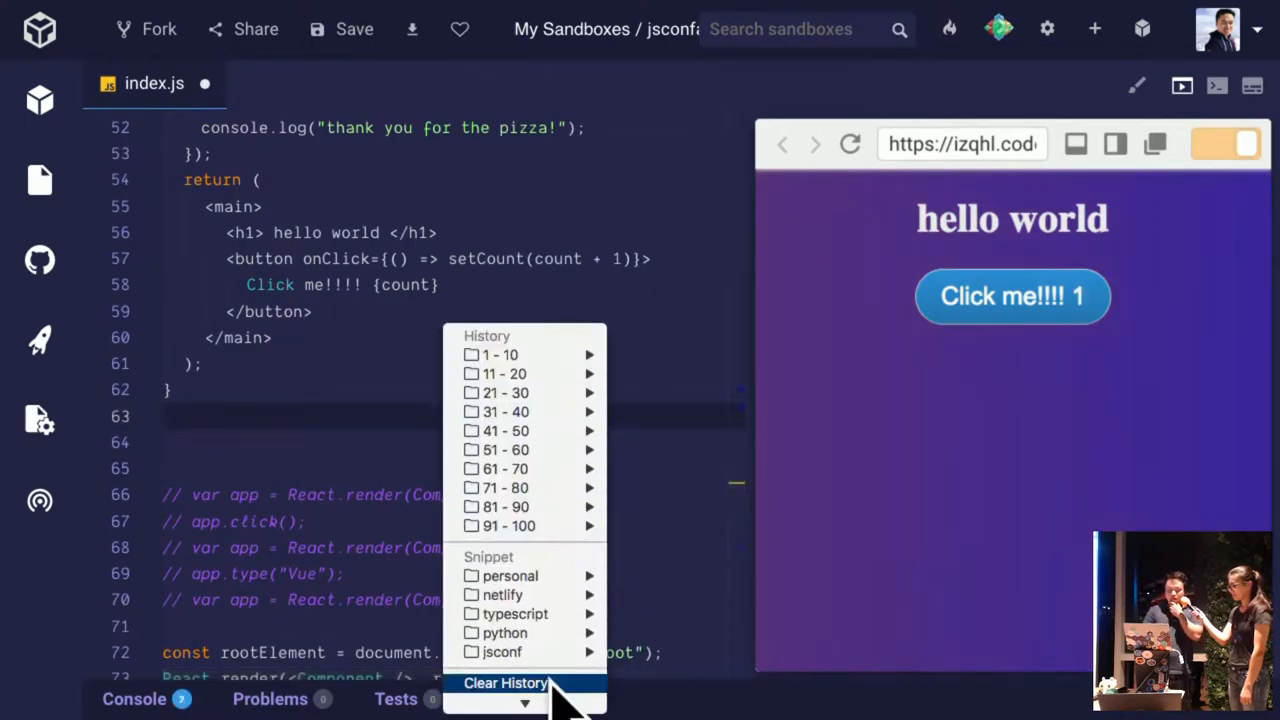
mouse_move(502, 652)
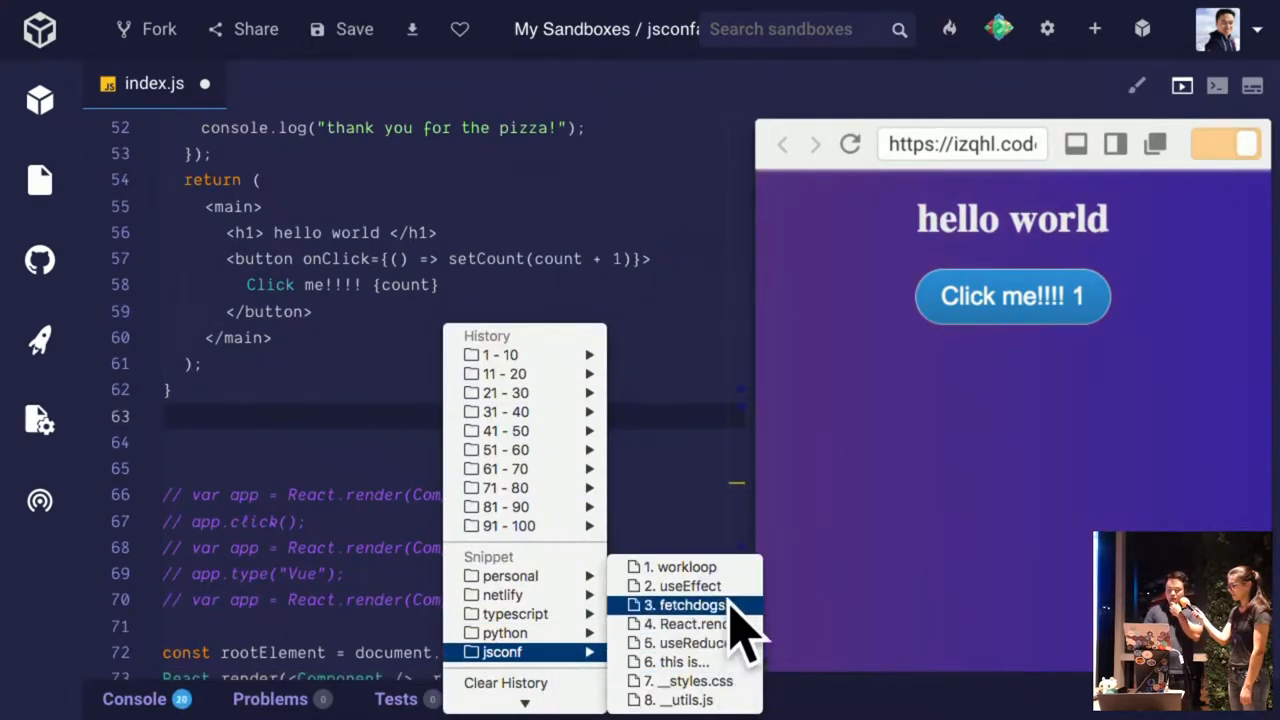
Insert the jsconf fetchdogs snippet adding useDogs(count) below Component, then move into Component's body
click(688, 604)
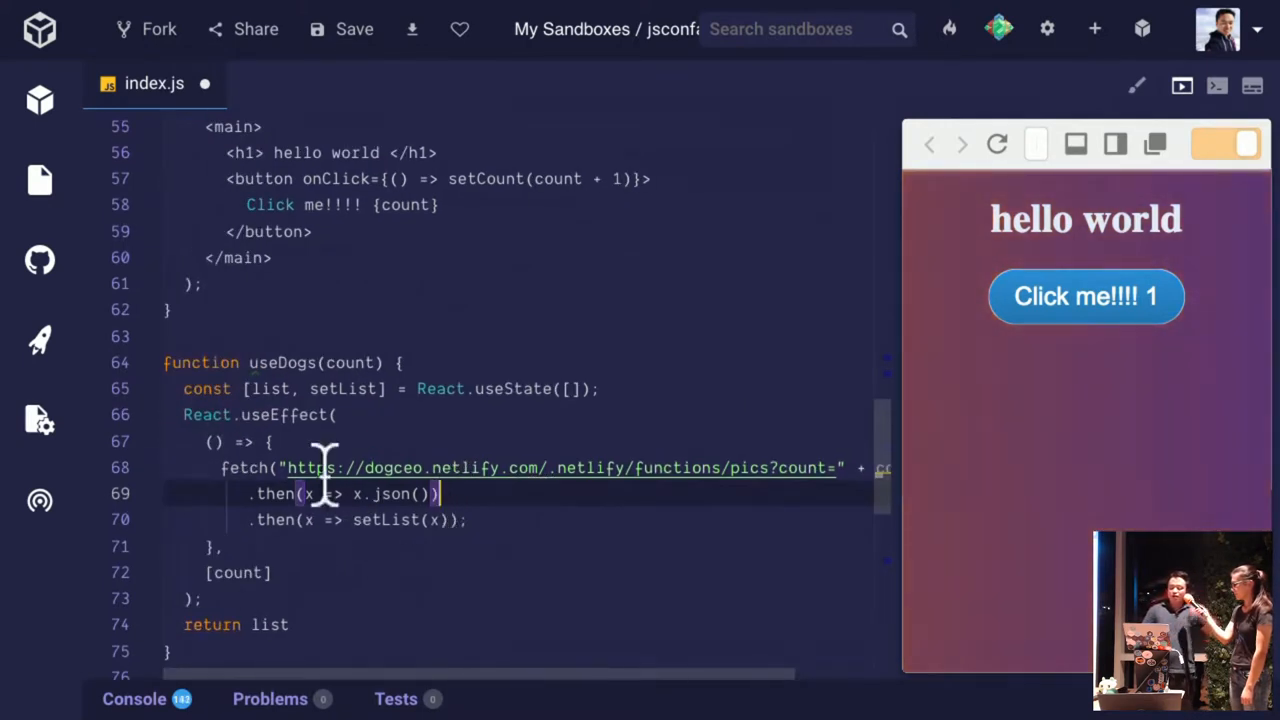
double_click(268, 624)
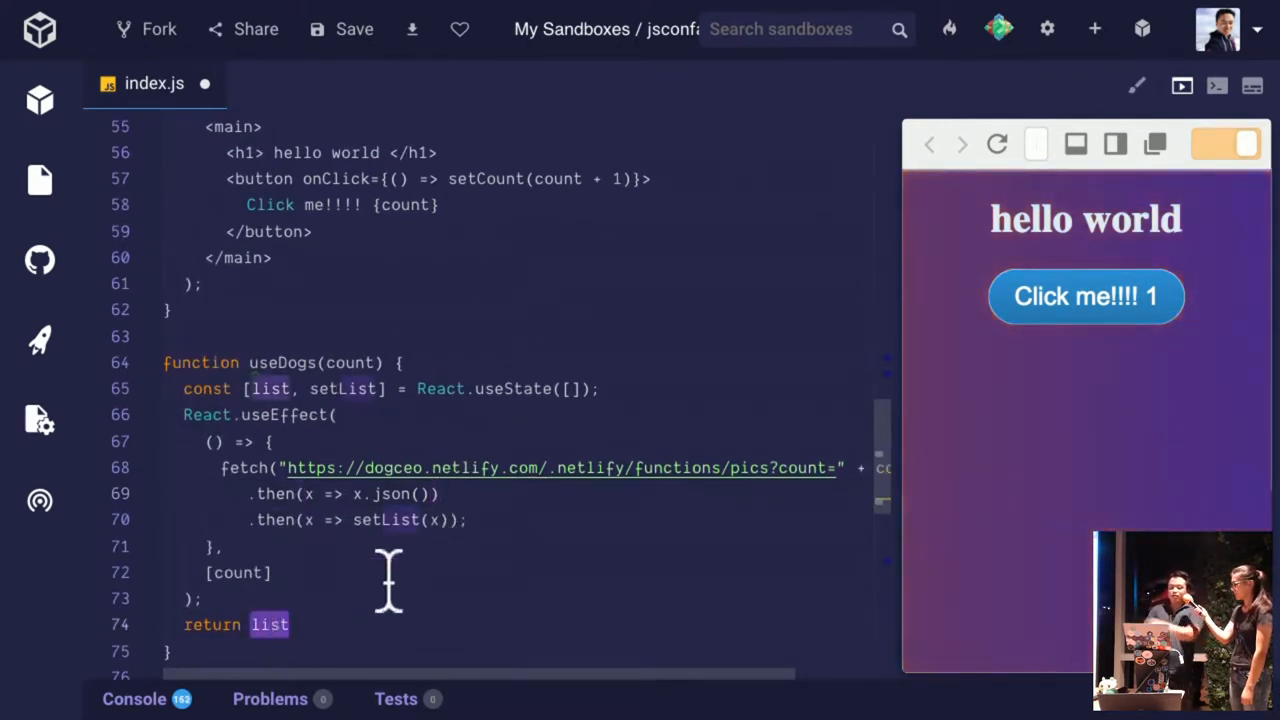
scroll(up, 3)
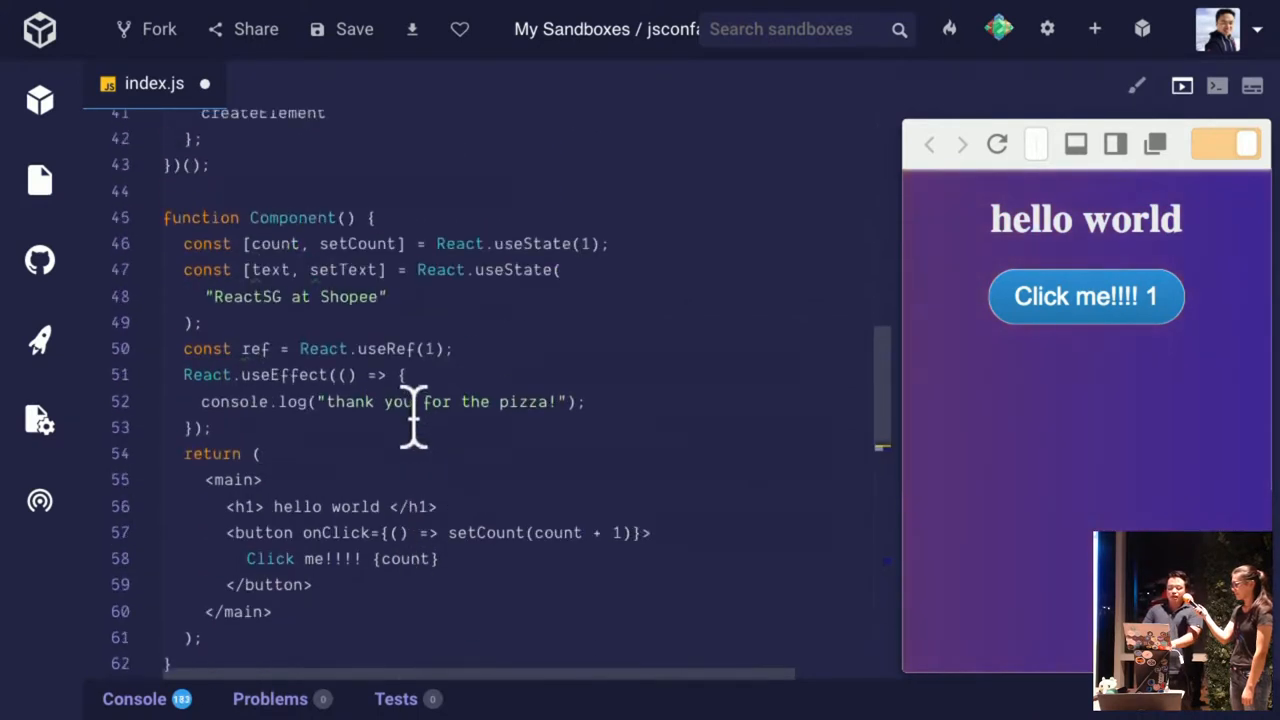
click(262, 270)
text(const list = useDogs)
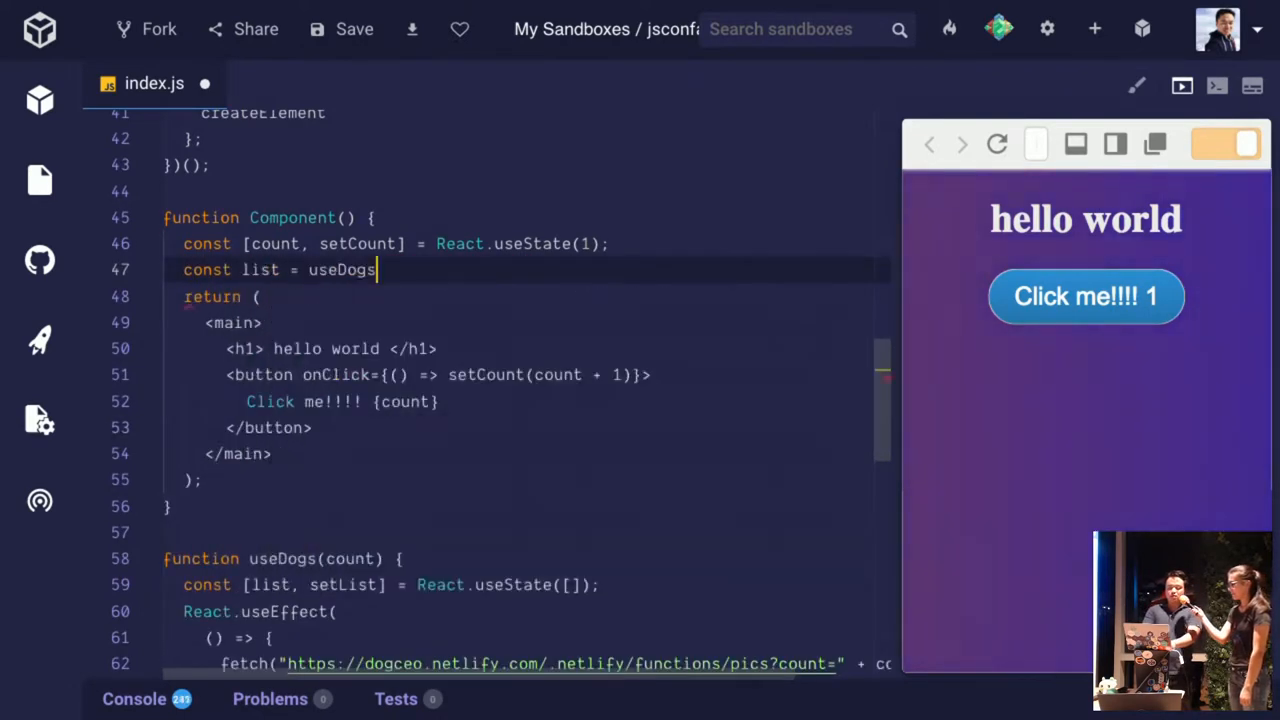
Call useDogs(count) in Component and map list into <img src={item} /> elements after the button
text((count)
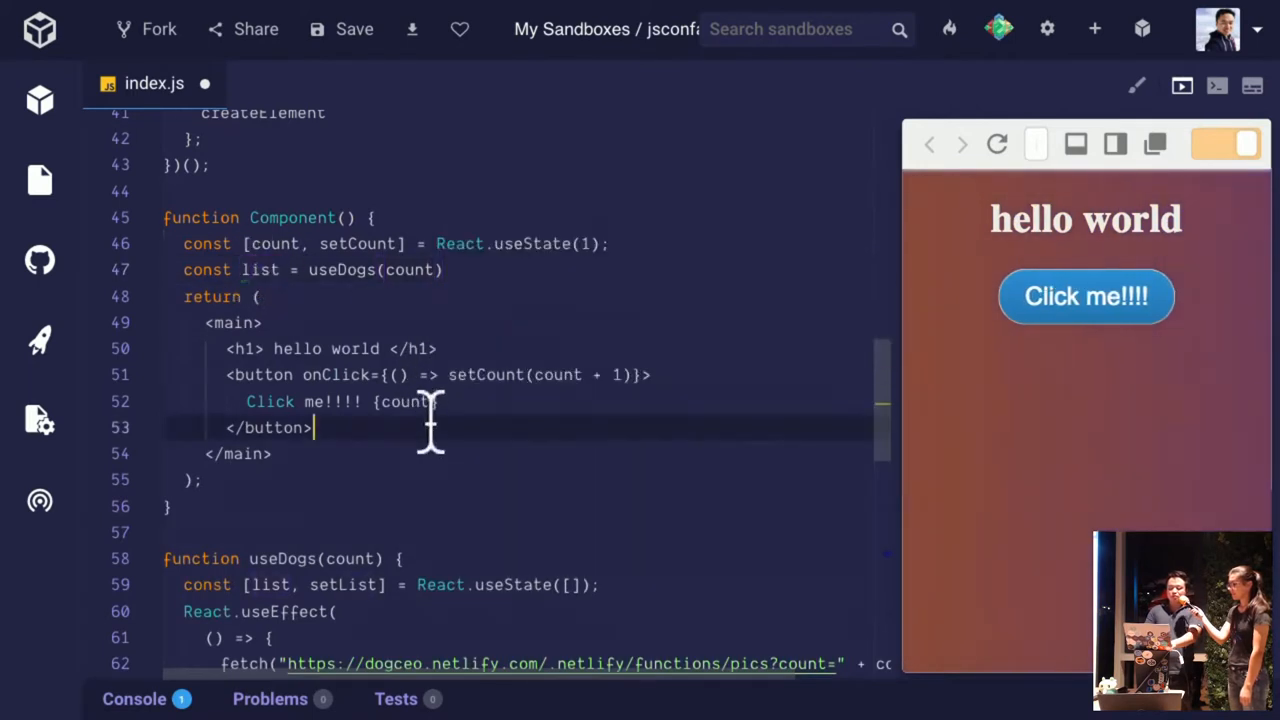
key(Enter)
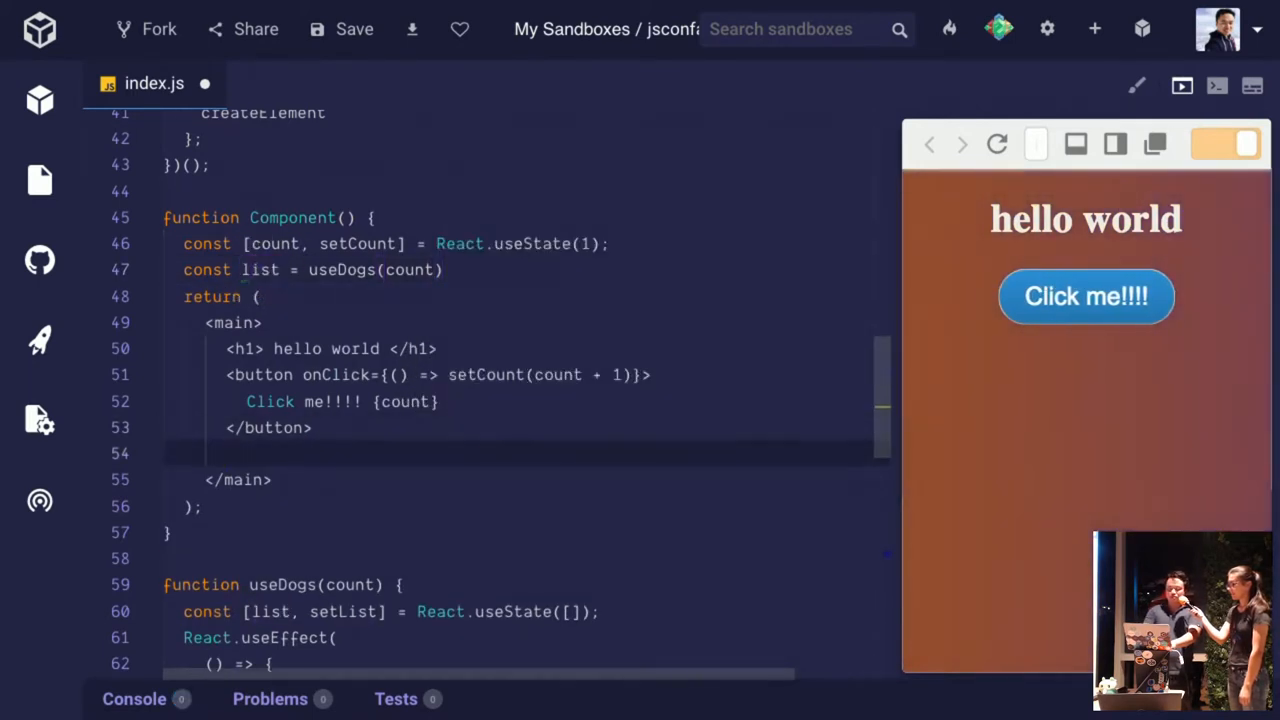
text({list.map})
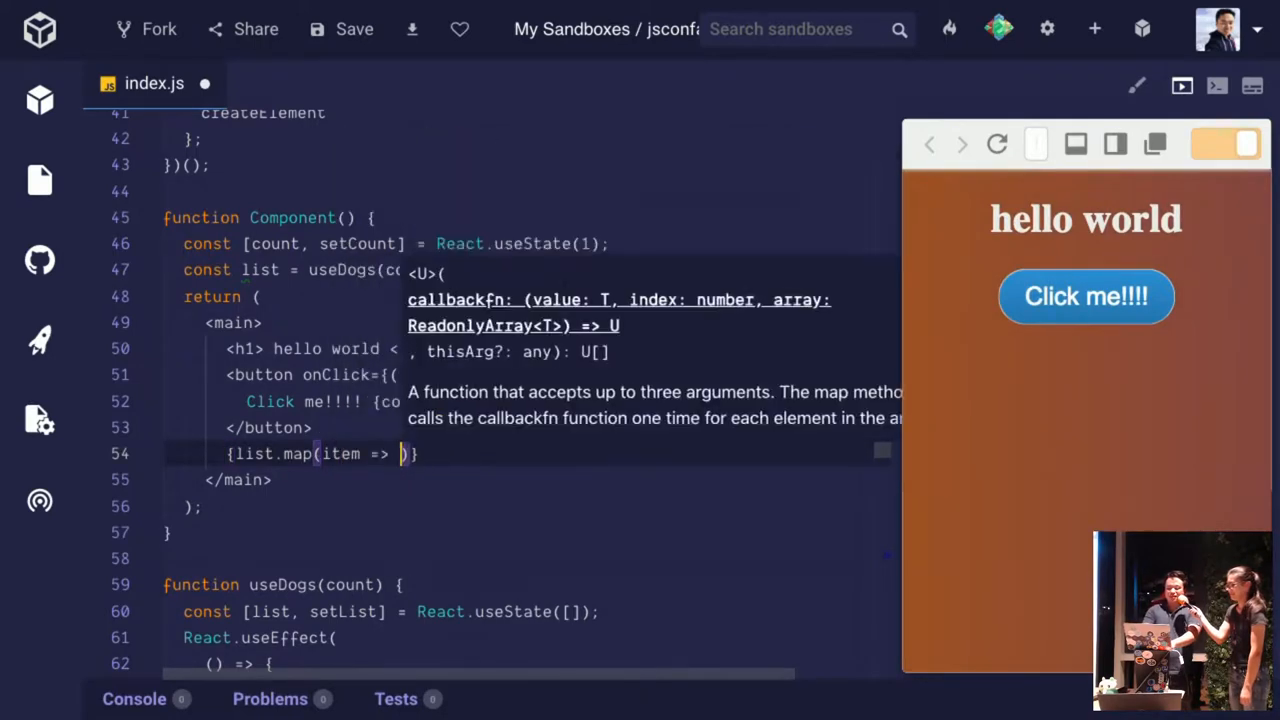
text(<img src={i)
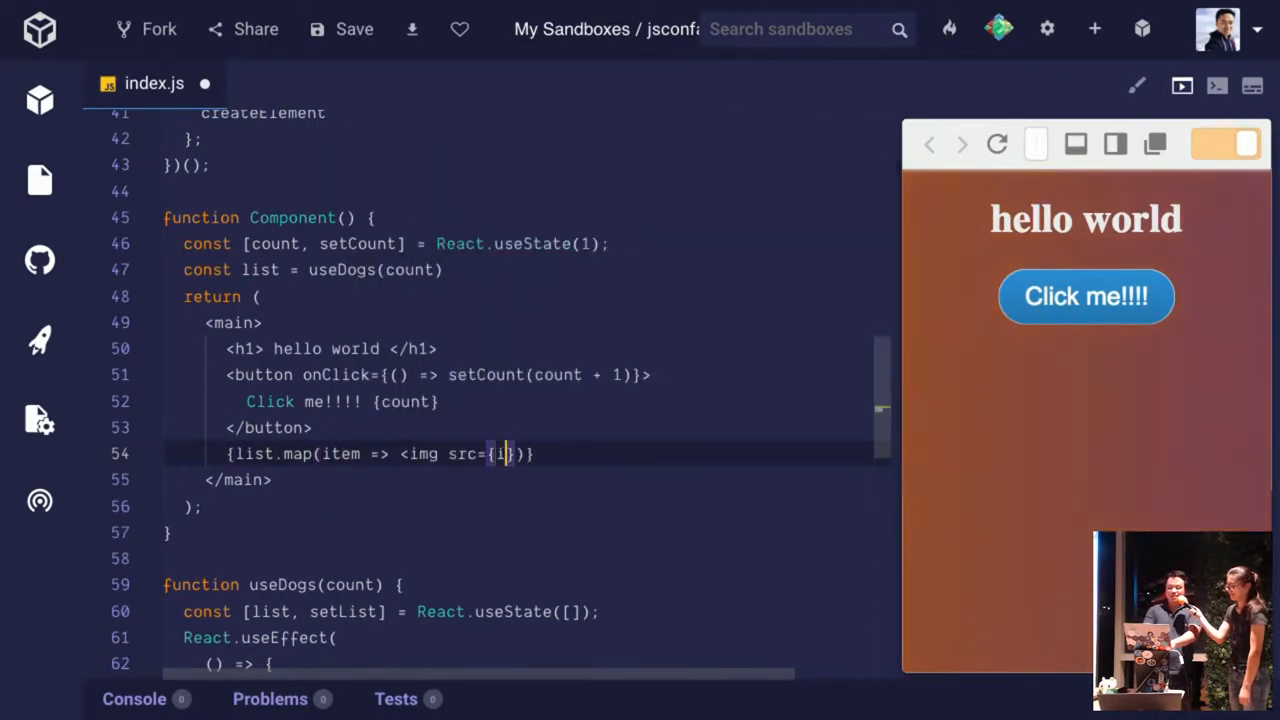
text(tem} />)
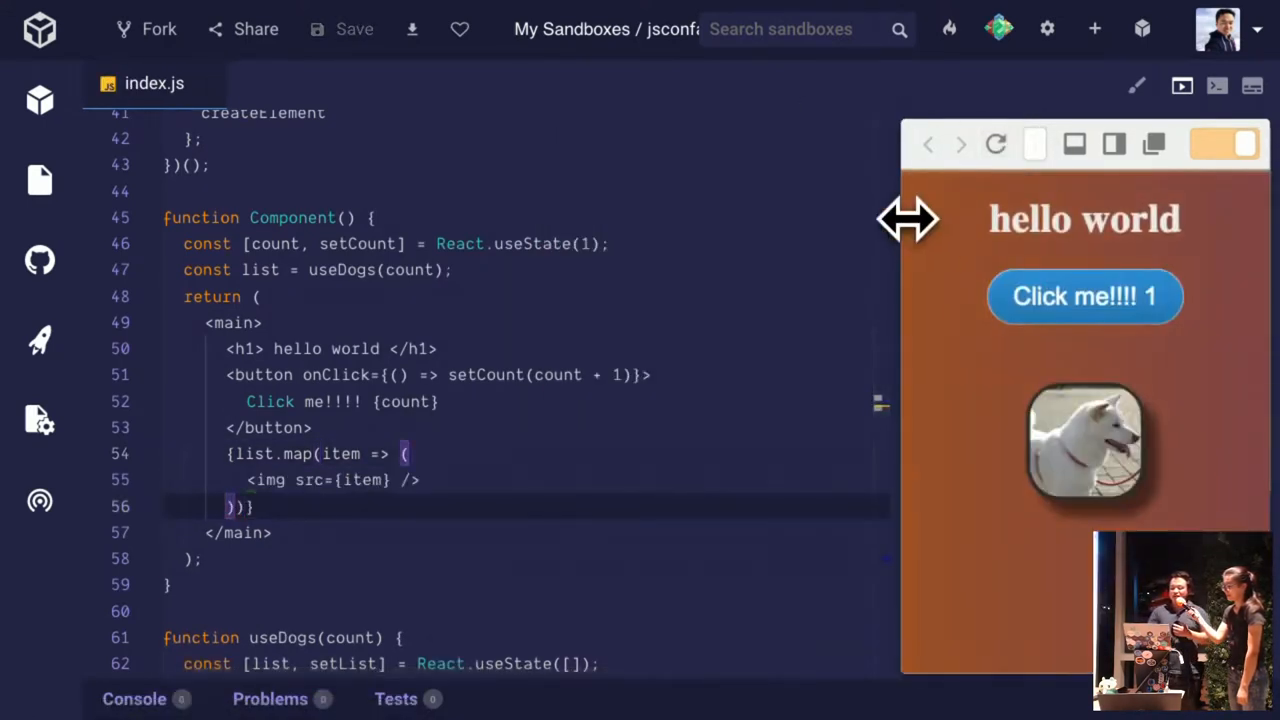
Increment the counter to 4 so the preview shows a grid of four dog photos
click(1084, 296)
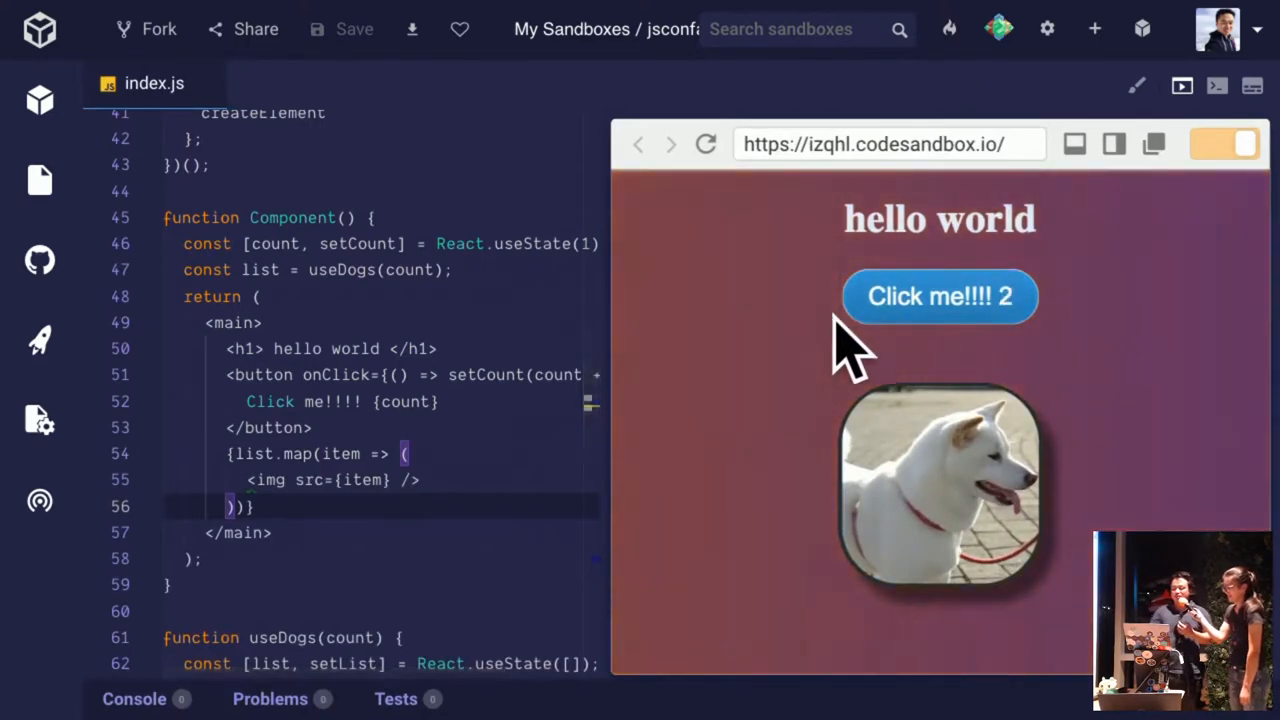
click(938, 296)
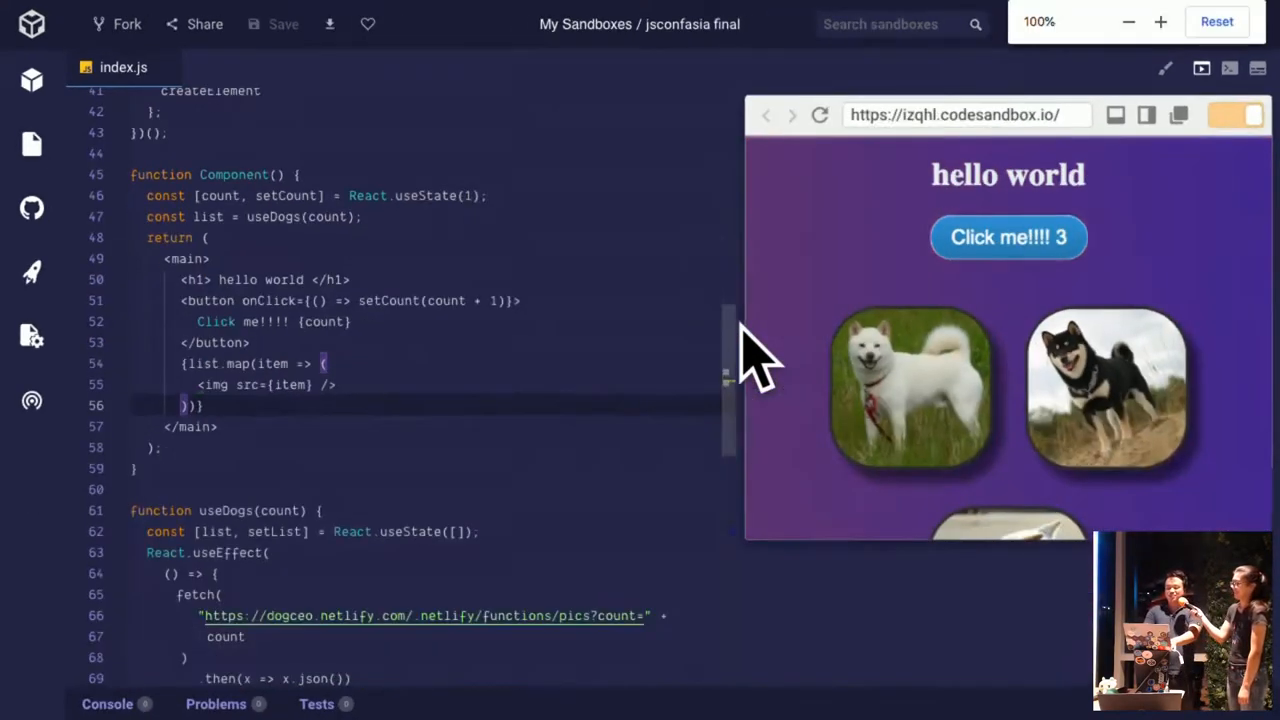
click(1008, 236)
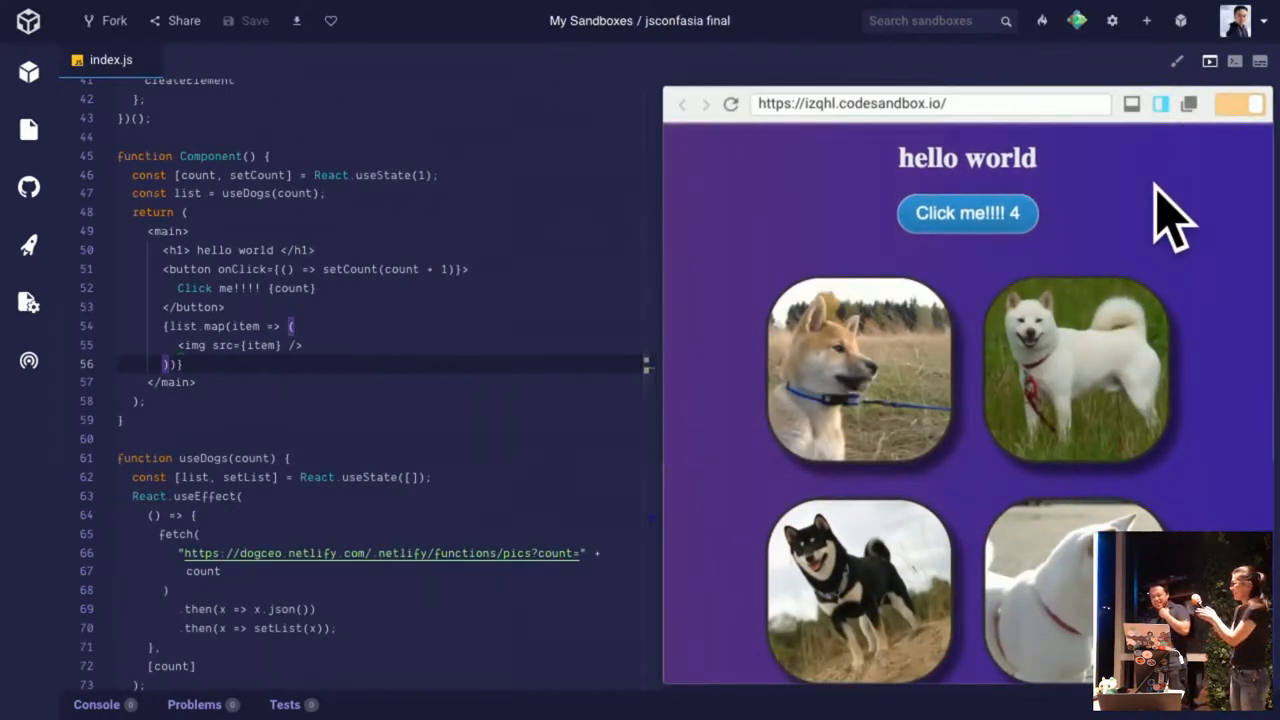
mouse_move(558, 180)
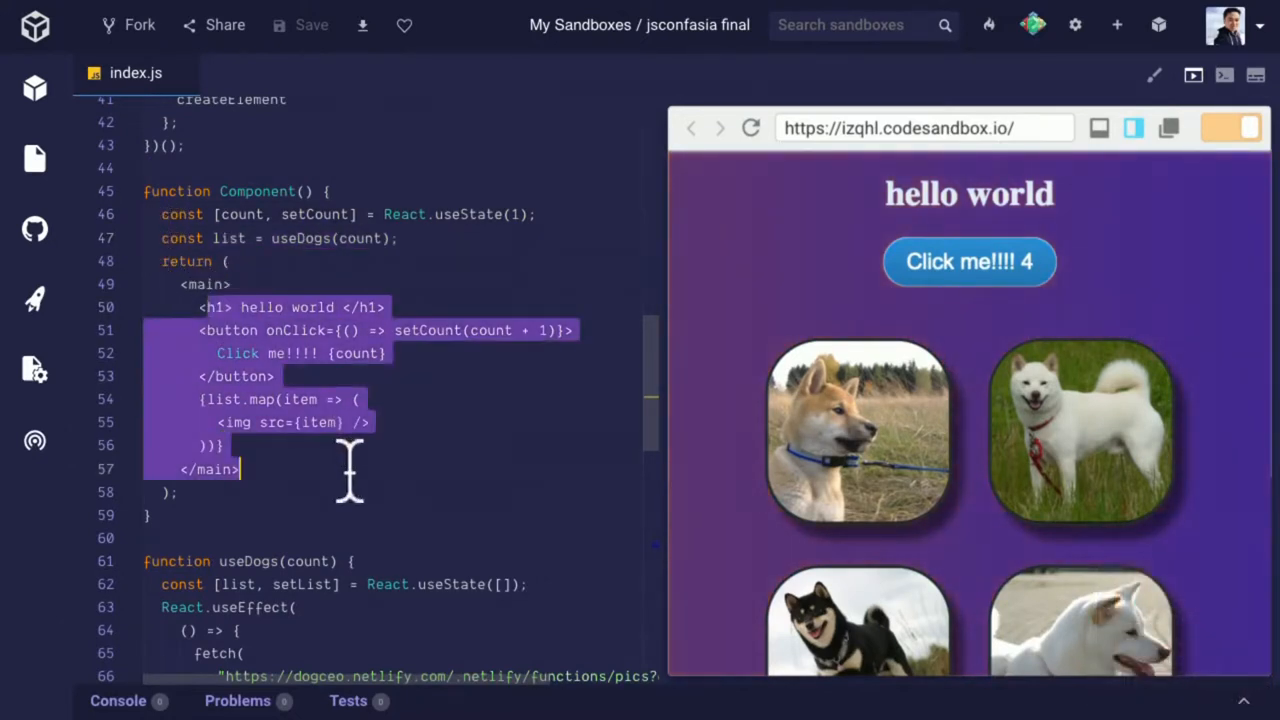
Scroll through useDogs and the root render code to review index.js
scroll(down, 3)
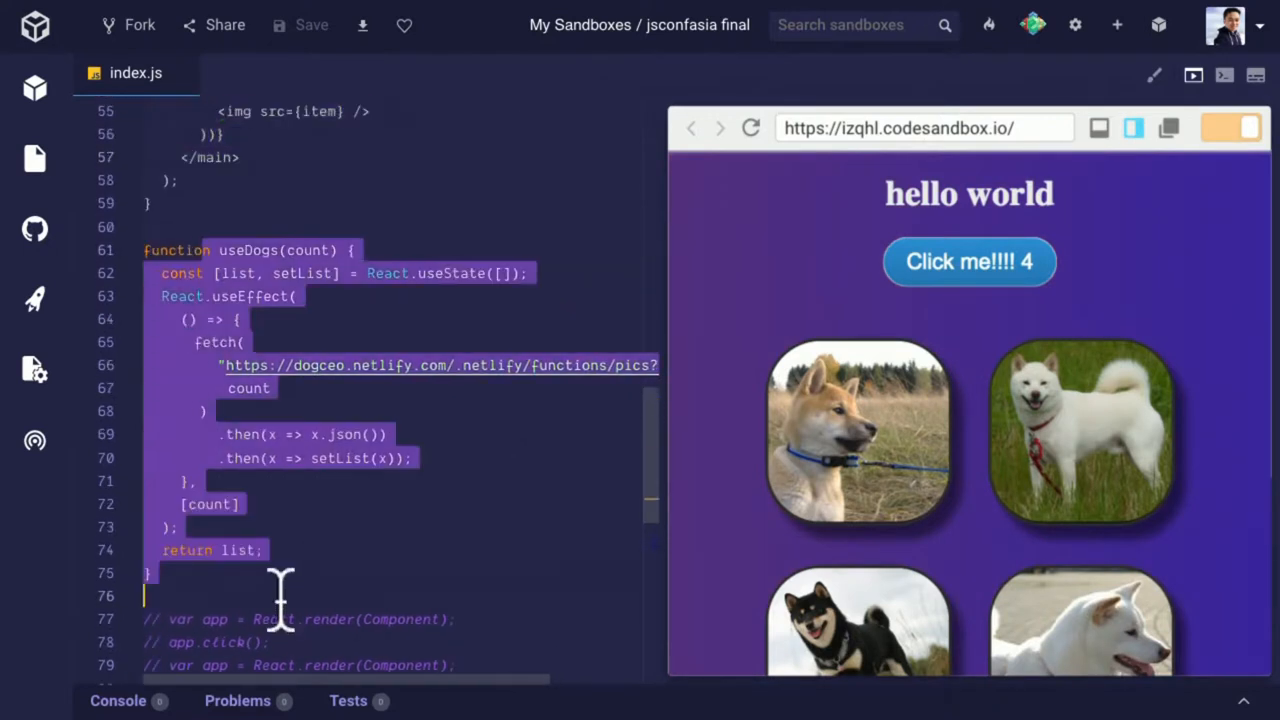
scroll(down, 3)
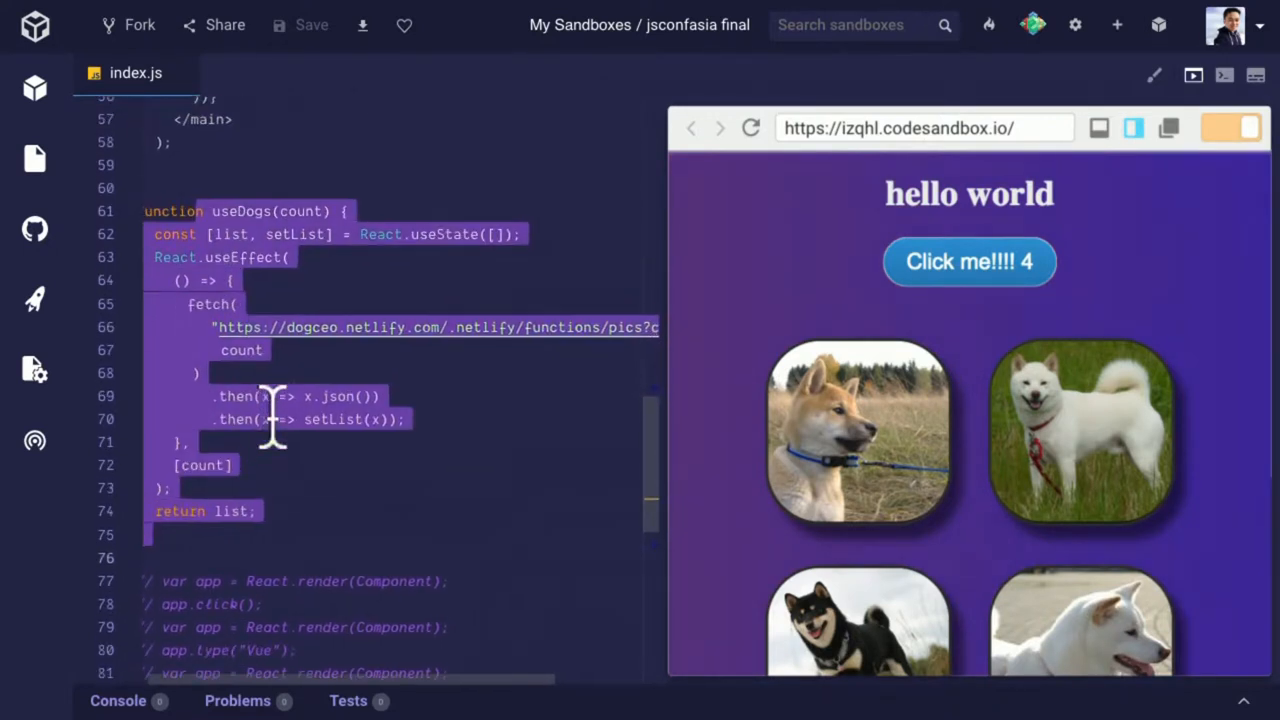
scroll(down, 3)
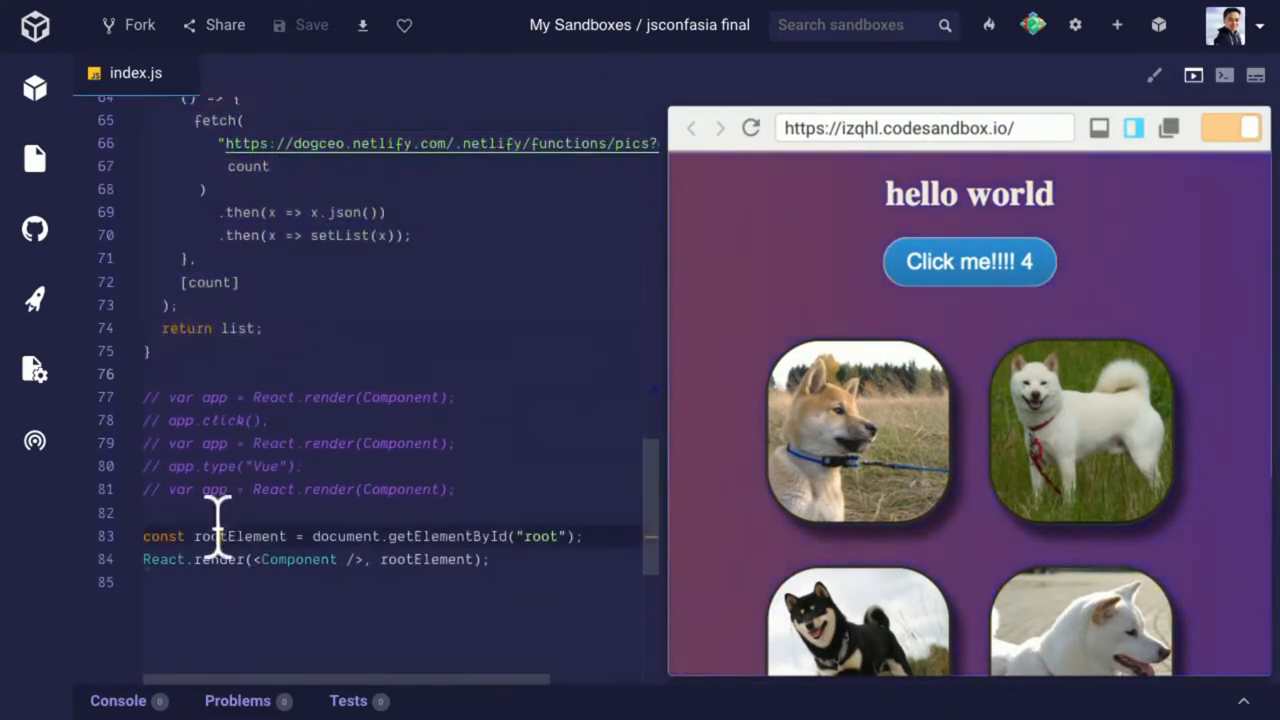
scroll(up, 3)
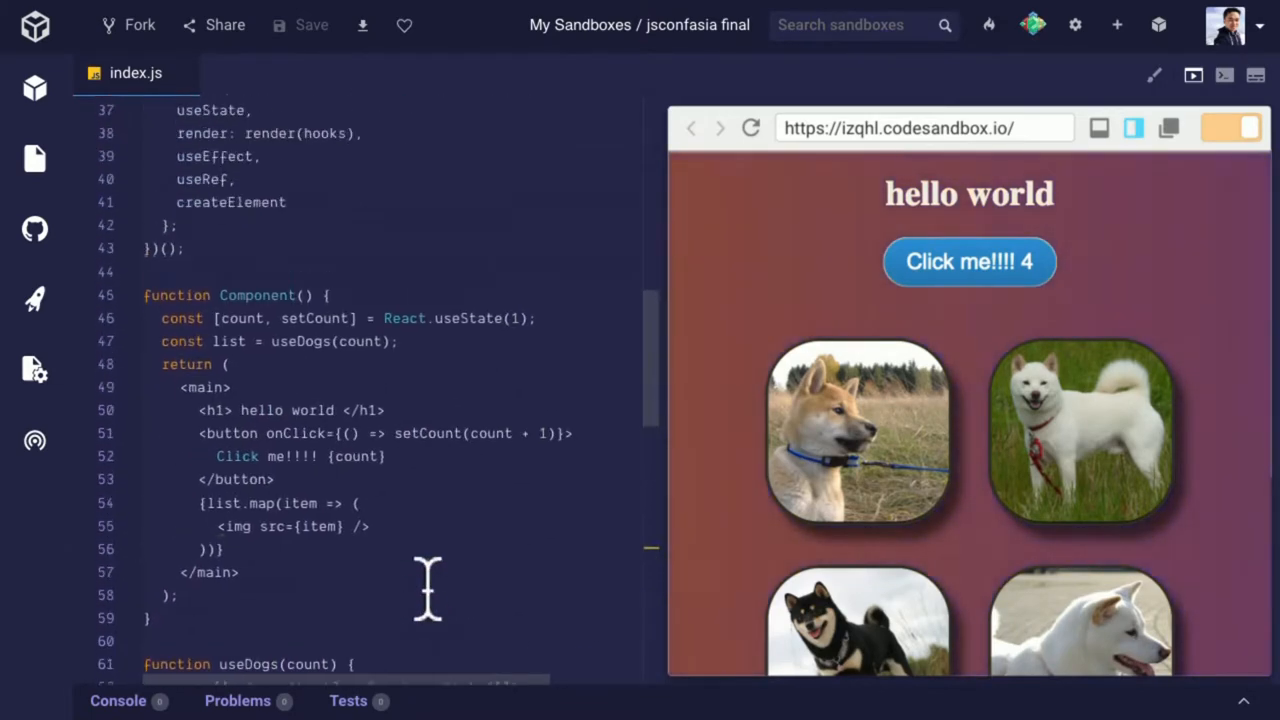
scroll(down, 3)
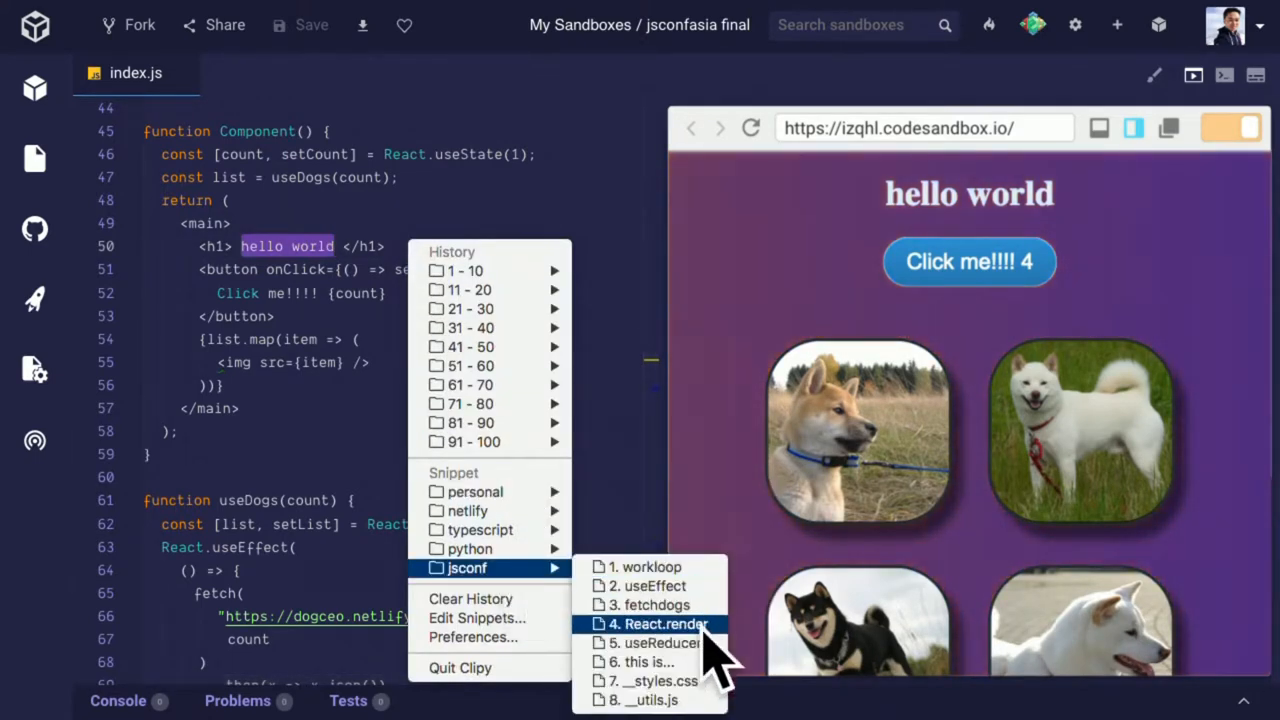
Replace the h1 with the 'This is NOT React' snippet and increment the counter to 3 dogs
click(662, 624)
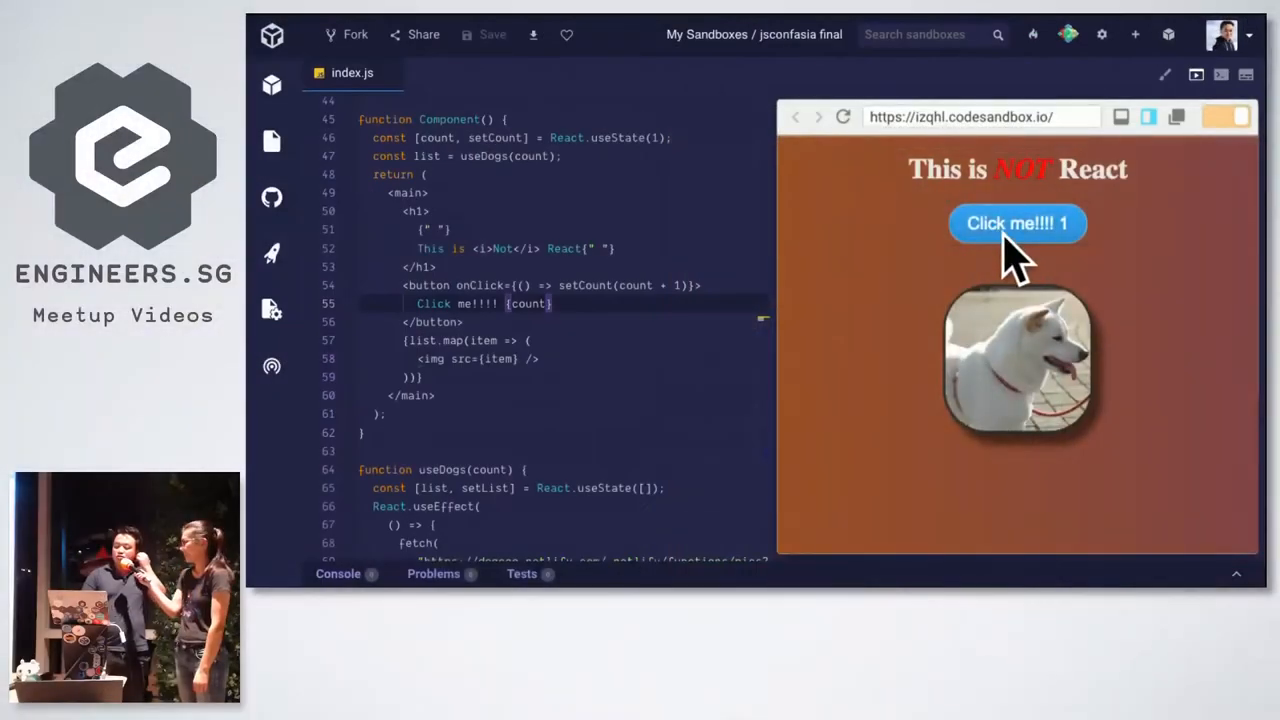
click(1016, 224)
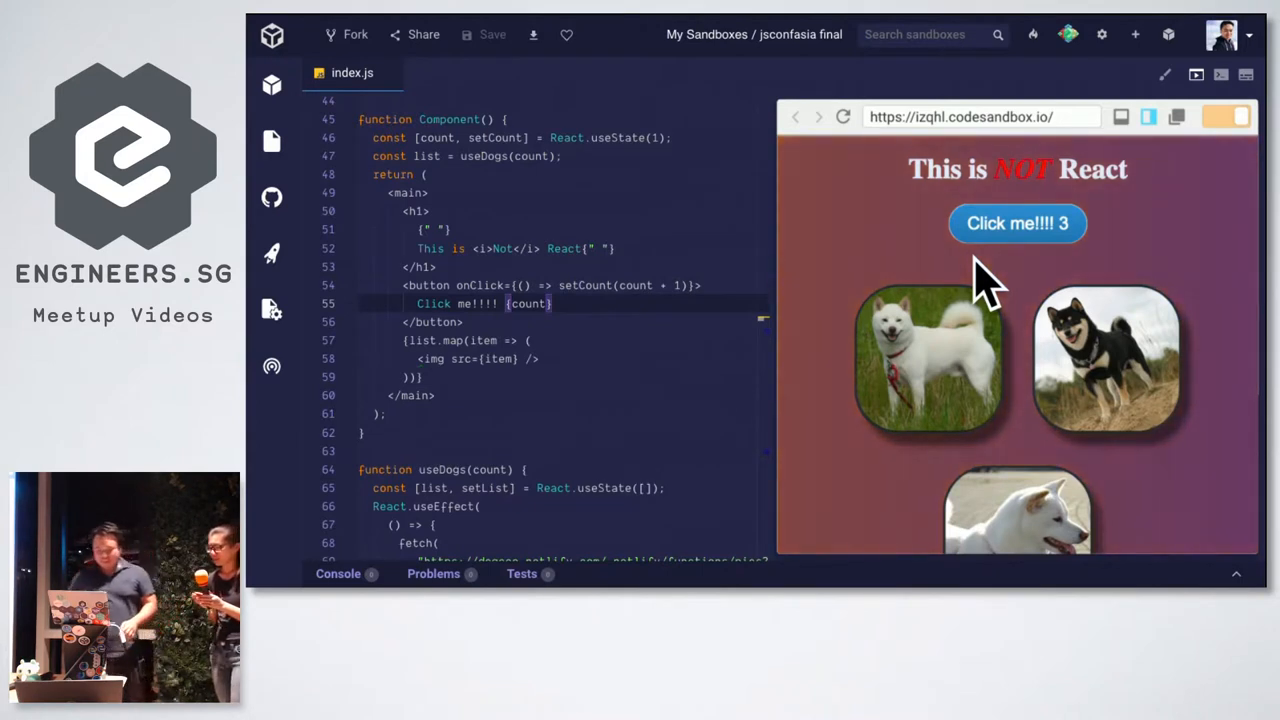
mouse_move(890, 270)
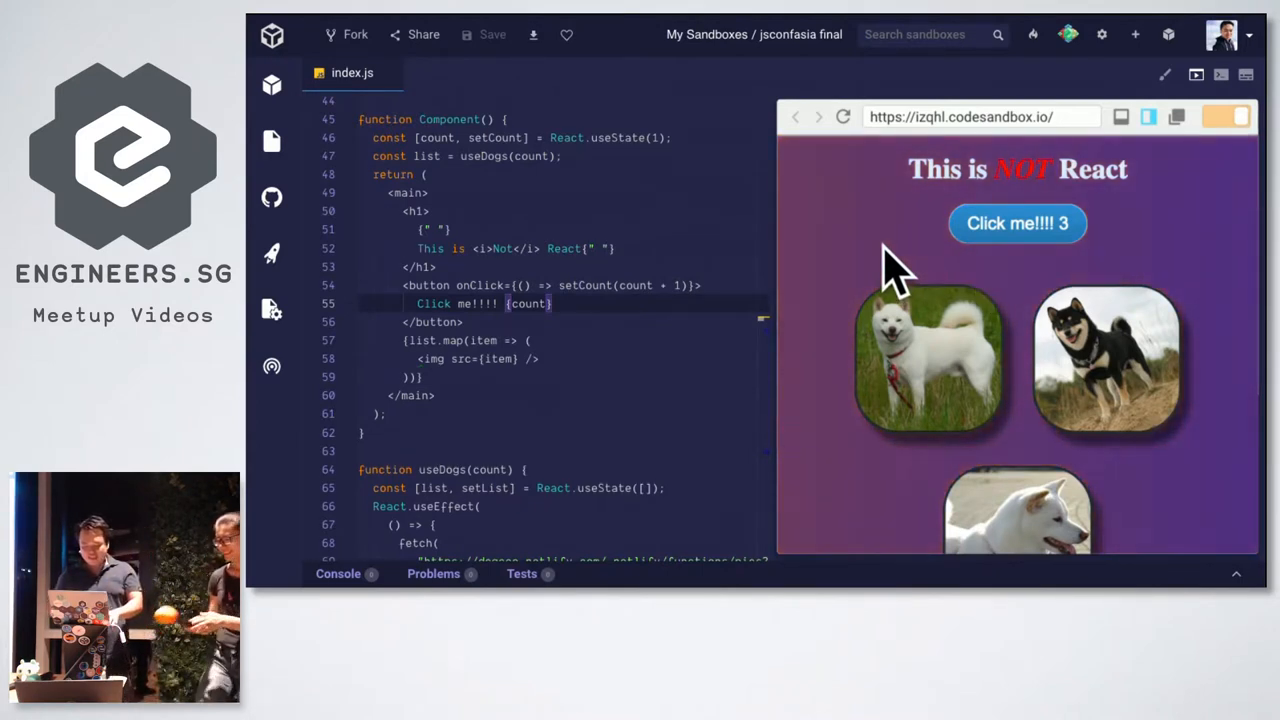